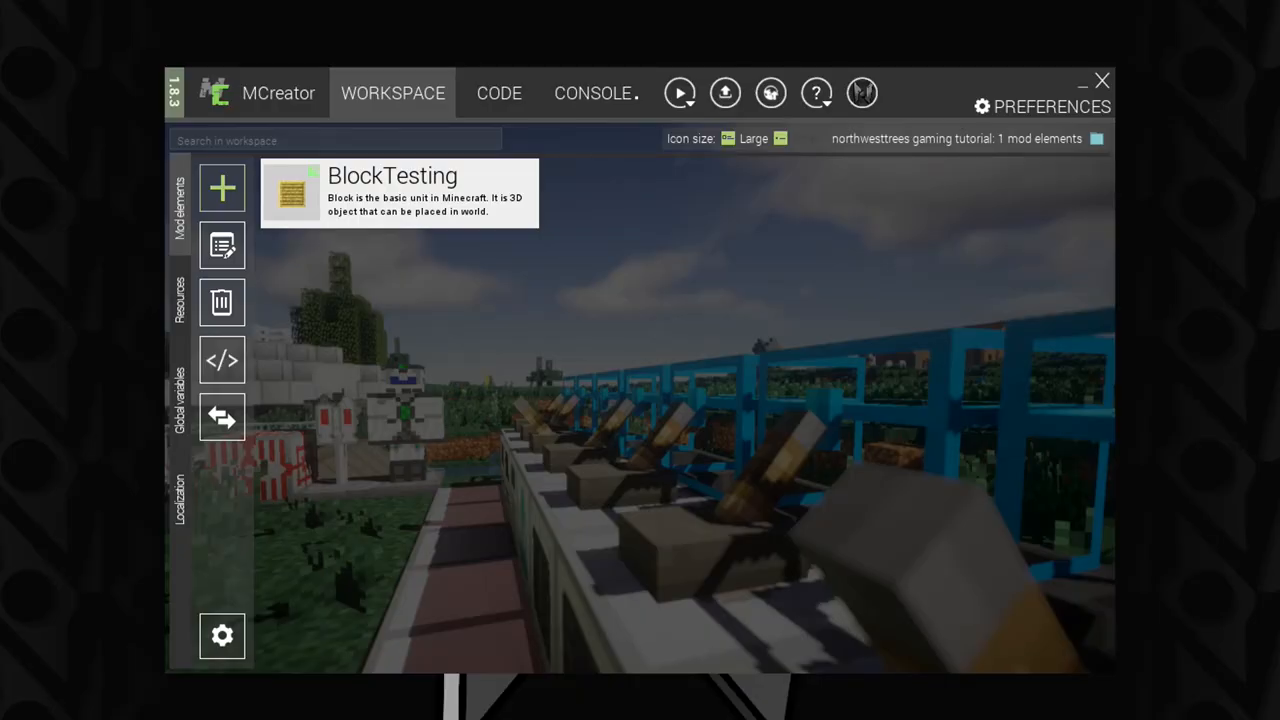
mouse_move(1064, 296)
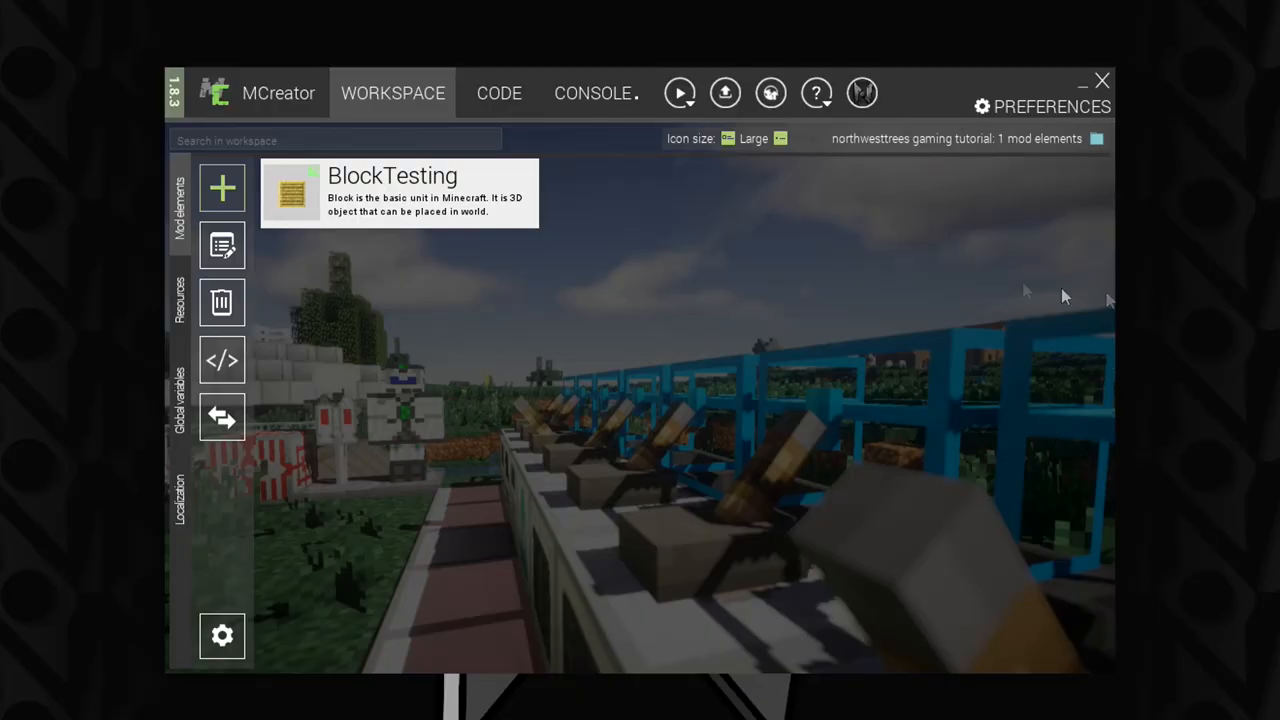
mouse_move(910, 270)
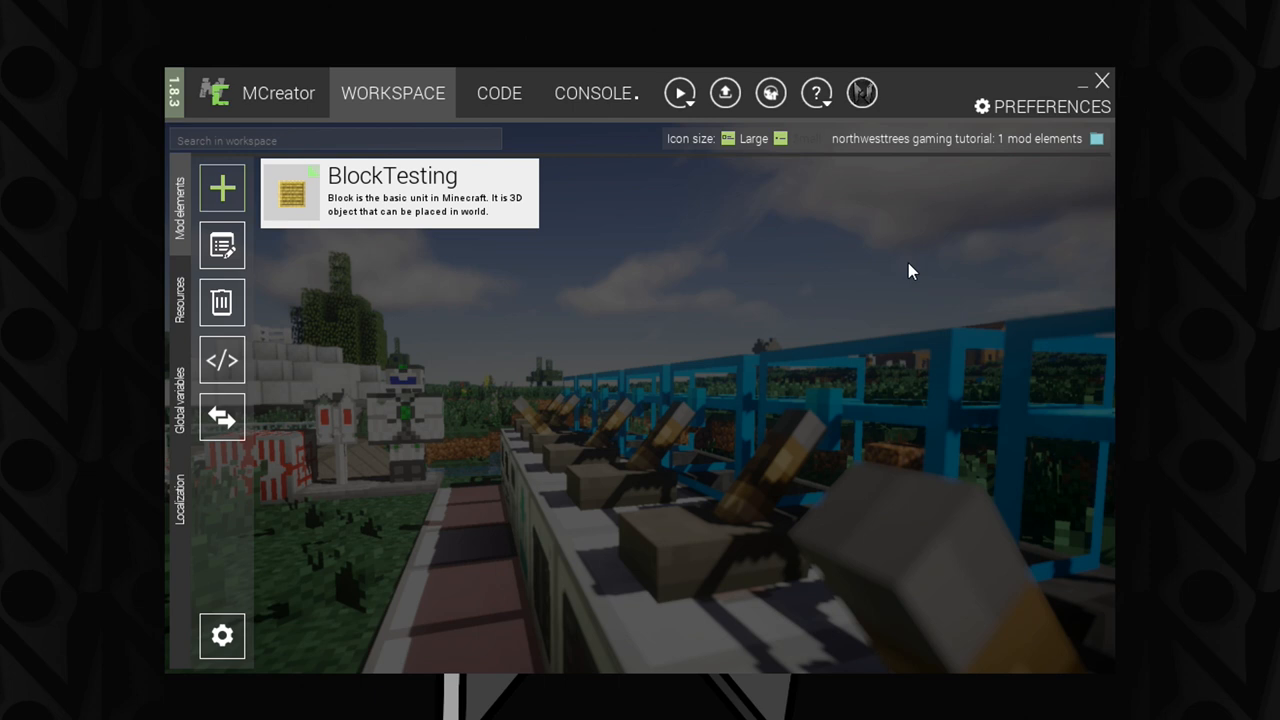
mouse_move(844, 252)
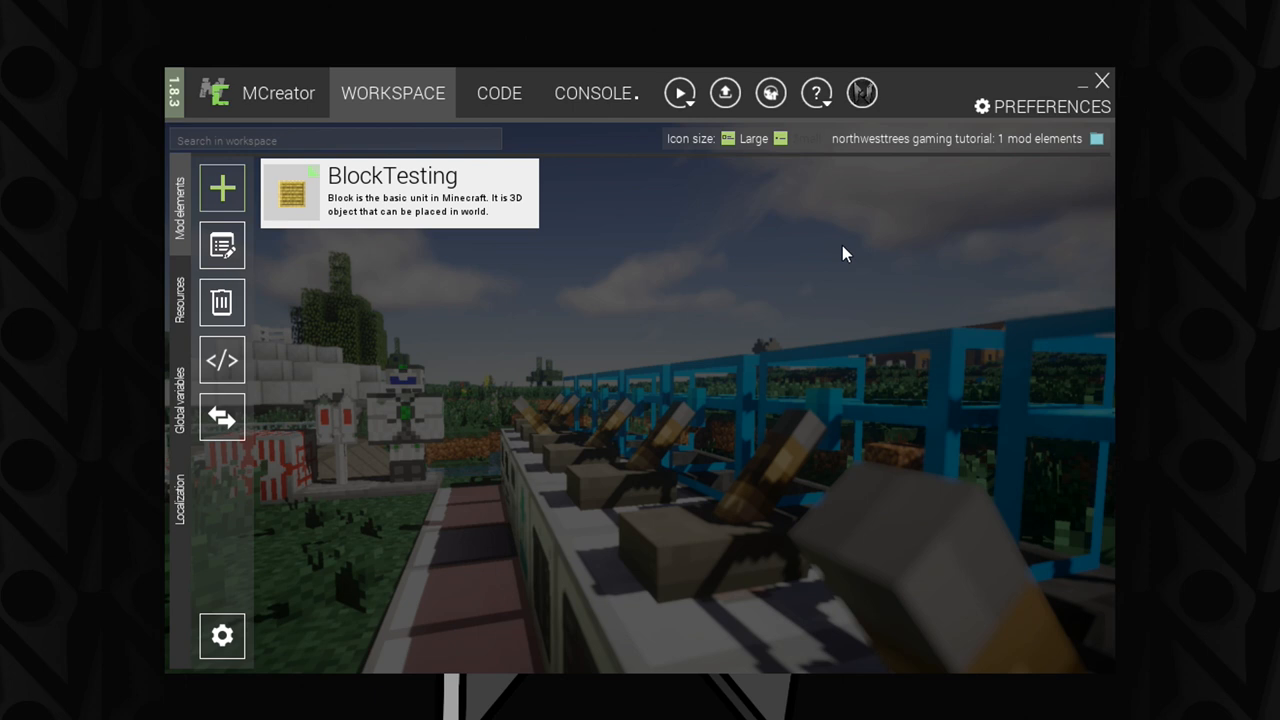
mouse_move(786, 248)
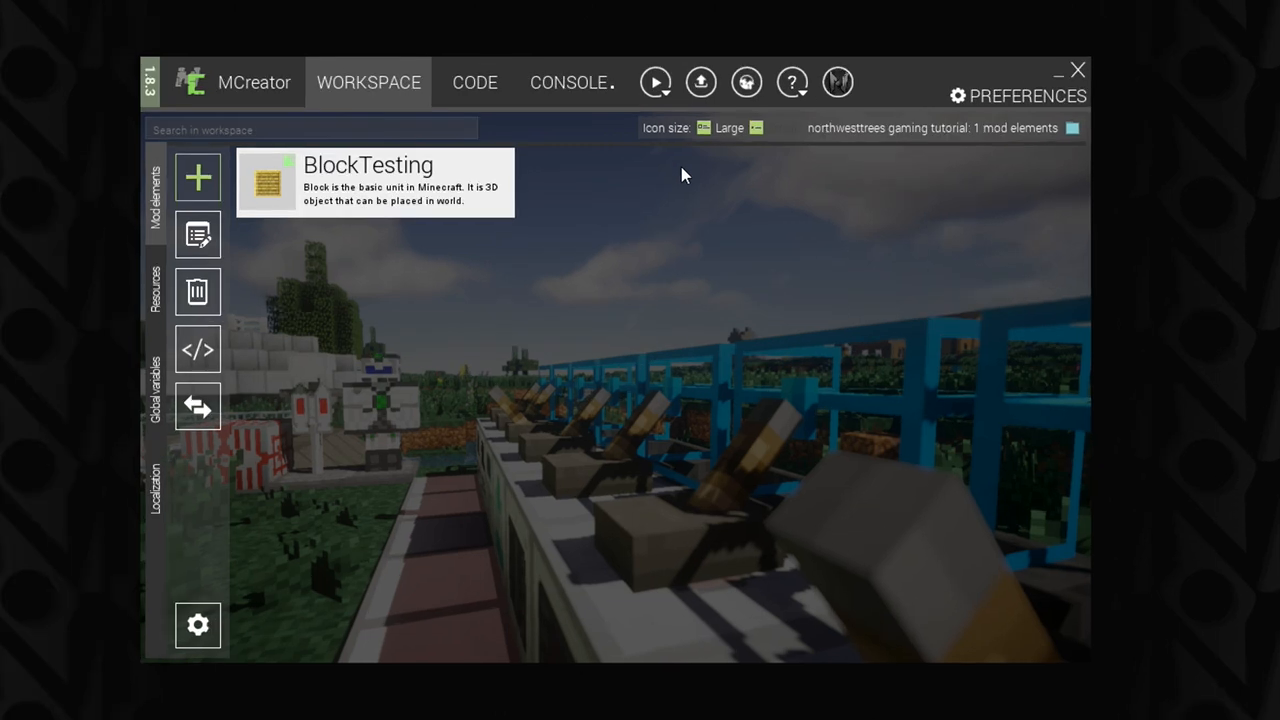
mouse_move(490, 170)
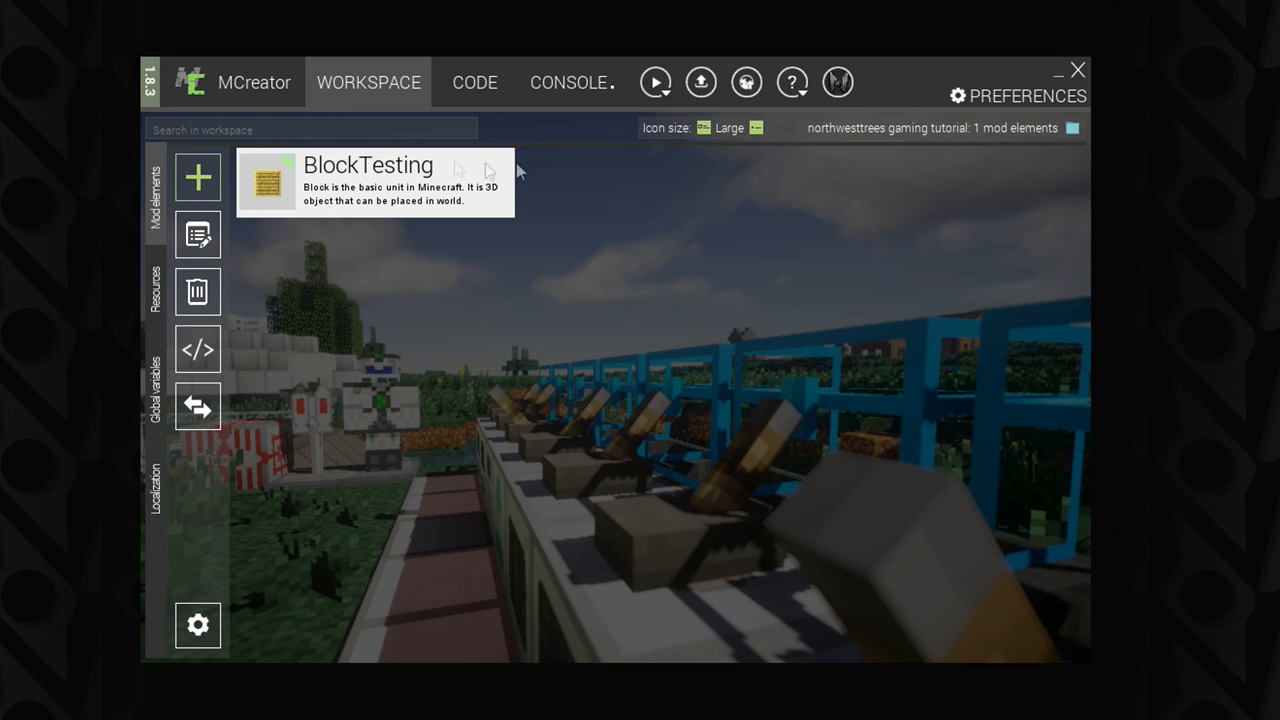
mouse_move(204, 184)
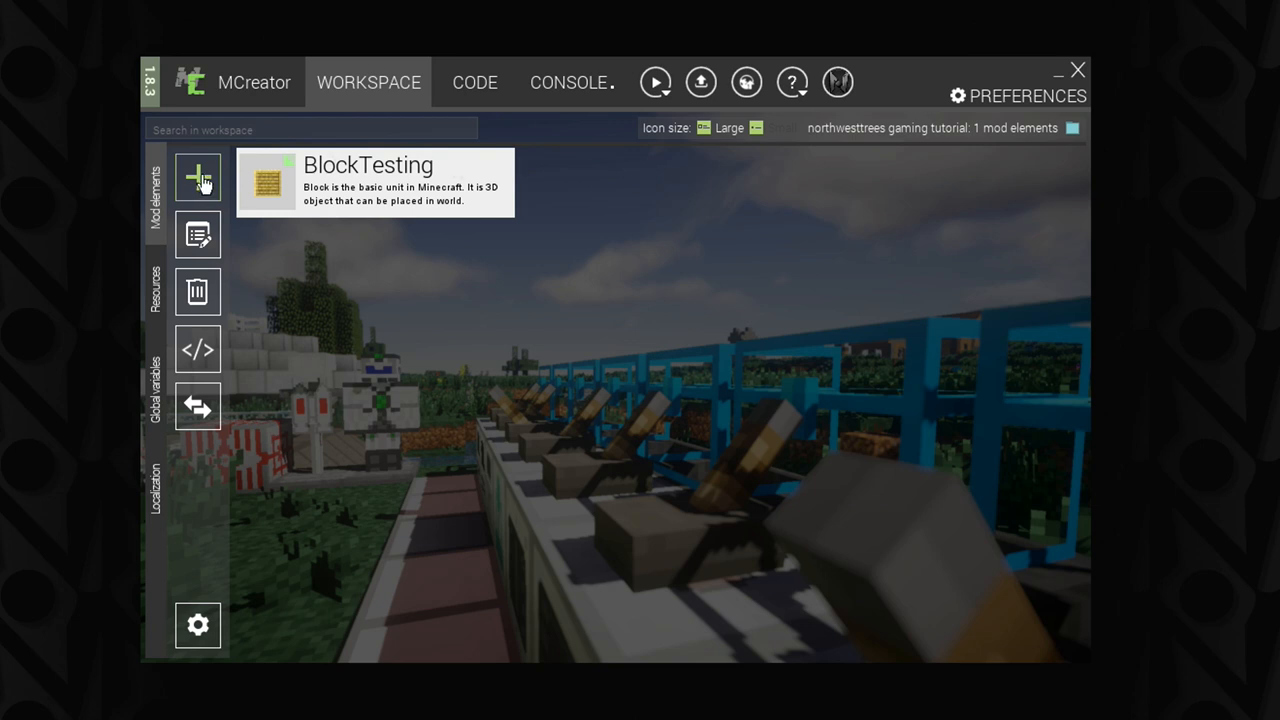
mouse_move(156, 164)
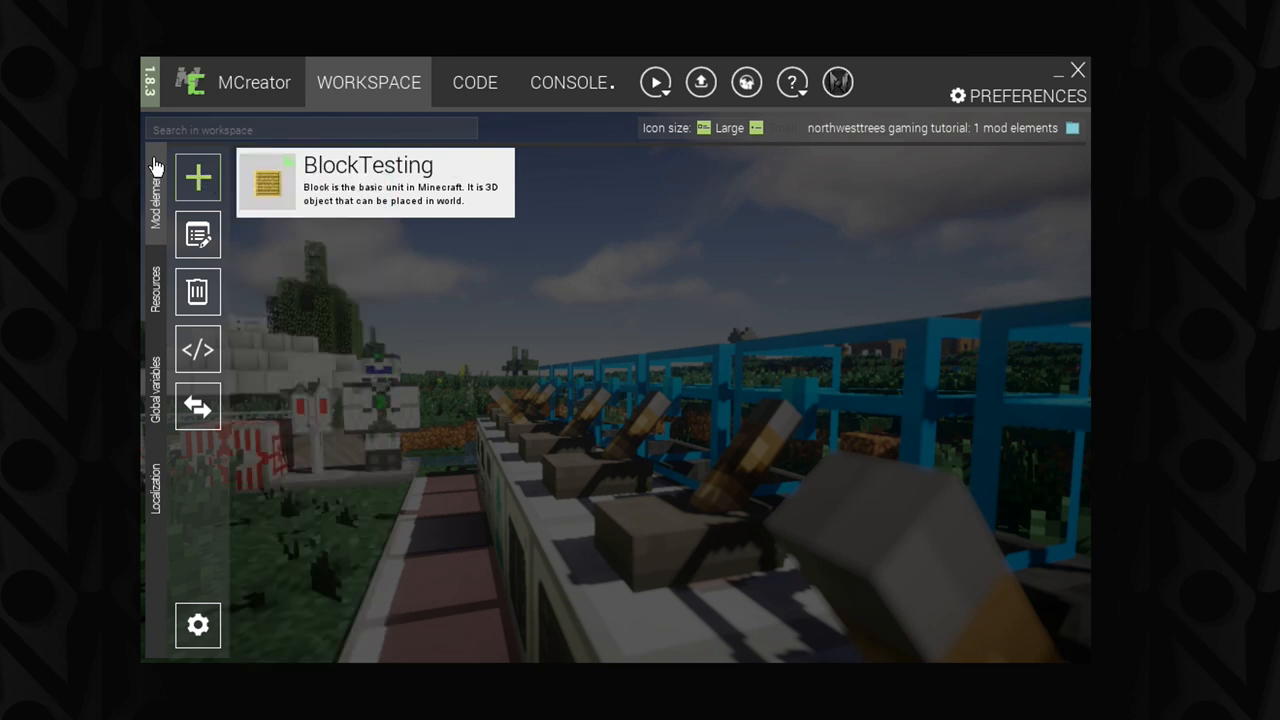
mouse_move(180, 198)
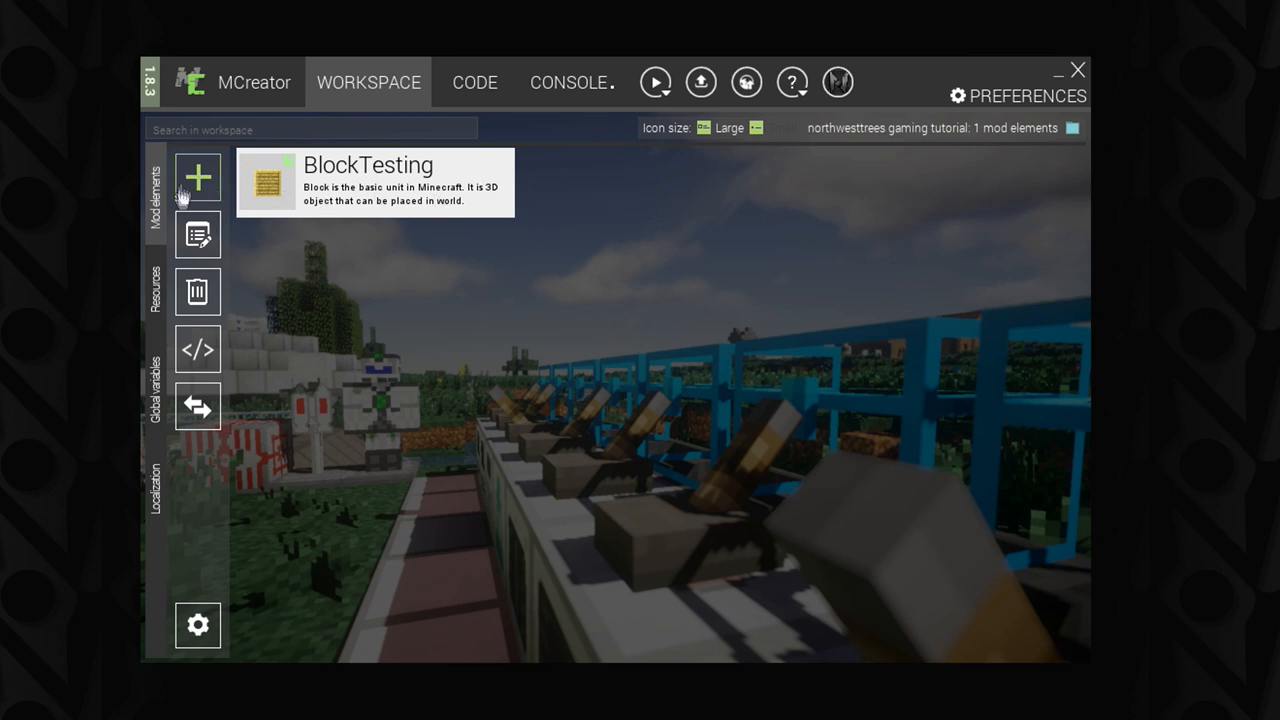
Step: Edit BlockTesting, skip textures and properties, and add a procedure for On block right clicked
left_click(196, 176)
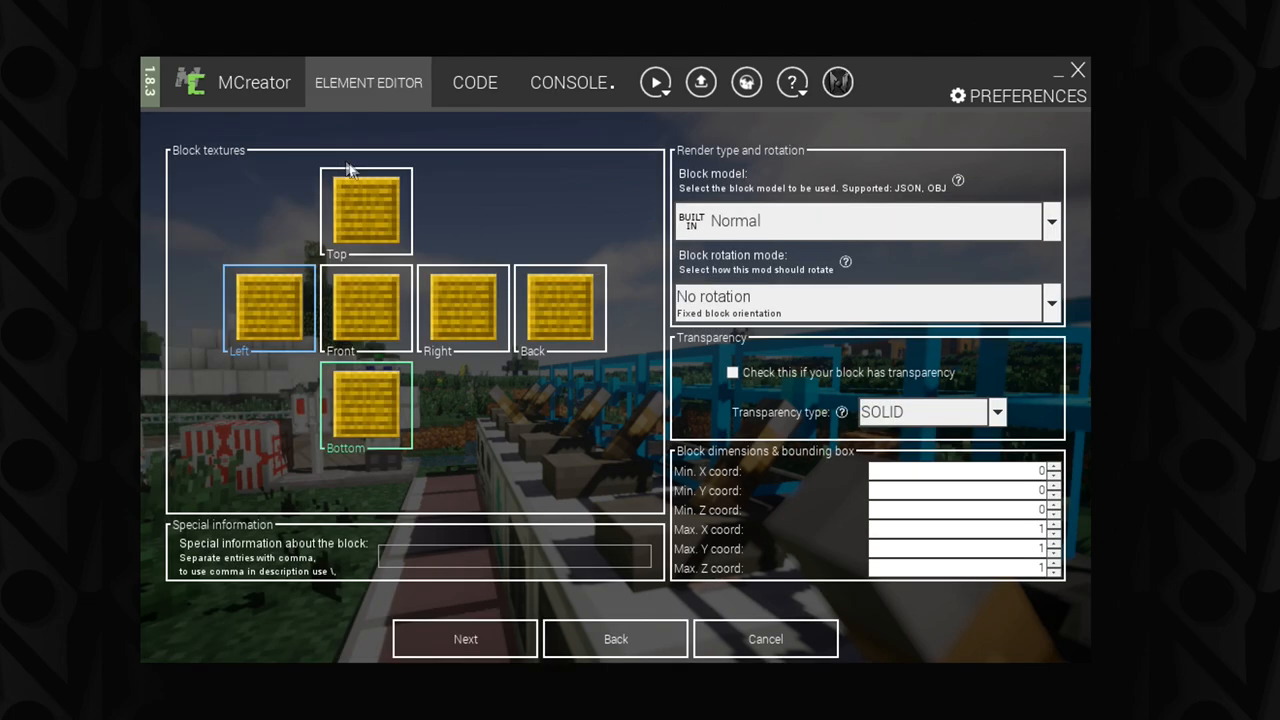
left_click(464, 640)
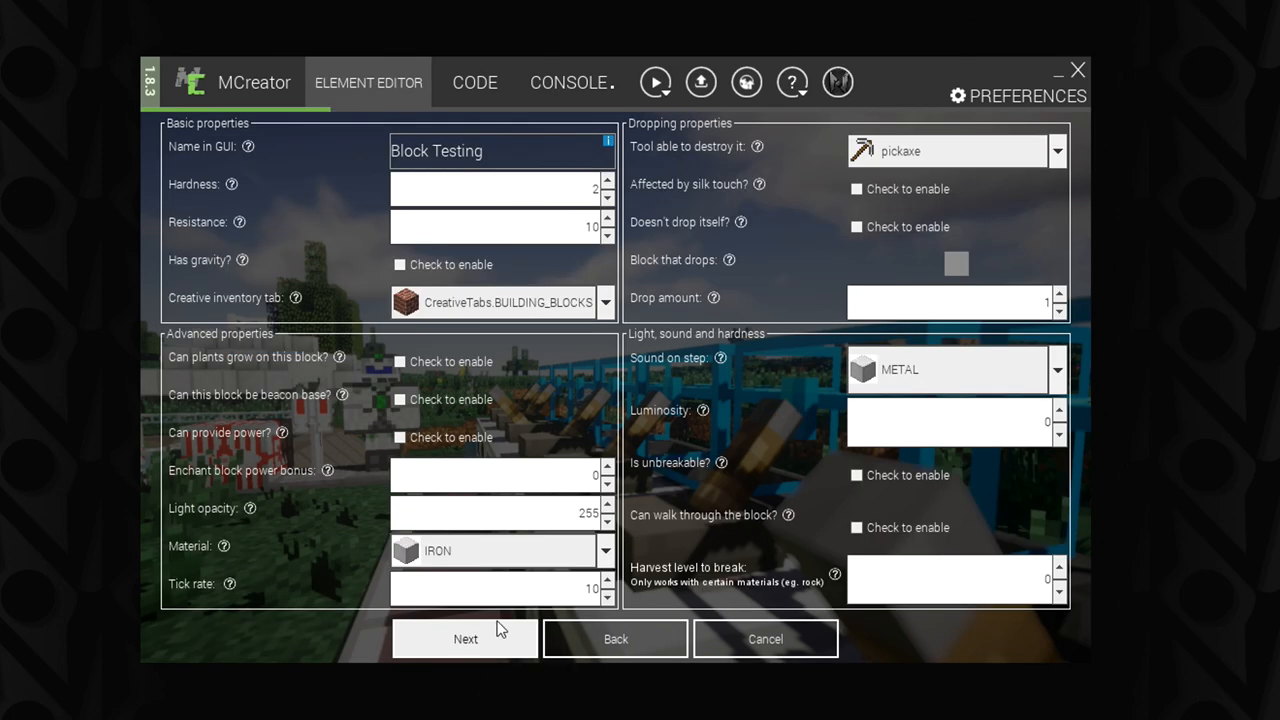
left_click(464, 640)
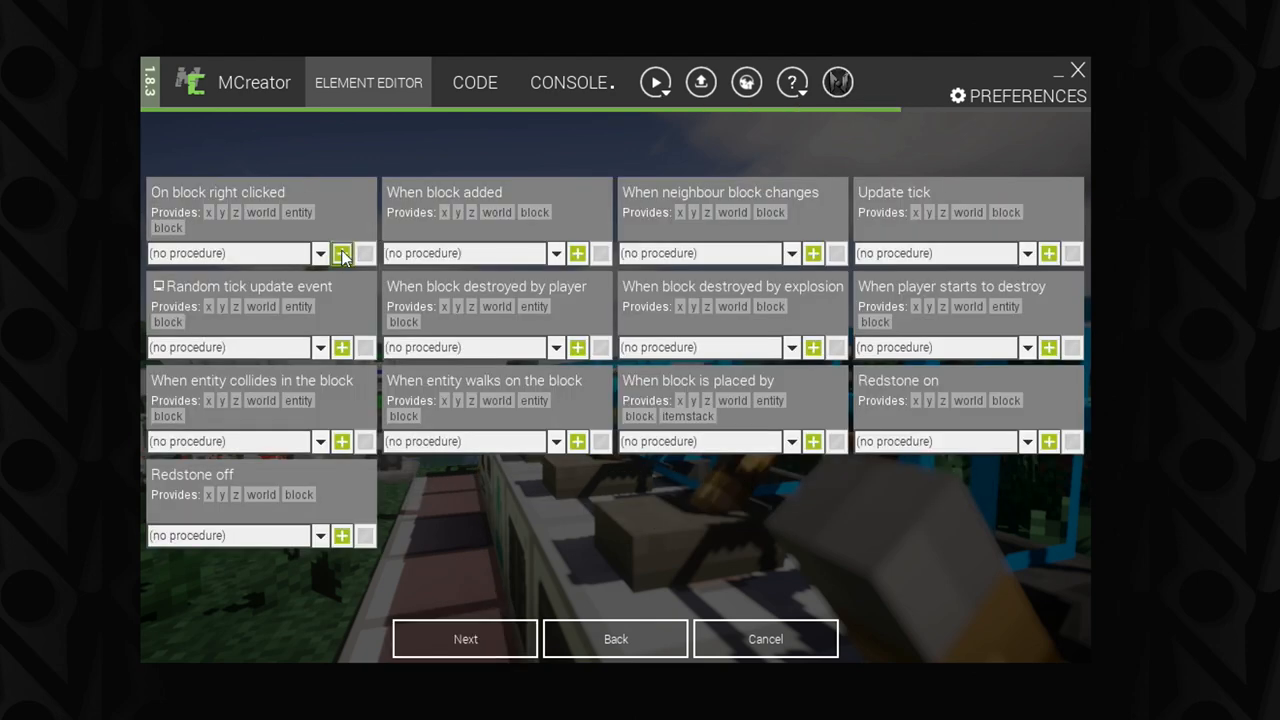
left_click(342, 252)
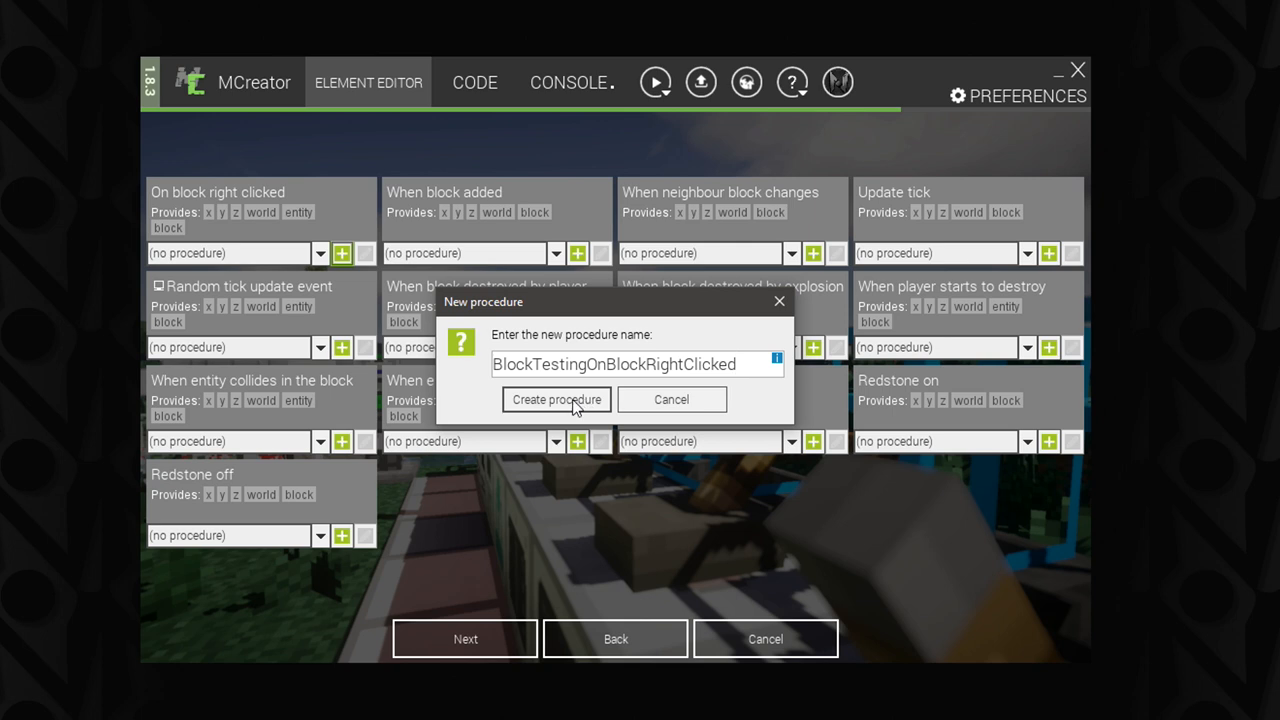
mouse_move(512, 392)
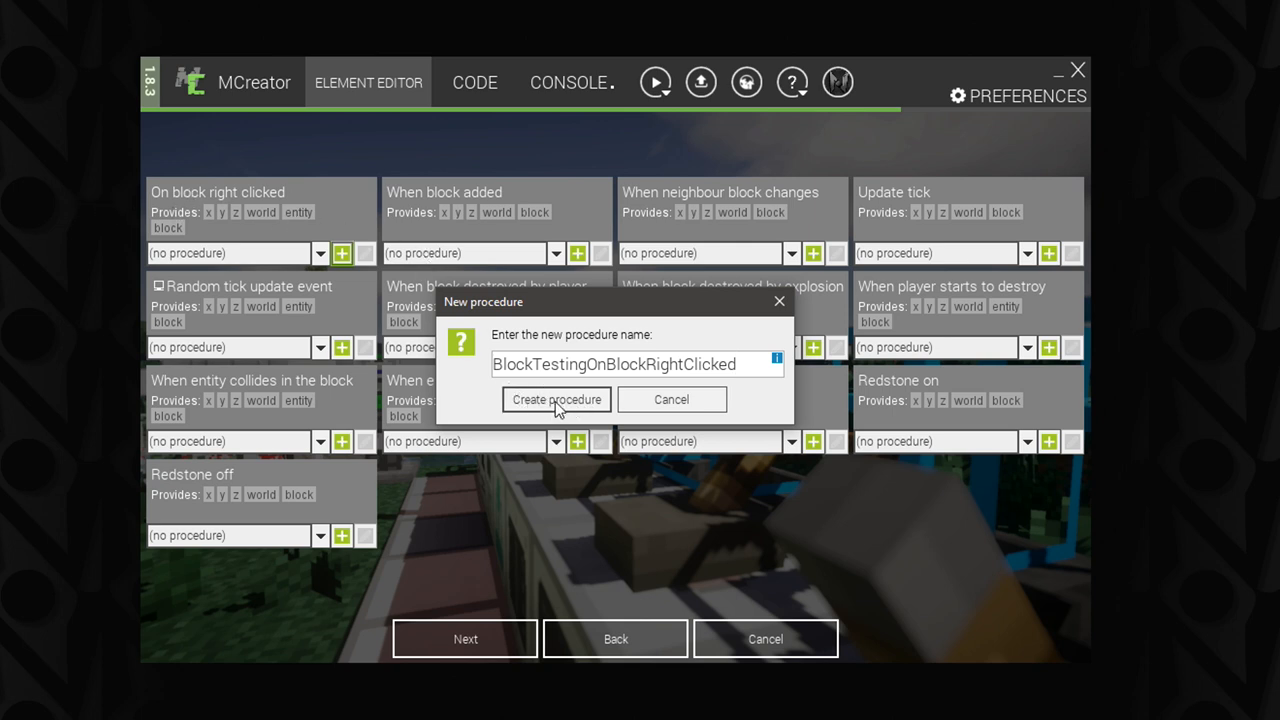
mouse_move(572, 408)
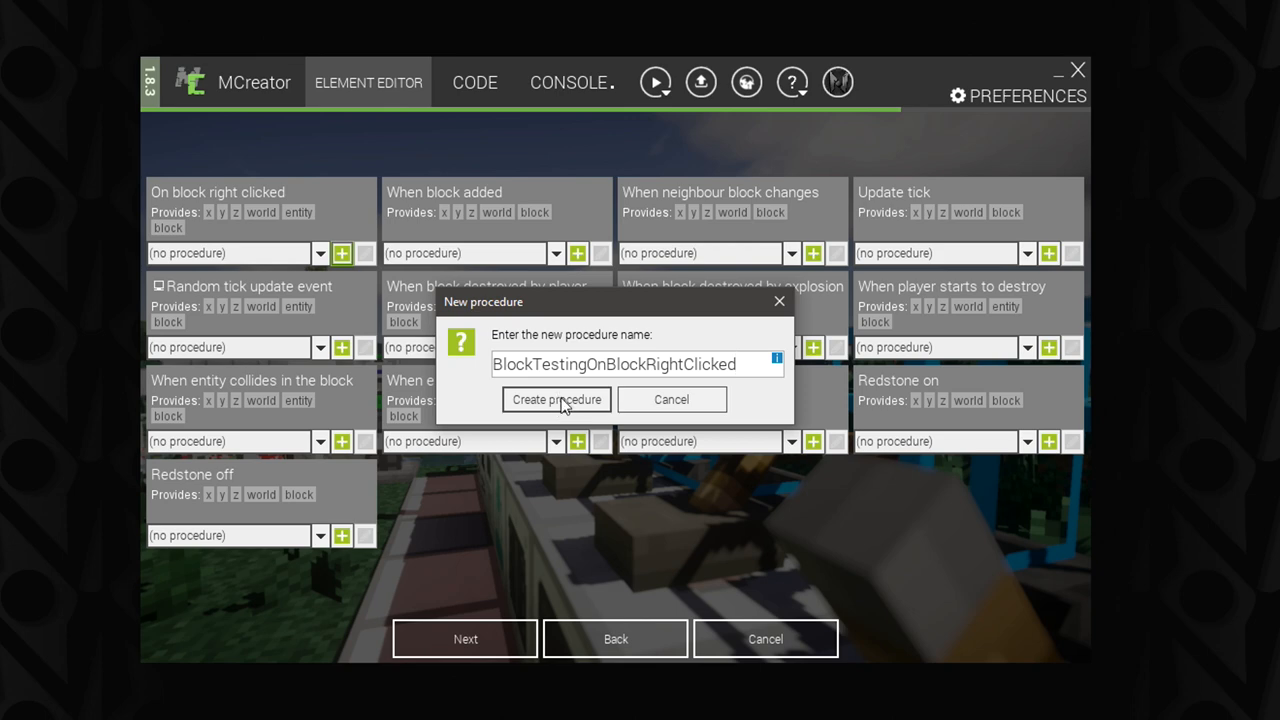
Step: Create the procedure, then browse Logic and loops for an if block under the trigger
left_click(556, 400)
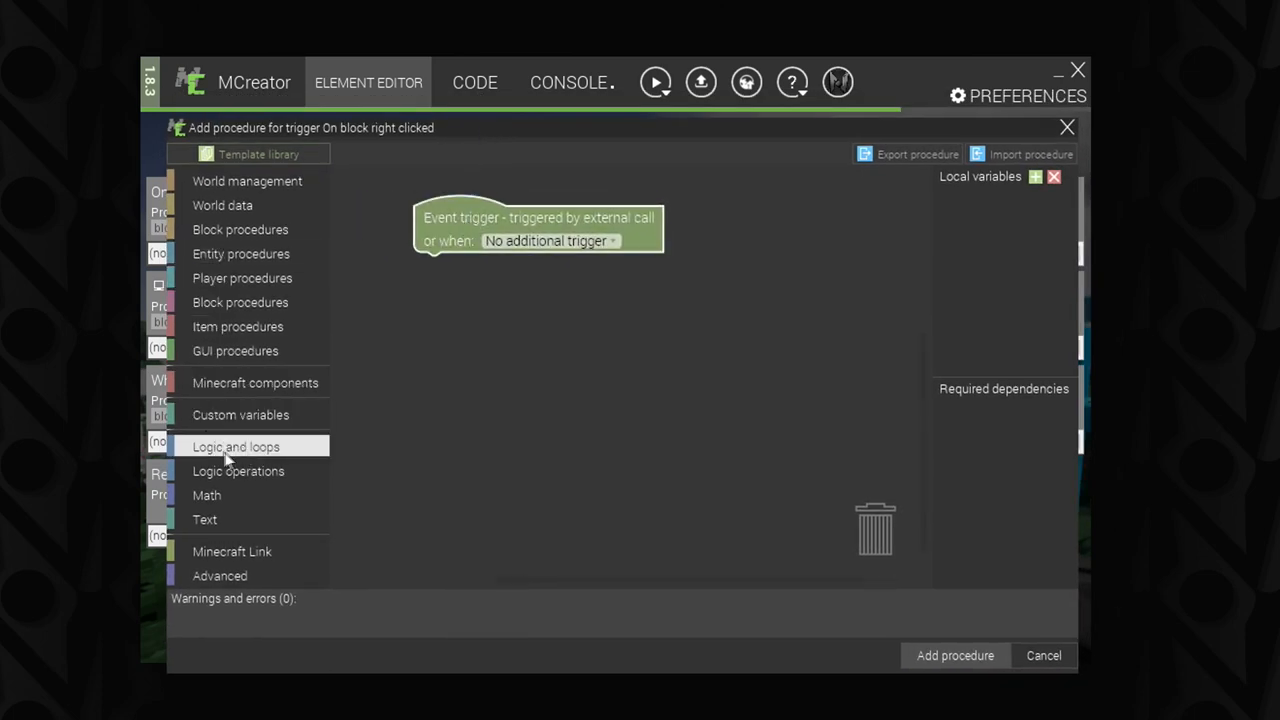
left_click(236, 448)
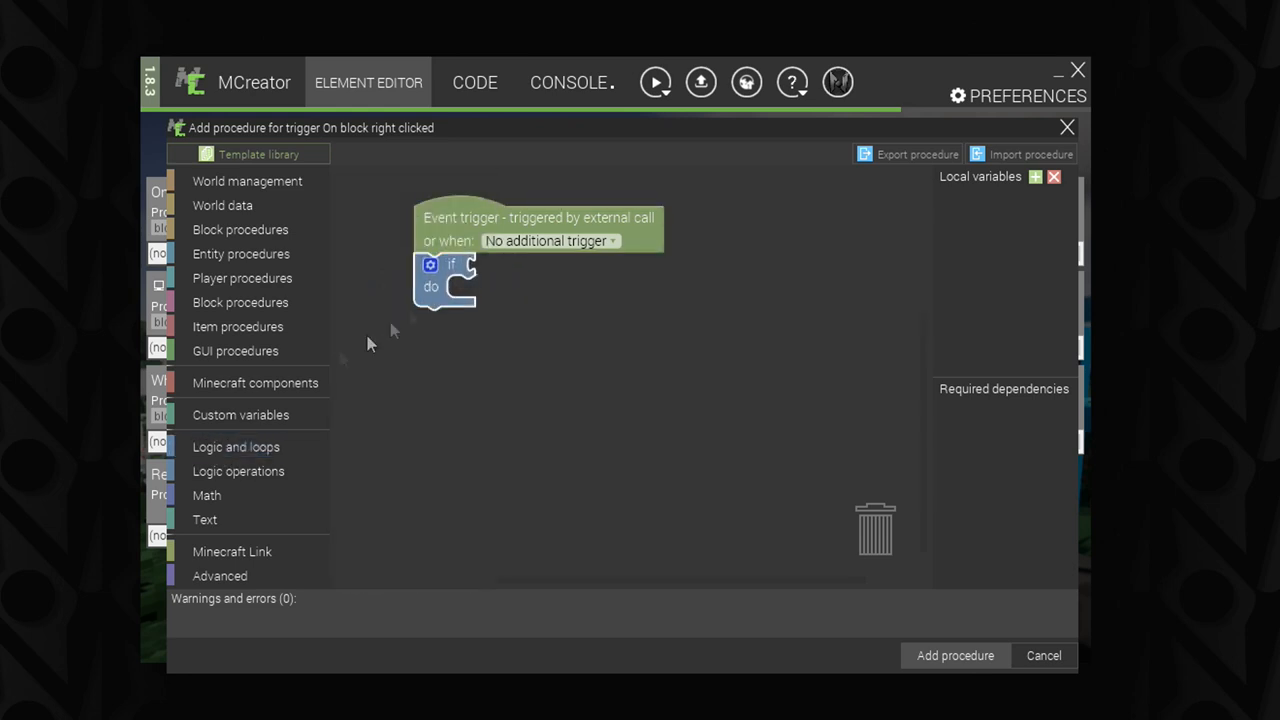
left_click(236, 446)
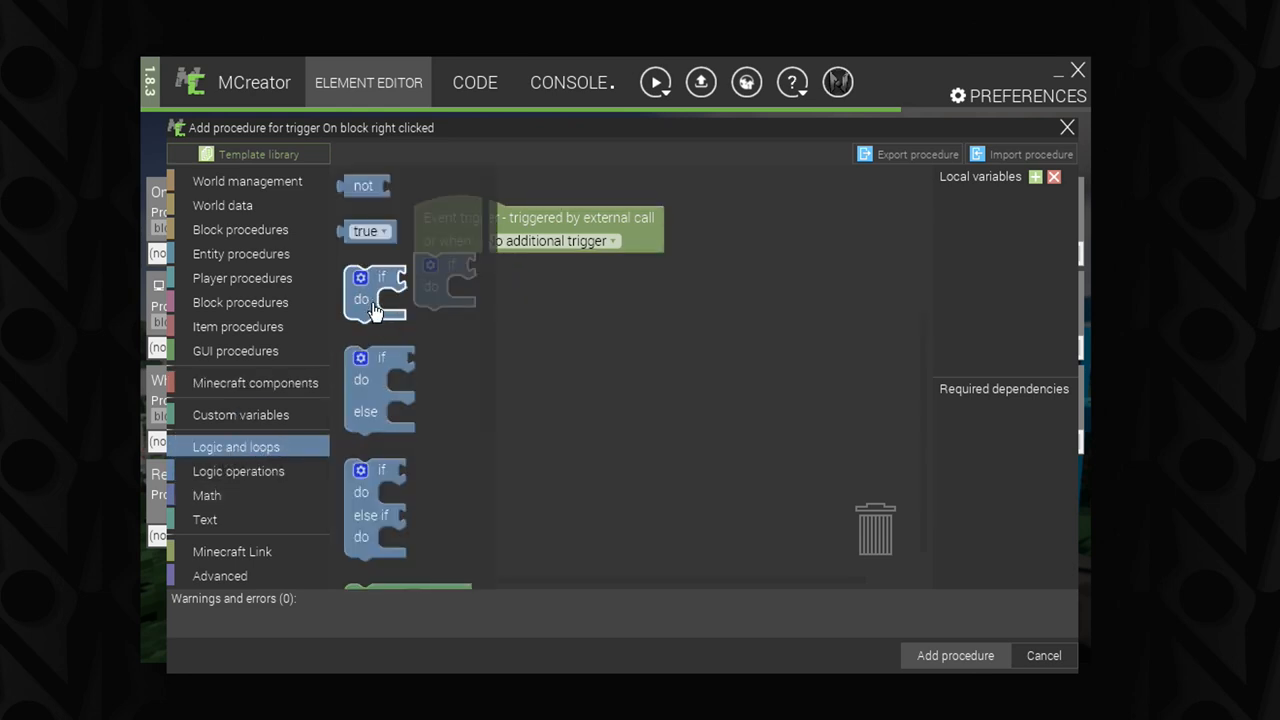
mouse_move(370, 324)
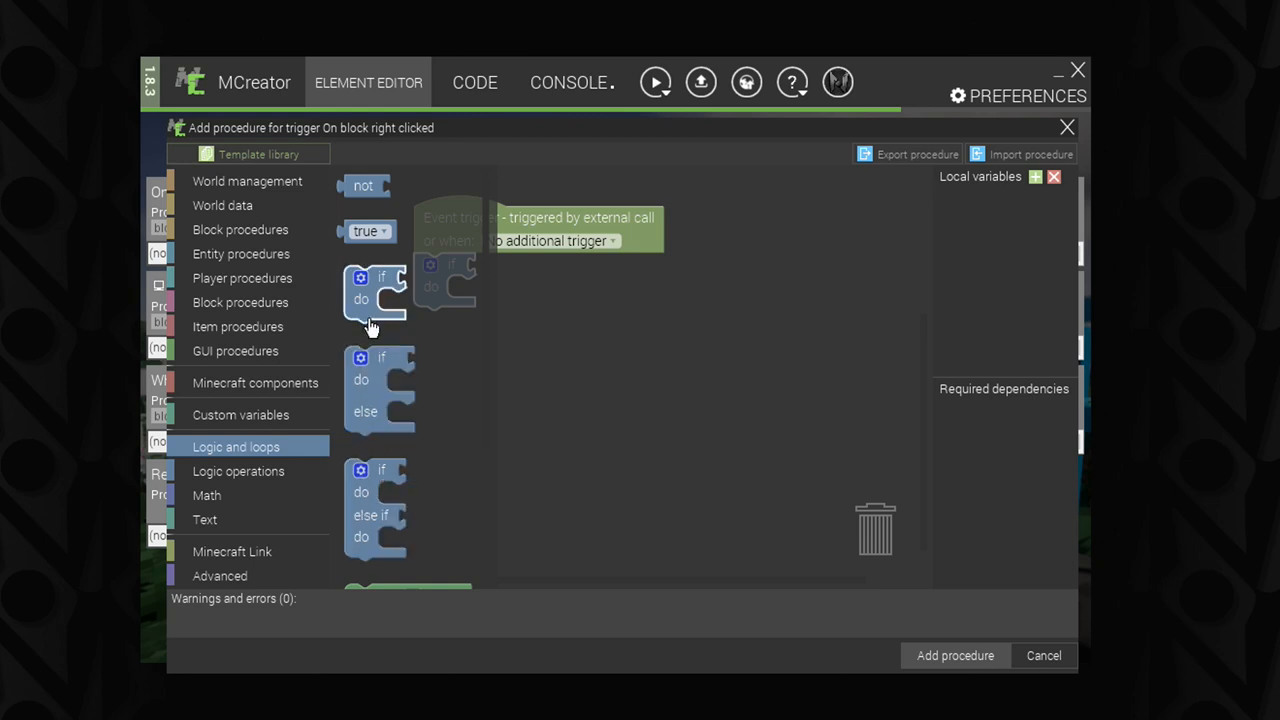
mouse_move(390, 290)
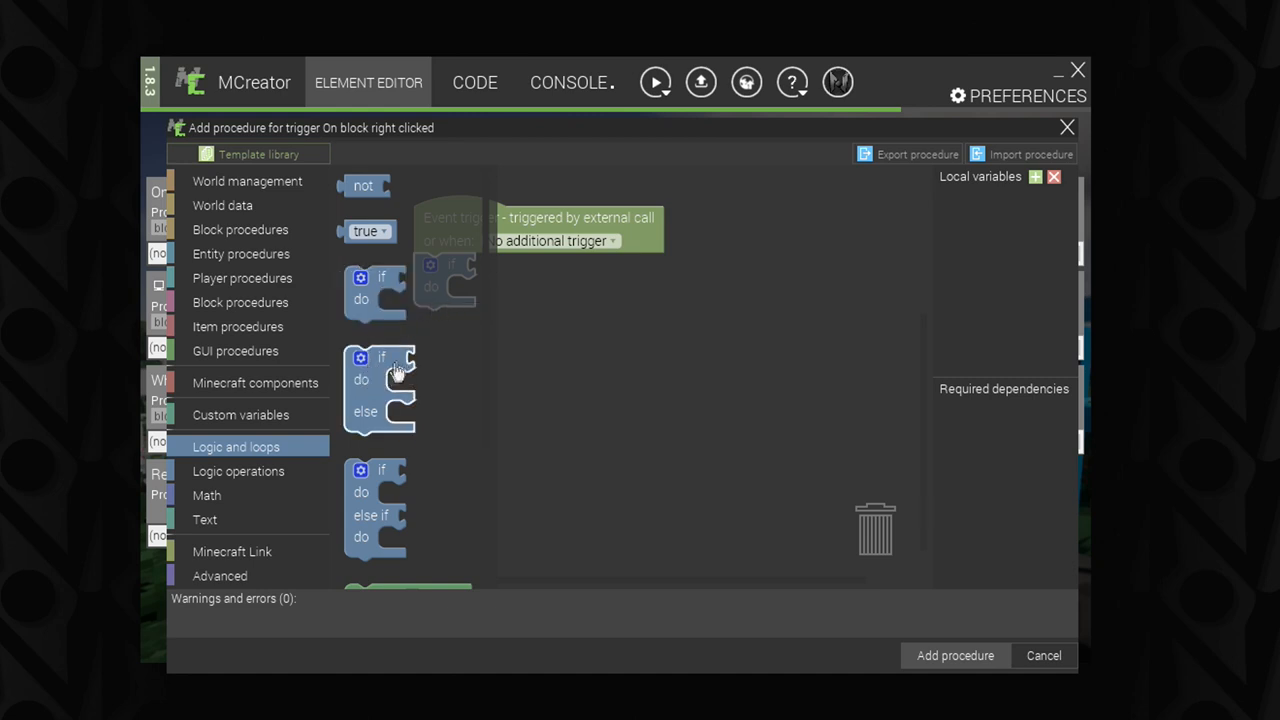
mouse_move(390, 424)
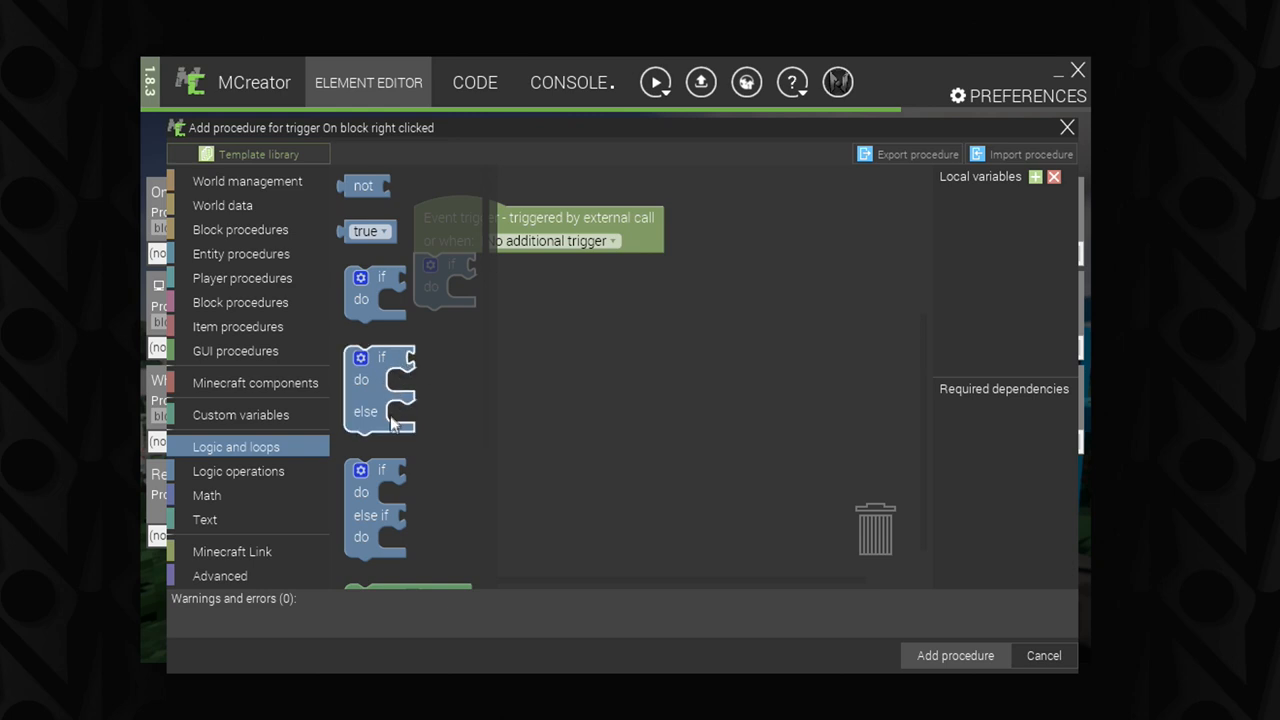
mouse_move(436, 440)
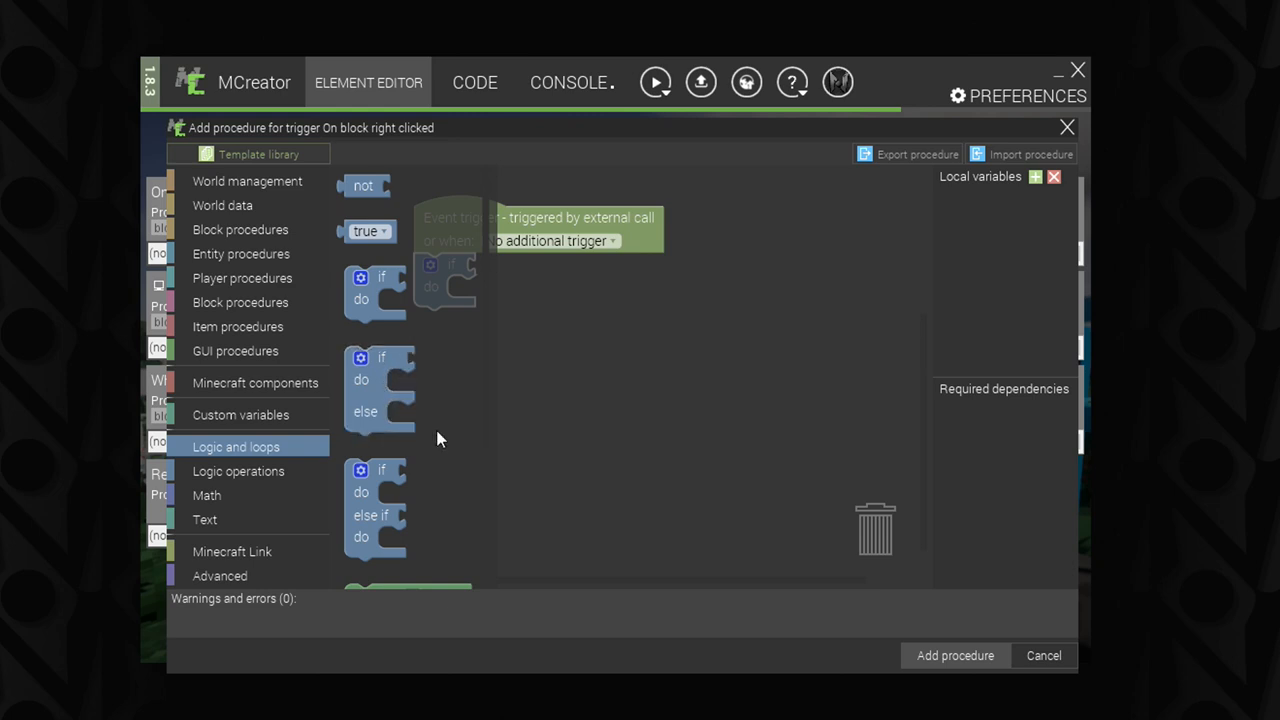
mouse_move(378, 412)
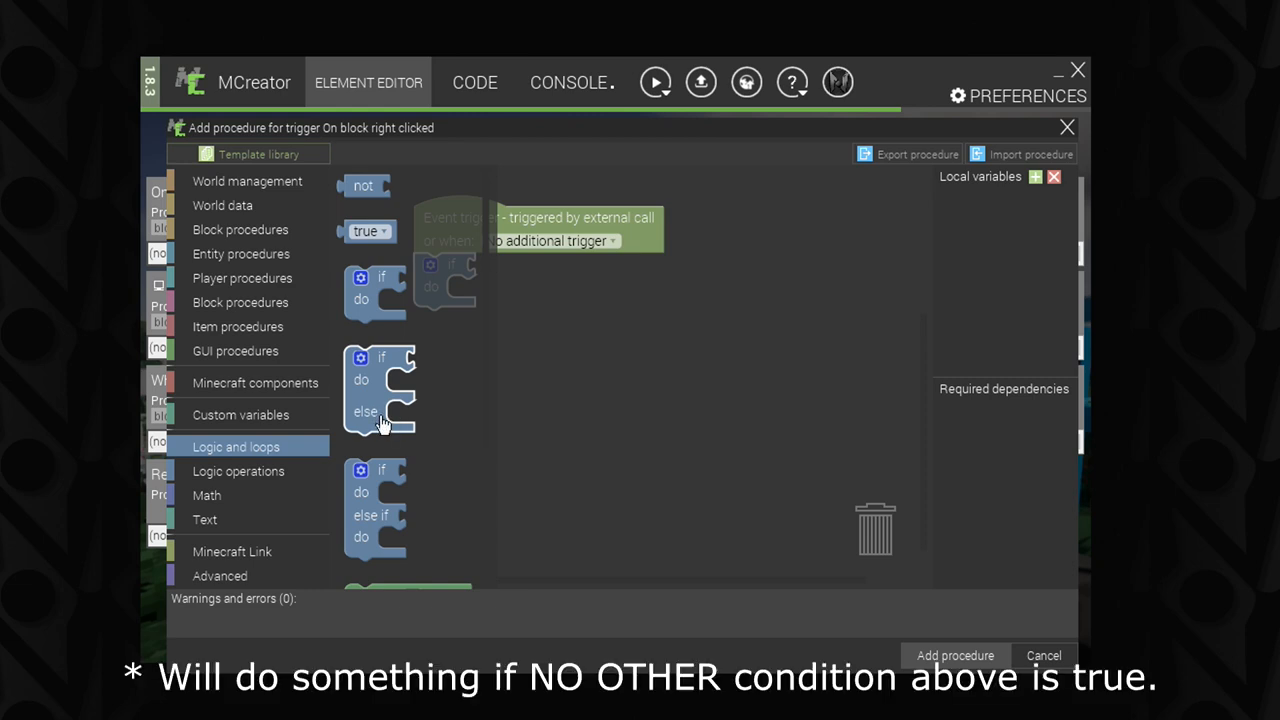
mouse_move(412, 376)
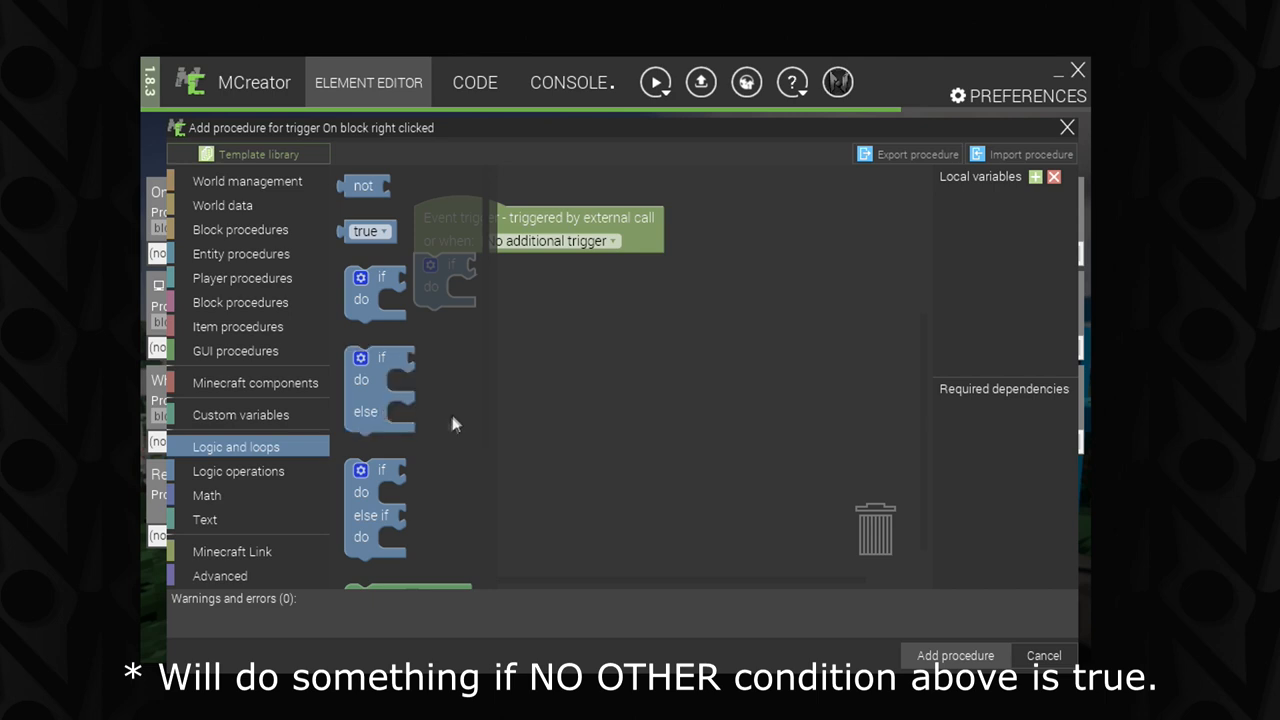
mouse_move(378, 390)
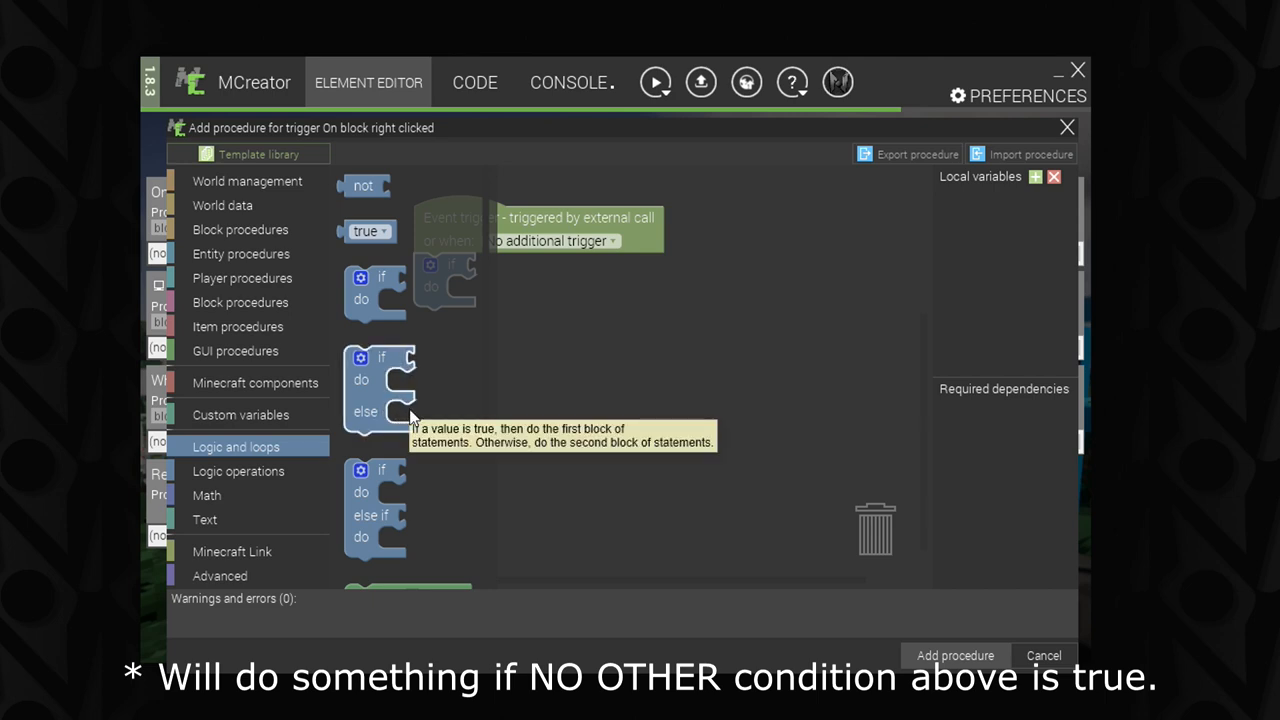
scroll("down", 3)
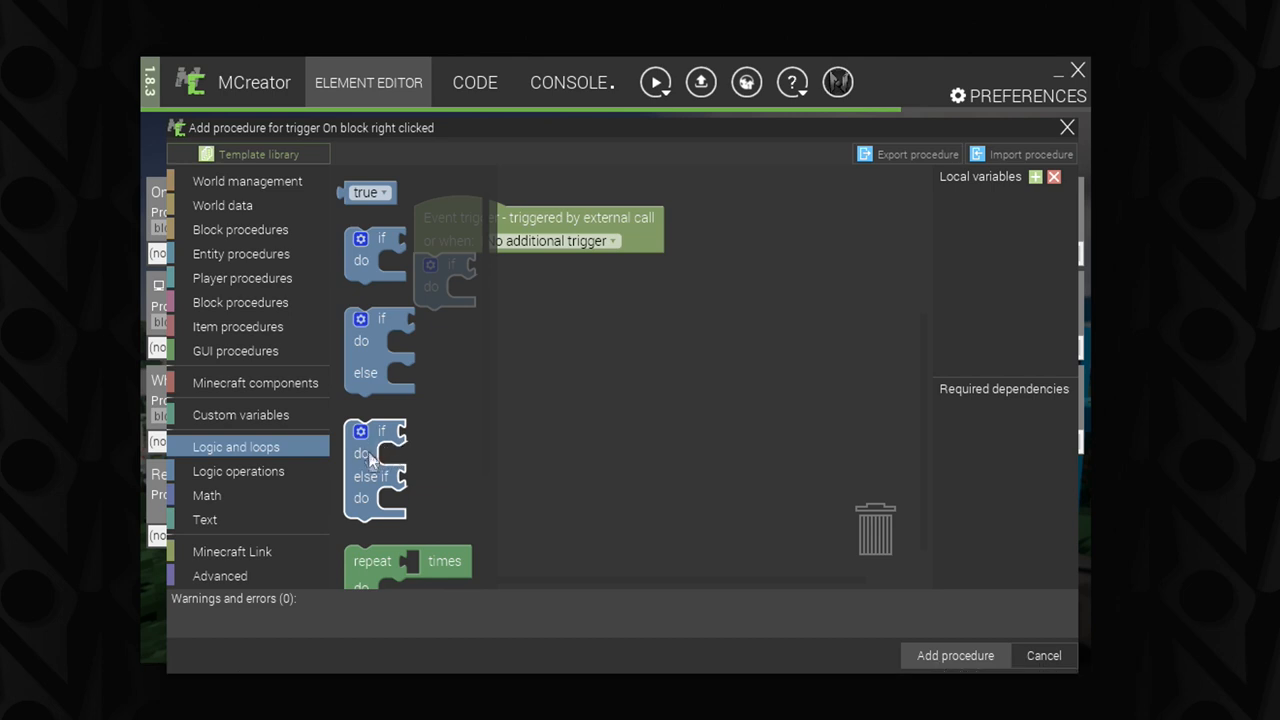
mouse_move(398, 490)
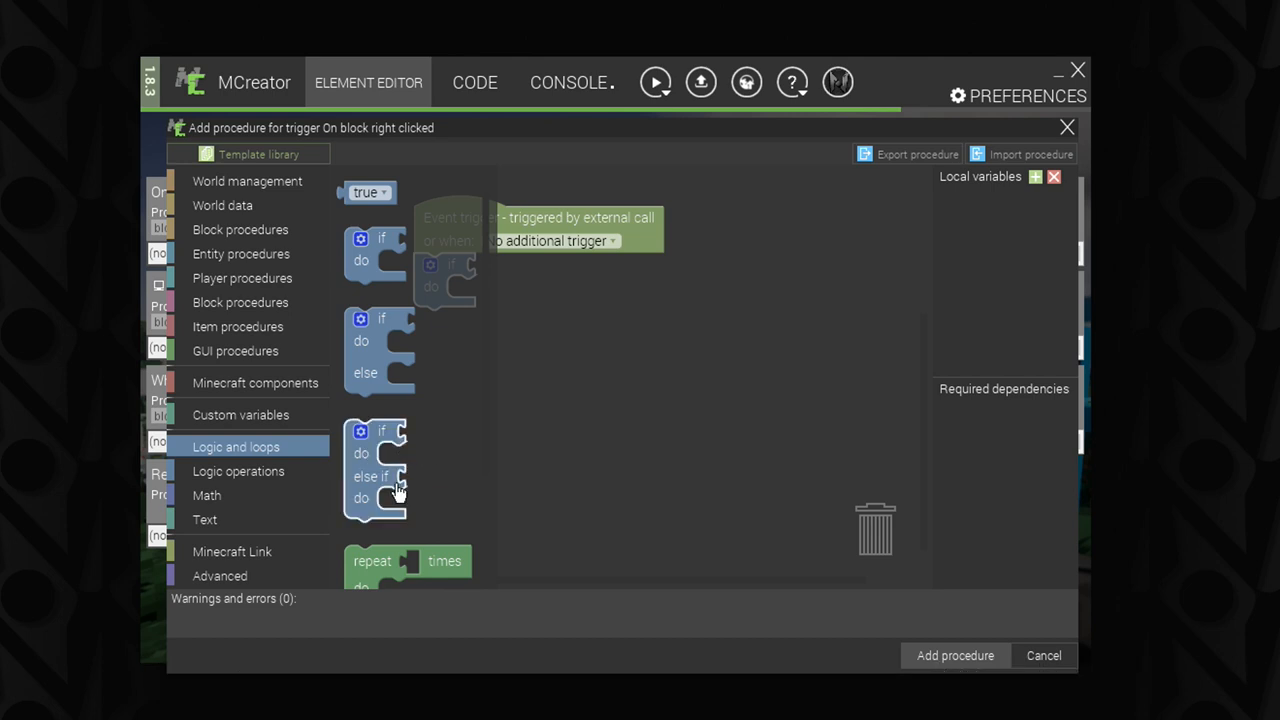
mouse_move(400, 508)
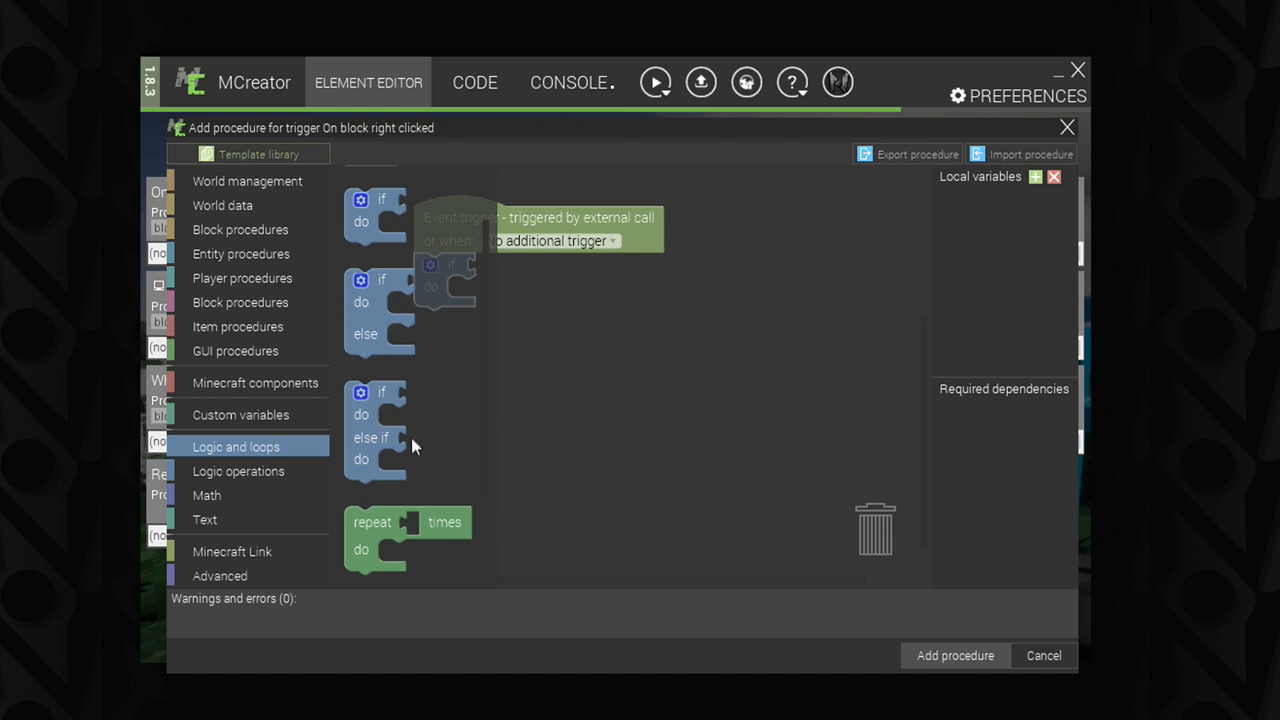
mouse_move(412, 436)
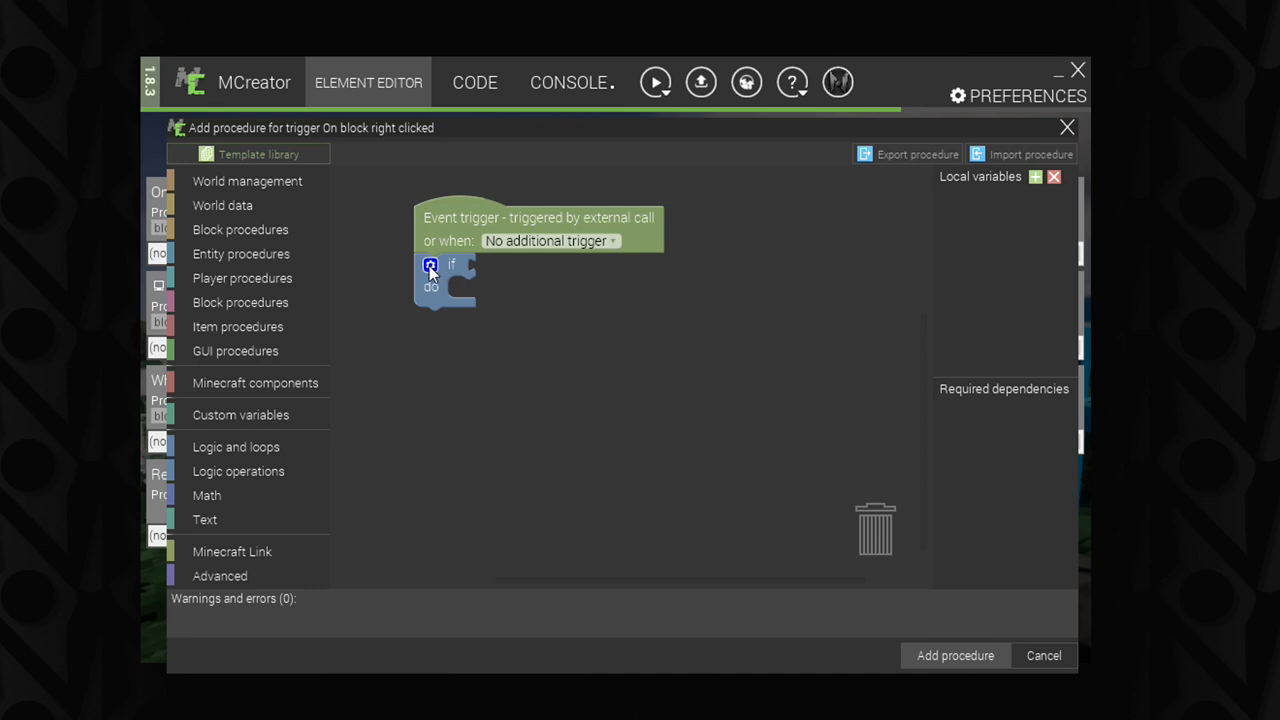
Step: Use the if block's gear mutator to add one else-if and a final else branch
left_click(430, 264)
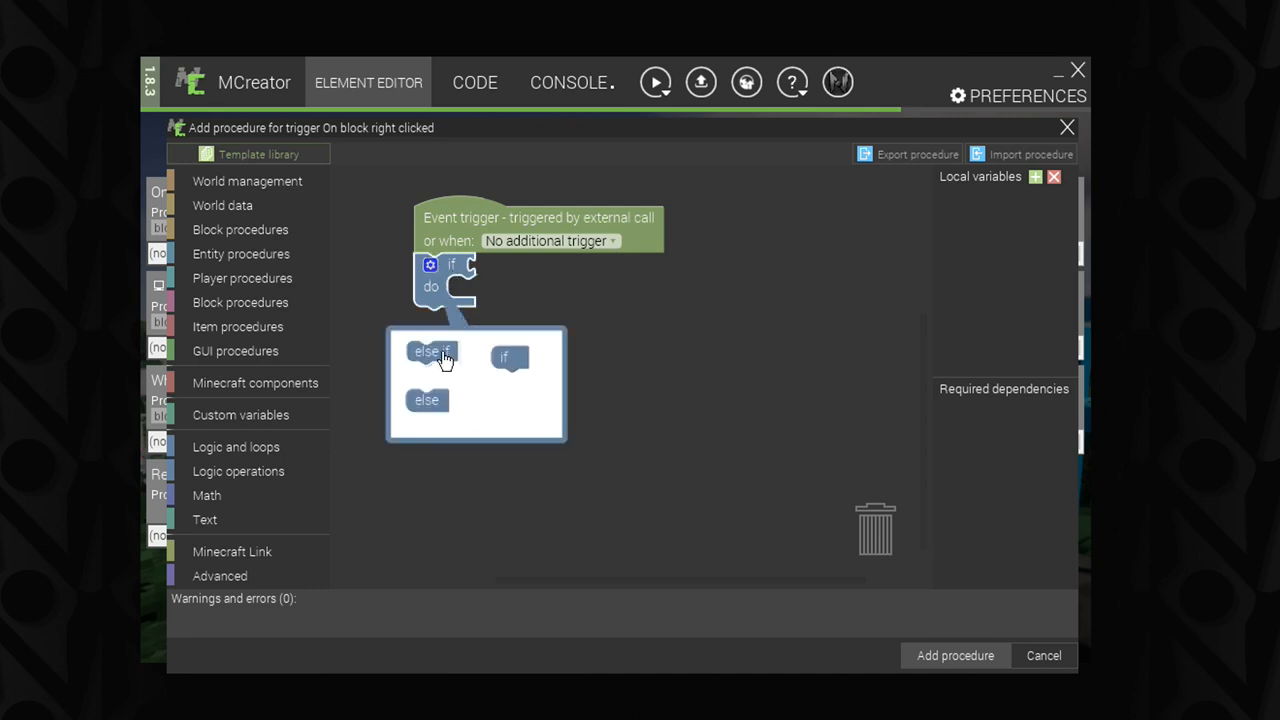
mouse_move(444, 360)
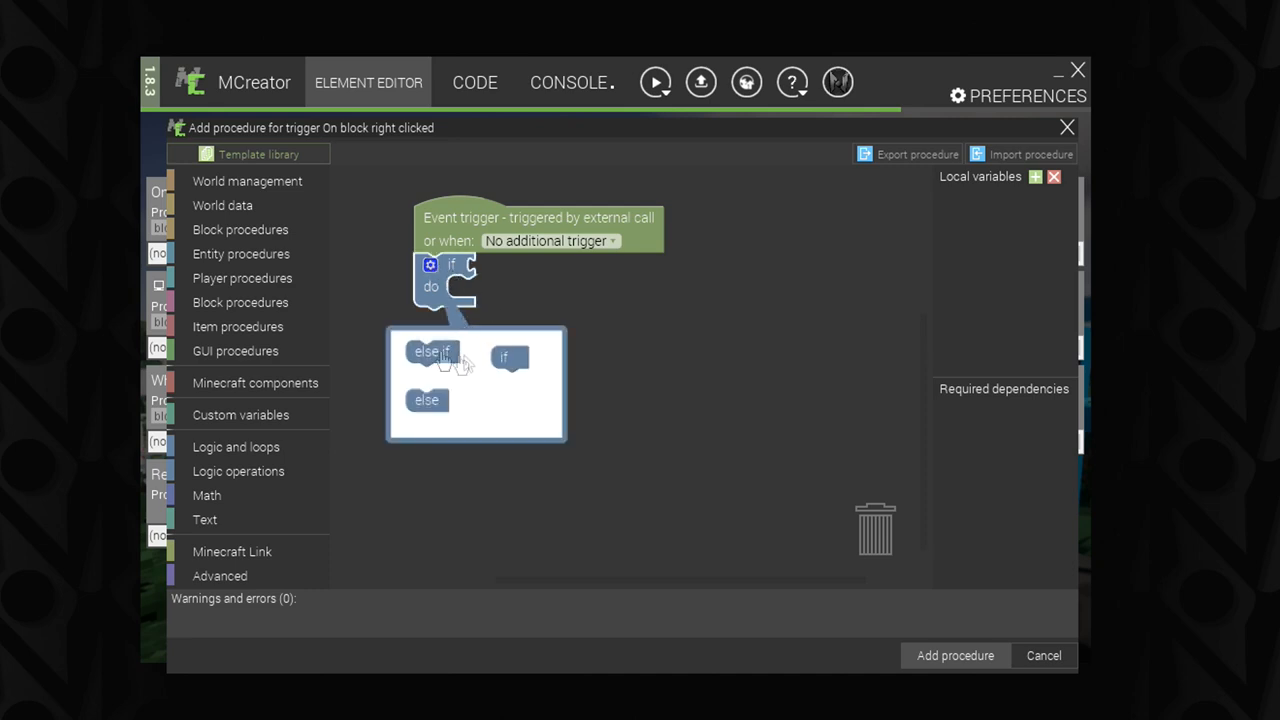
left_click(236, 446)
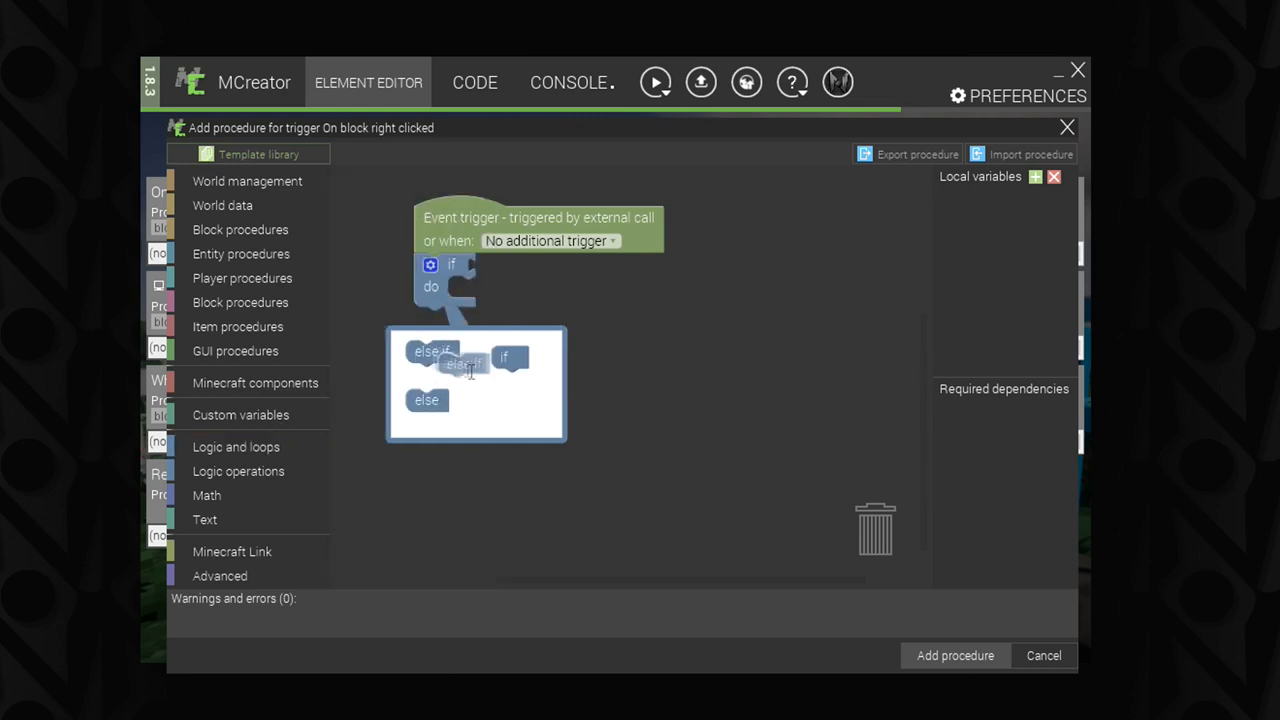
left_click(432, 264)
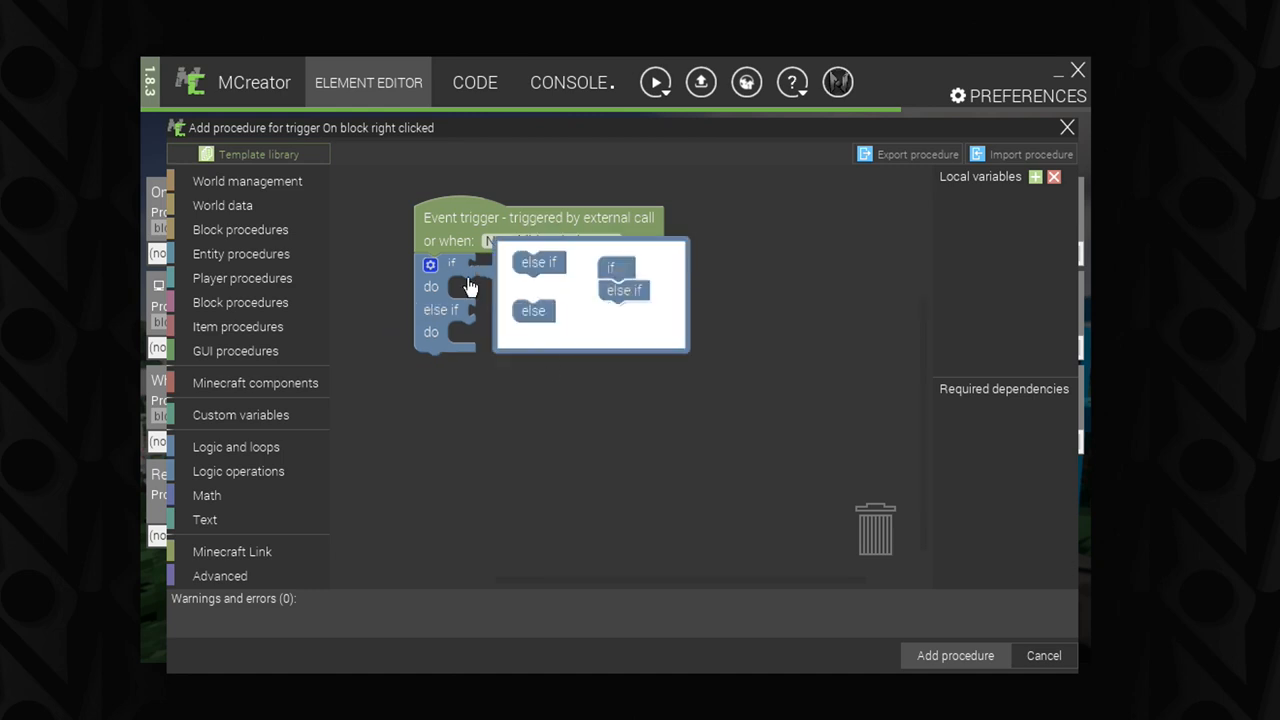
mouse_move(614, 300)
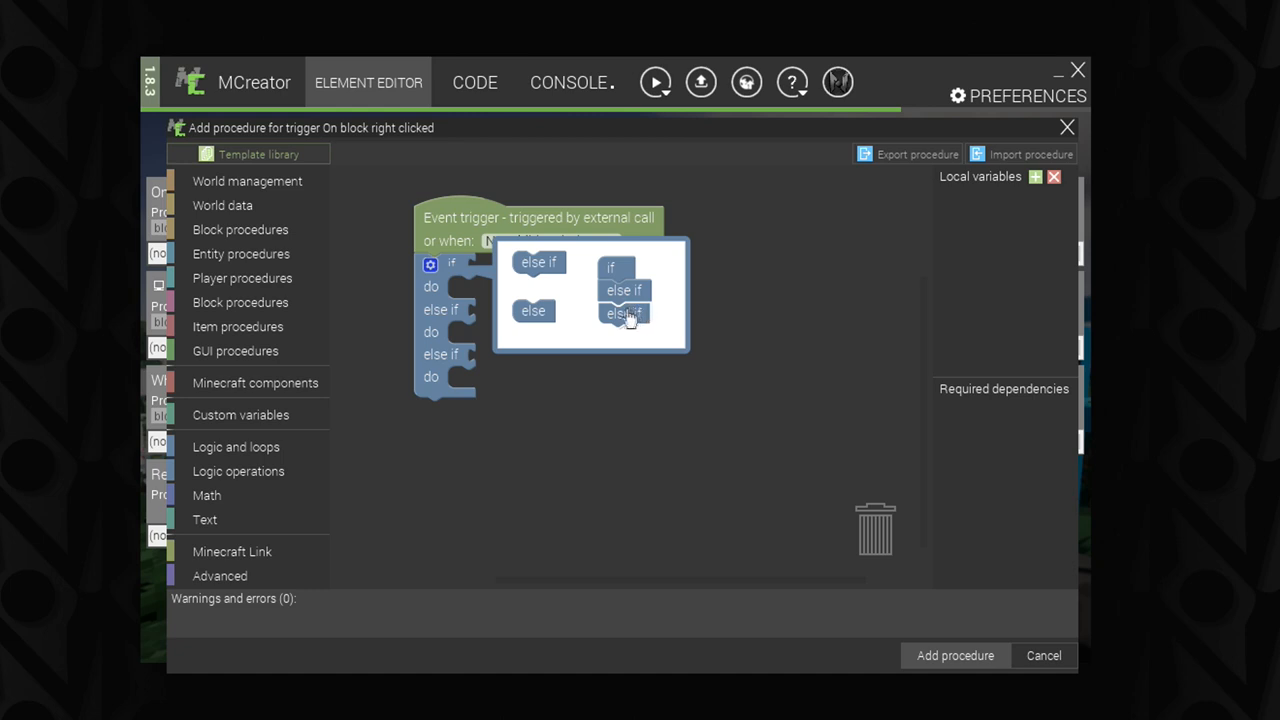
left_click(624, 312)
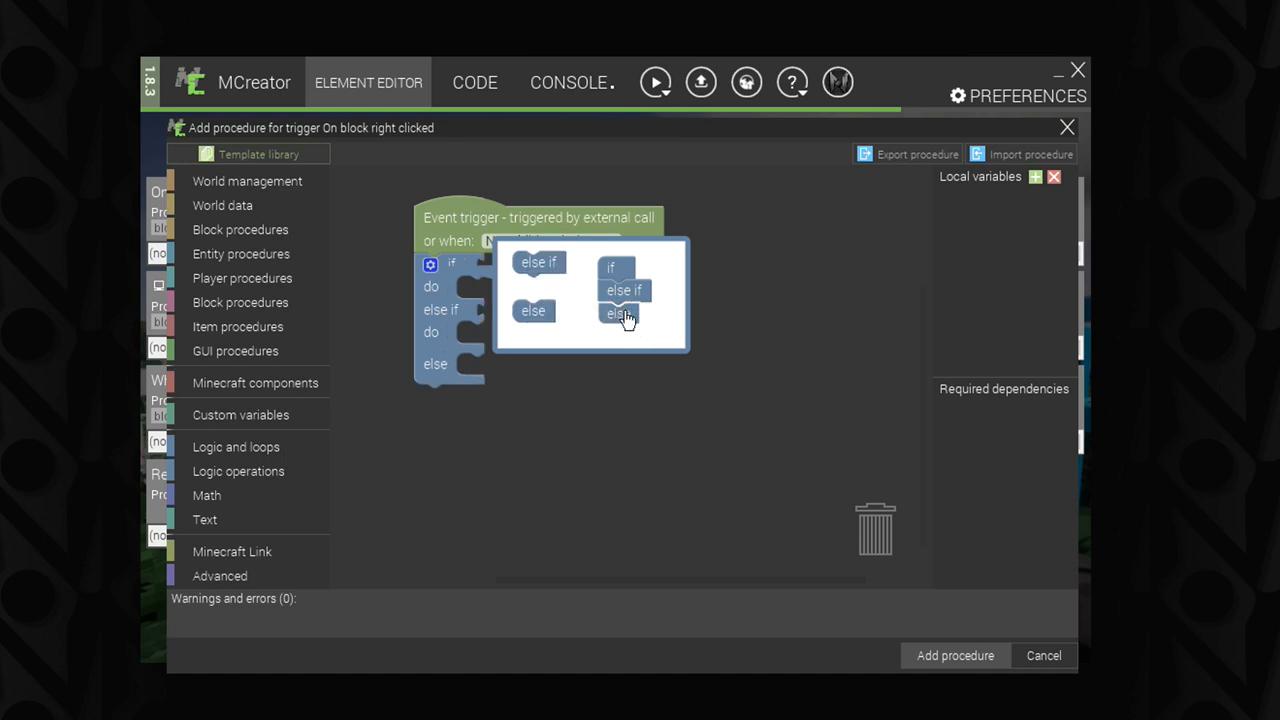
mouse_move(618, 318)
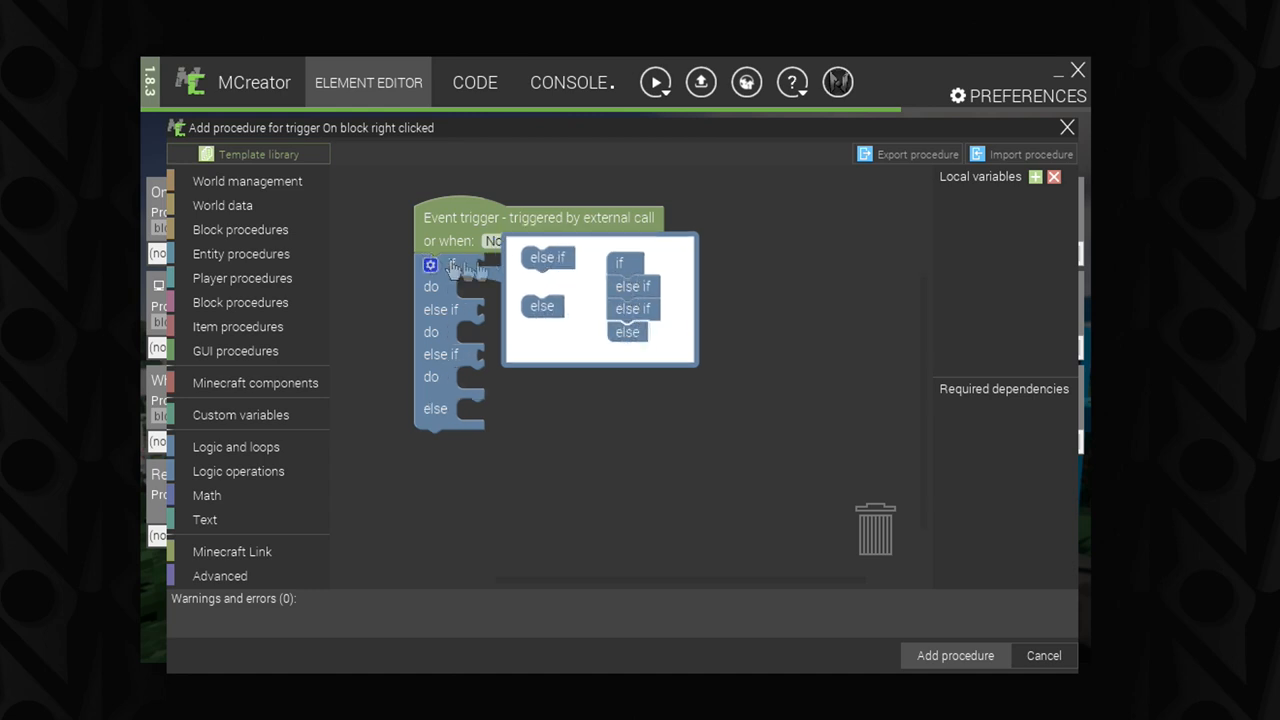
mouse_move(488, 312)
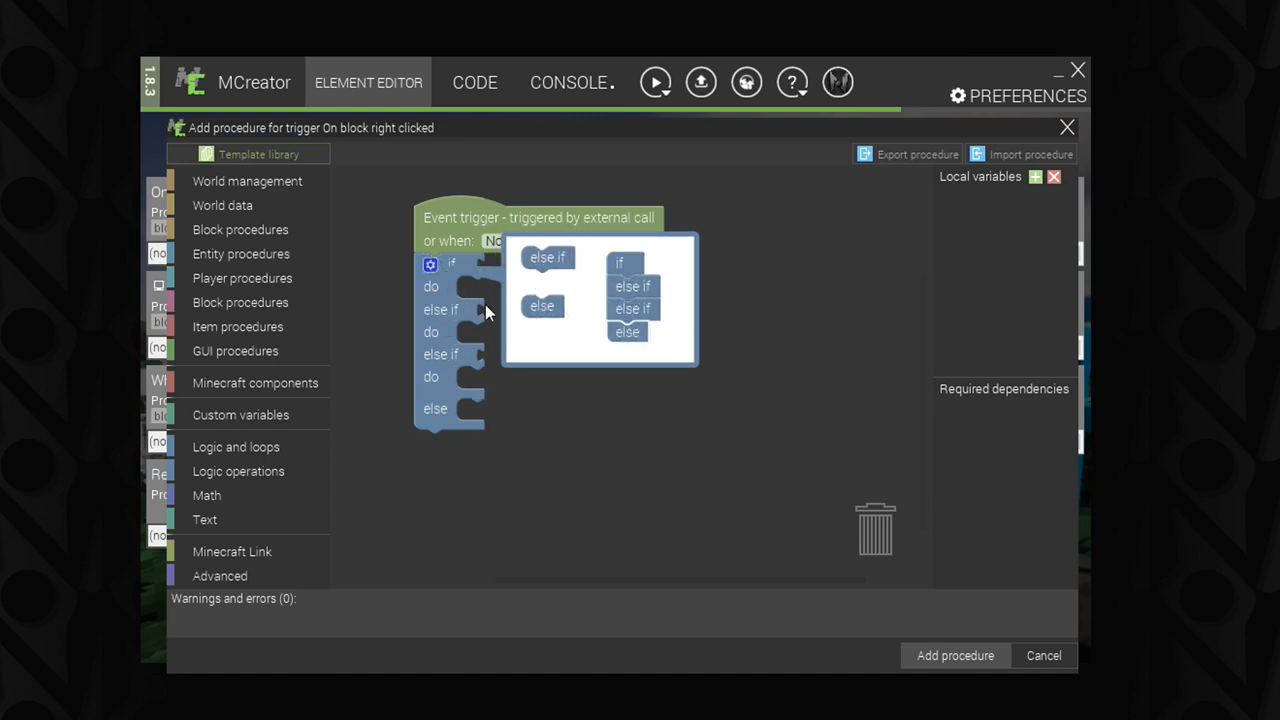
mouse_move(484, 360)
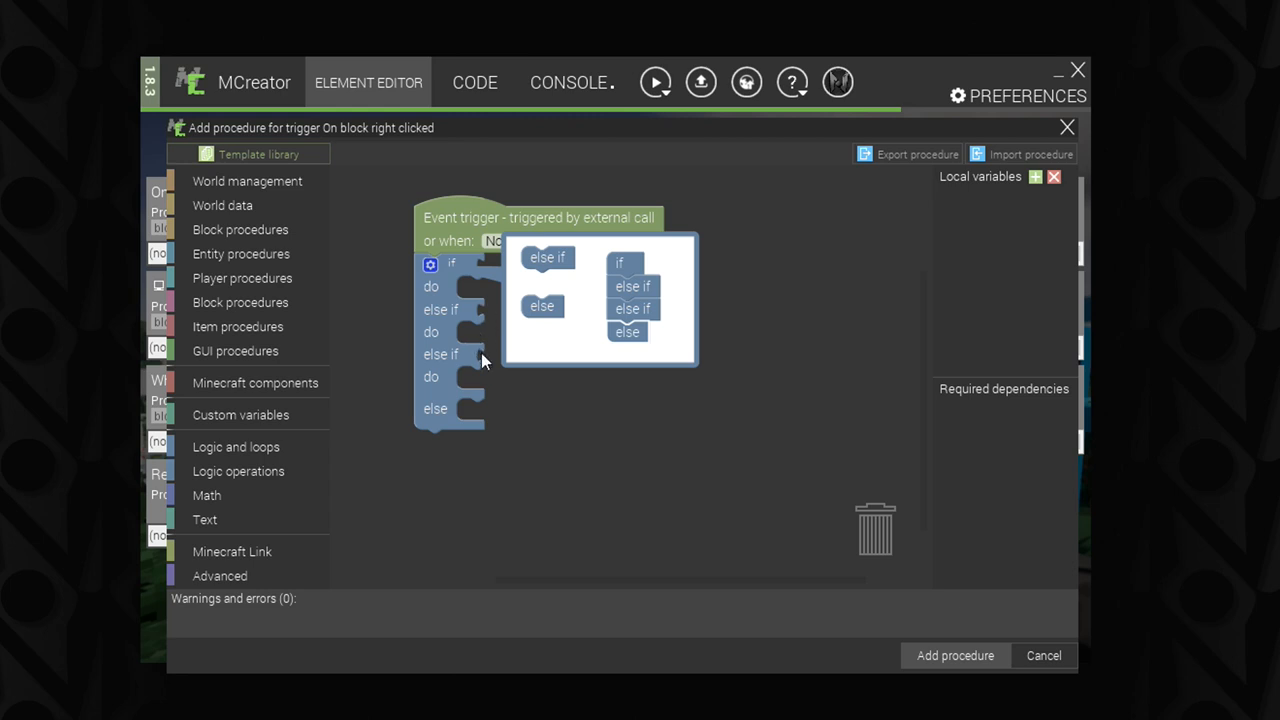
mouse_move(476, 392)
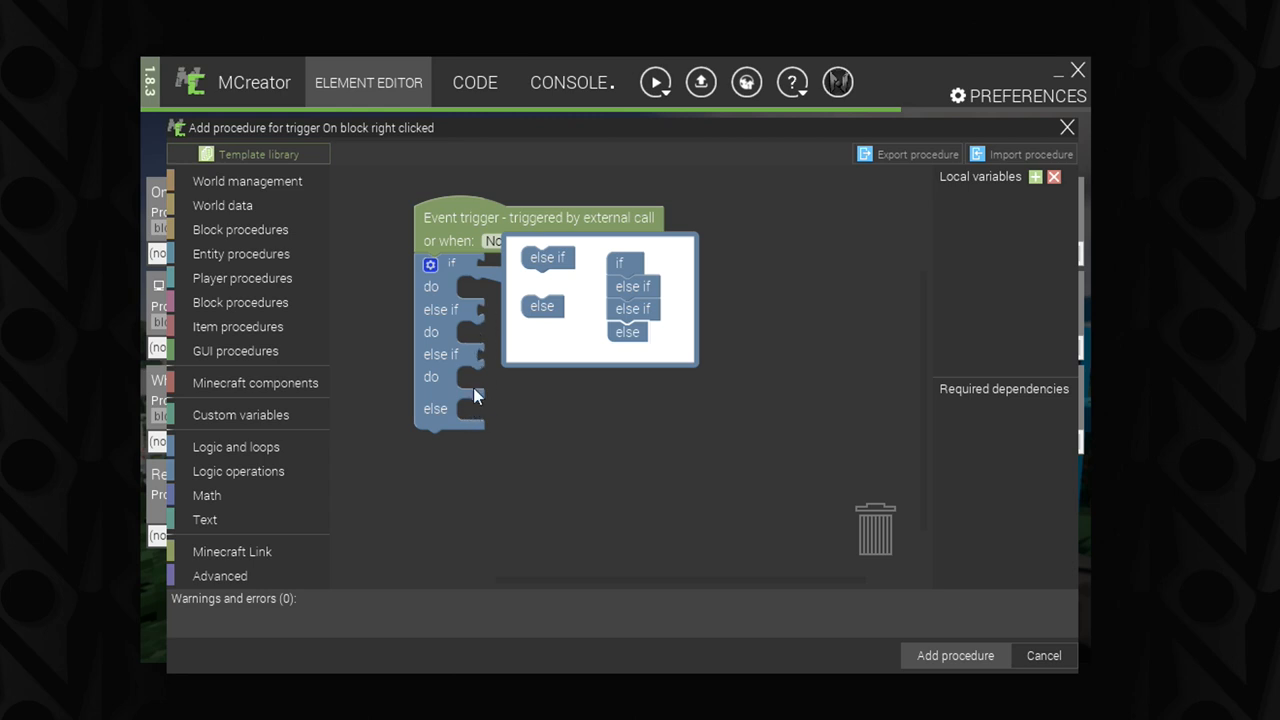
mouse_move(456, 410)
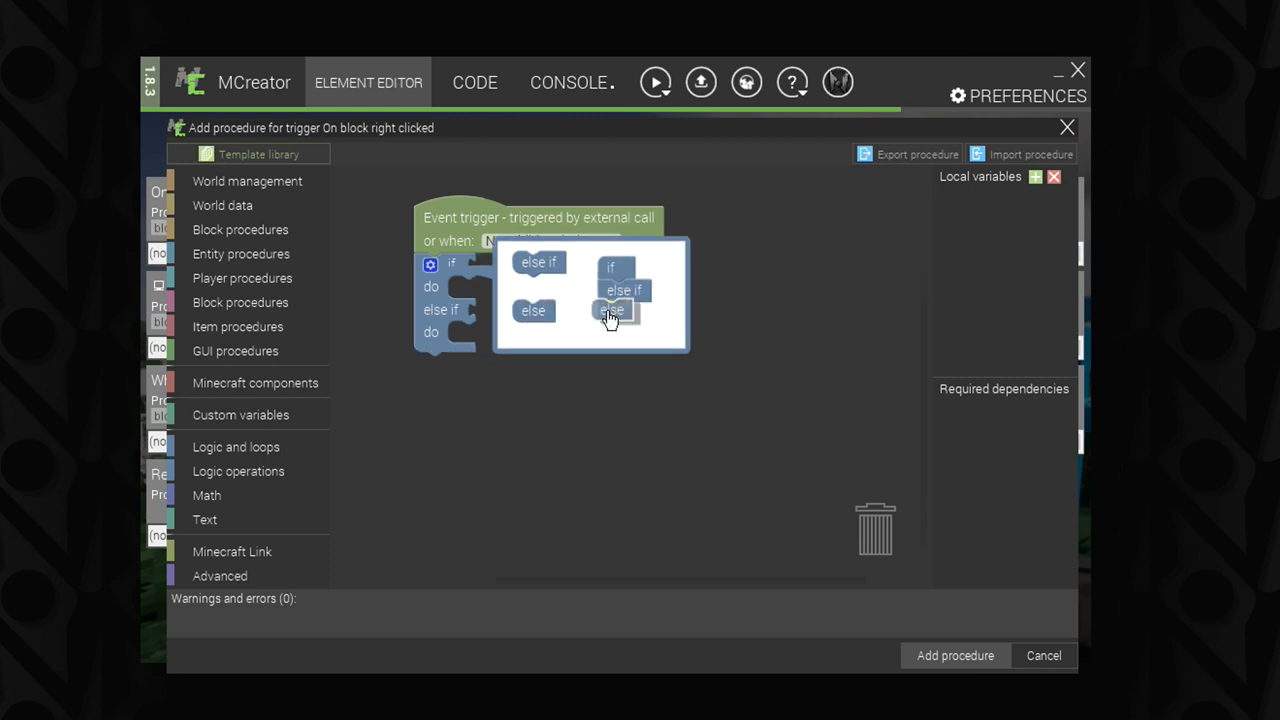
left_click(612, 310)
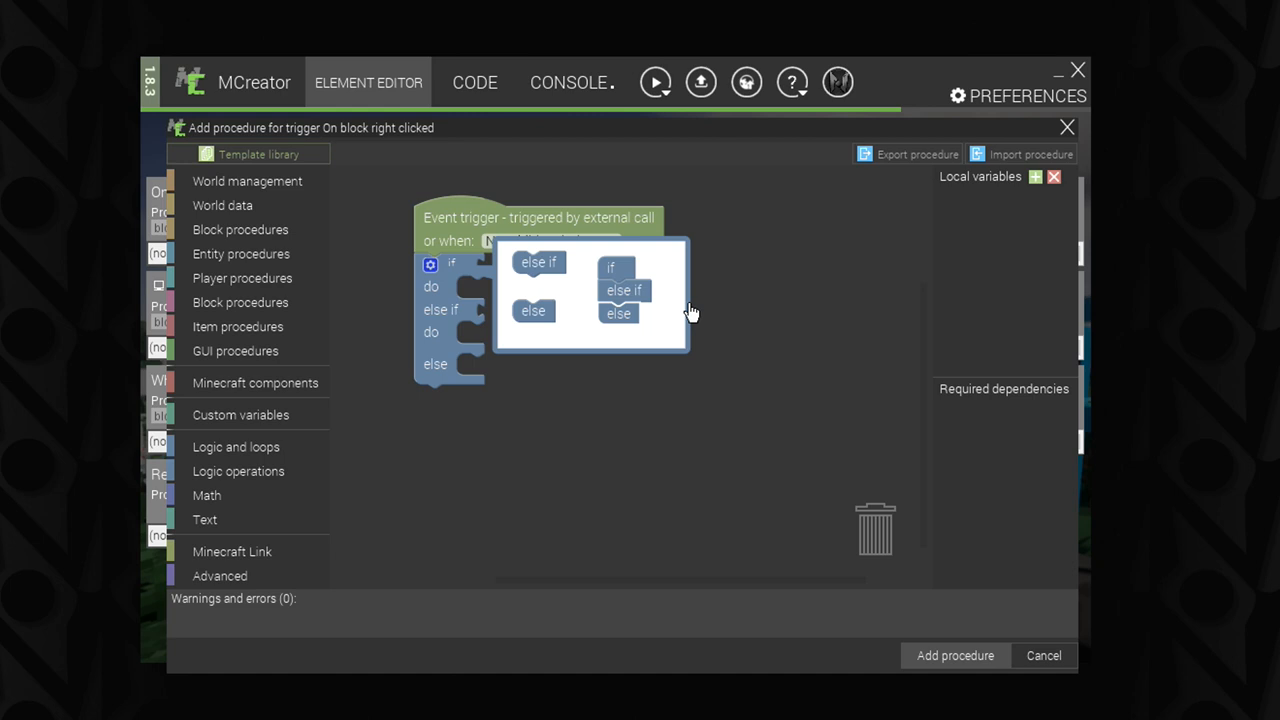
mouse_move(516, 294)
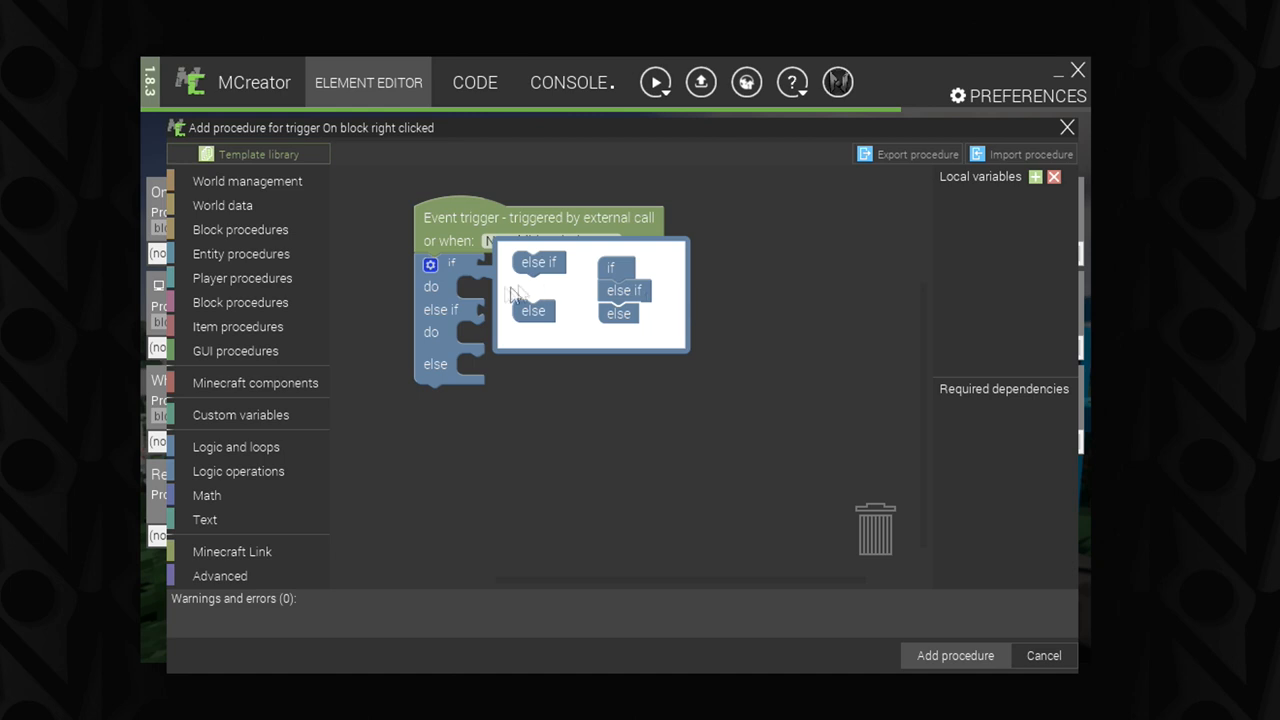
left_click(430, 264)
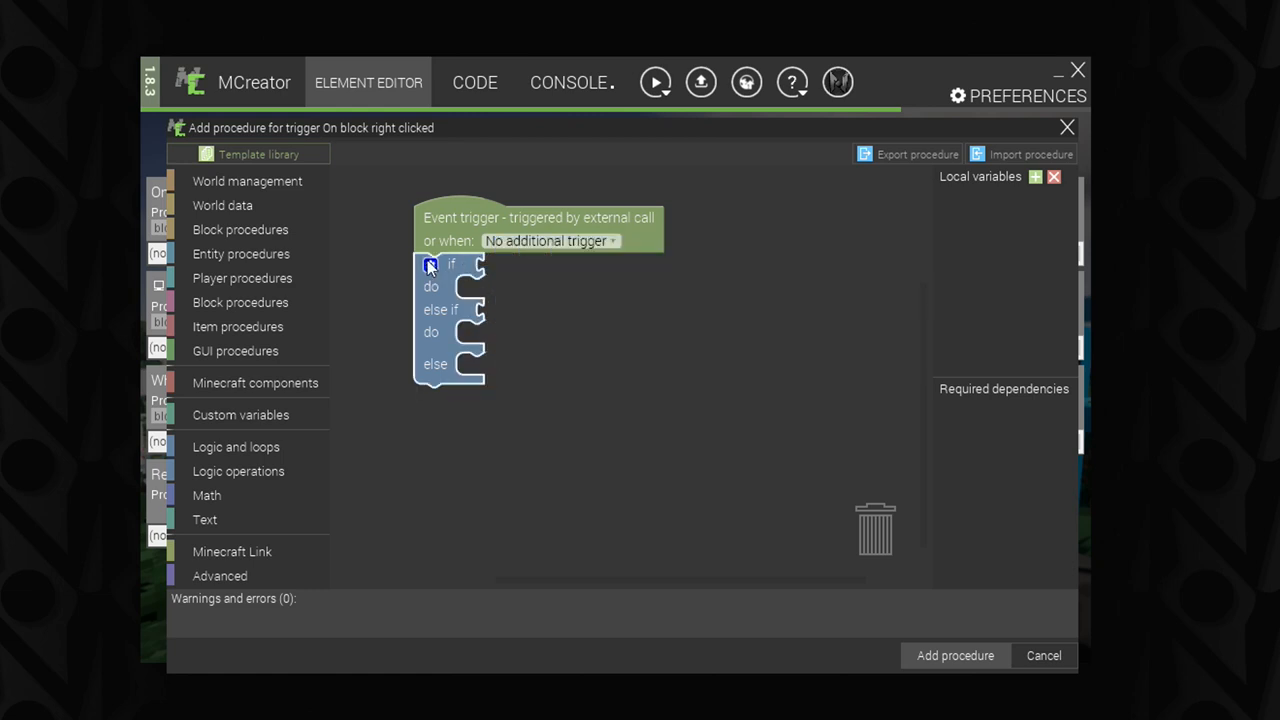
left_click(430, 264)
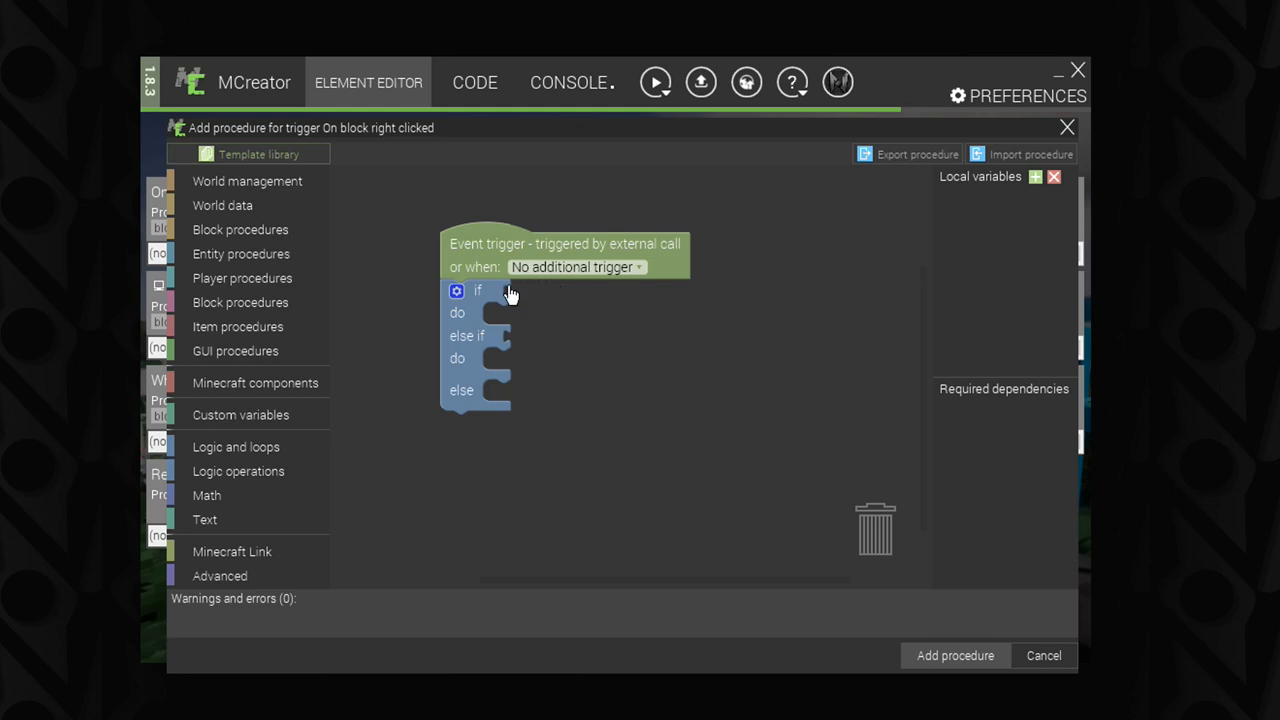
mouse_move(496, 330)
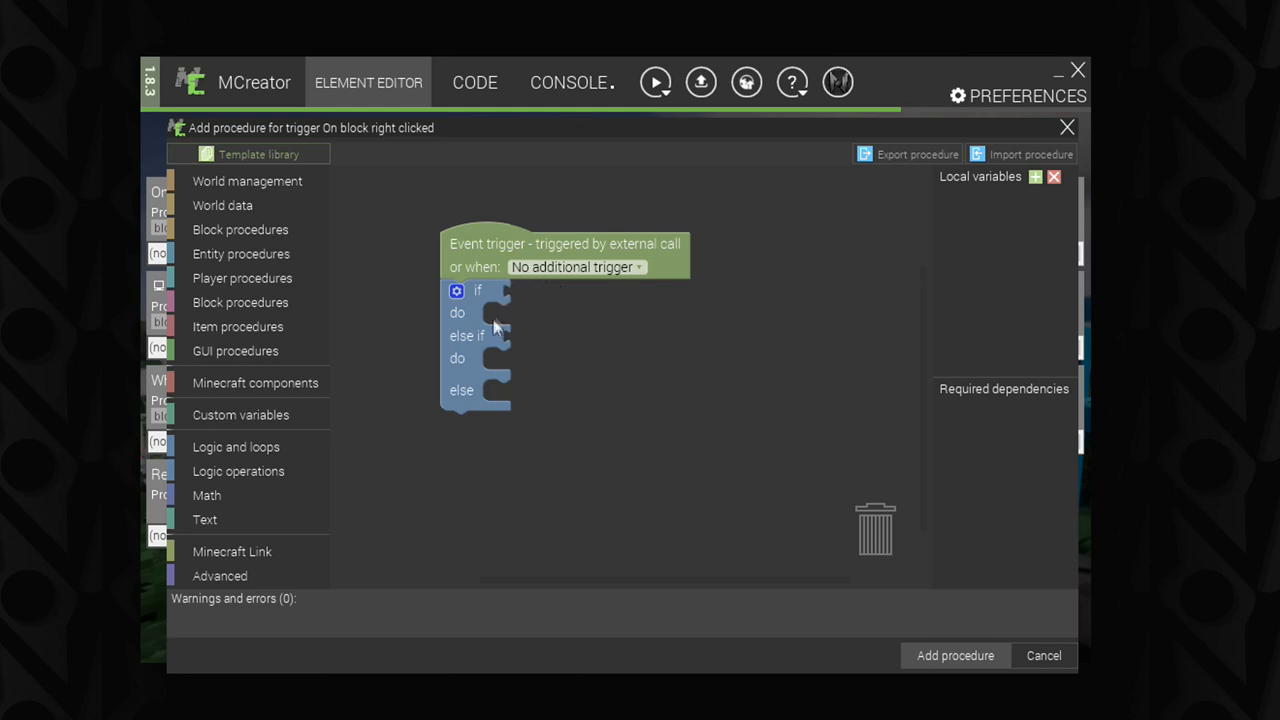
mouse_move(500, 308)
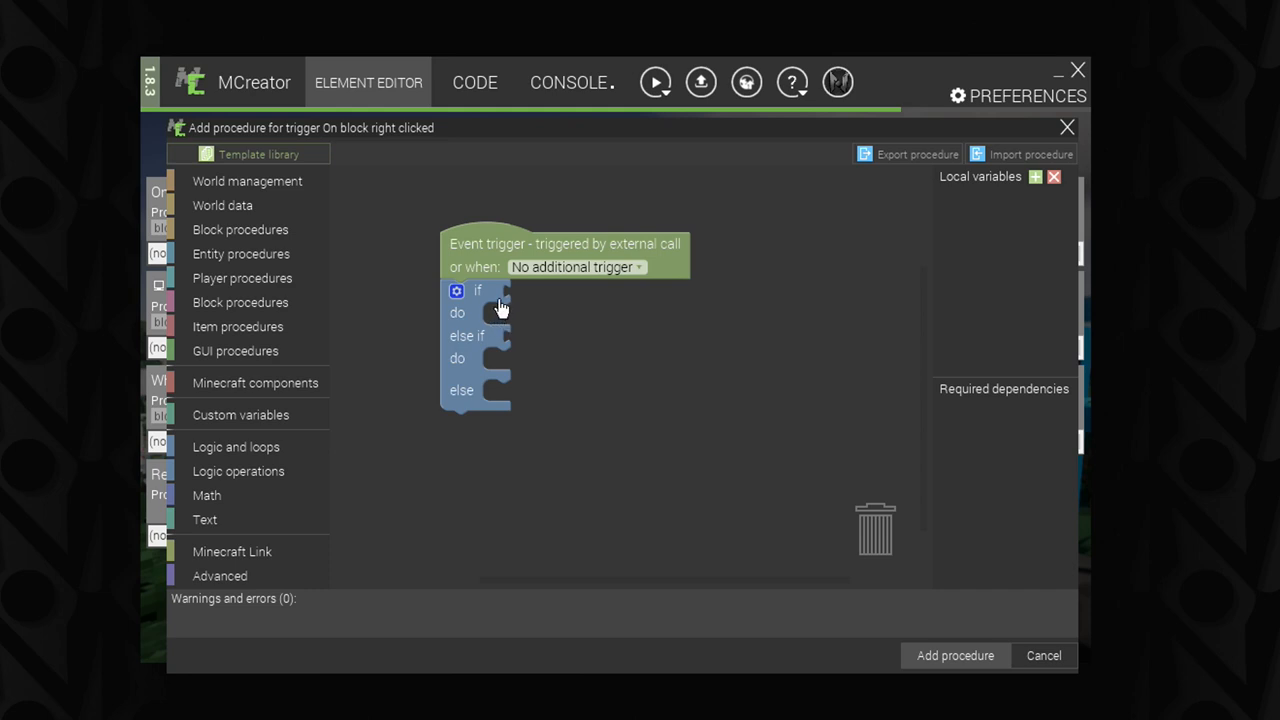
mouse_move(558, 352)
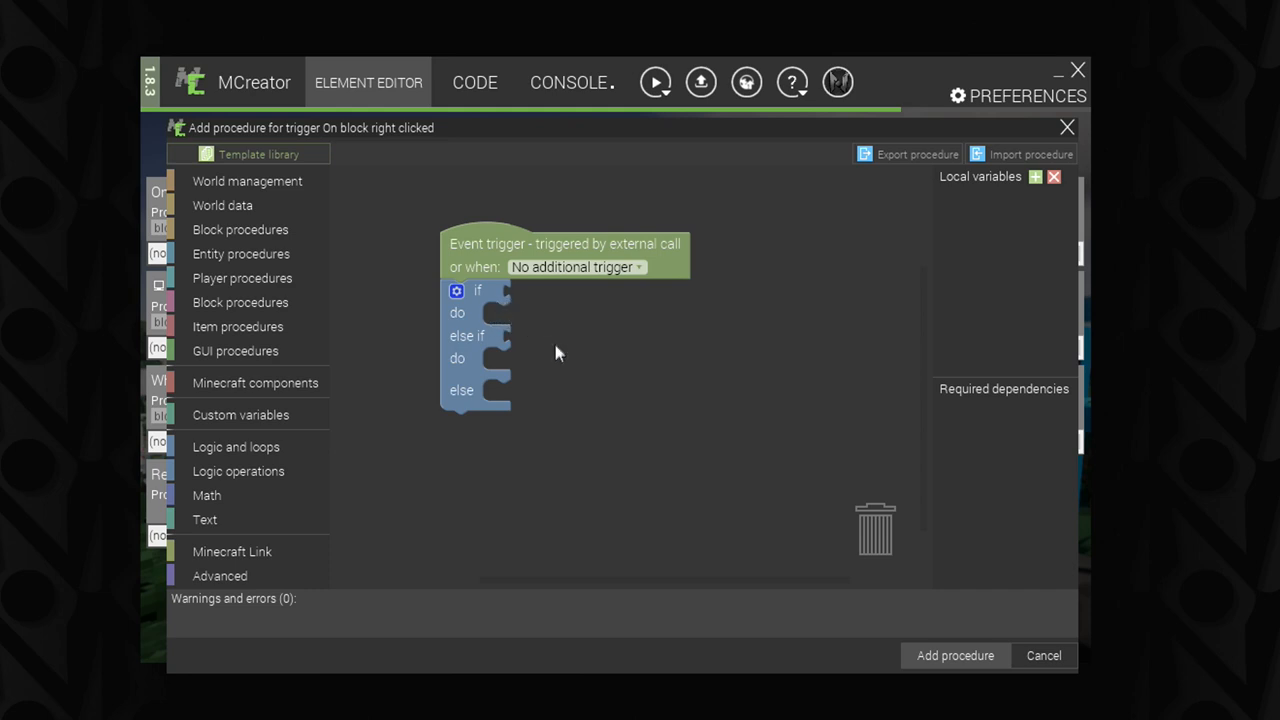
mouse_move(590, 364)
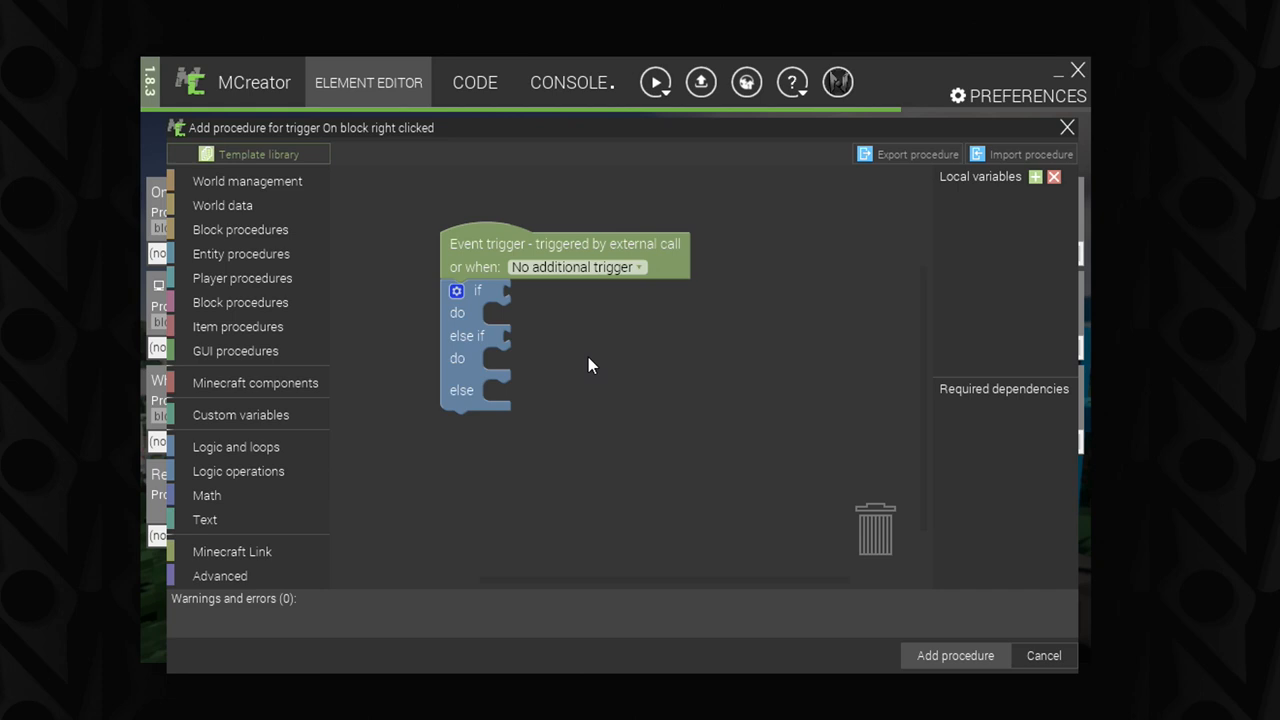
mouse_move(584, 376)
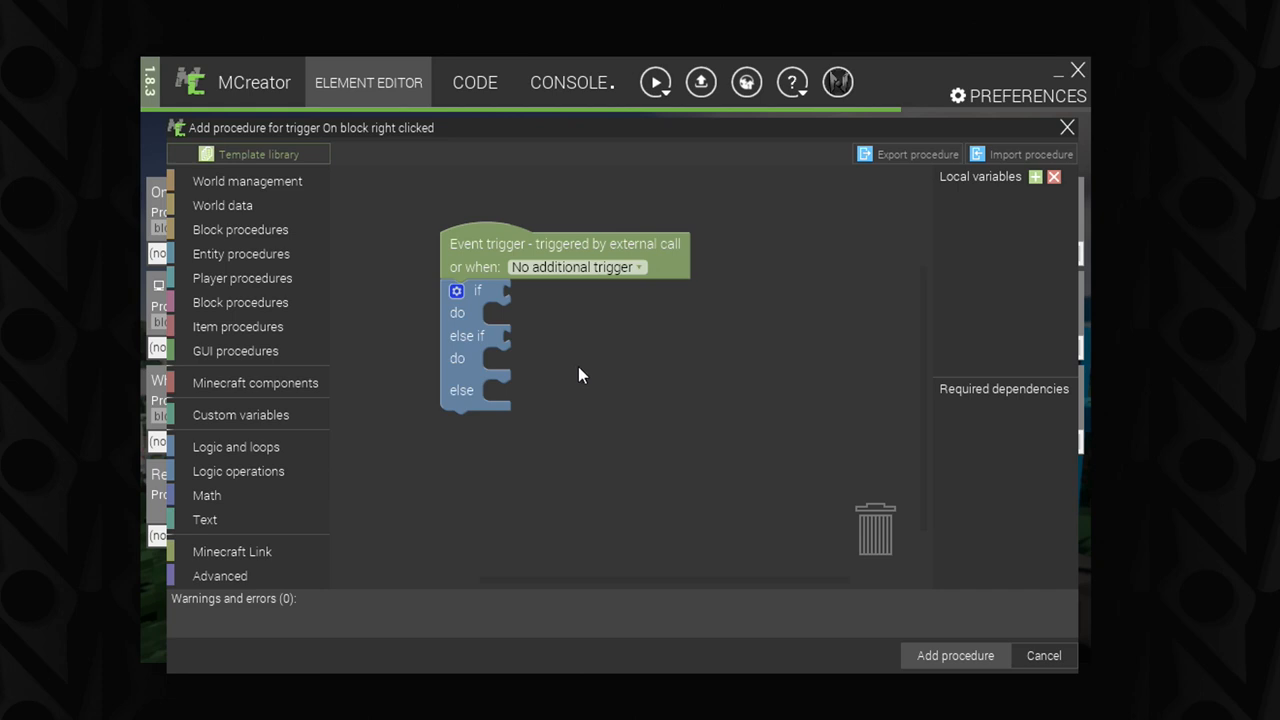
mouse_move(264, 190)
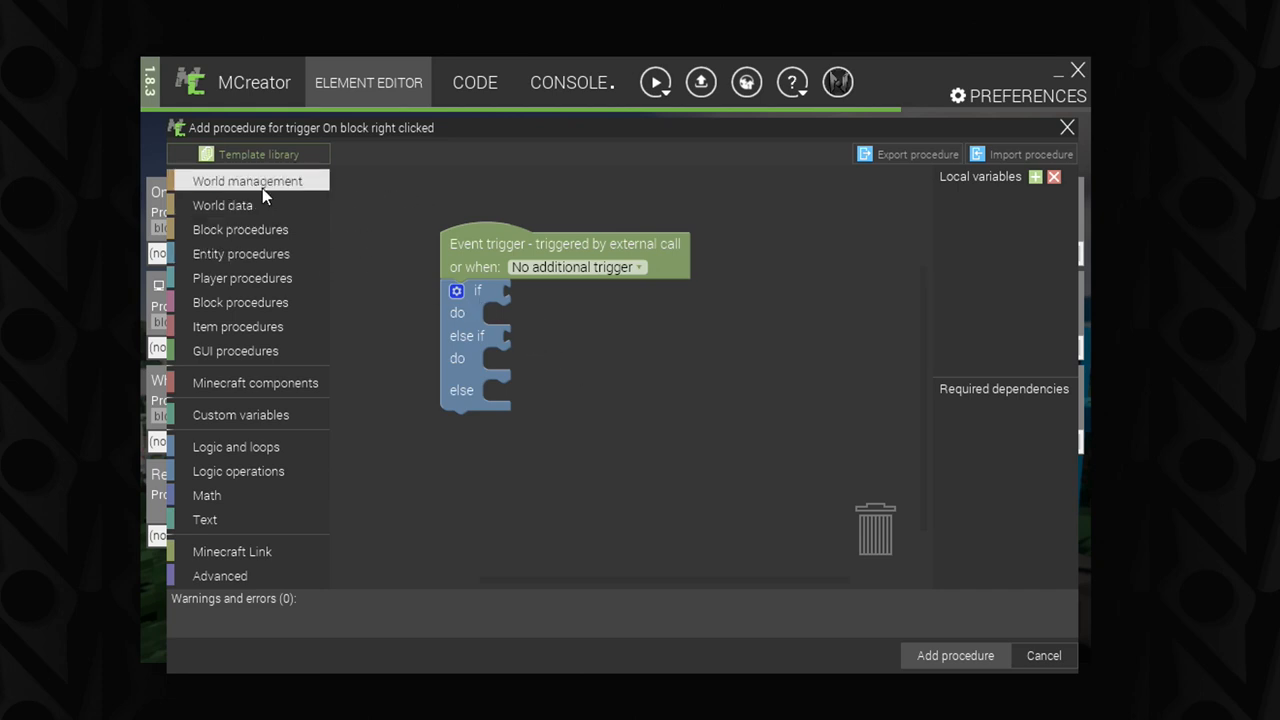
left_click(248, 180)
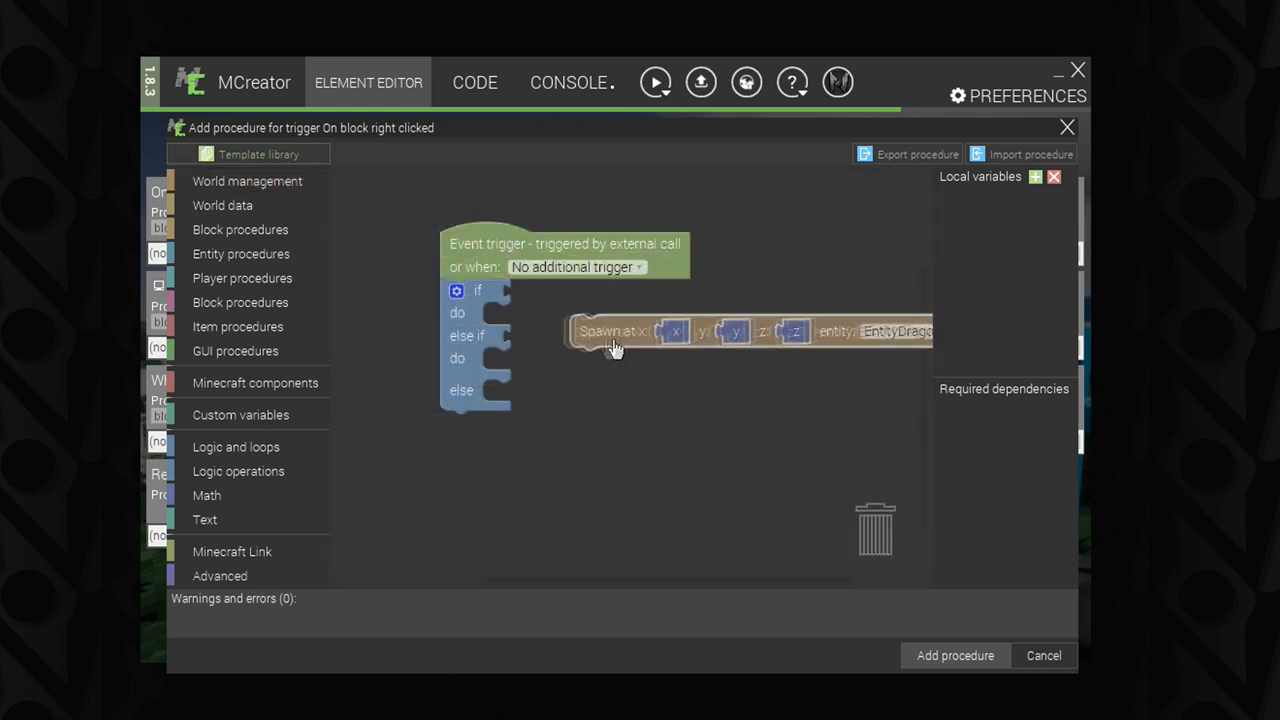
left_click_drag(612, 332, 540, 318)
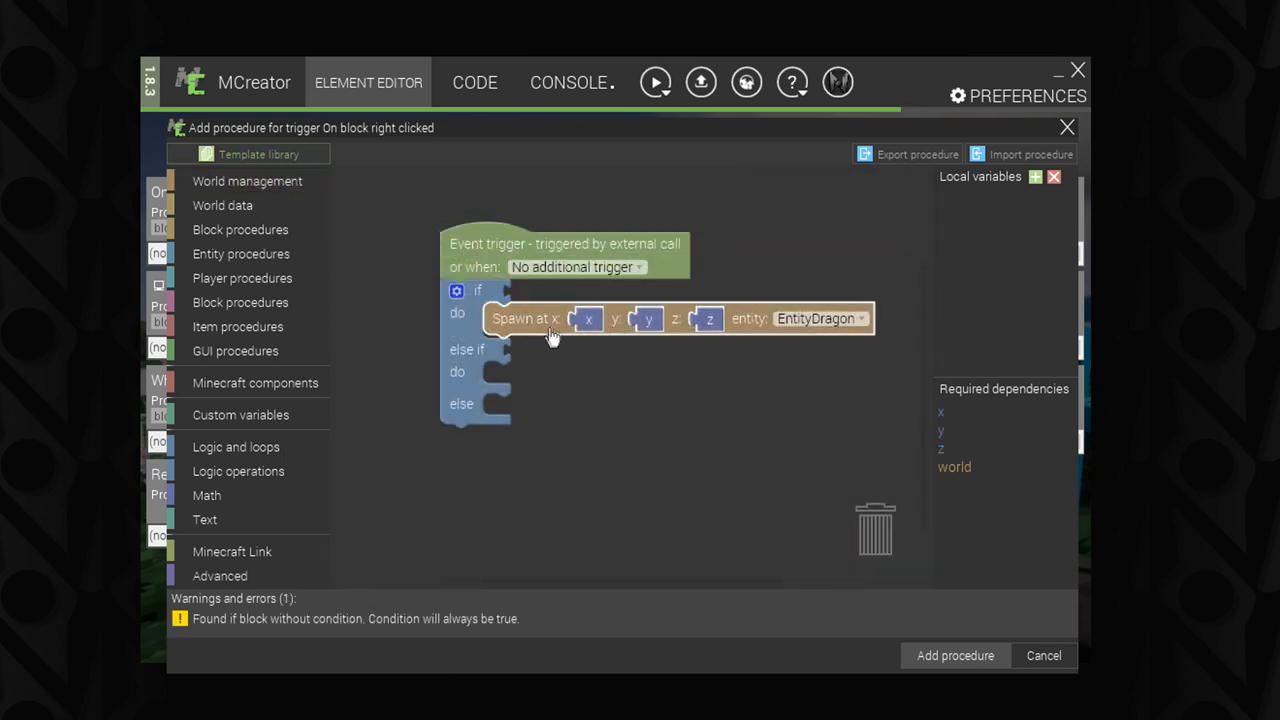
left_click_drag(524, 318, 584, 358)
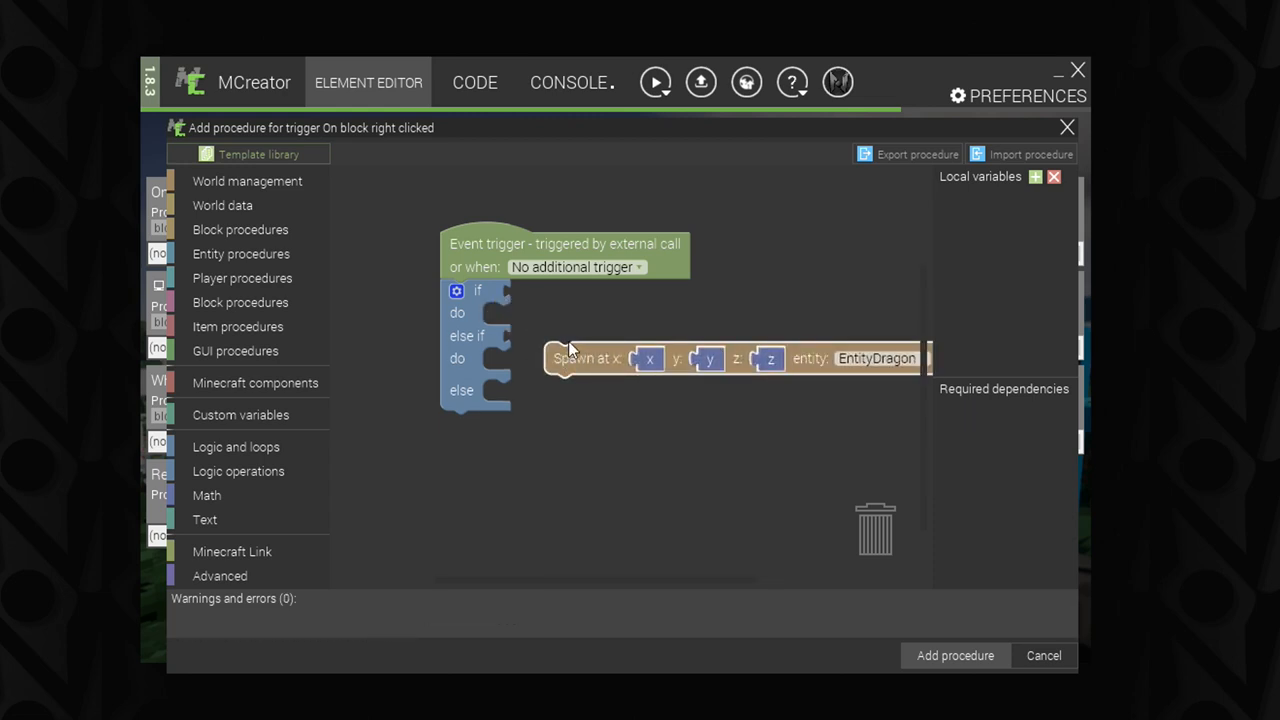
mouse_move(516, 316)
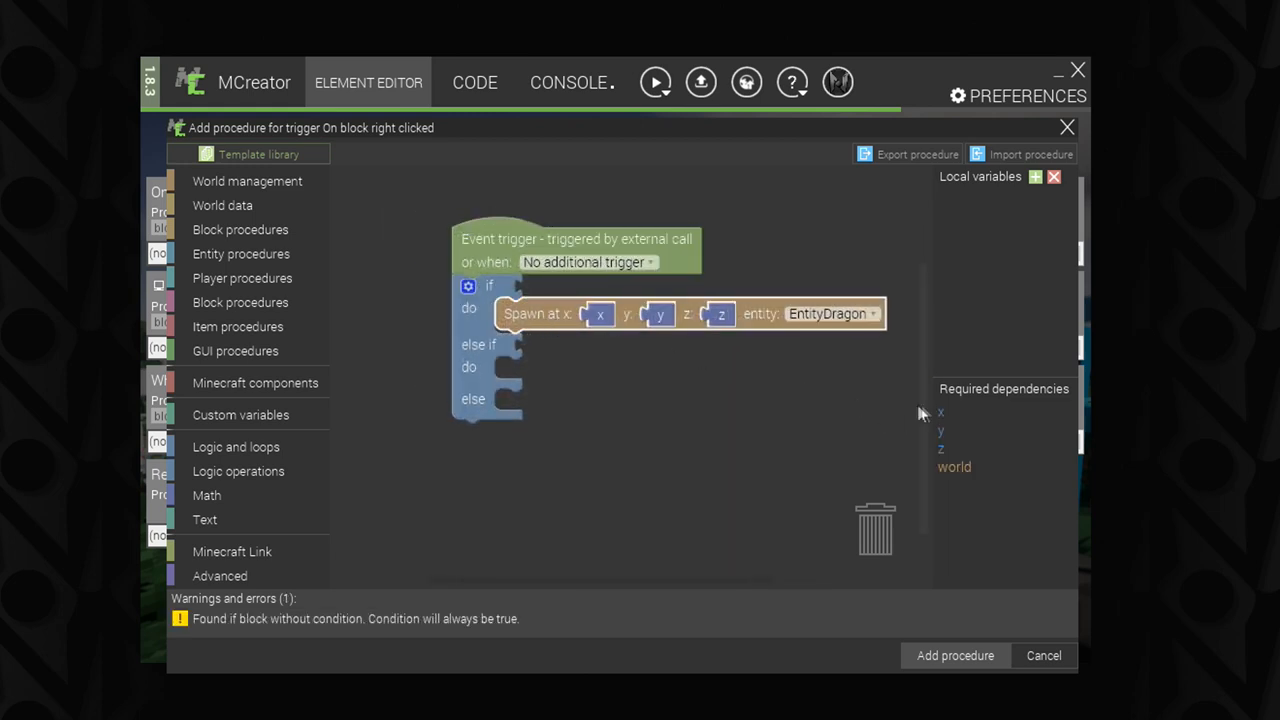
mouse_move(548, 296)
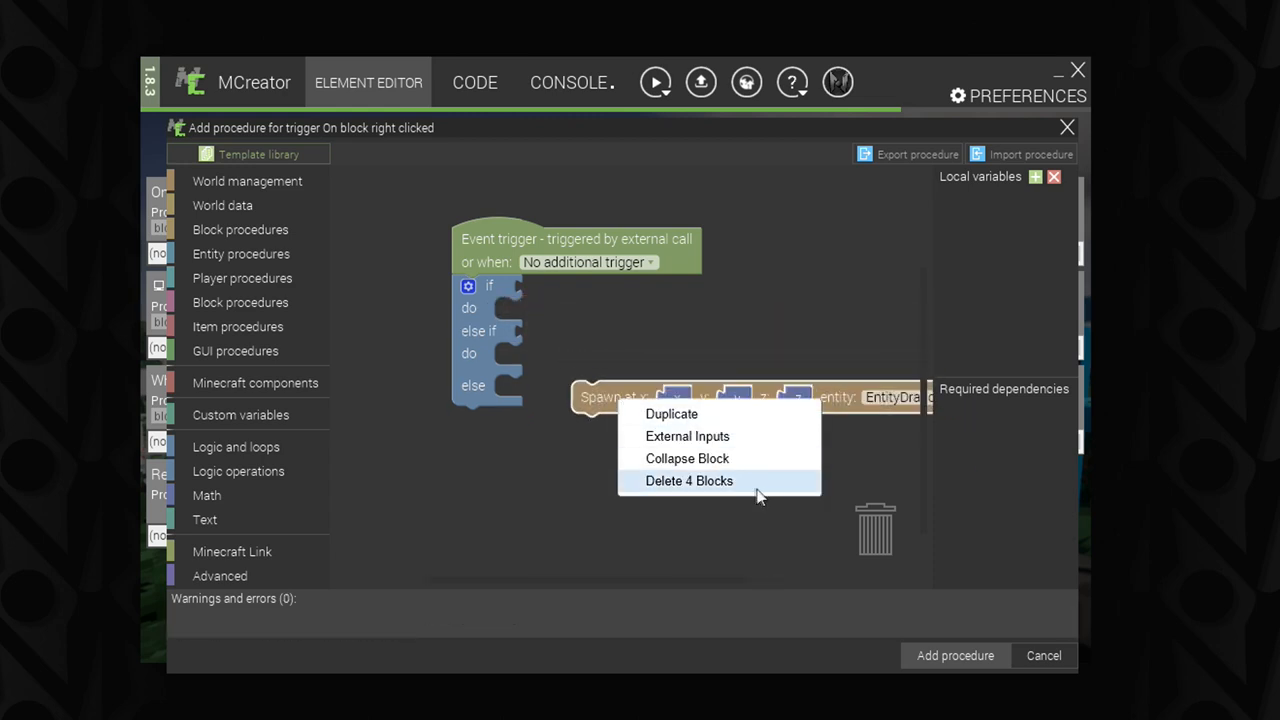
left_click(688, 480)
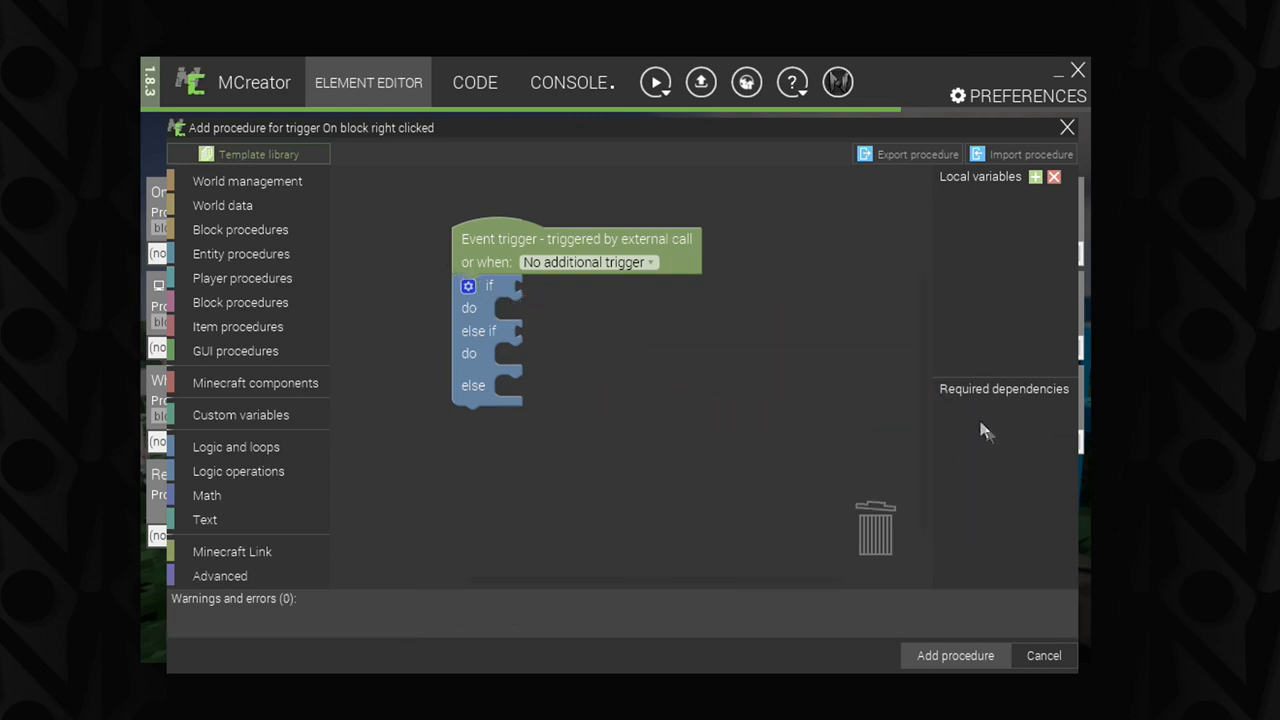
mouse_move(1006, 424)
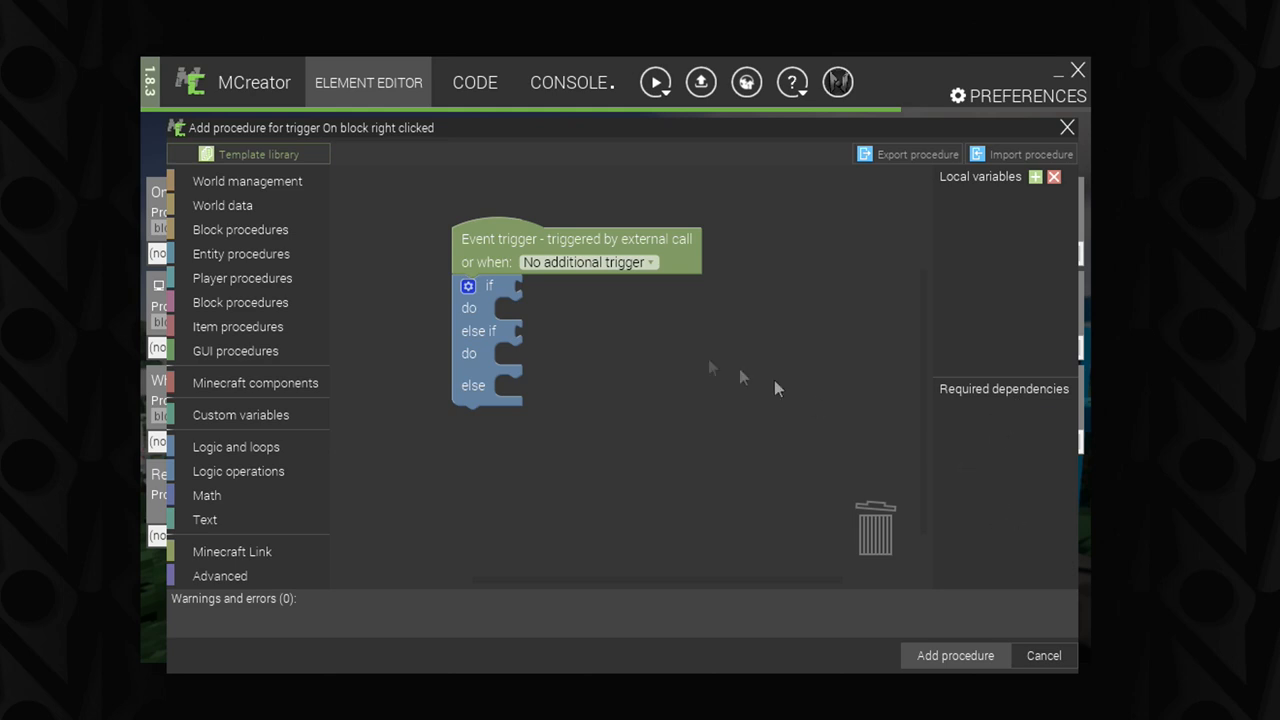
mouse_move(530, 296)
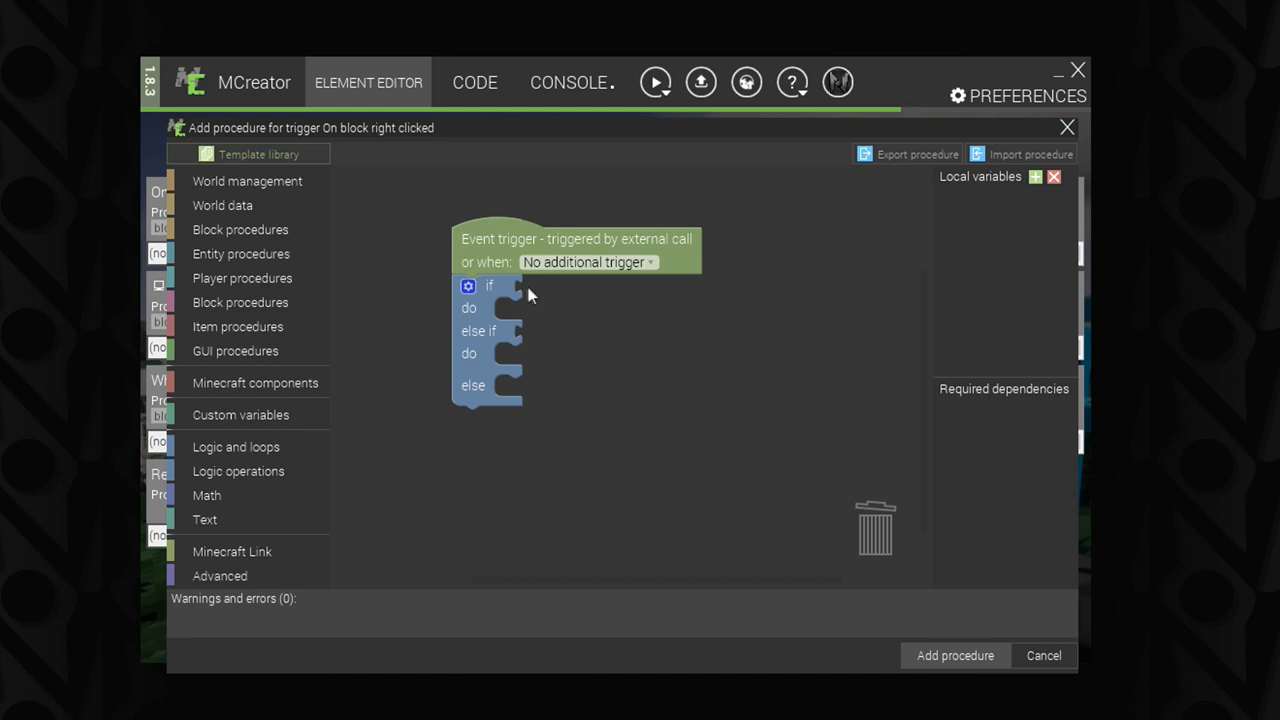
mouse_move(500, 252)
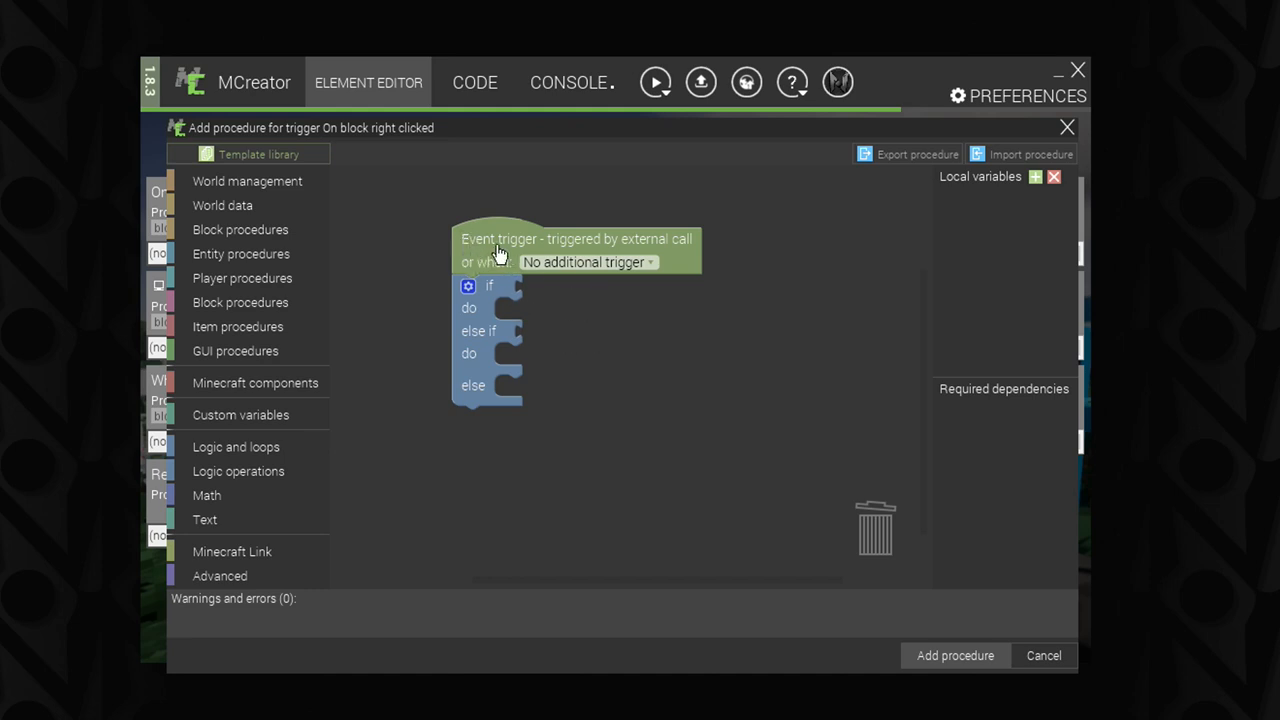
mouse_move(484, 296)
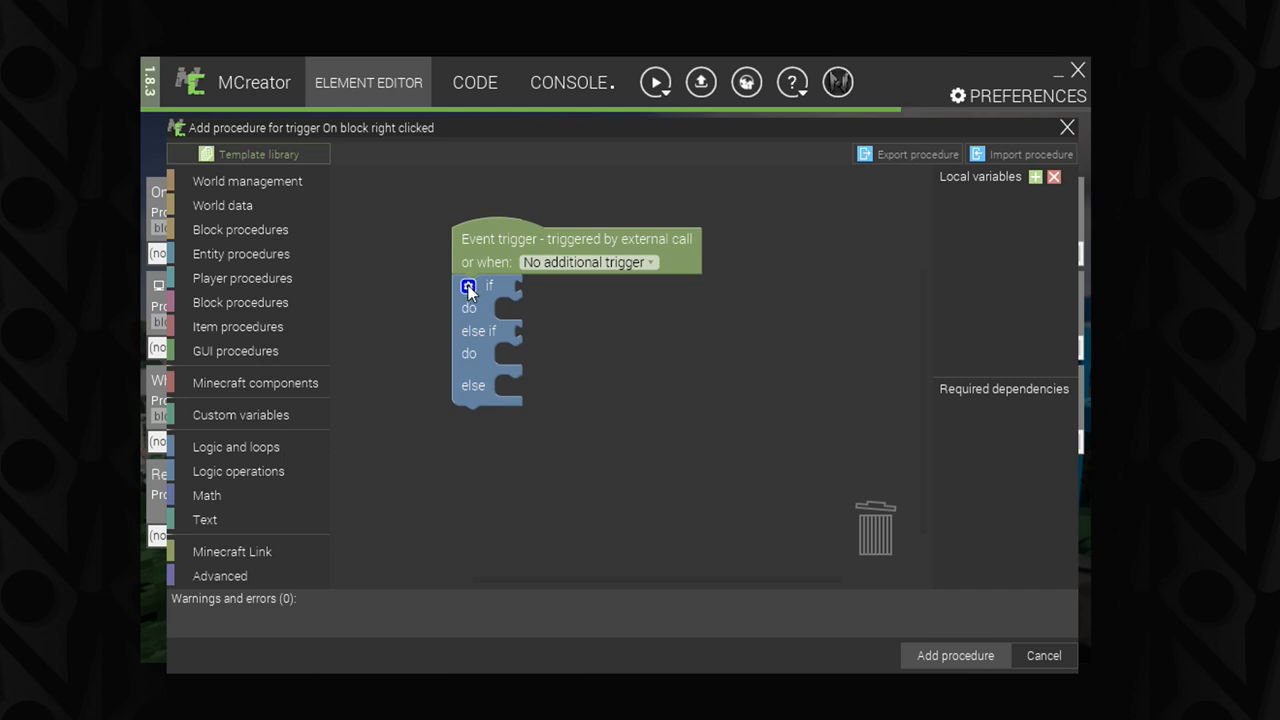
mouse_move(468, 288)
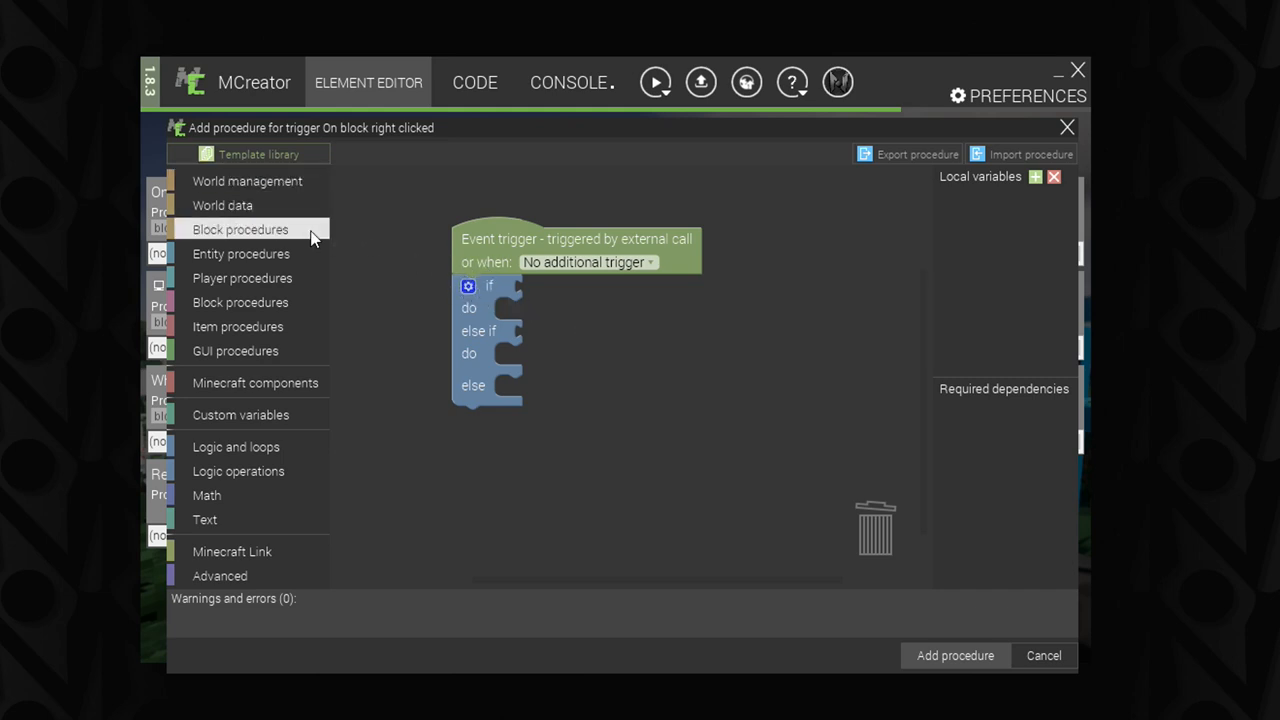
mouse_move(468, 286)
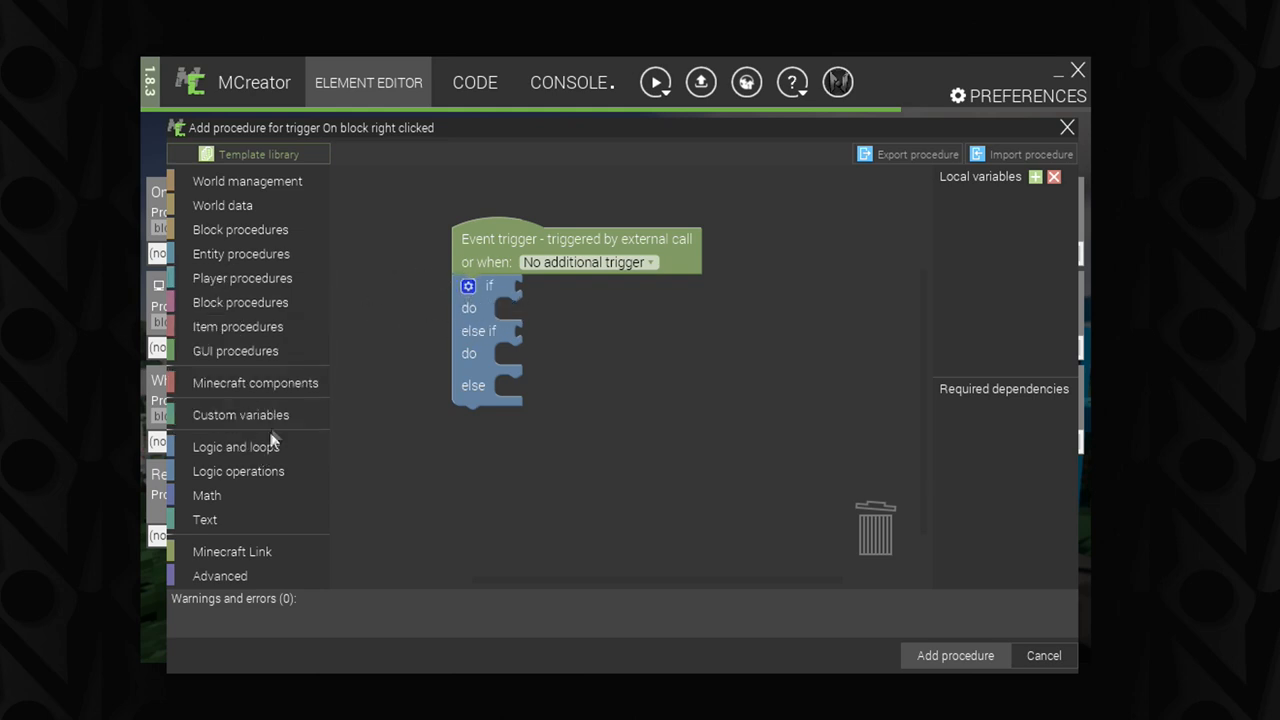
mouse_move(250, 414)
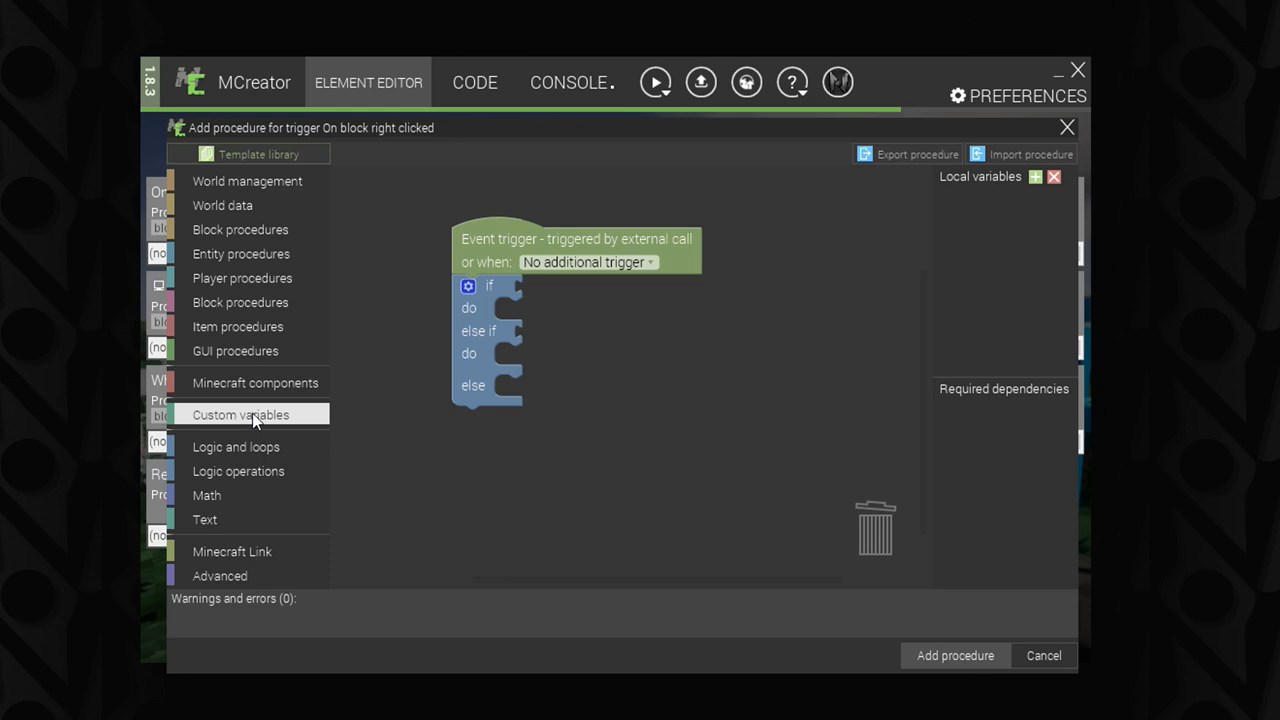
Step: Browse Logic operations for the '=' comparison block to fill the if socket
left_click(238, 472)
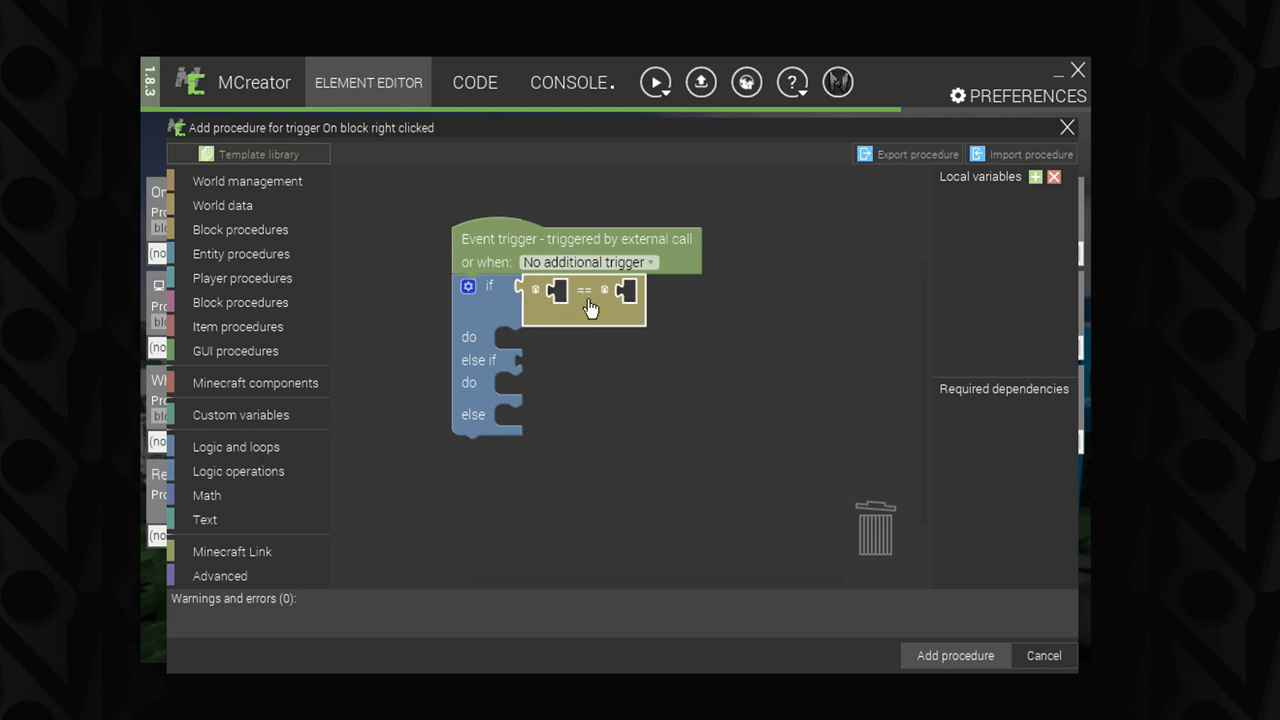
mouse_move(512, 298)
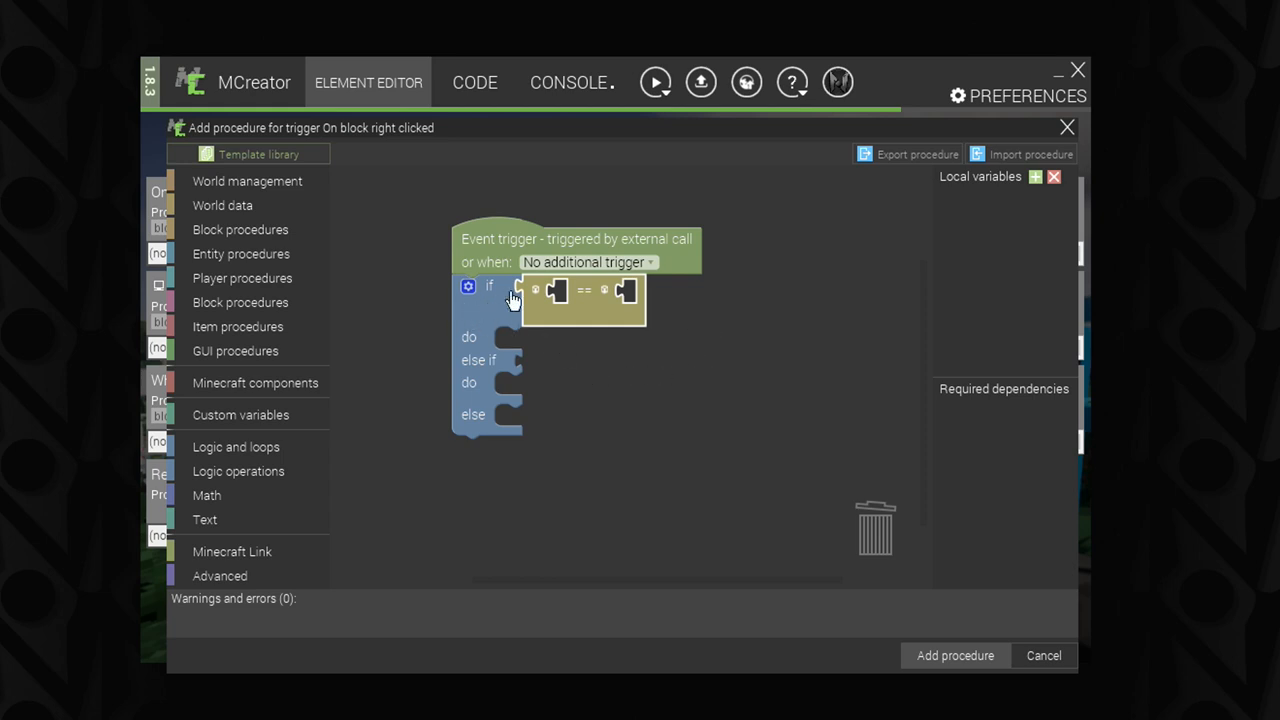
mouse_move(610, 320)
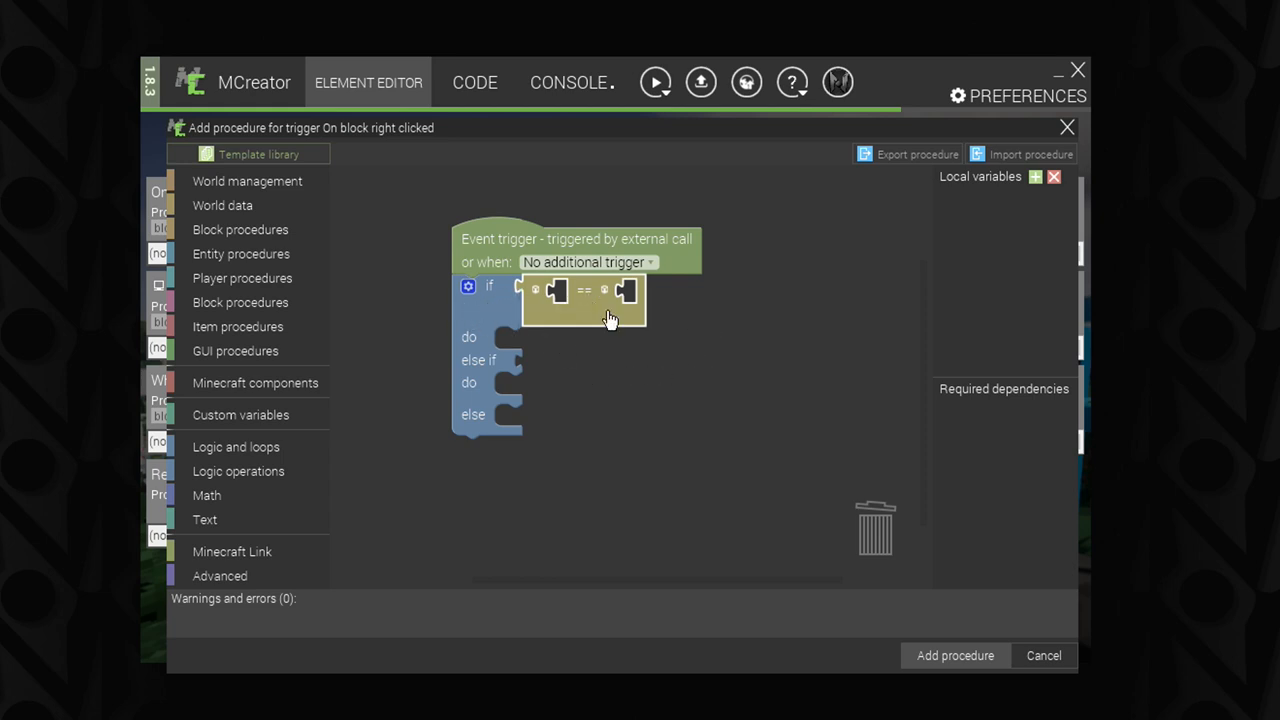
mouse_move(404, 282)
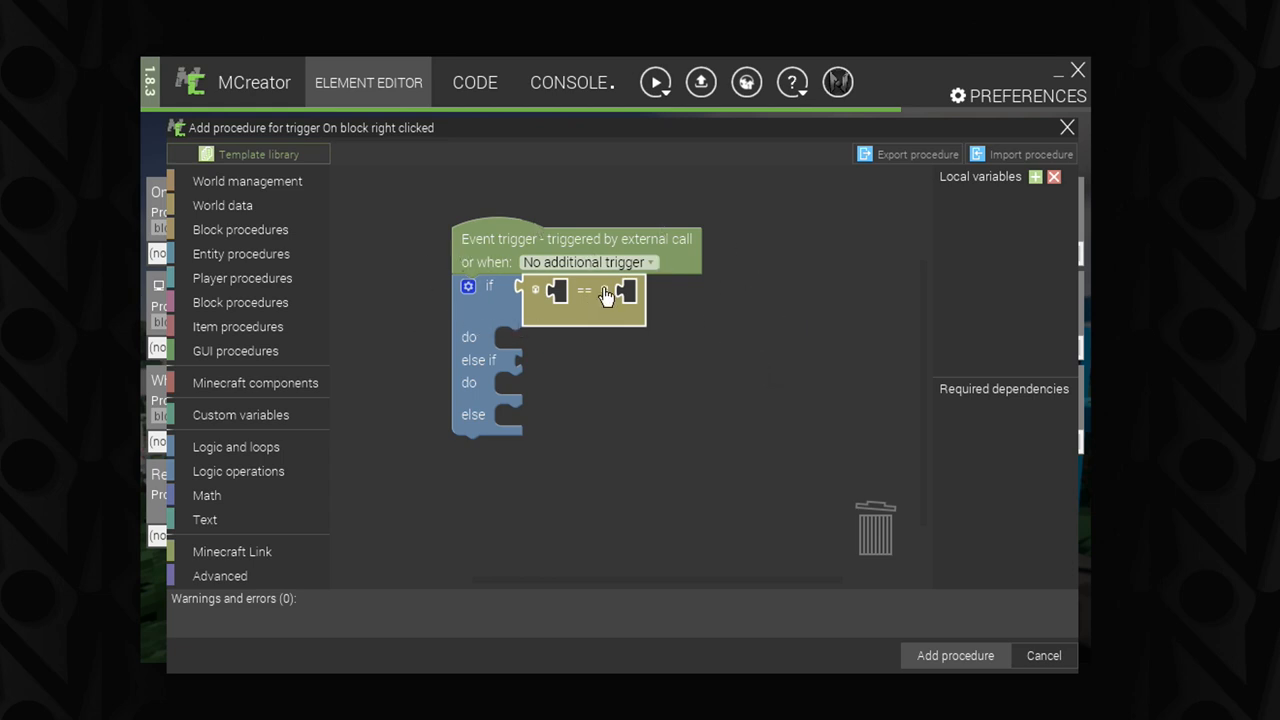
mouse_move(516, 290)
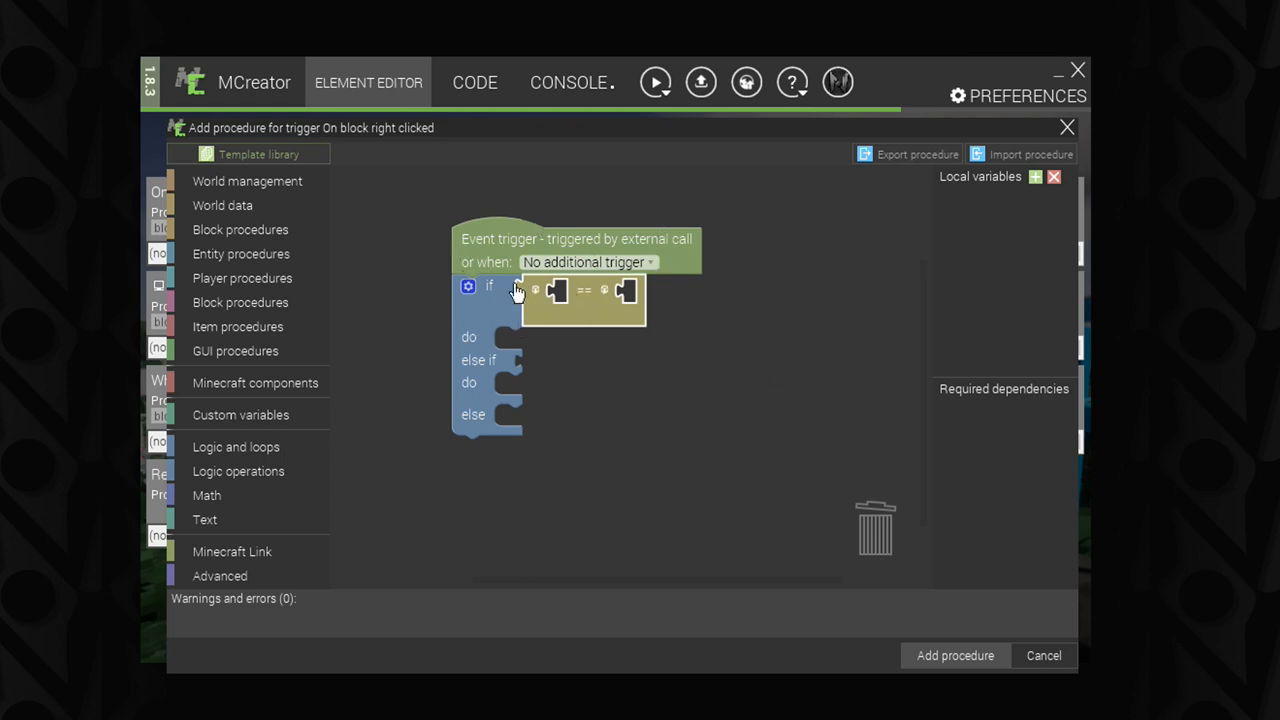
mouse_move(596, 290)
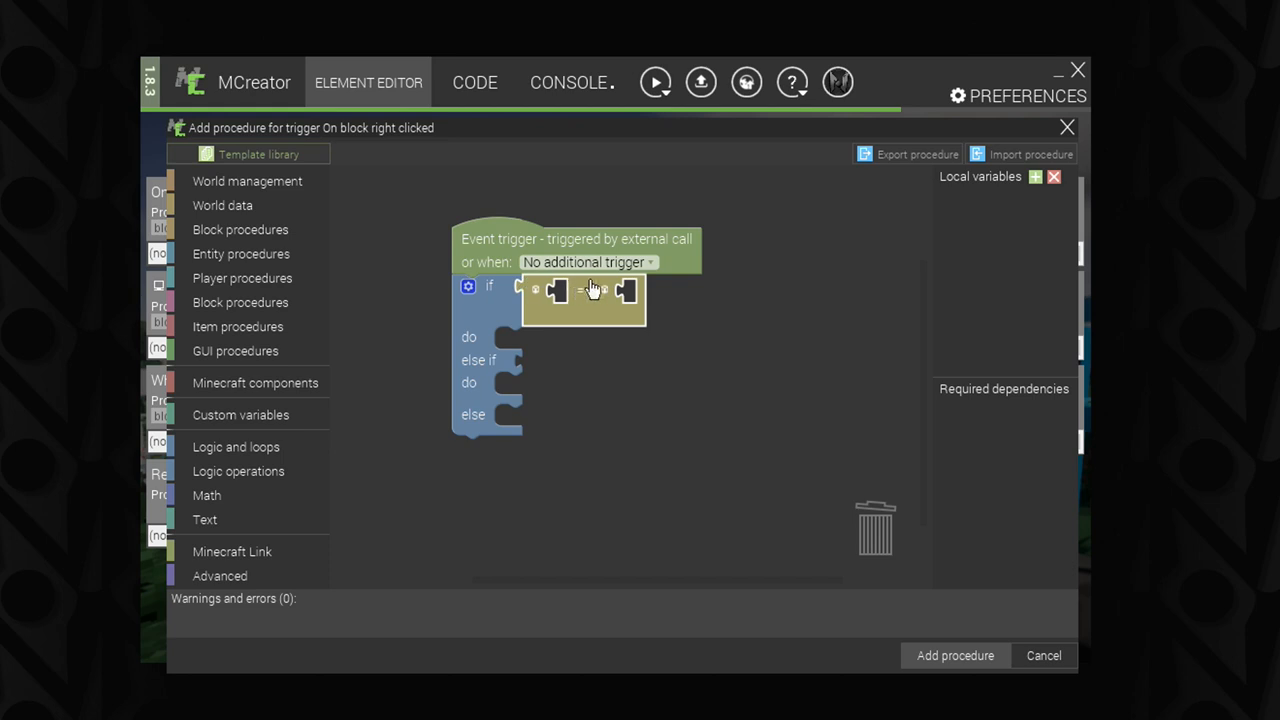
mouse_move(238, 470)
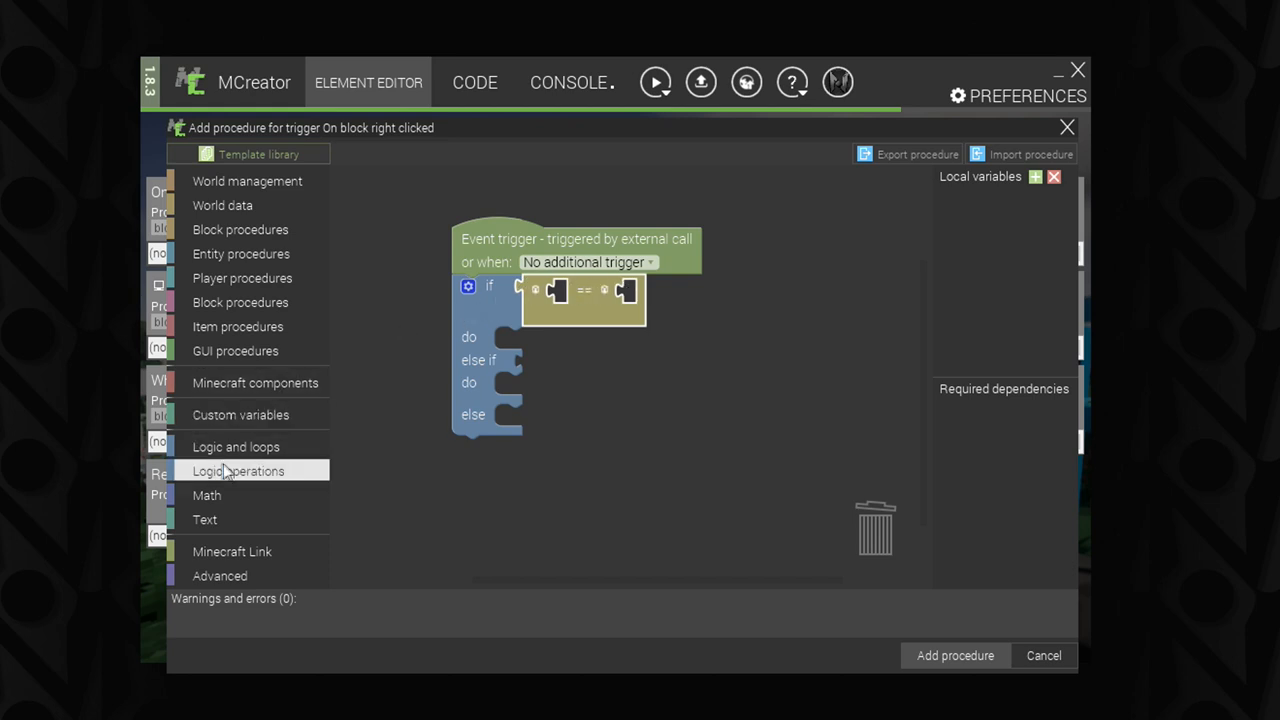
Step: Browse Math then Logic operations for a 'not' block to wrap the comparison
left_click(208, 496)
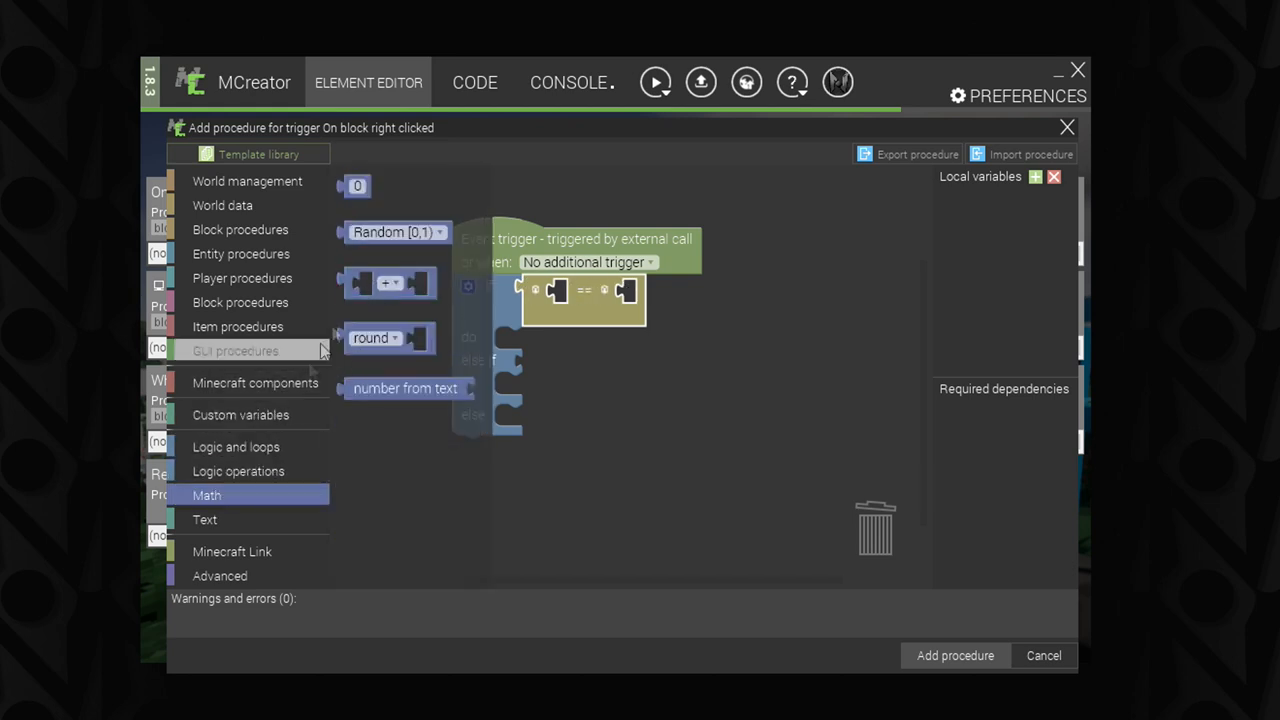
left_click(236, 448)
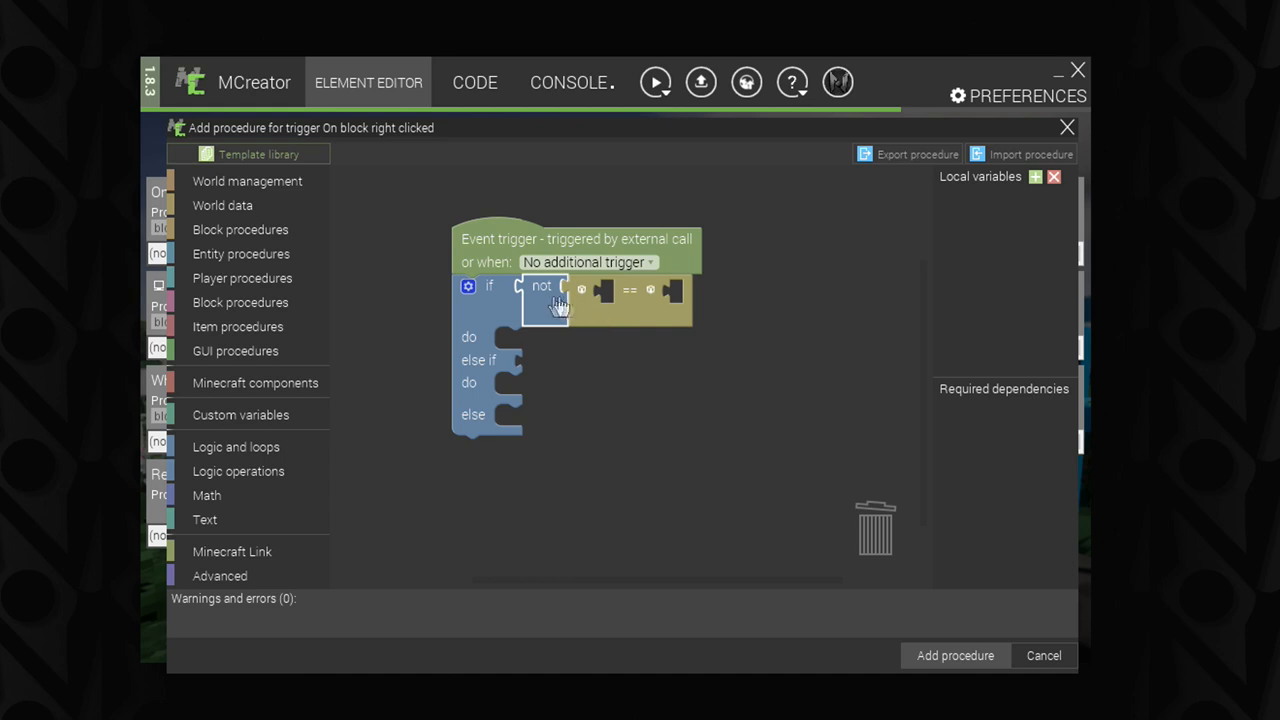
mouse_move(576, 302)
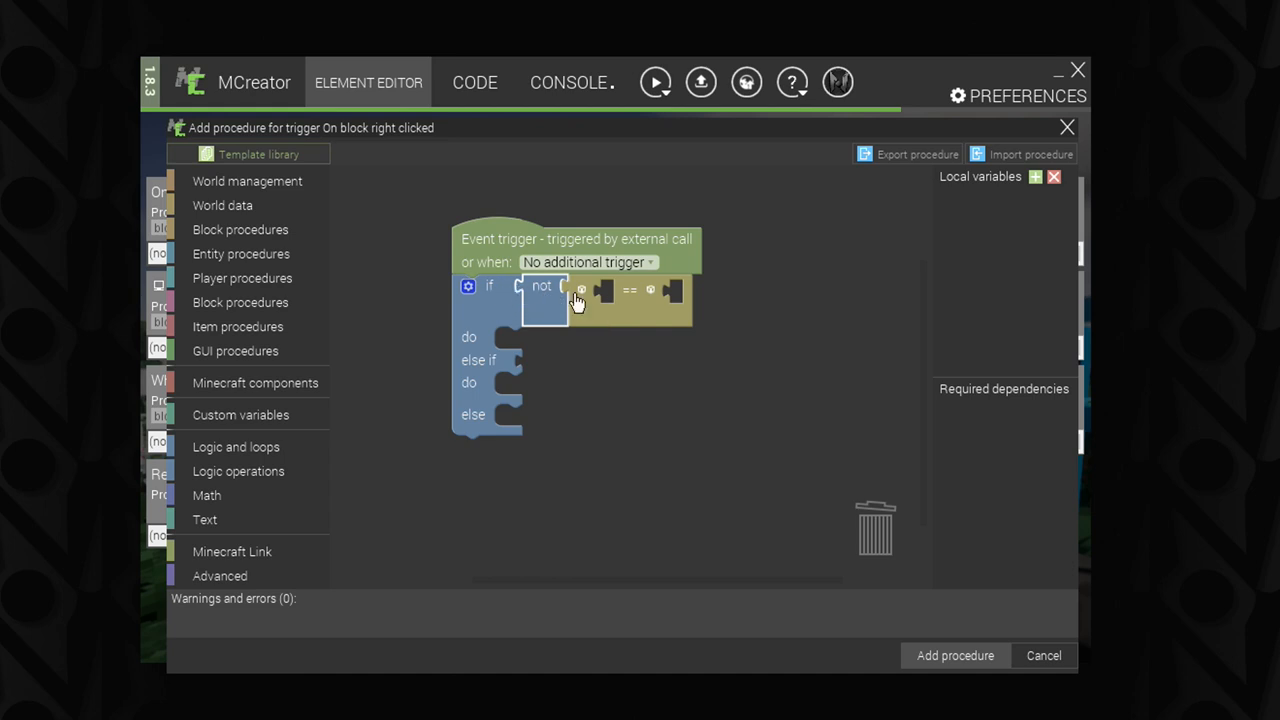
mouse_move(662, 304)
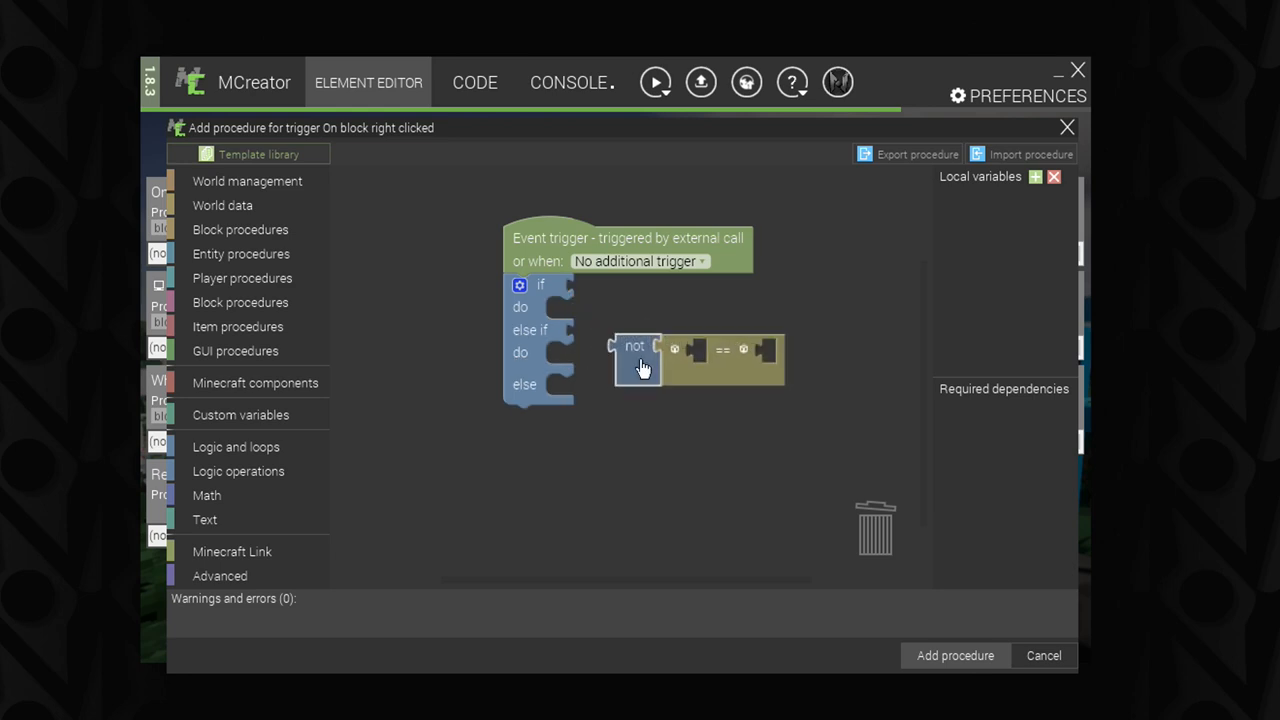
Step: Delete the 'not' block, fetch a fresh comparison from Math and check its operator choices
right_click(636, 358)
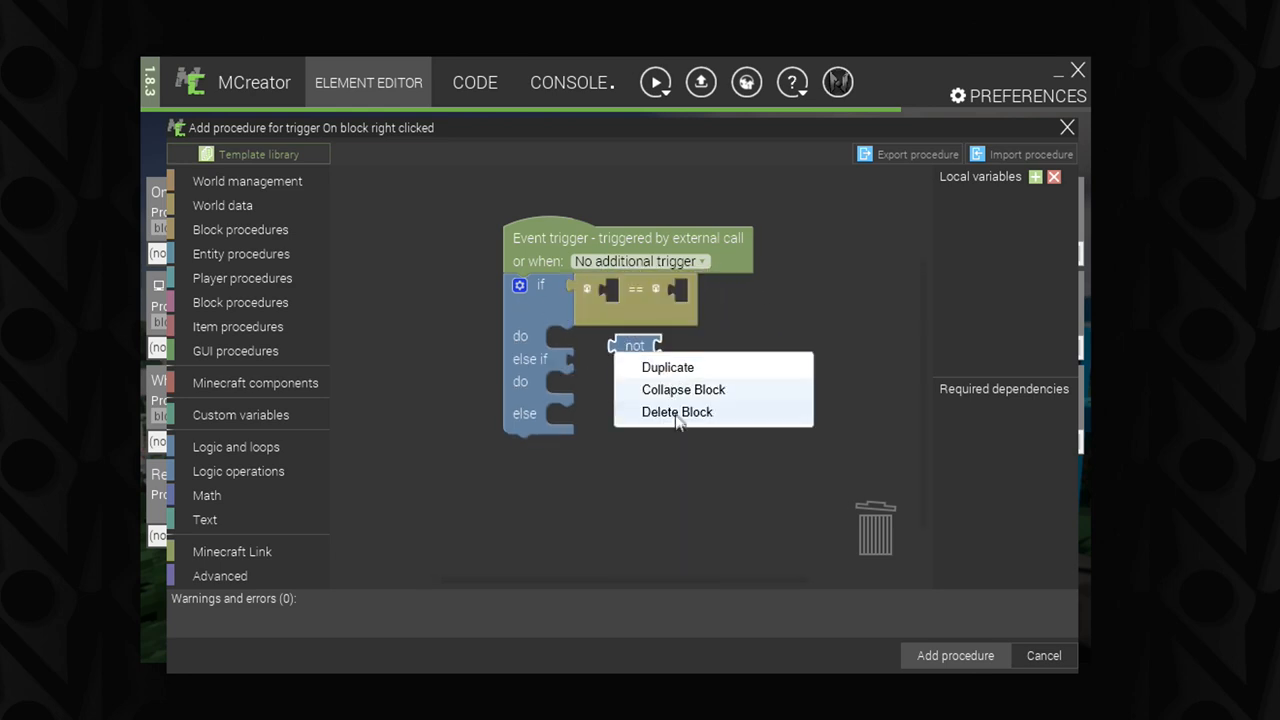
left_click(676, 412)
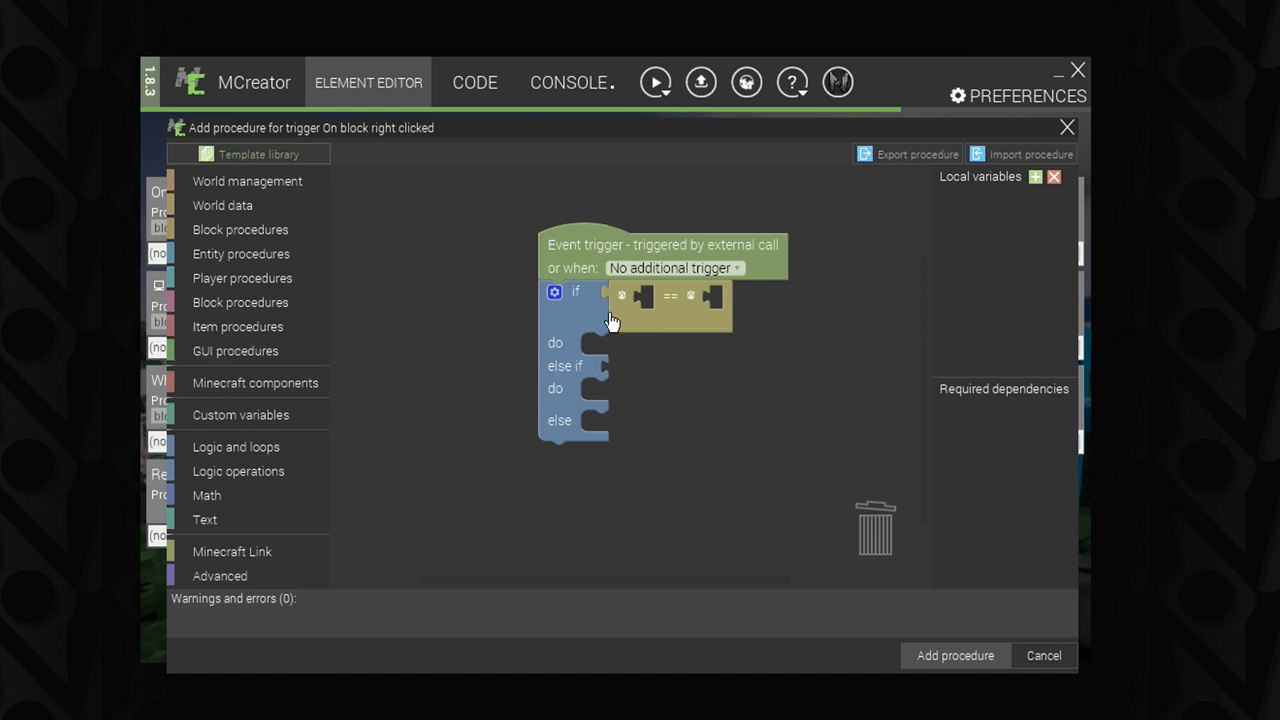
mouse_move(206, 496)
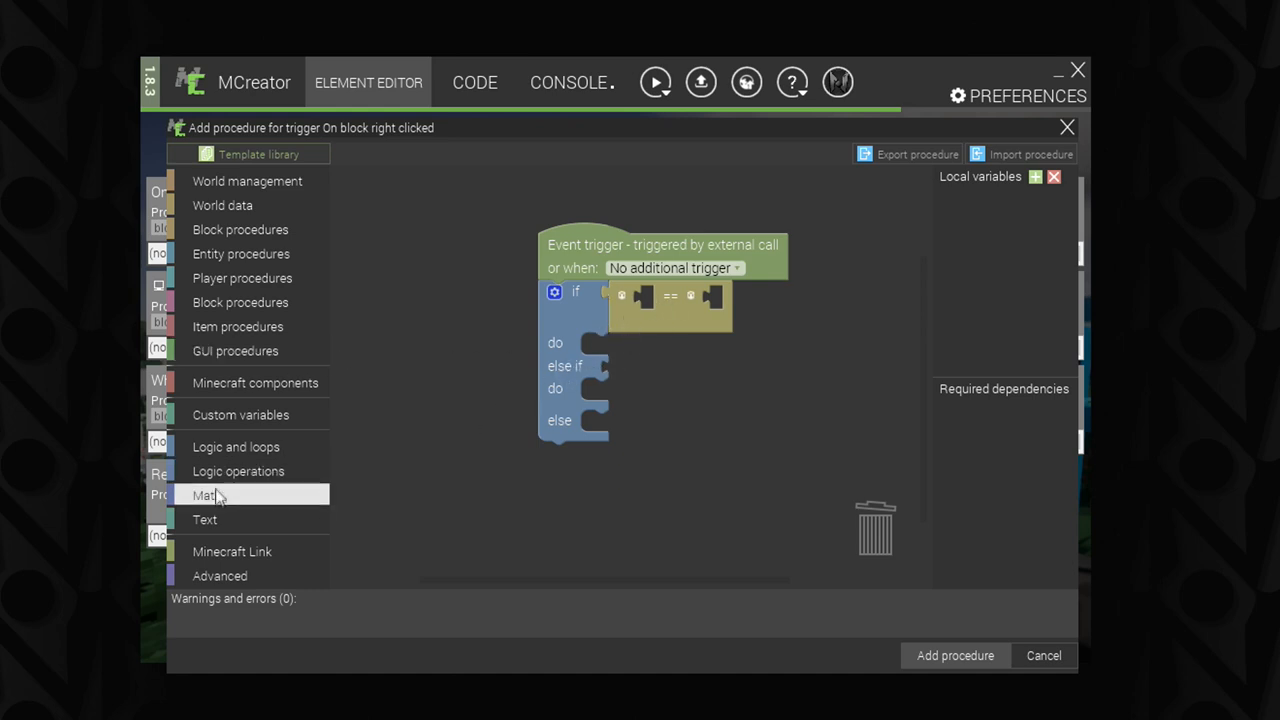
left_click(238, 472)
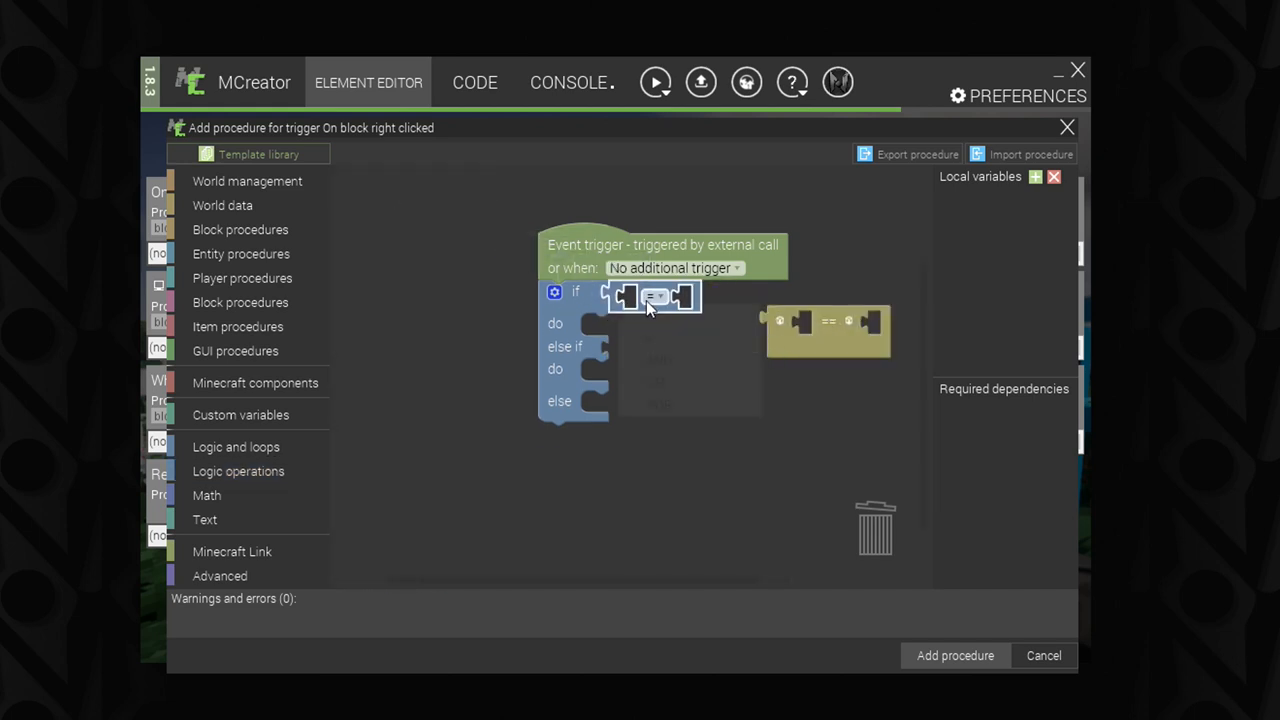
left_click(656, 296)
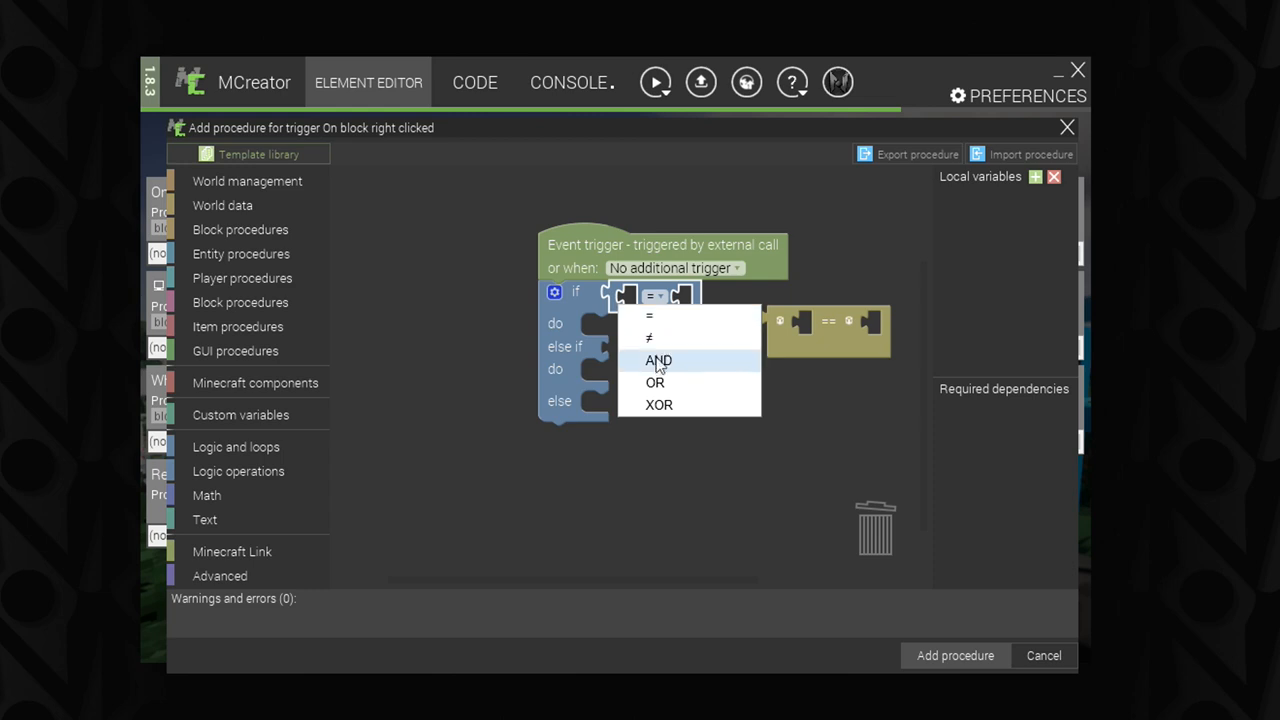
mouse_move(668, 370)
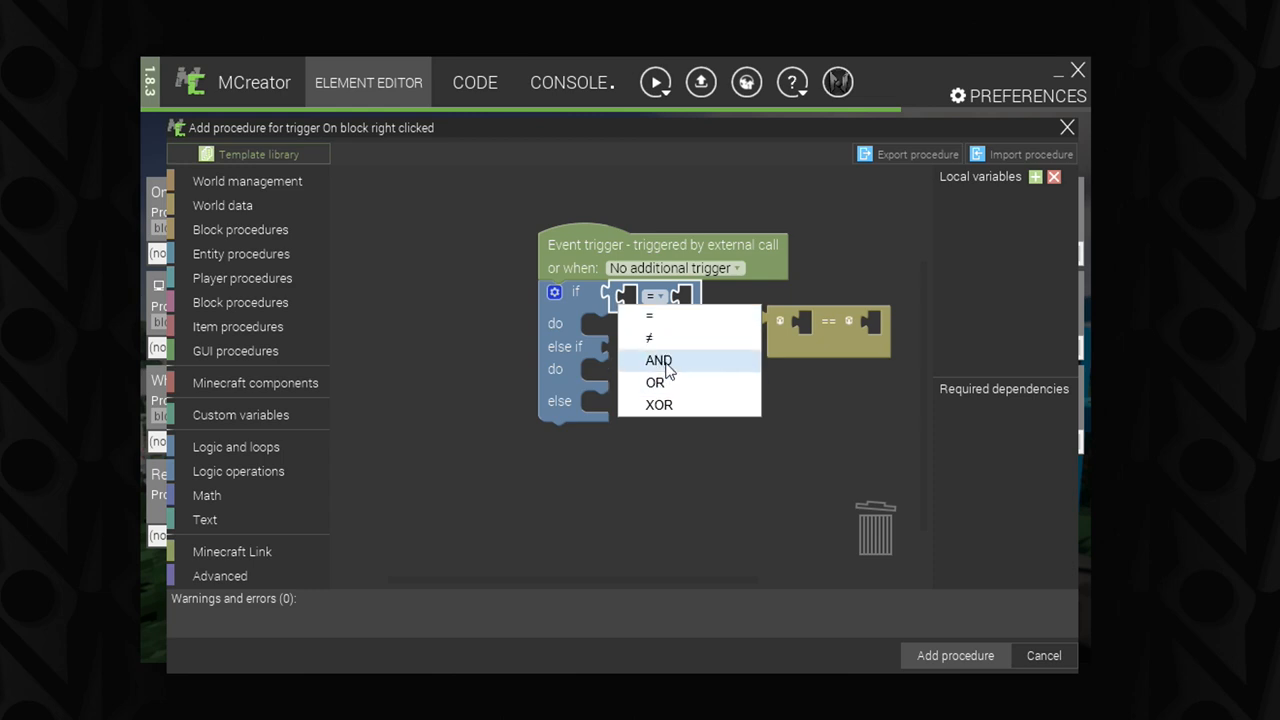
mouse_move(664, 404)
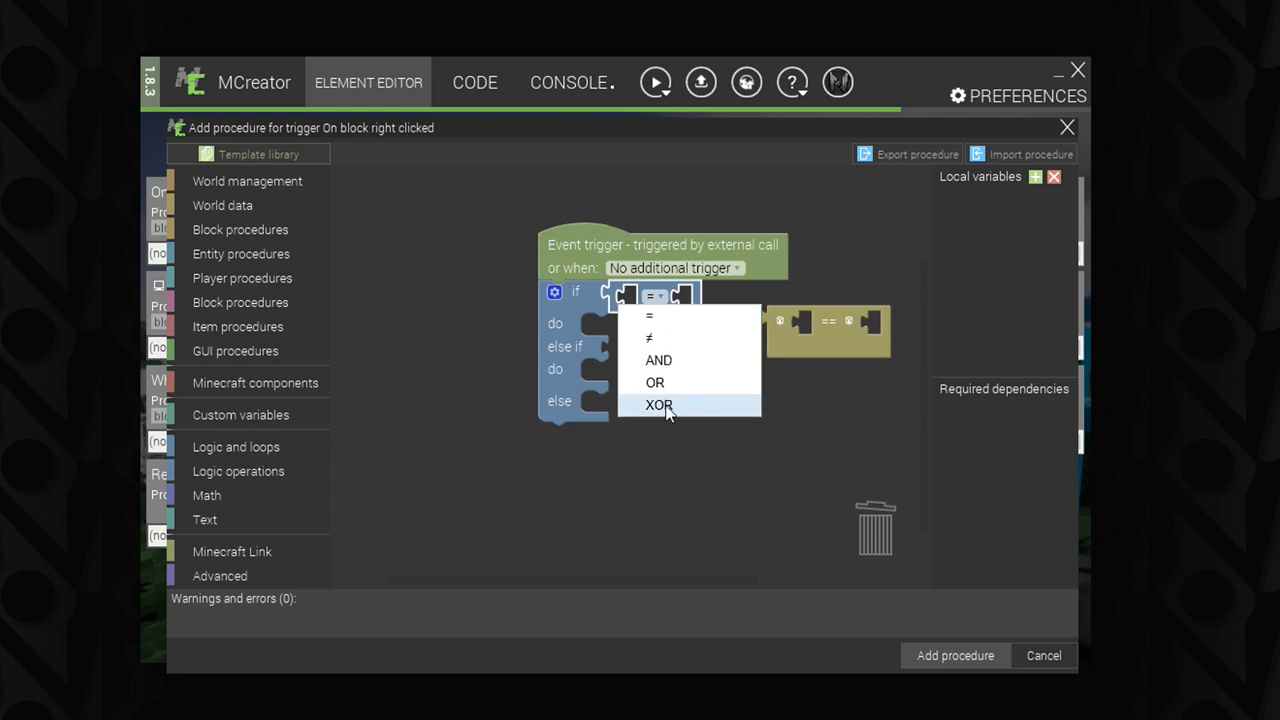
mouse_move(670, 412)
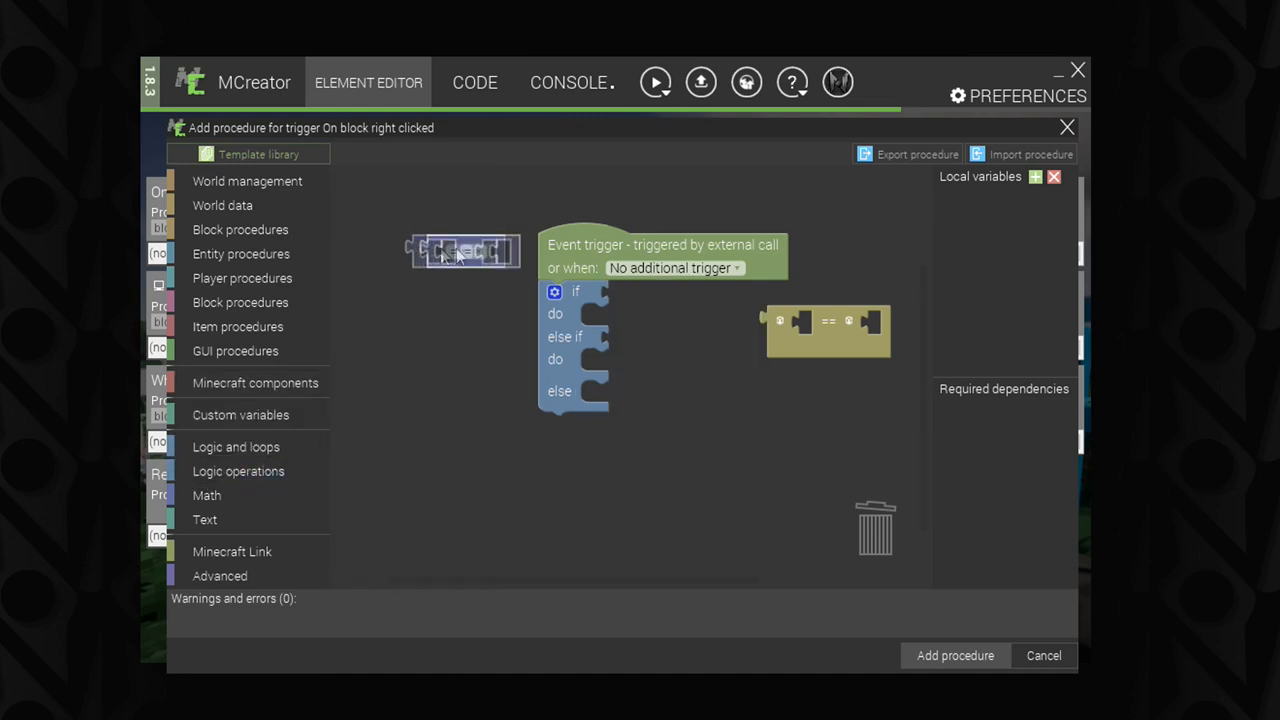
left_click(656, 296)
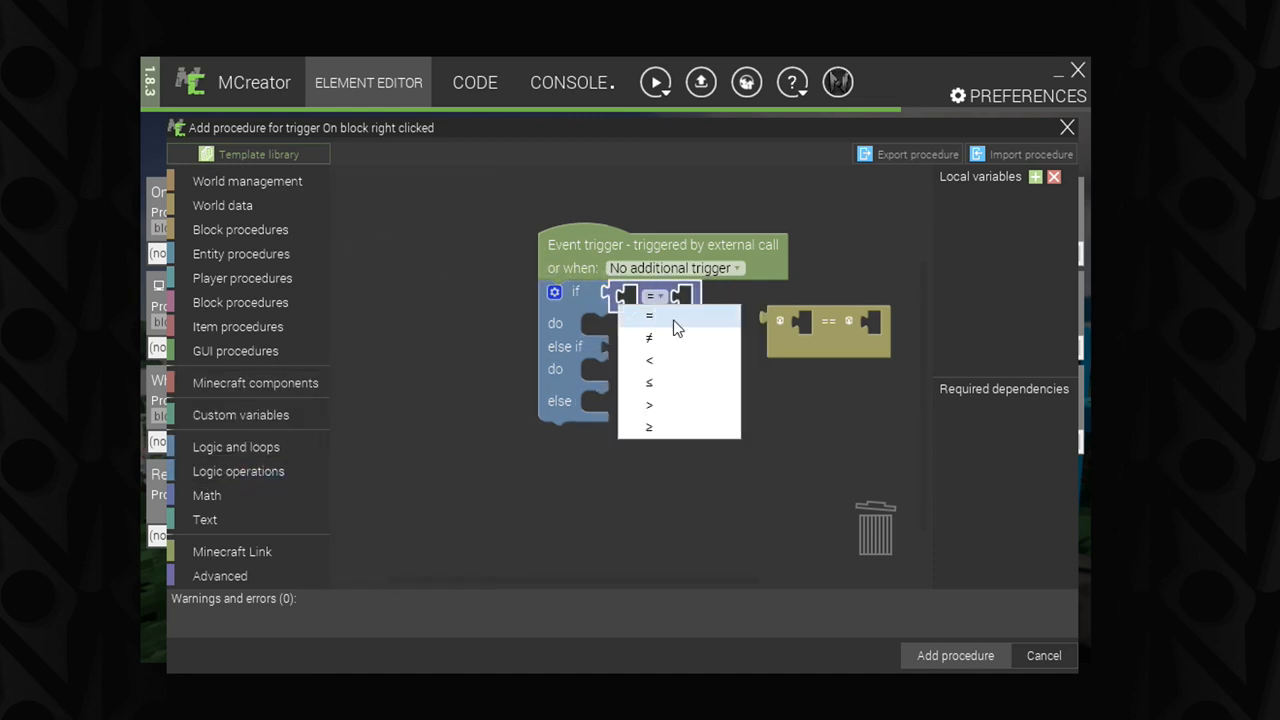
mouse_move(670, 332)
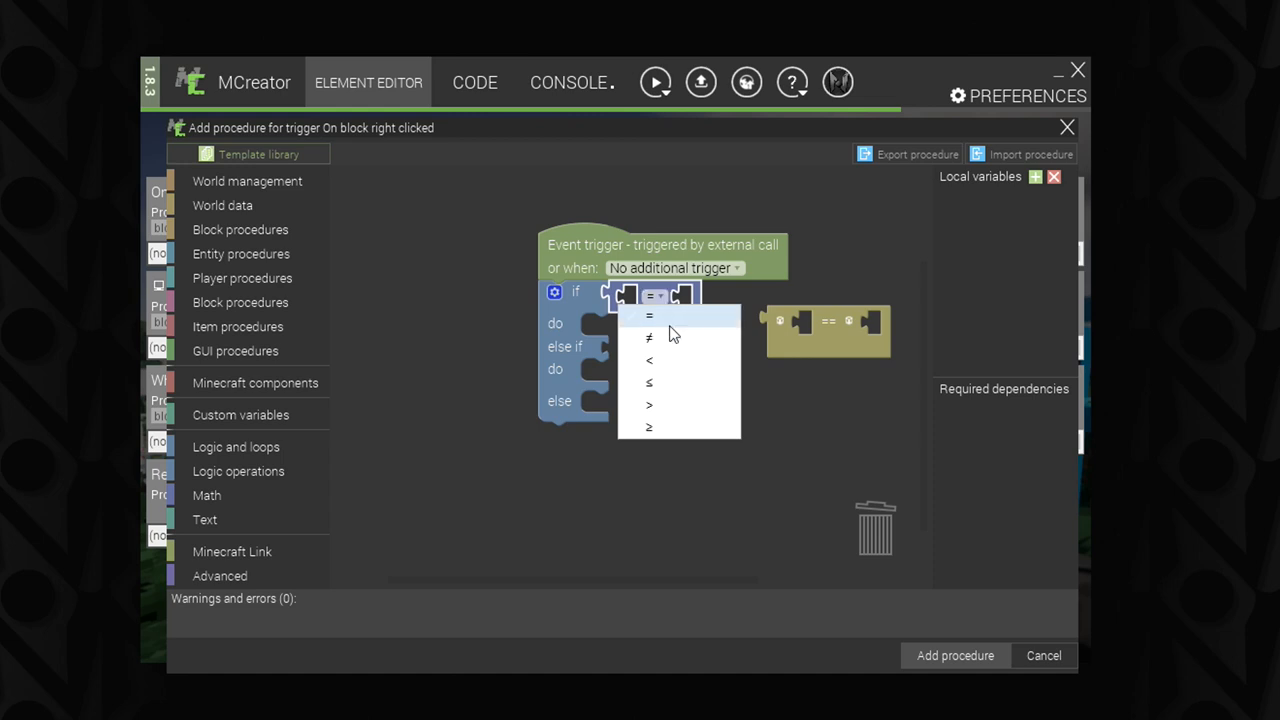
mouse_move(656, 322)
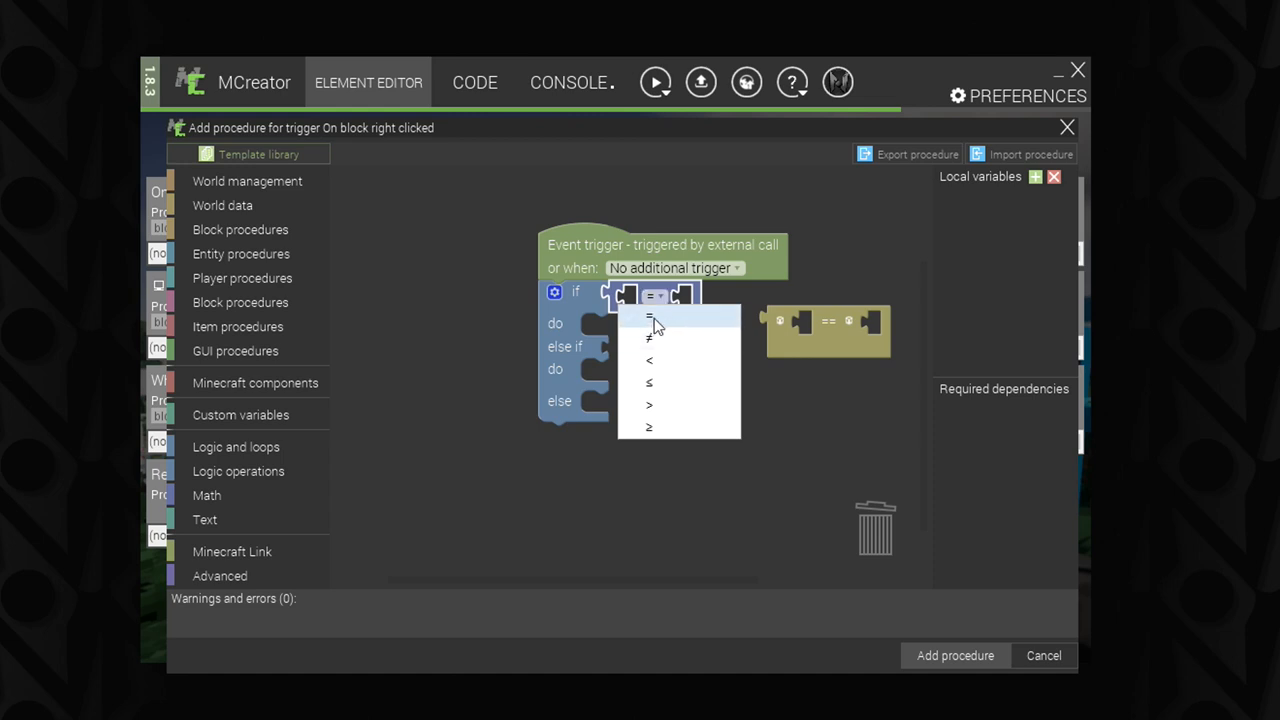
mouse_move(668, 350)
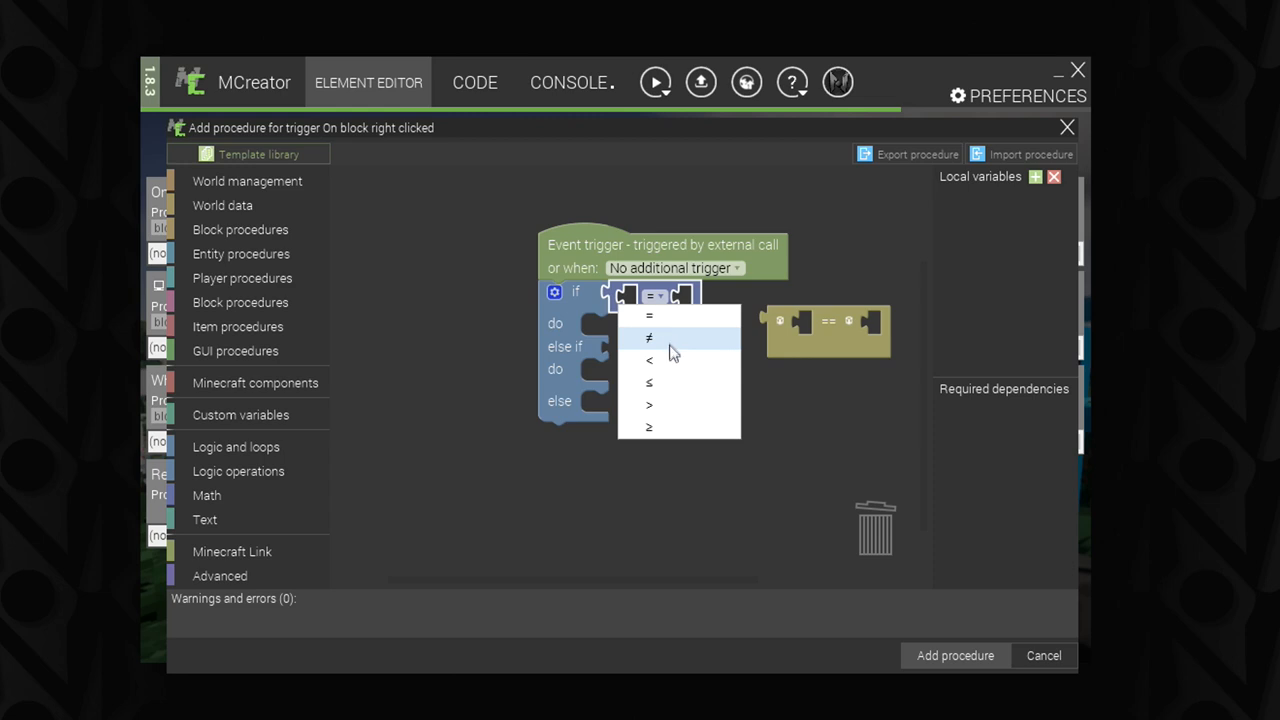
mouse_move(670, 390)
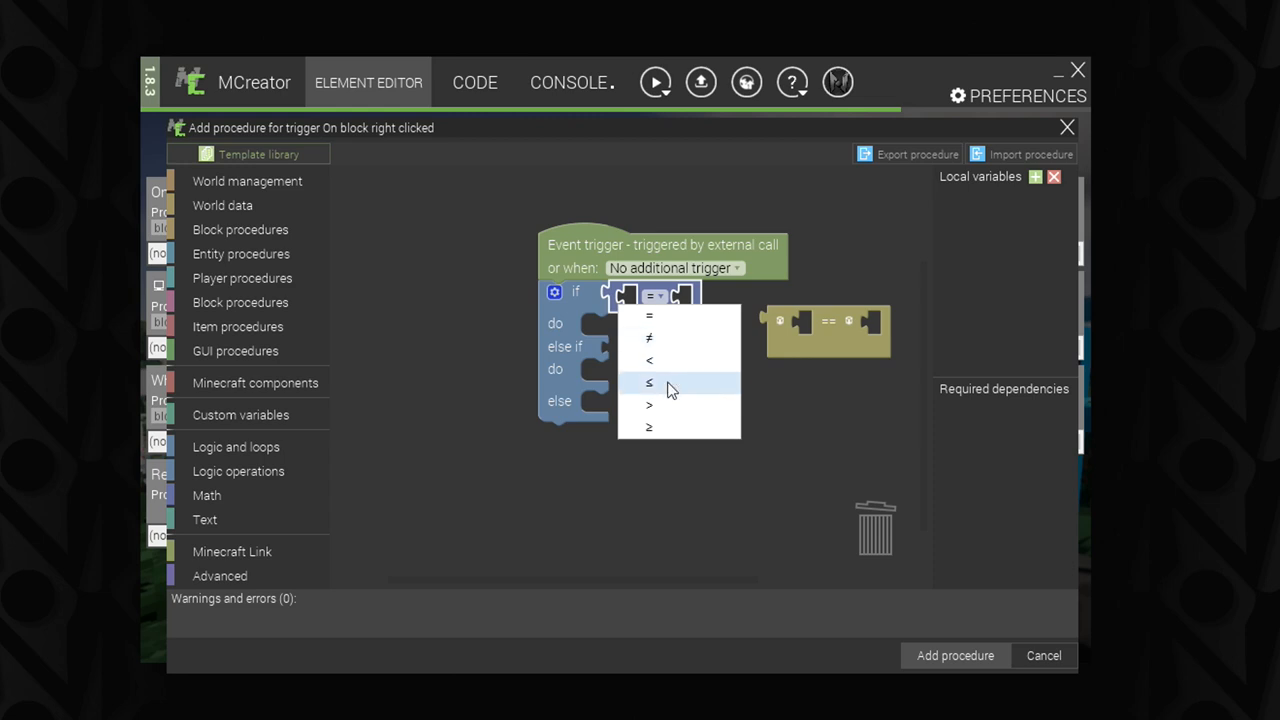
mouse_move(660, 404)
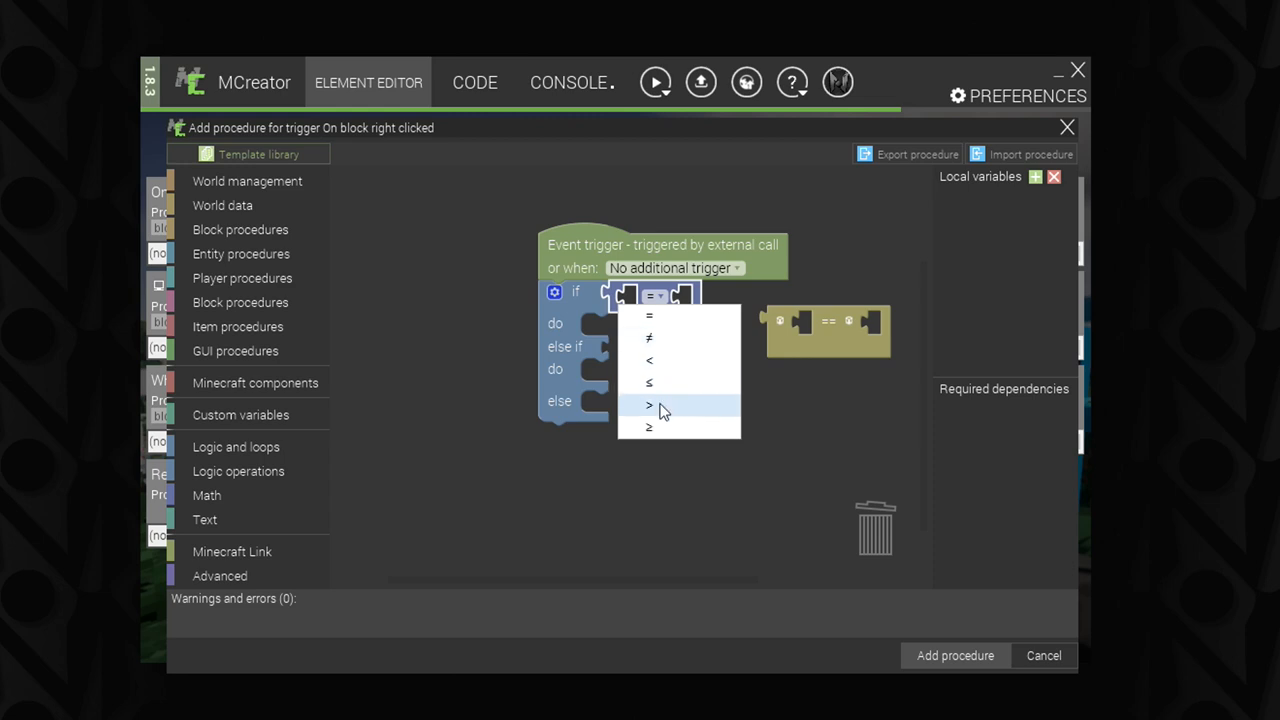
mouse_move(670, 428)
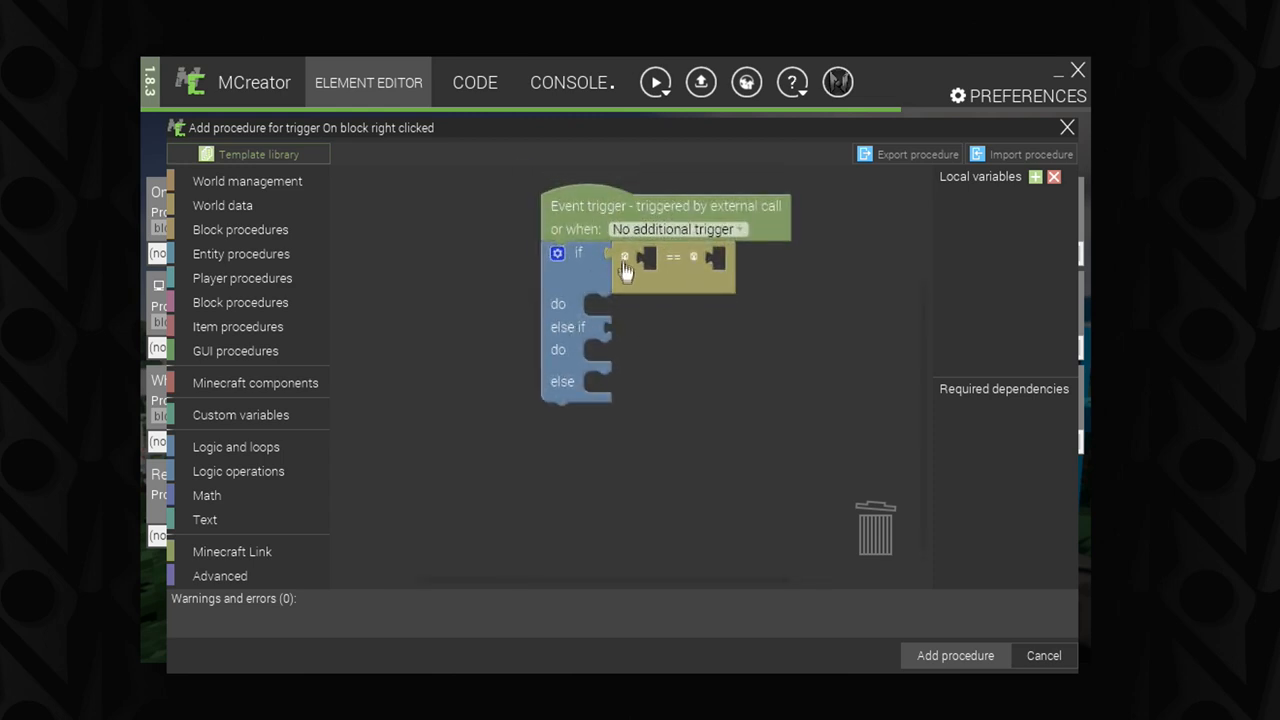
mouse_move(670, 270)
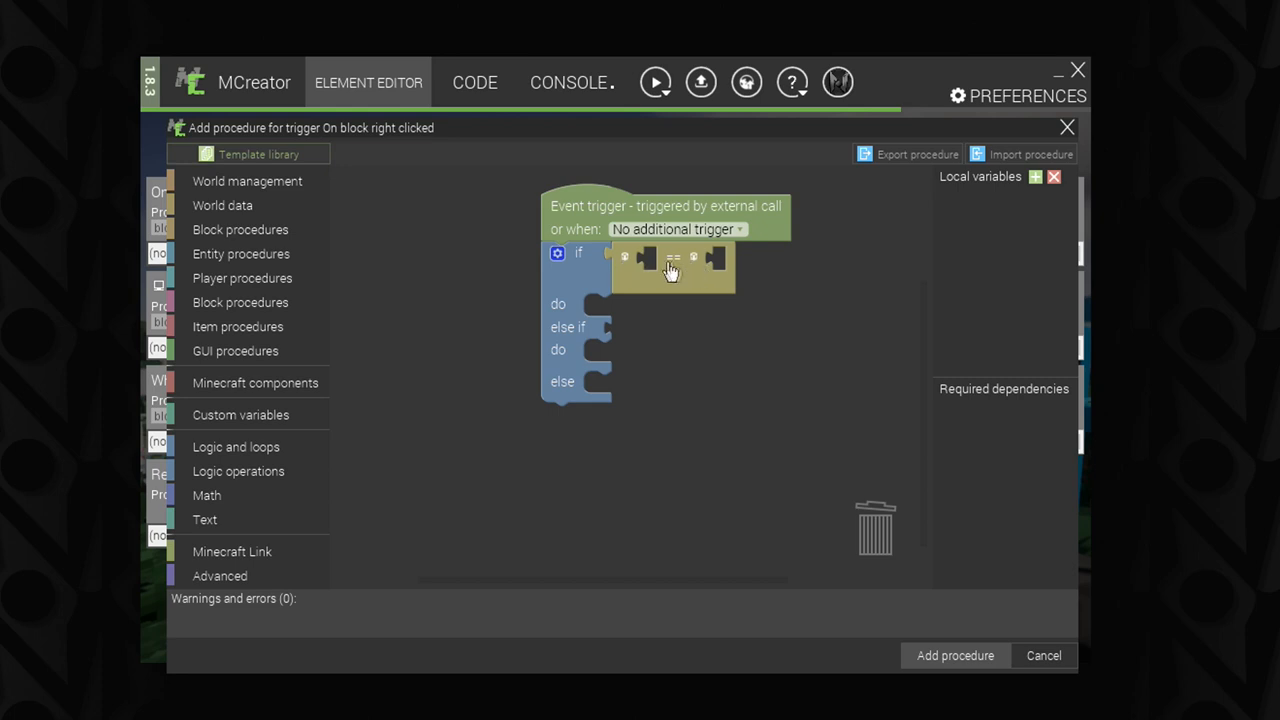
mouse_move(724, 262)
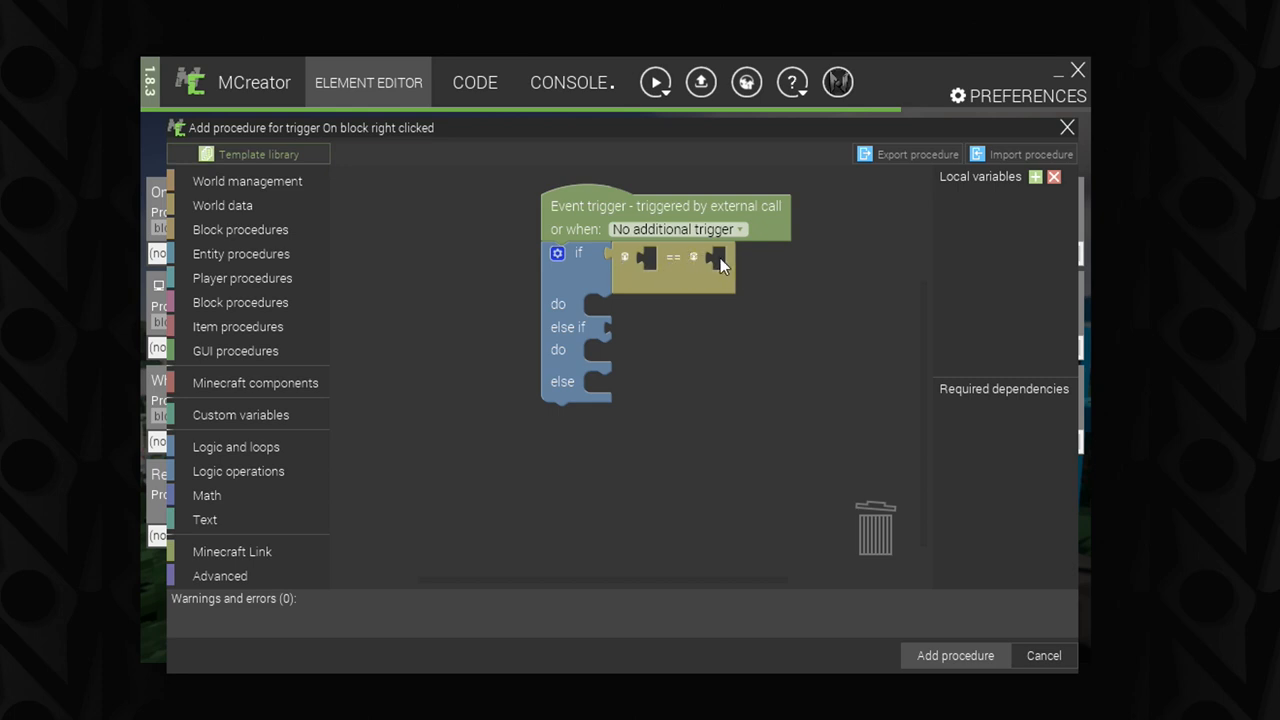
mouse_move(664, 270)
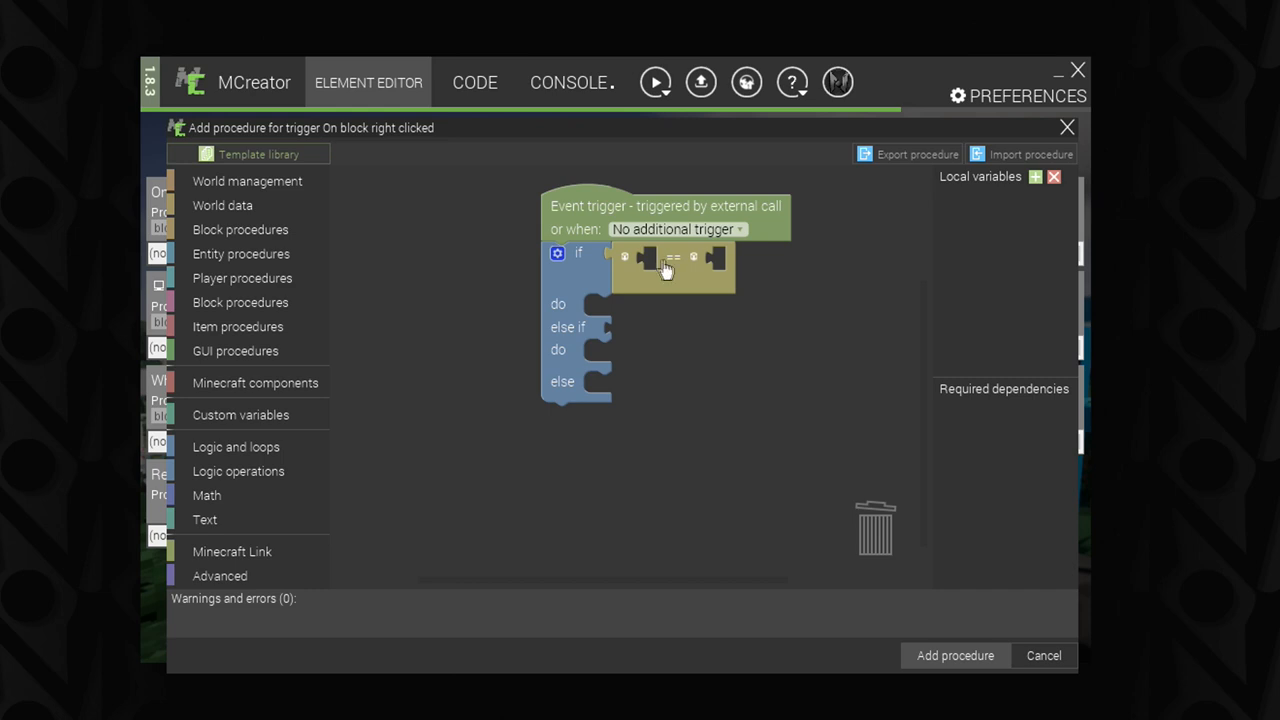
mouse_move(208, 496)
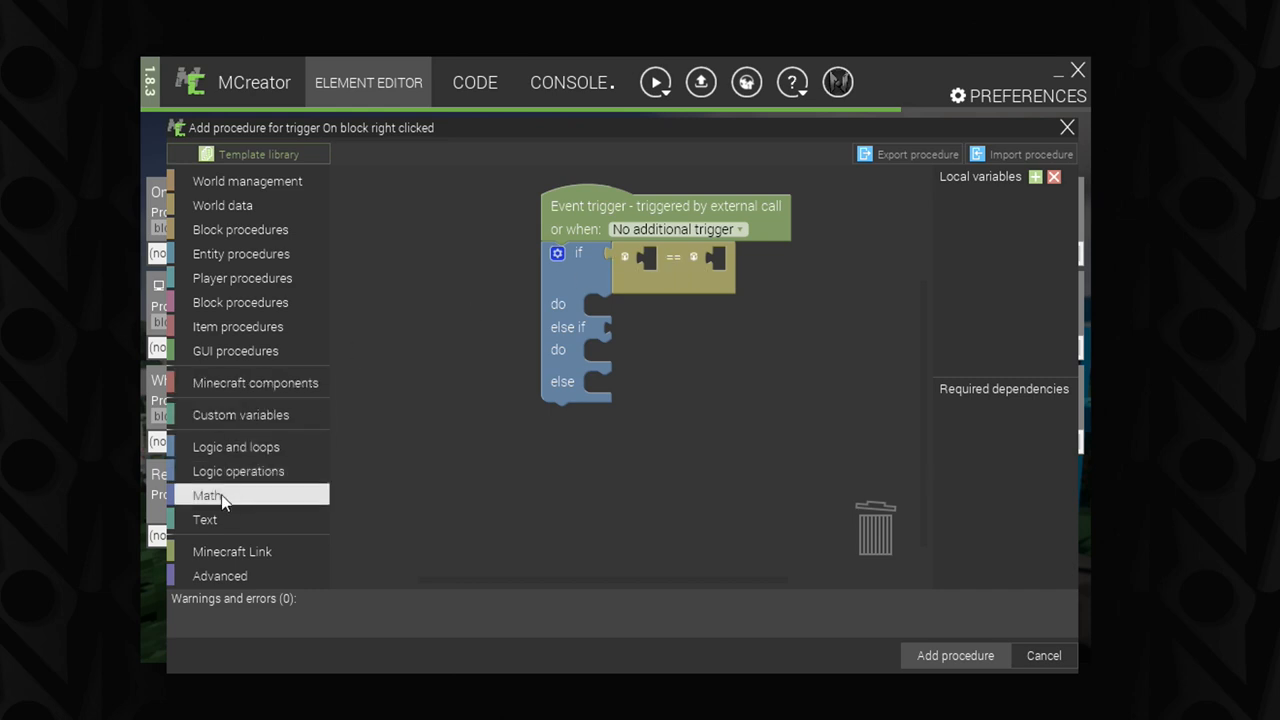
left_click(208, 496)
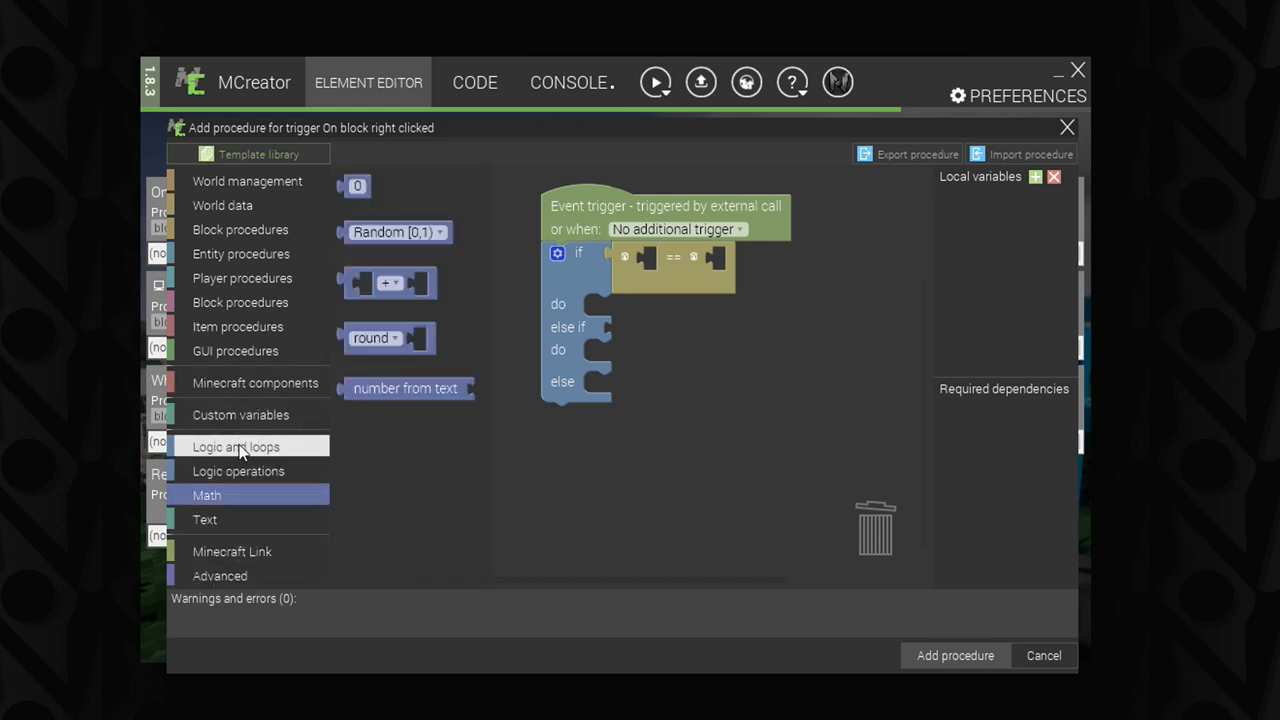
left_click(238, 472)
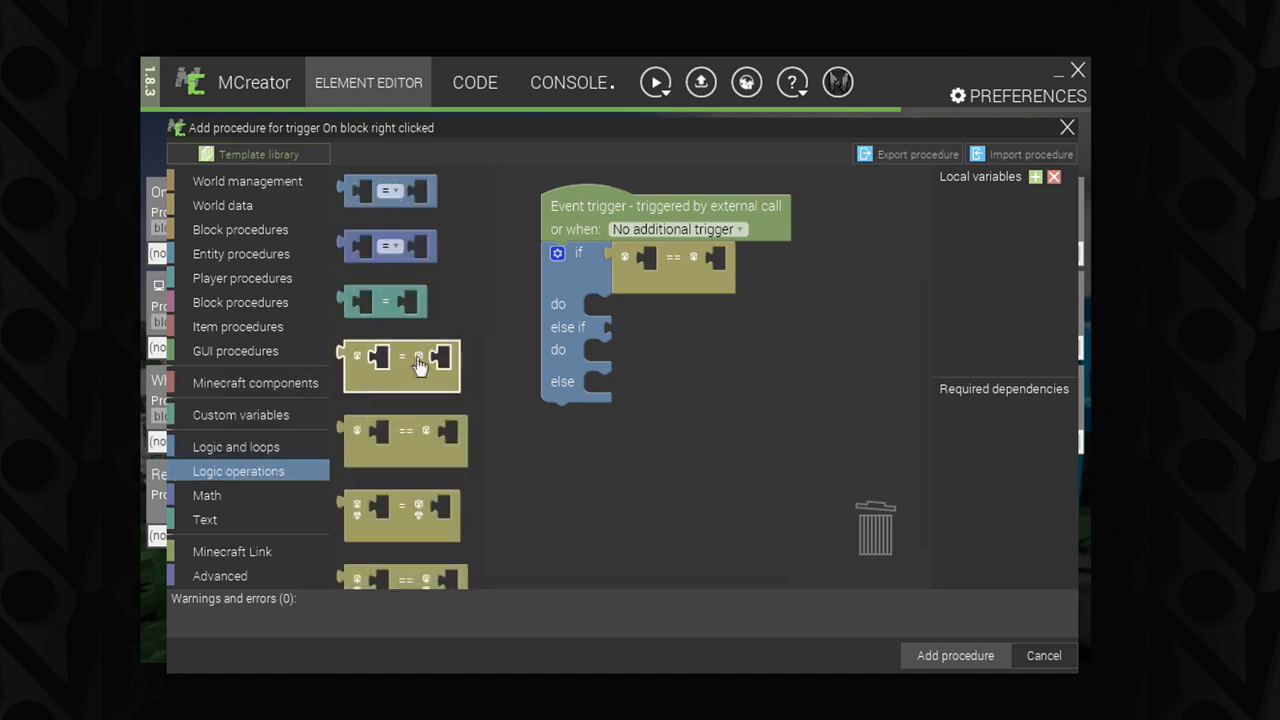
scroll("up", 3)
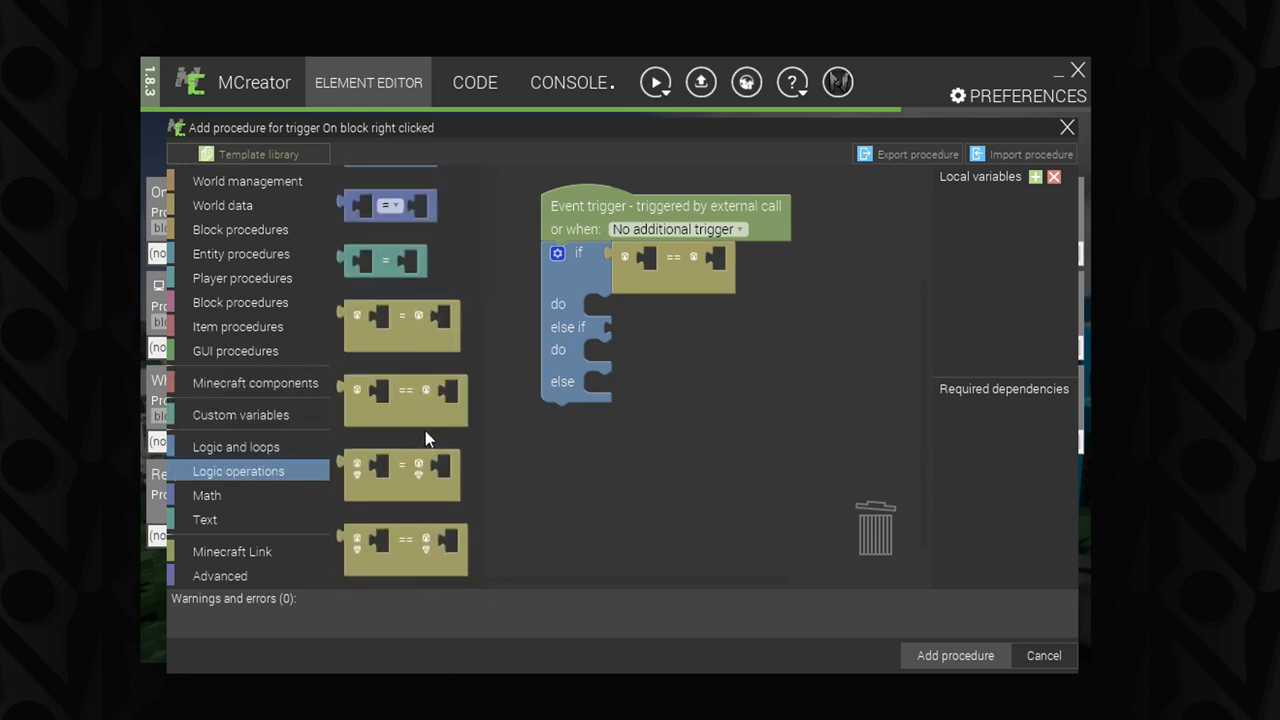
mouse_move(432, 360)
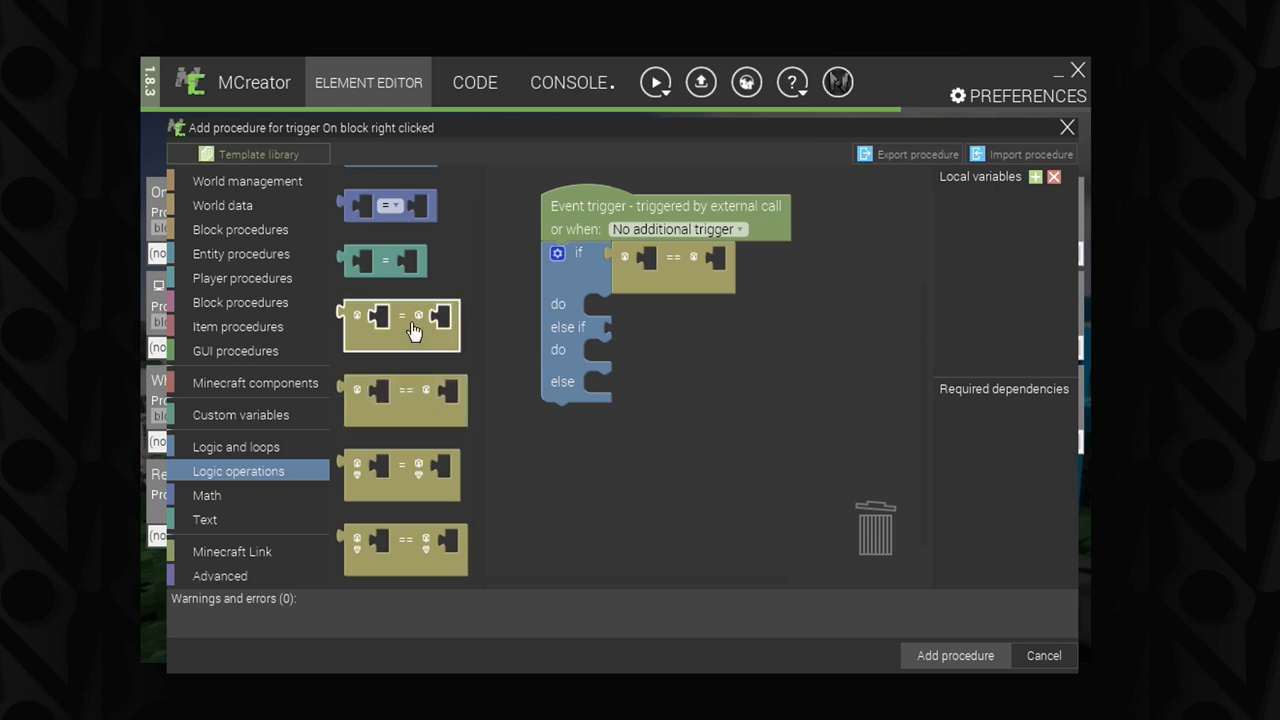
mouse_move(440, 344)
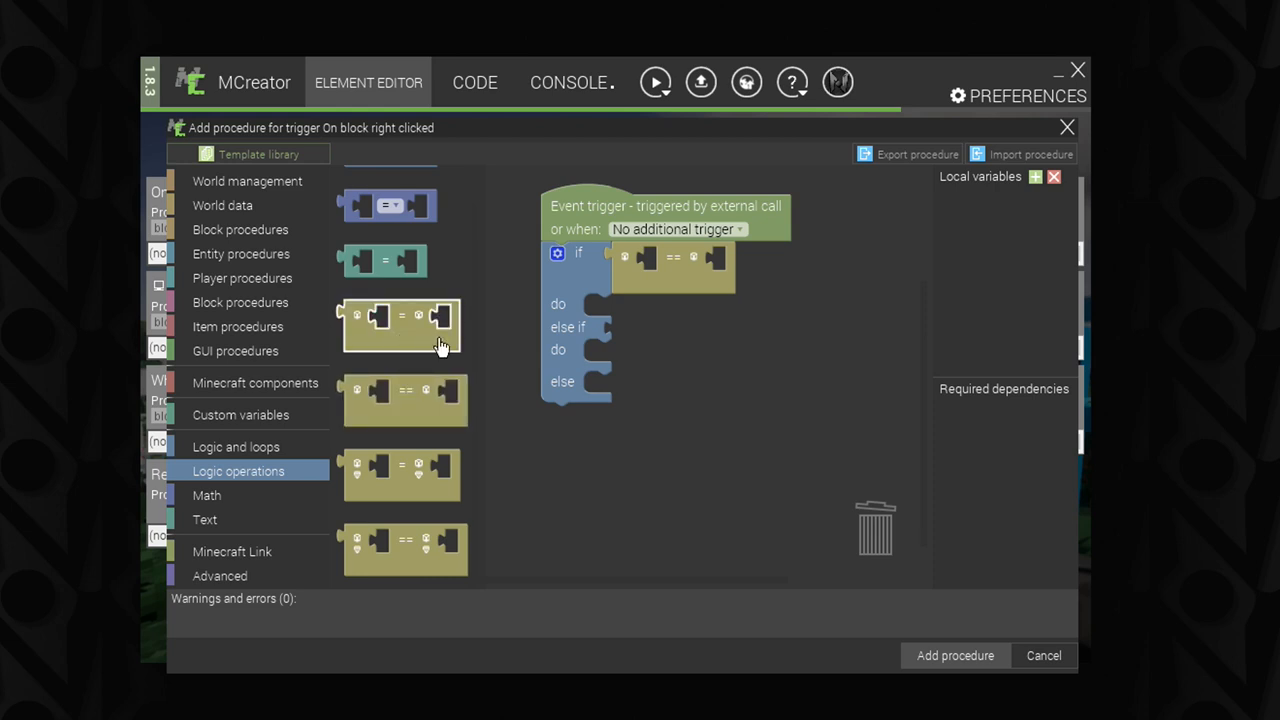
mouse_move(414, 330)
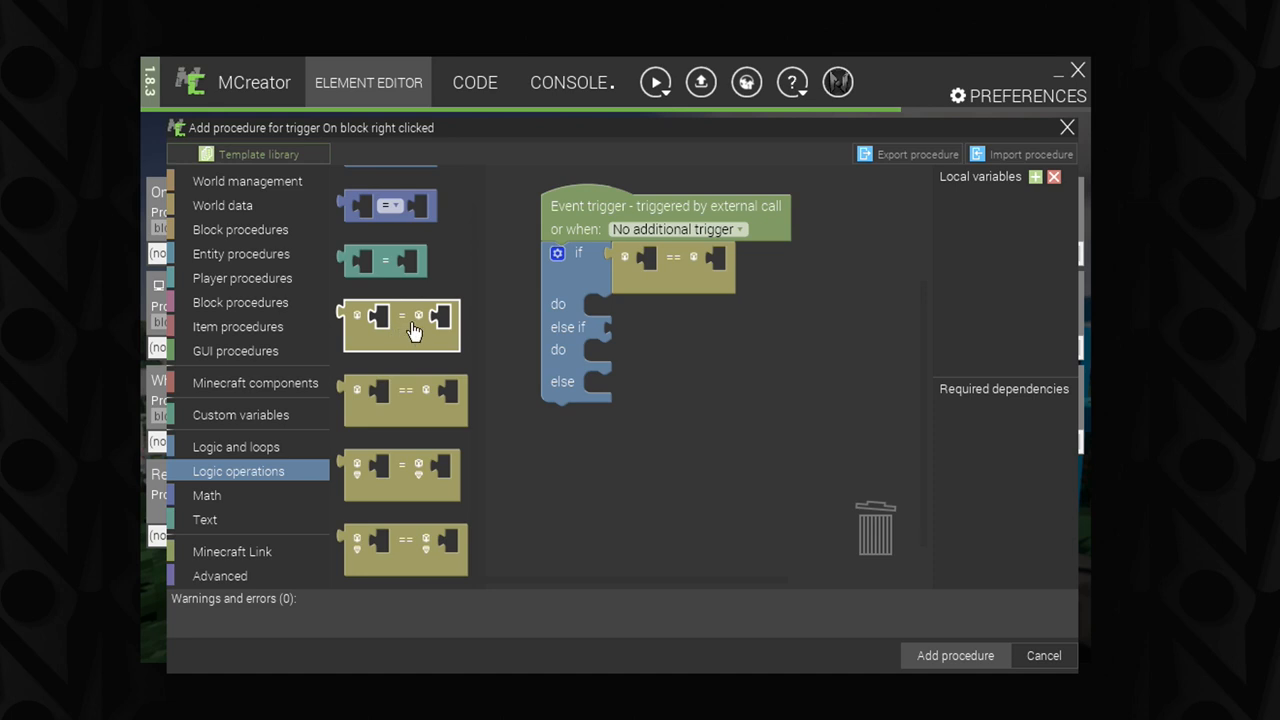
mouse_move(420, 414)
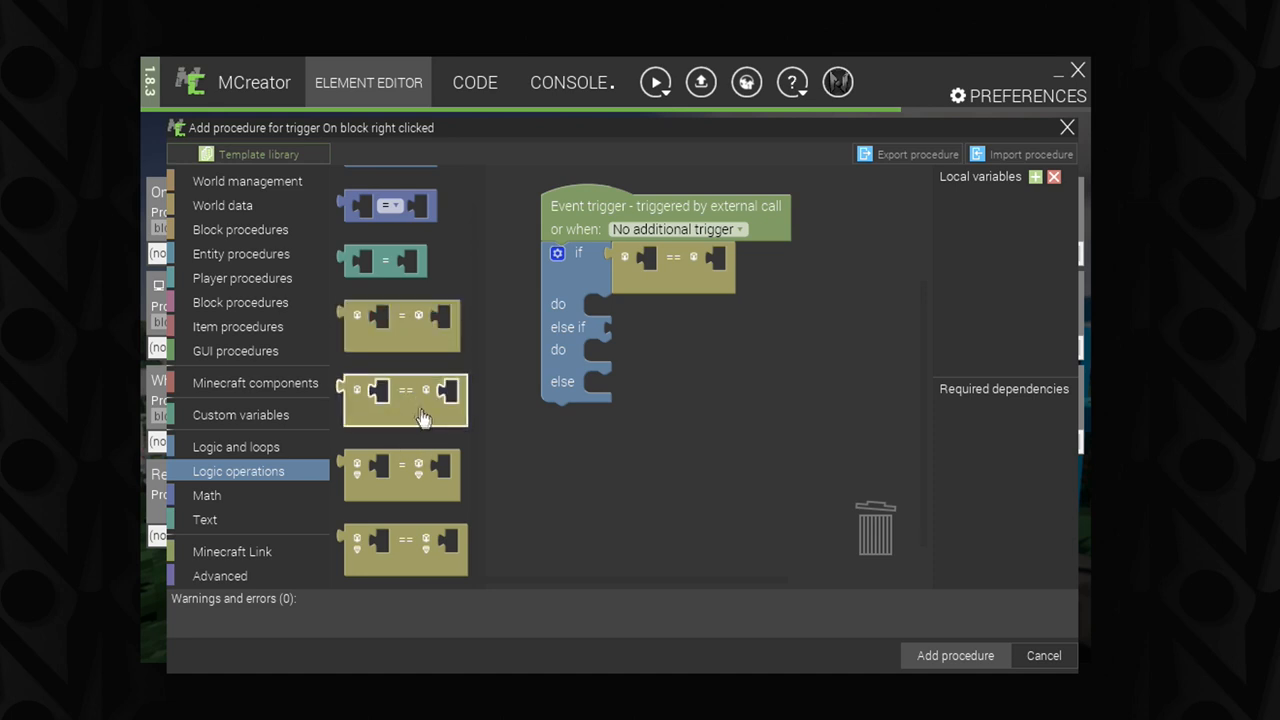
mouse_move(404, 550)
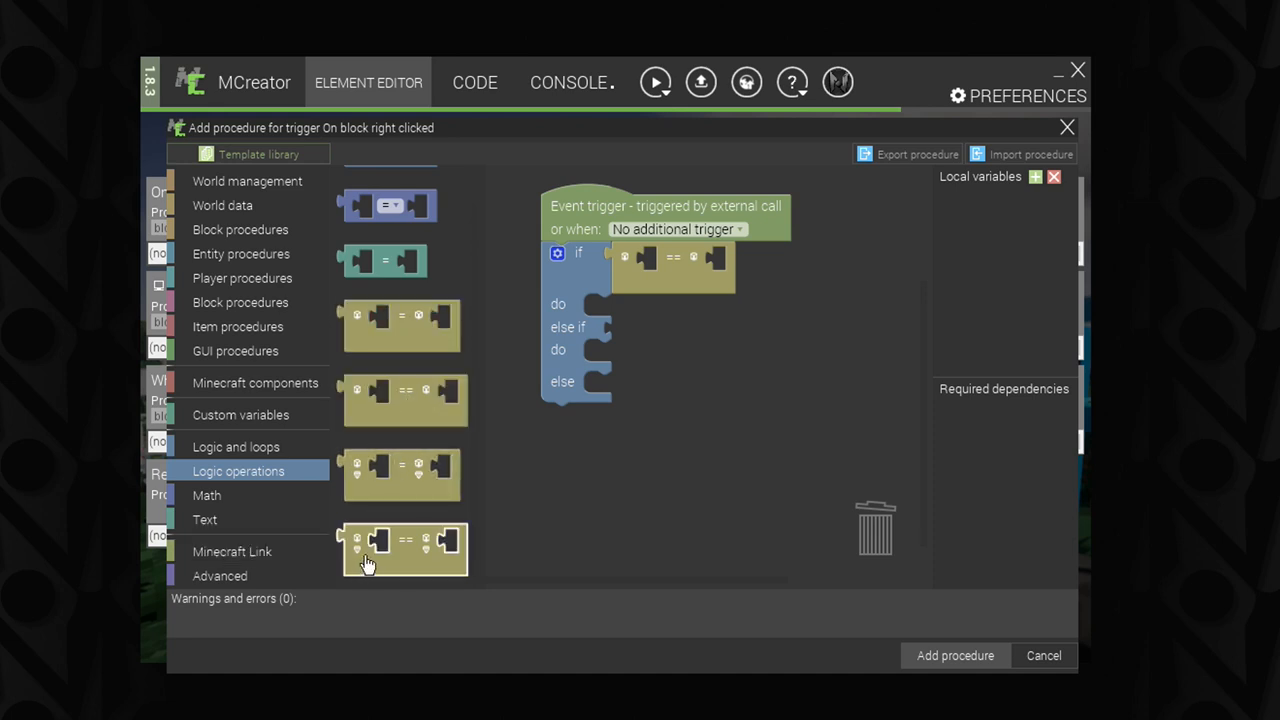
left_click_drag(404, 548, 716, 408)
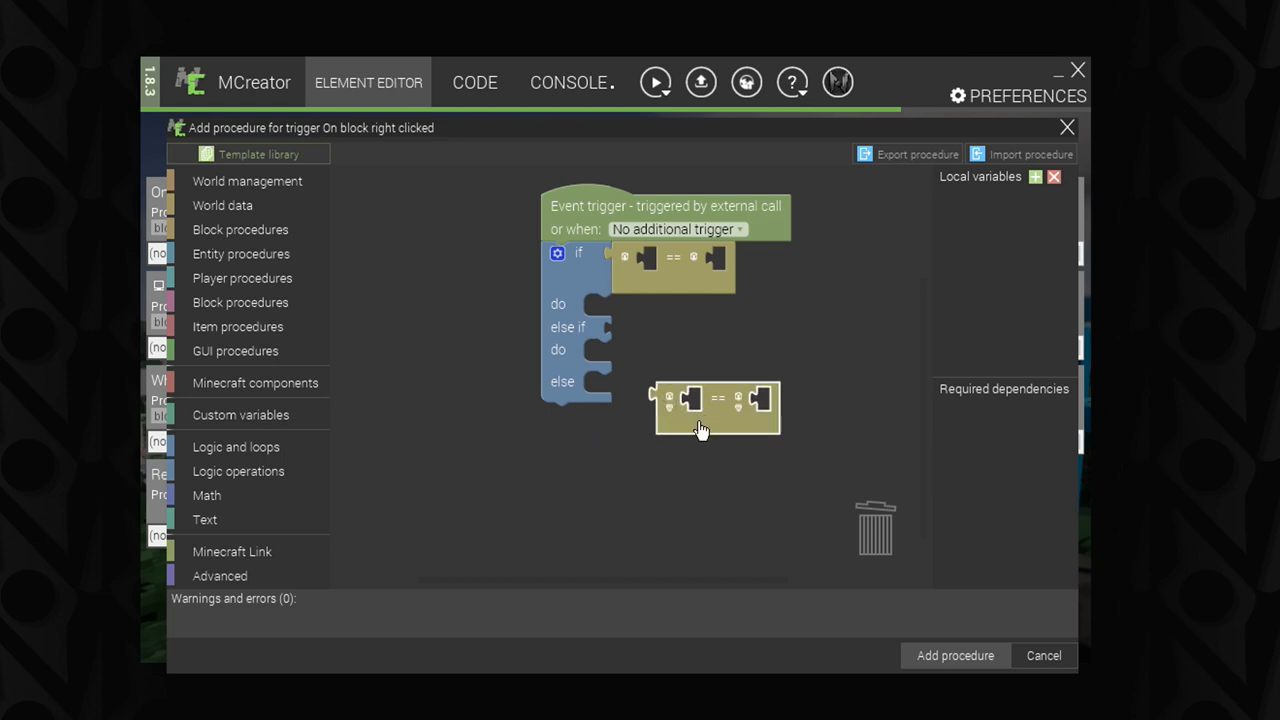
mouse_move(732, 414)
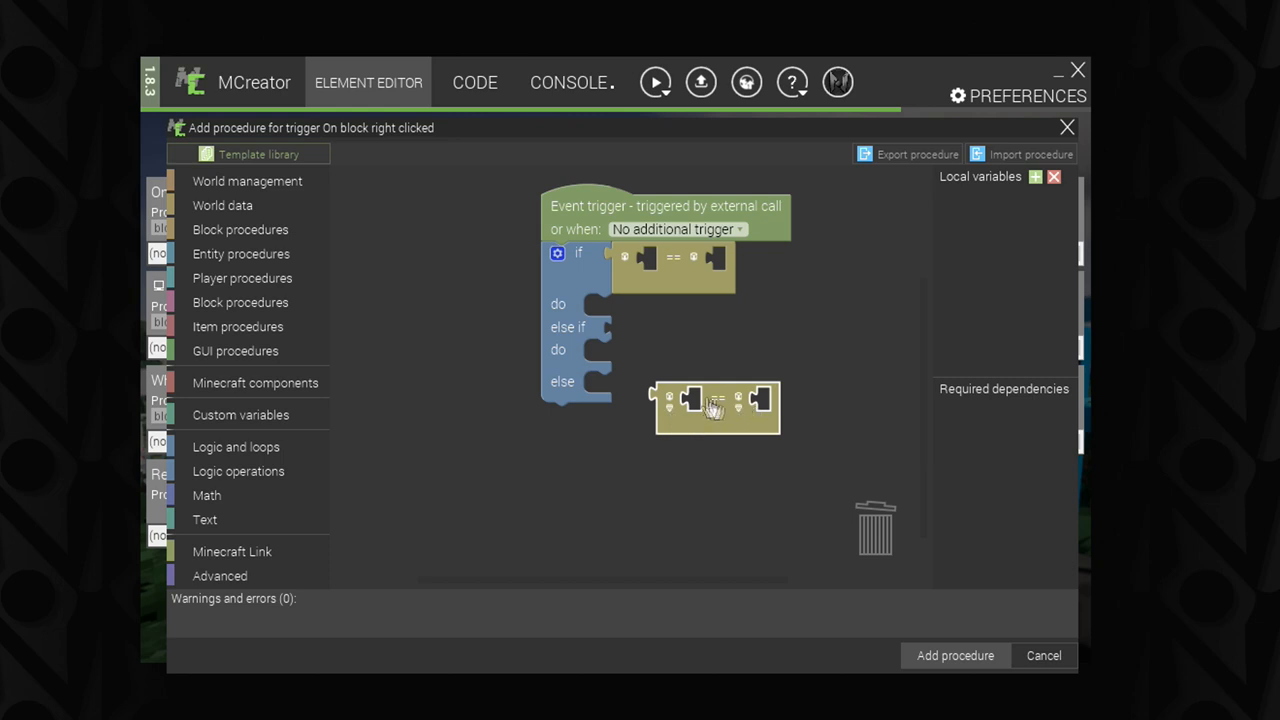
mouse_move(676, 264)
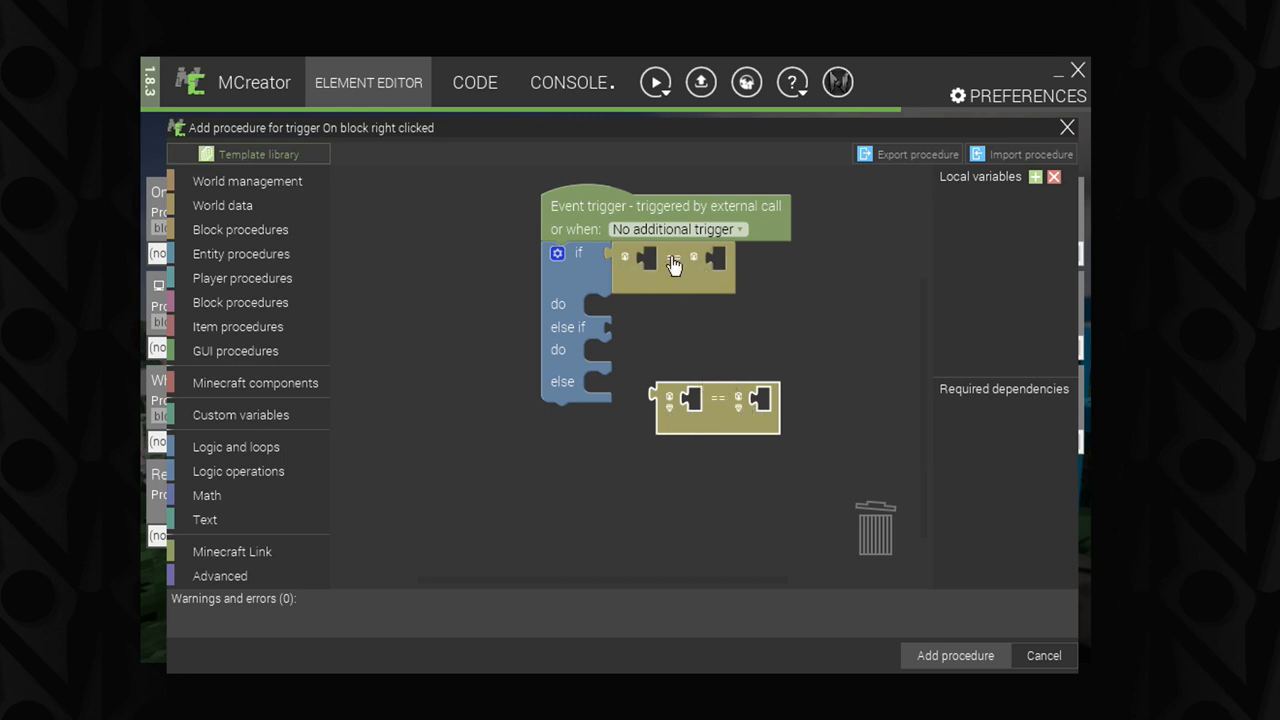
right_click(716, 408)
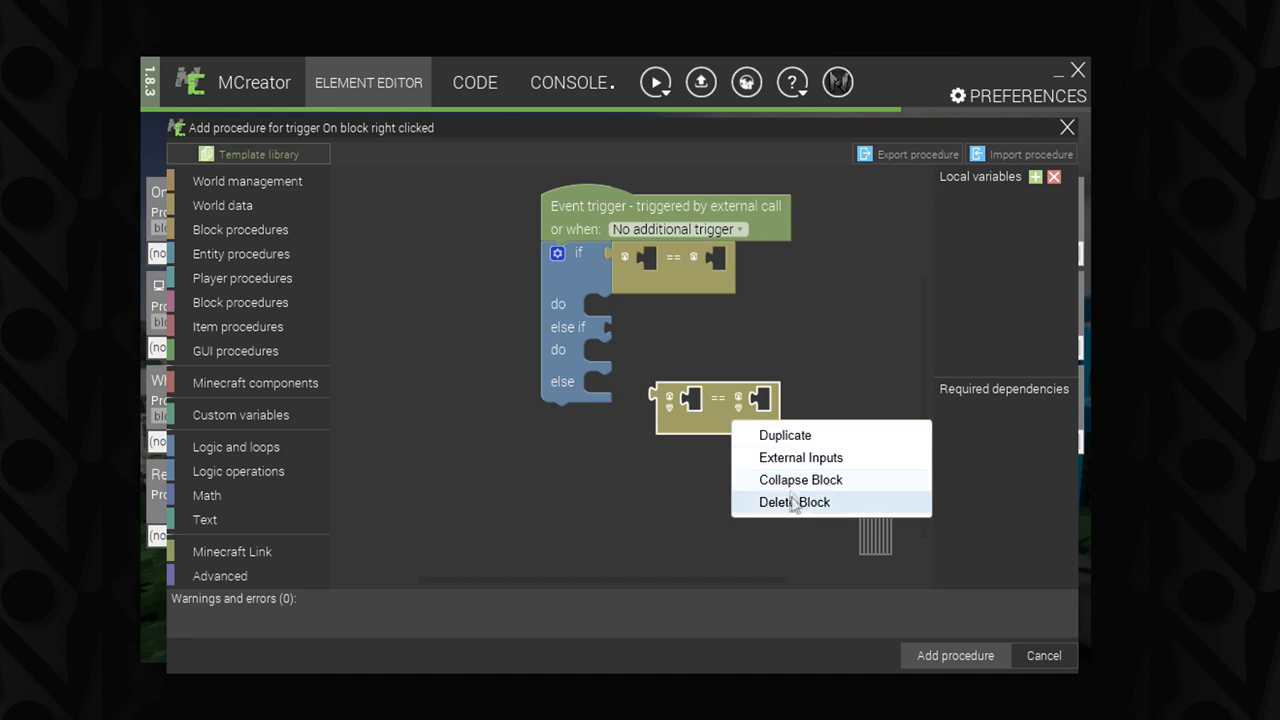
left_click(794, 502)
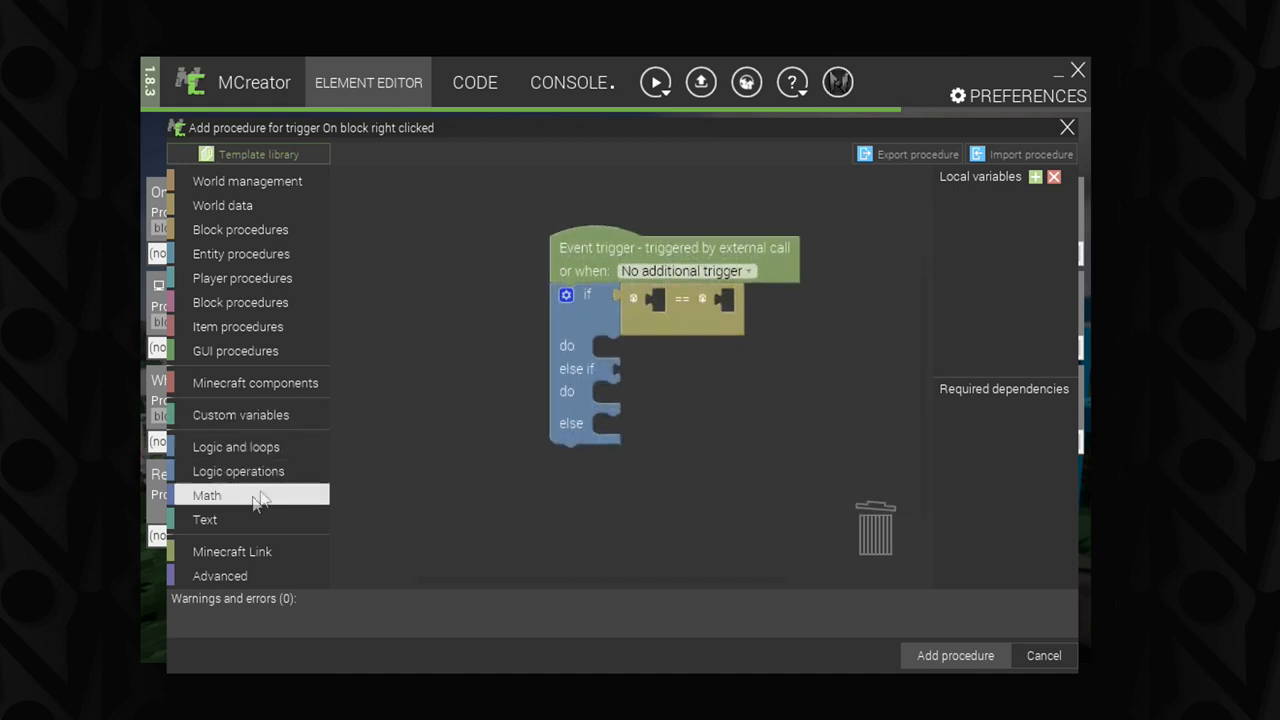
left_click(238, 472)
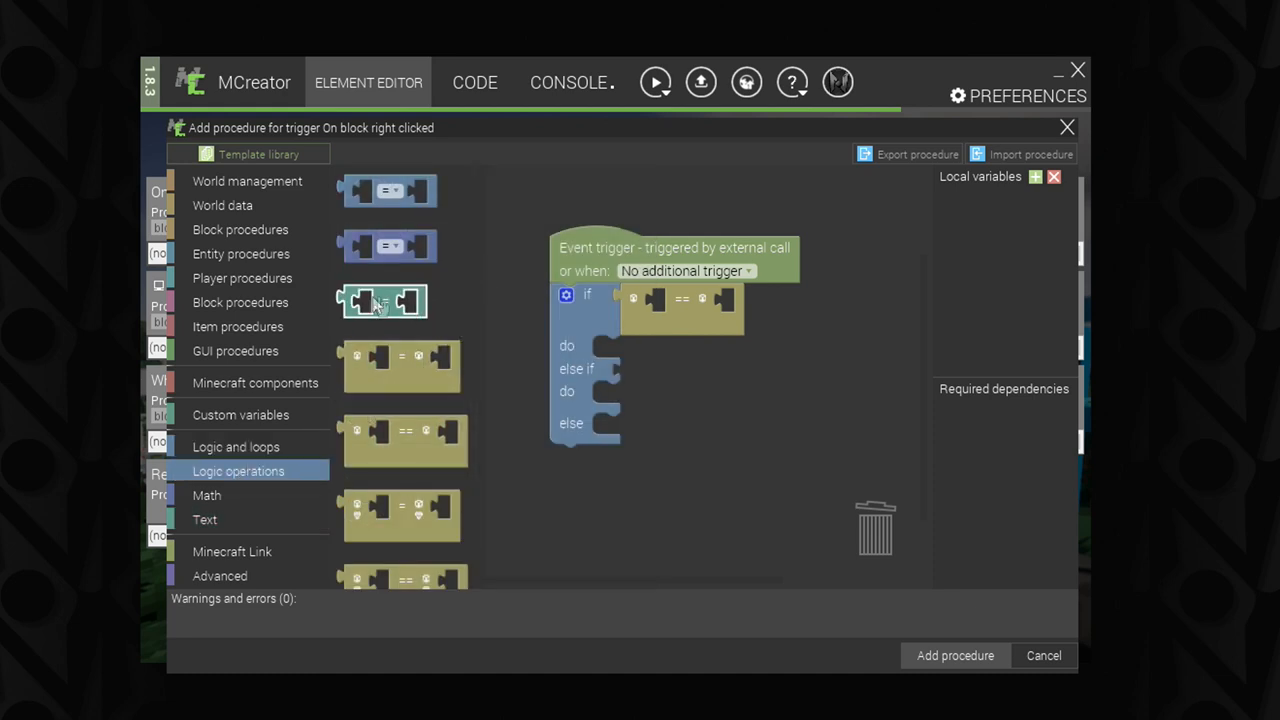
mouse_move(384, 300)
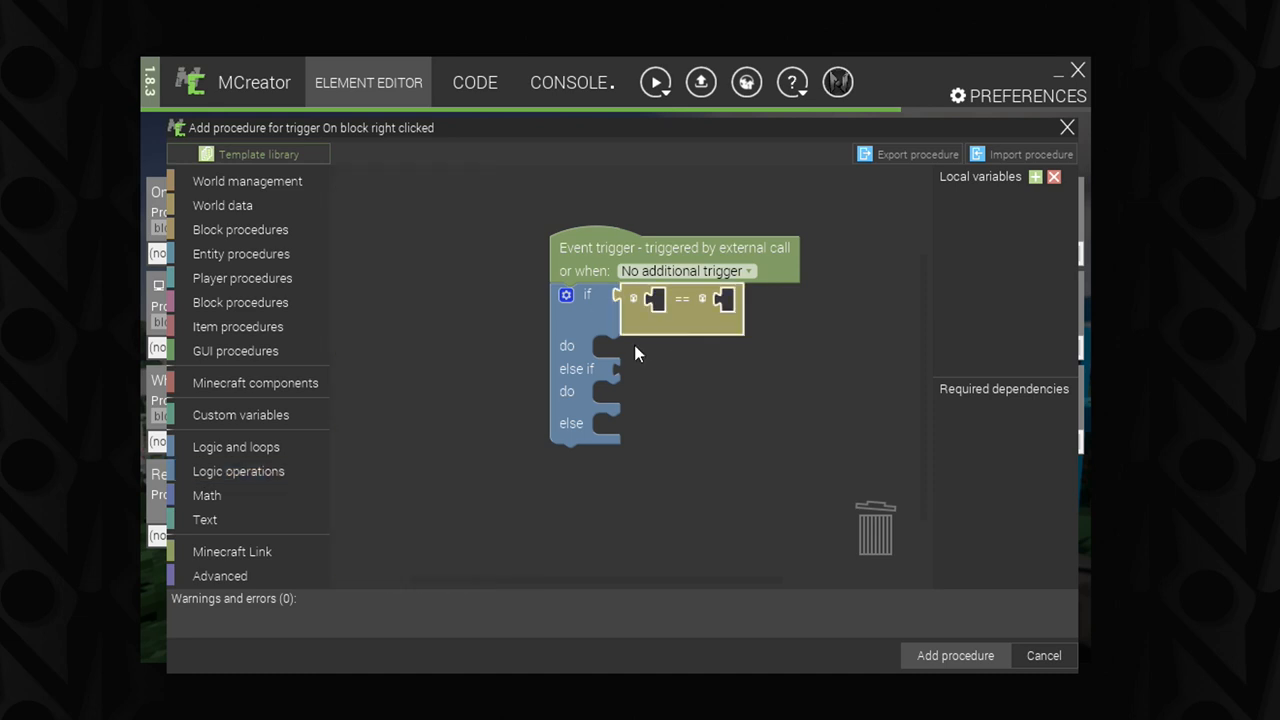
mouse_move(240, 228)
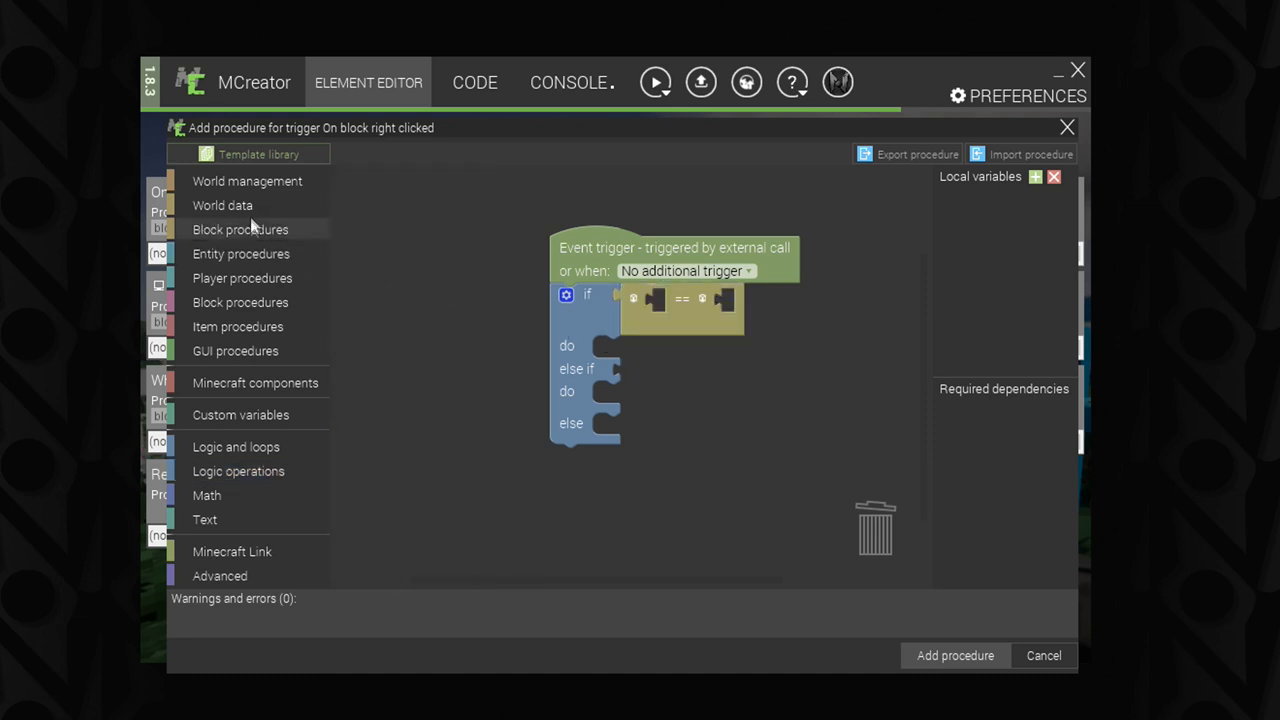
Step: Take 'Get block at x y z' from World data for the left side of the == comparison
left_click(222, 204)
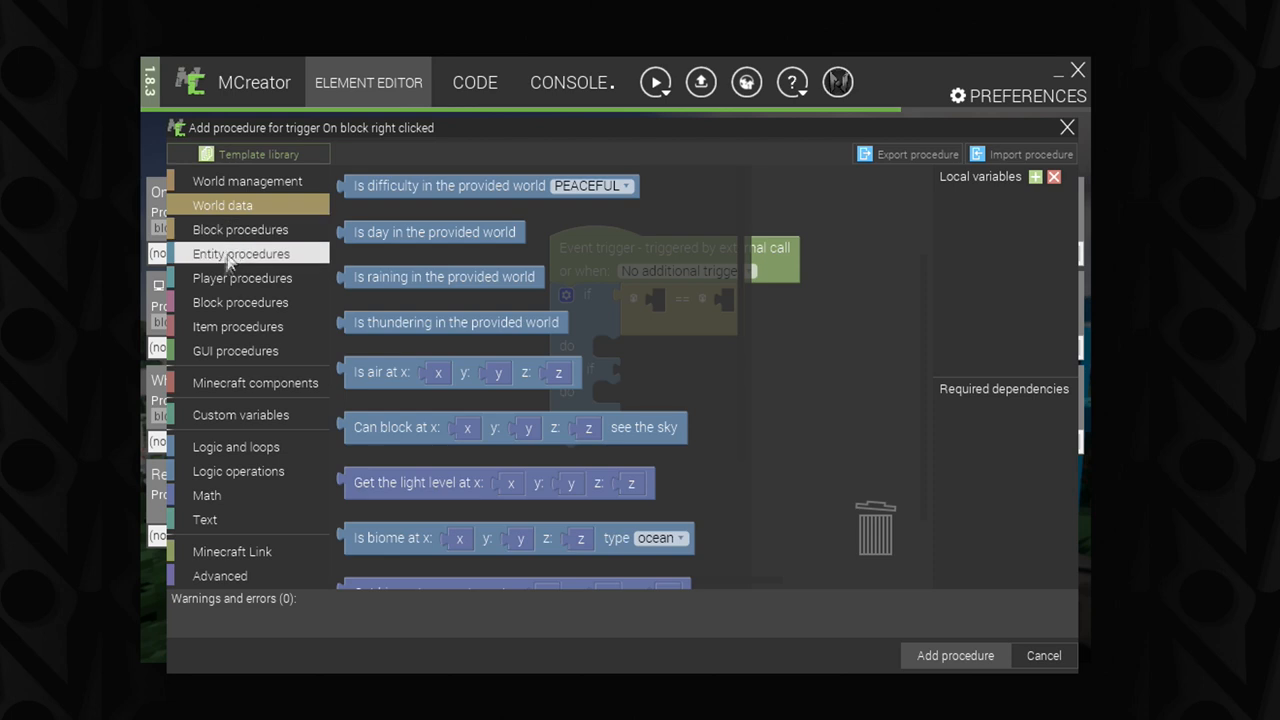
left_click(240, 228)
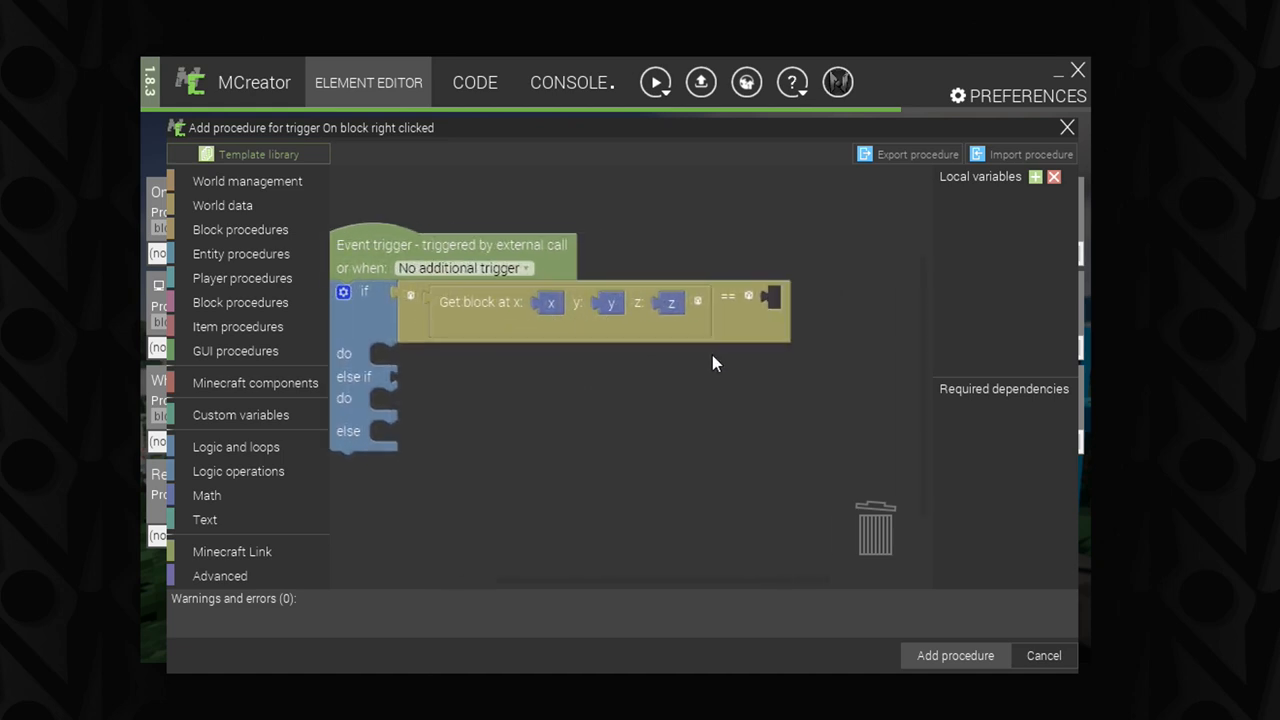
Step: Replace y with an arithmetic 'y - 1' block, then turn to Minecraft components for a block selector
left_click_drag(610, 302, 562, 384)
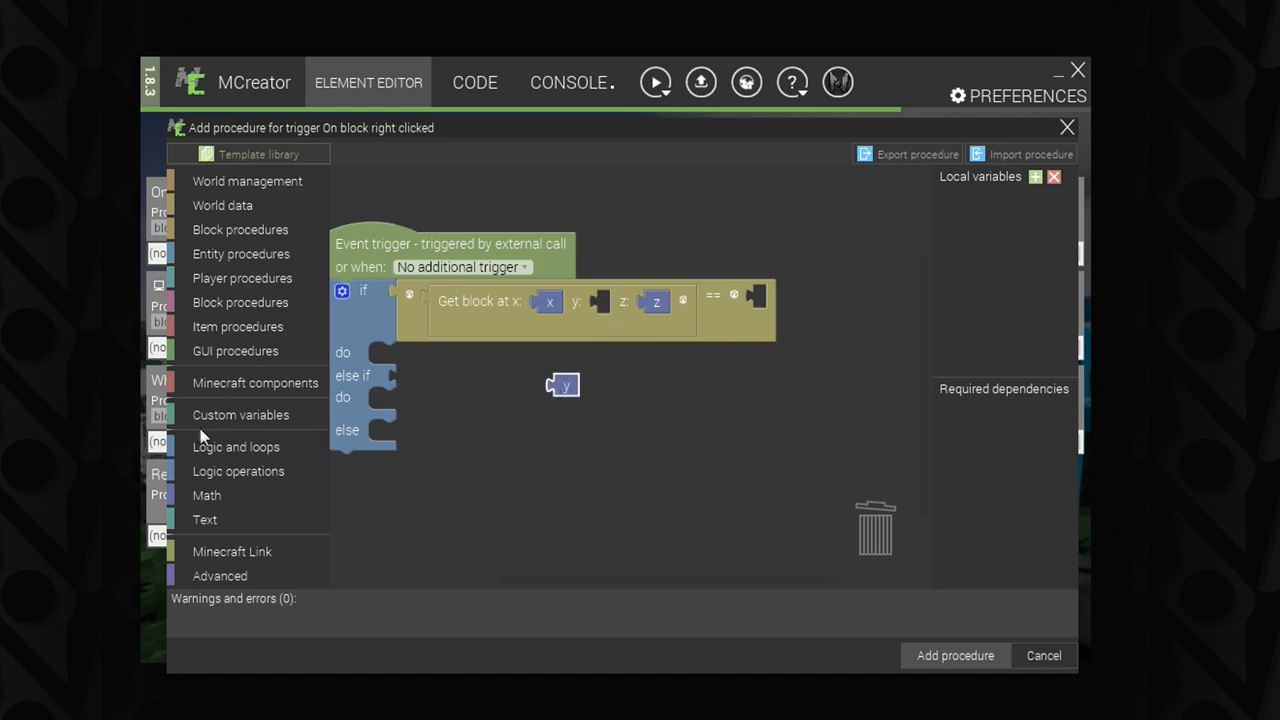
left_click(238, 472)
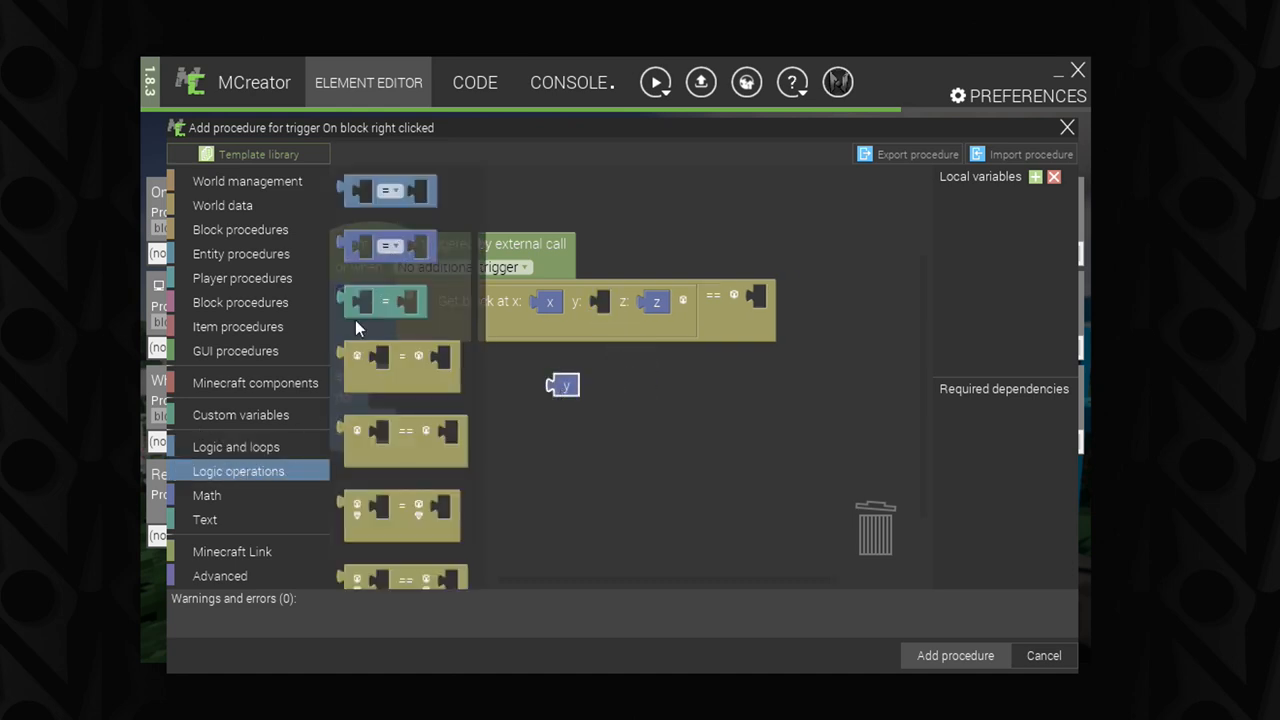
left_click(208, 496)
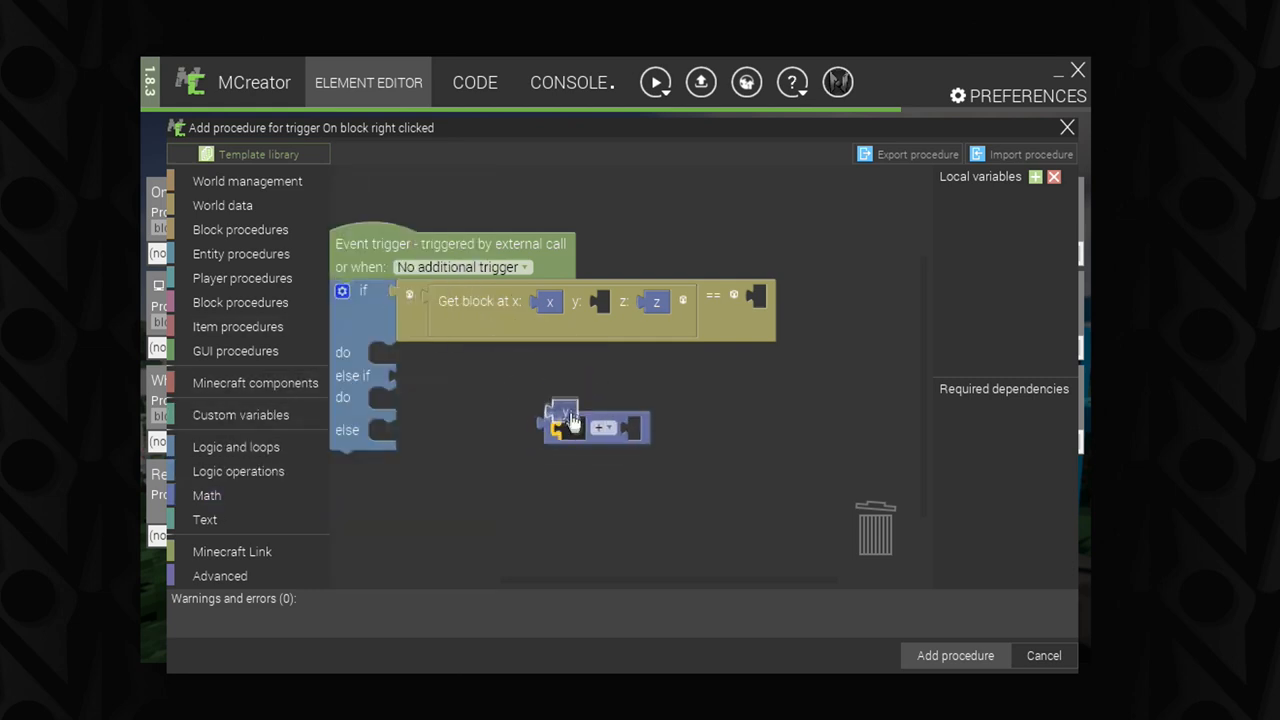
left_click(602, 428)
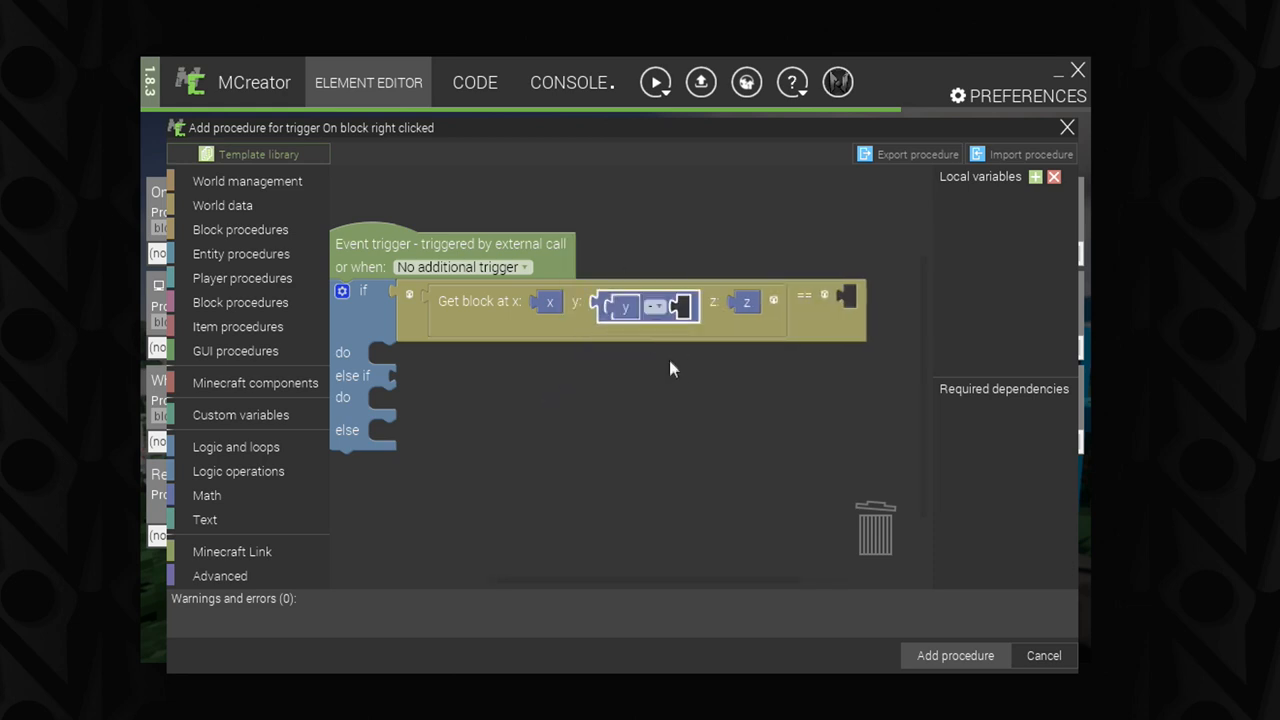
left_click(208, 496)
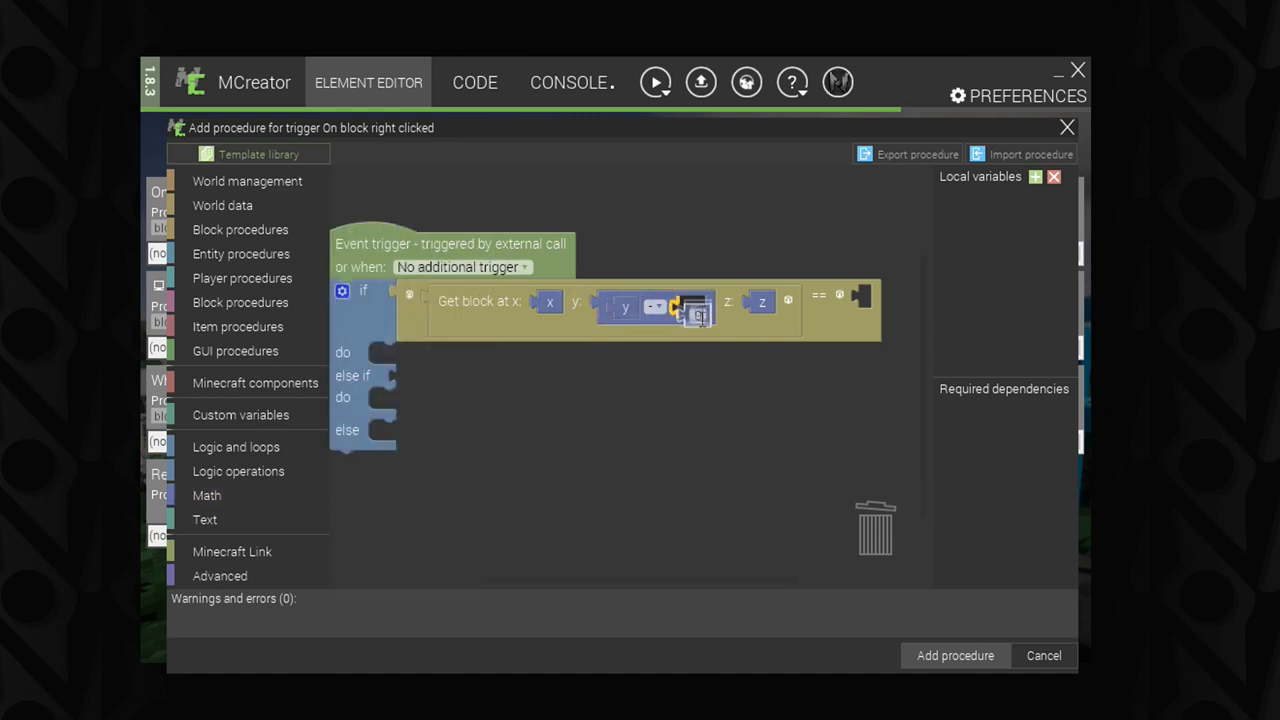
left_click(690, 306)
type("1")
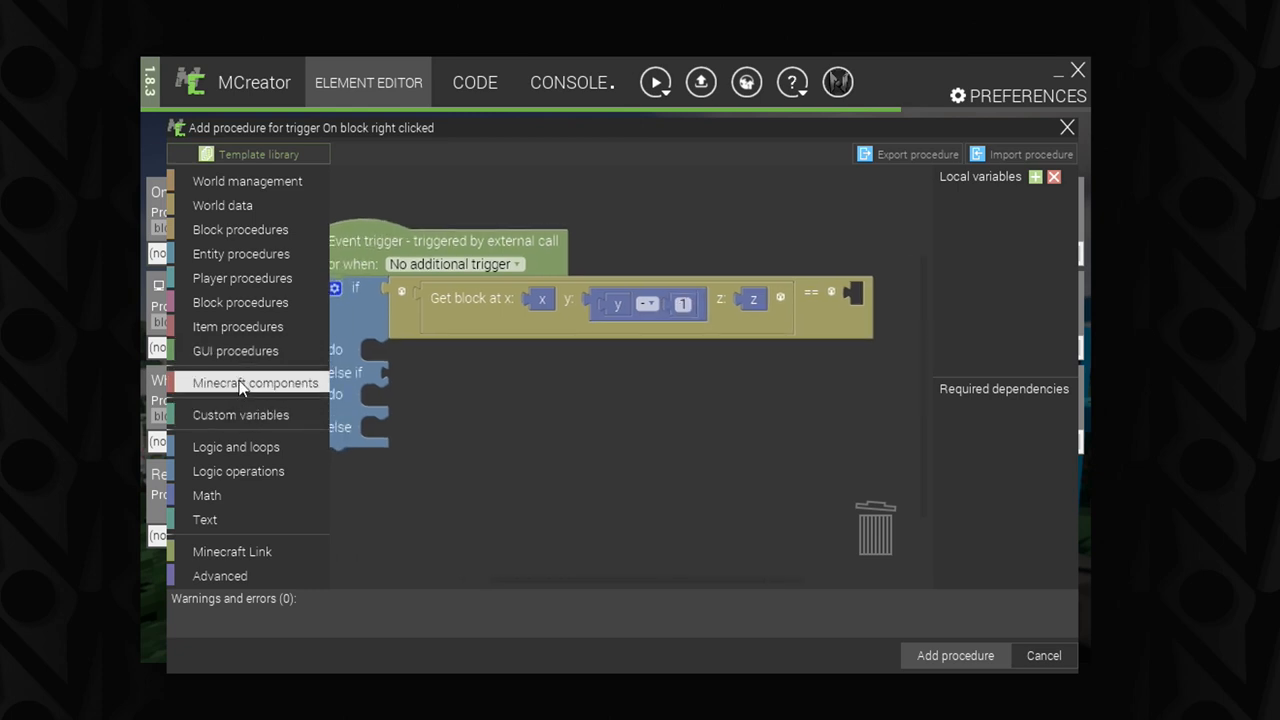
left_click(256, 384)
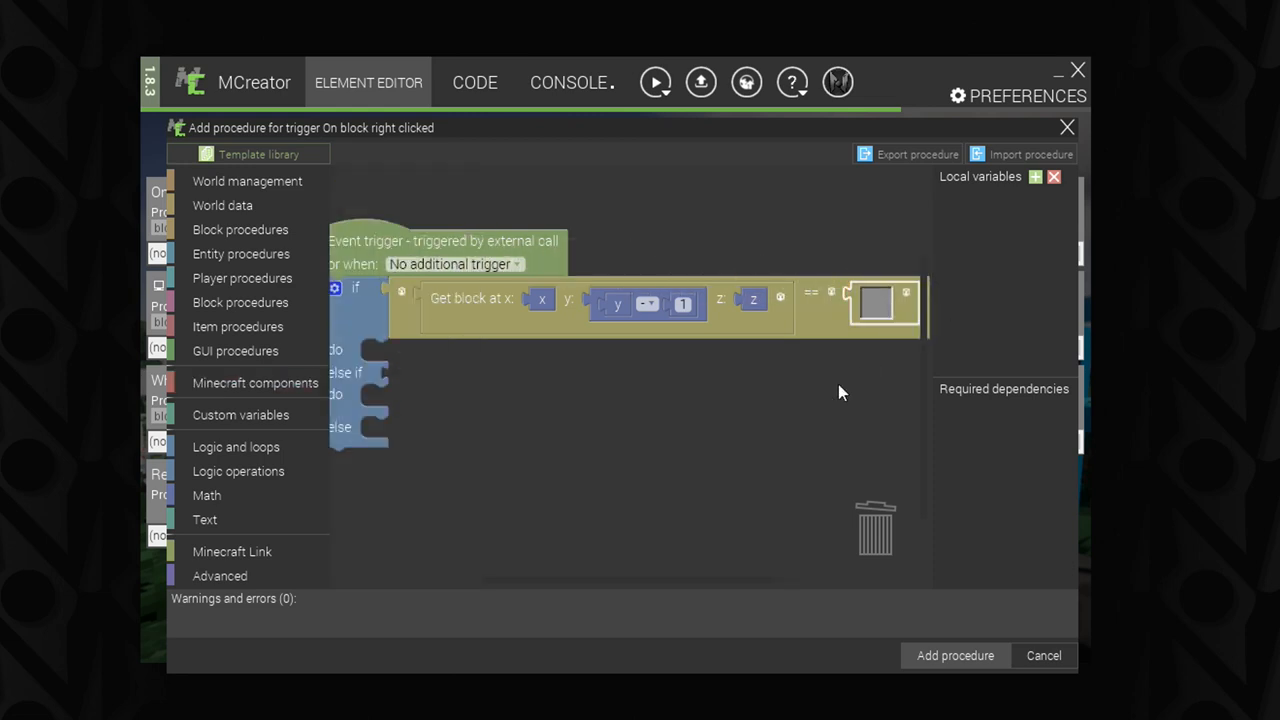
Step: Set the first block comparison to Blocks.STONE and the second to Blocks.DIRT
left_click(876, 304)
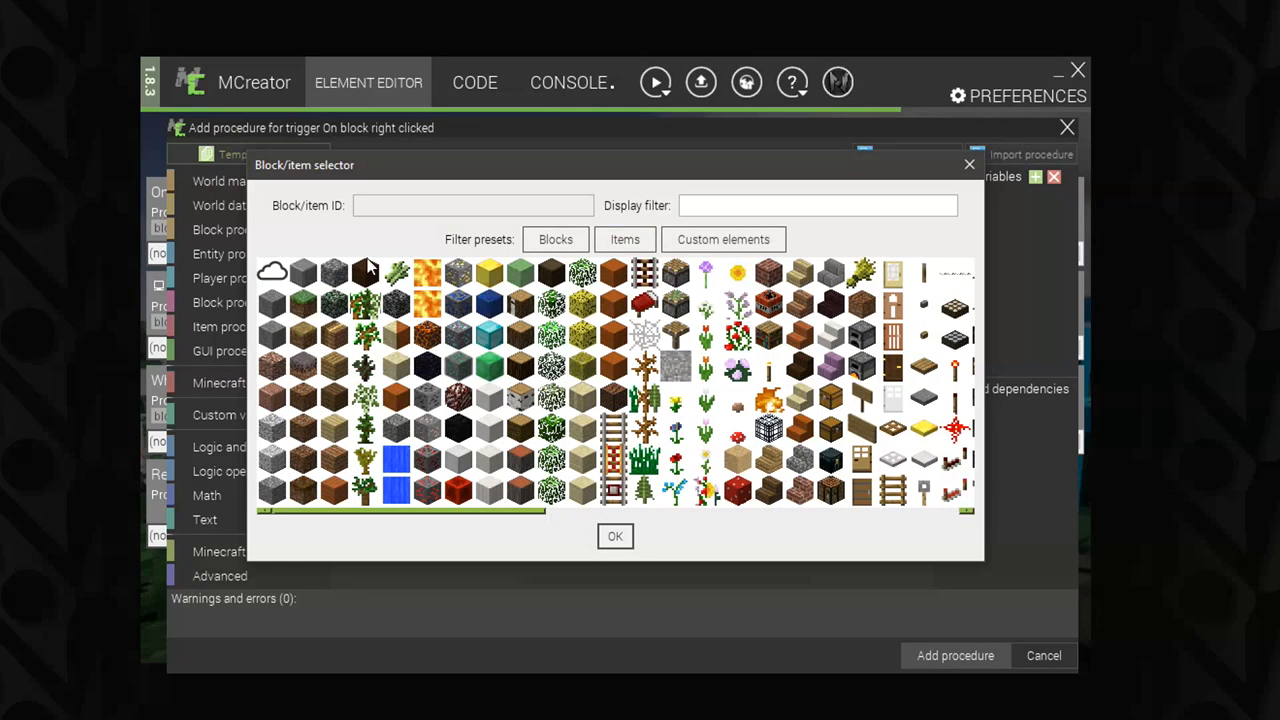
mouse_move(288, 412)
type("Blocks.STONE")
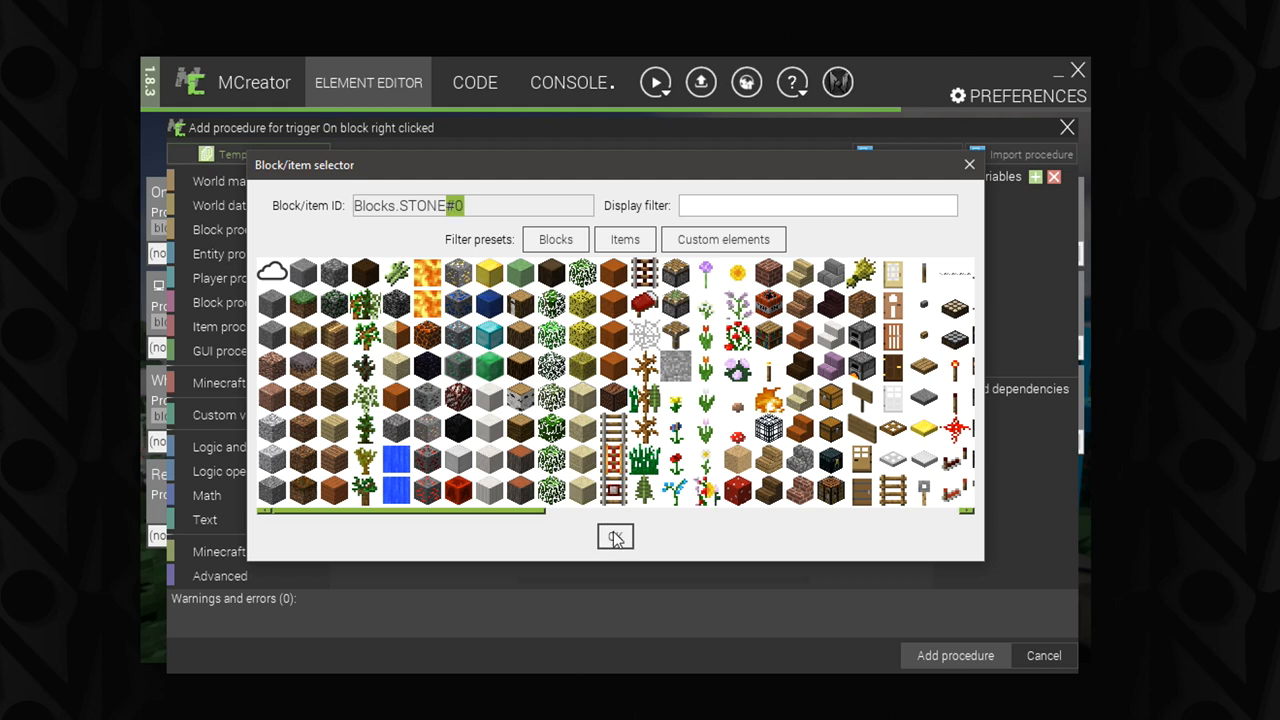
left_click(616, 536)
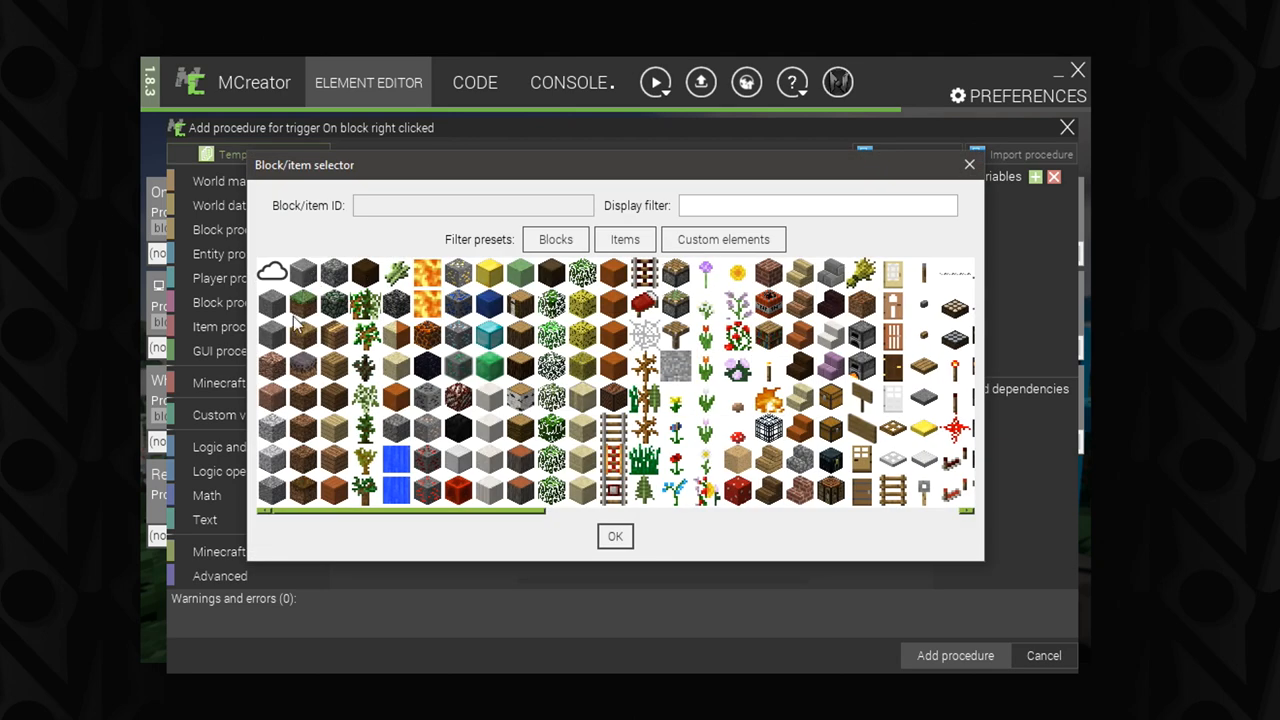
left_click(304, 304)
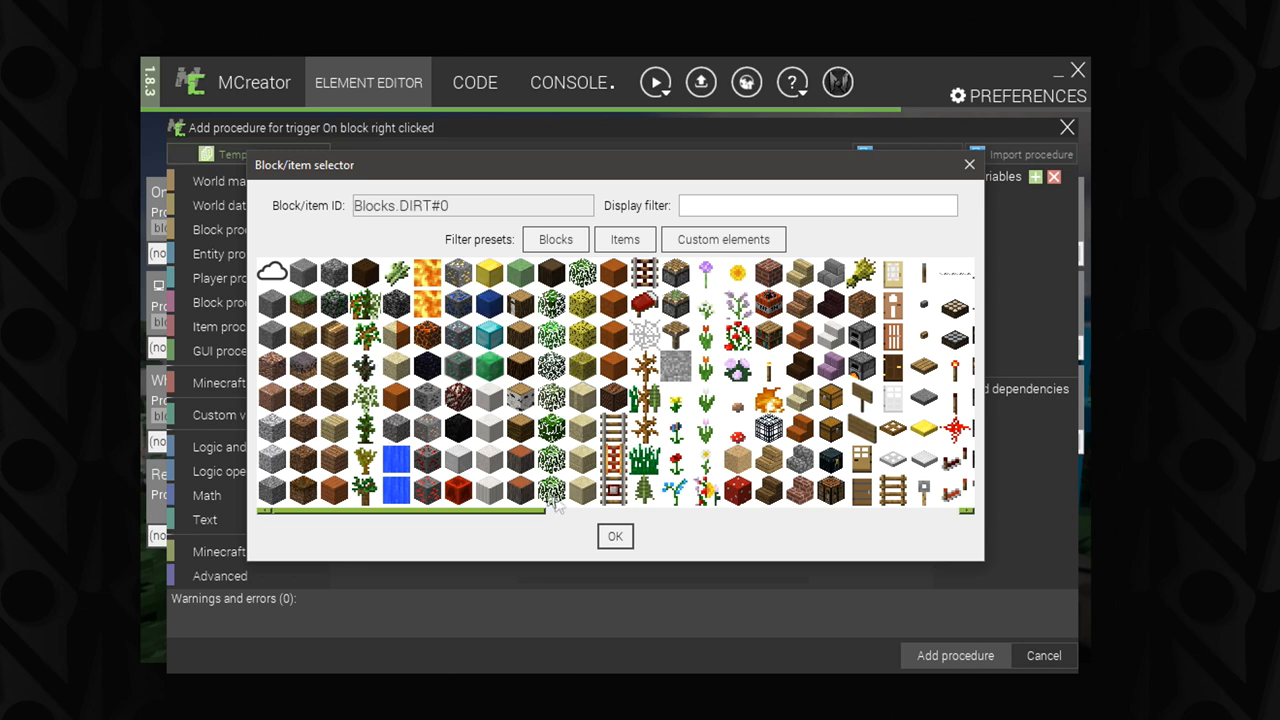
left_click(616, 536)
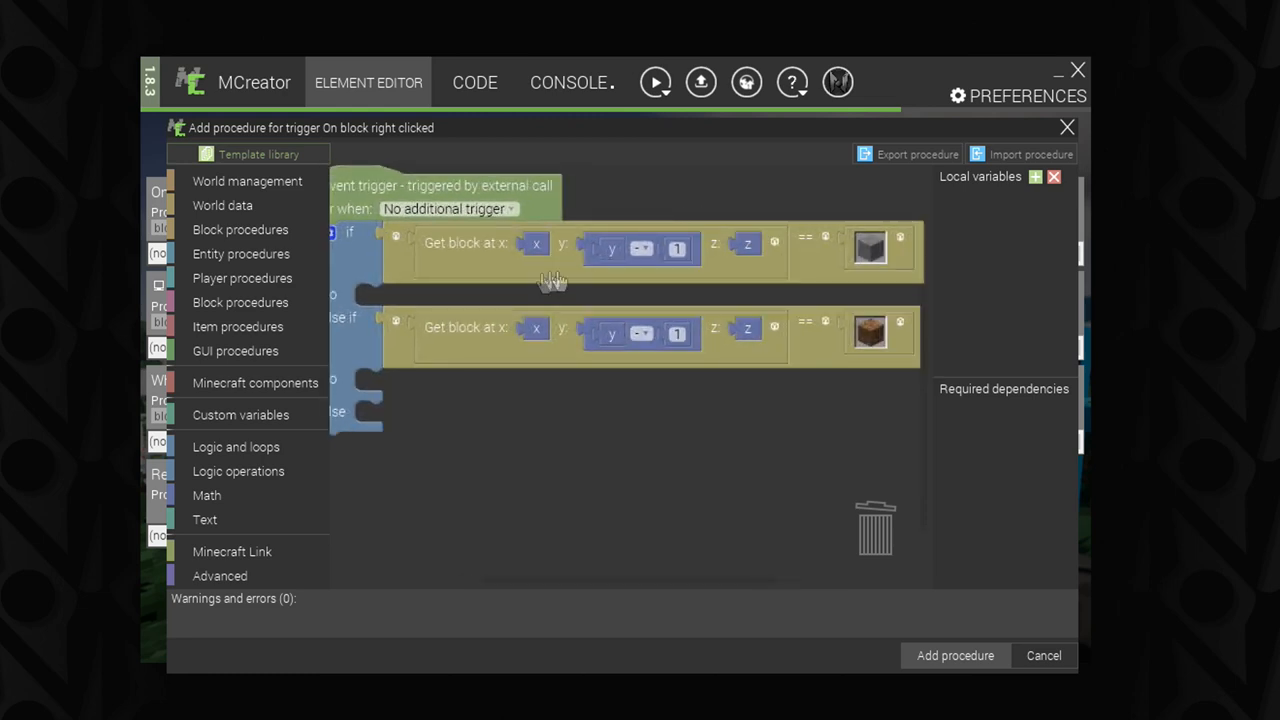
mouse_move(536, 374)
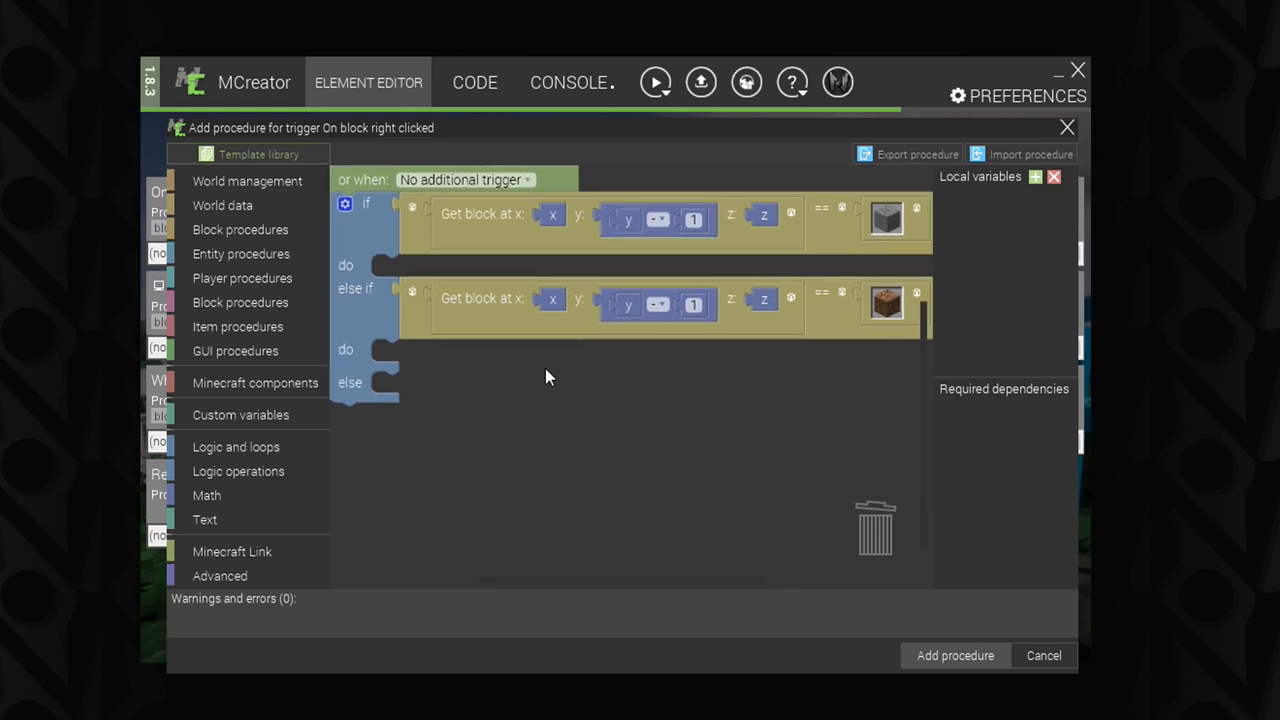
mouse_move(428, 388)
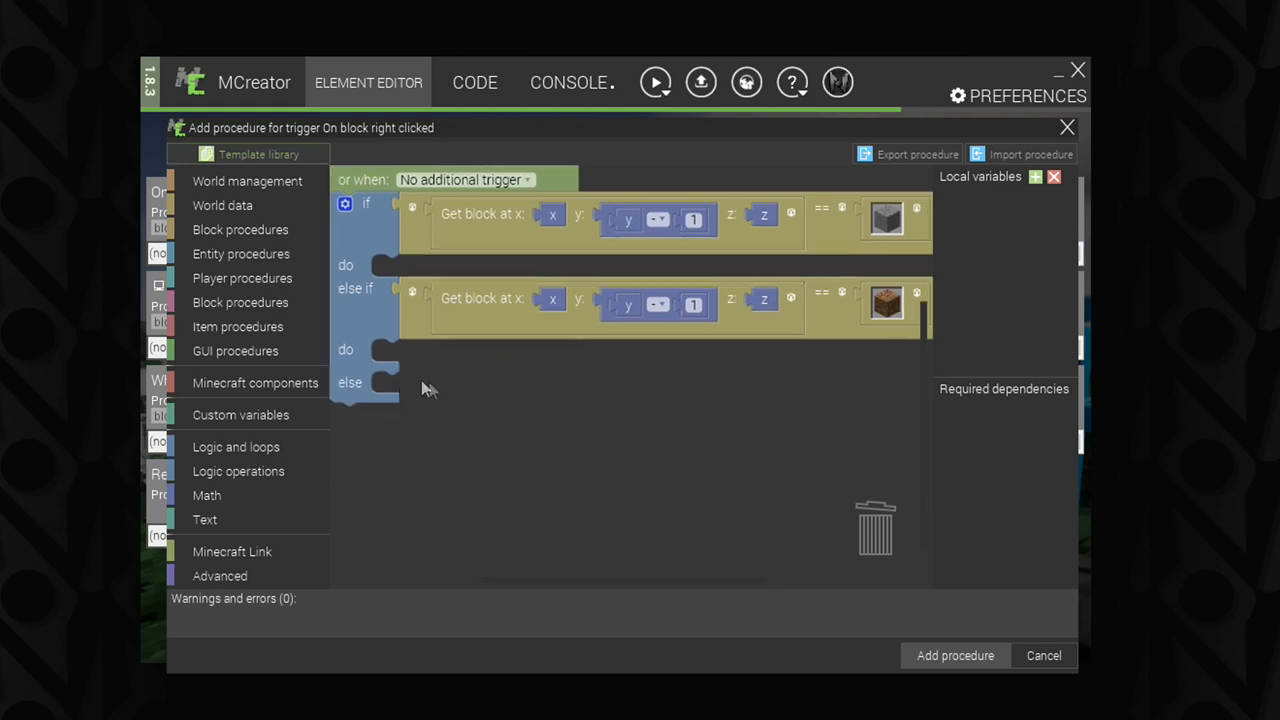
mouse_move(388, 390)
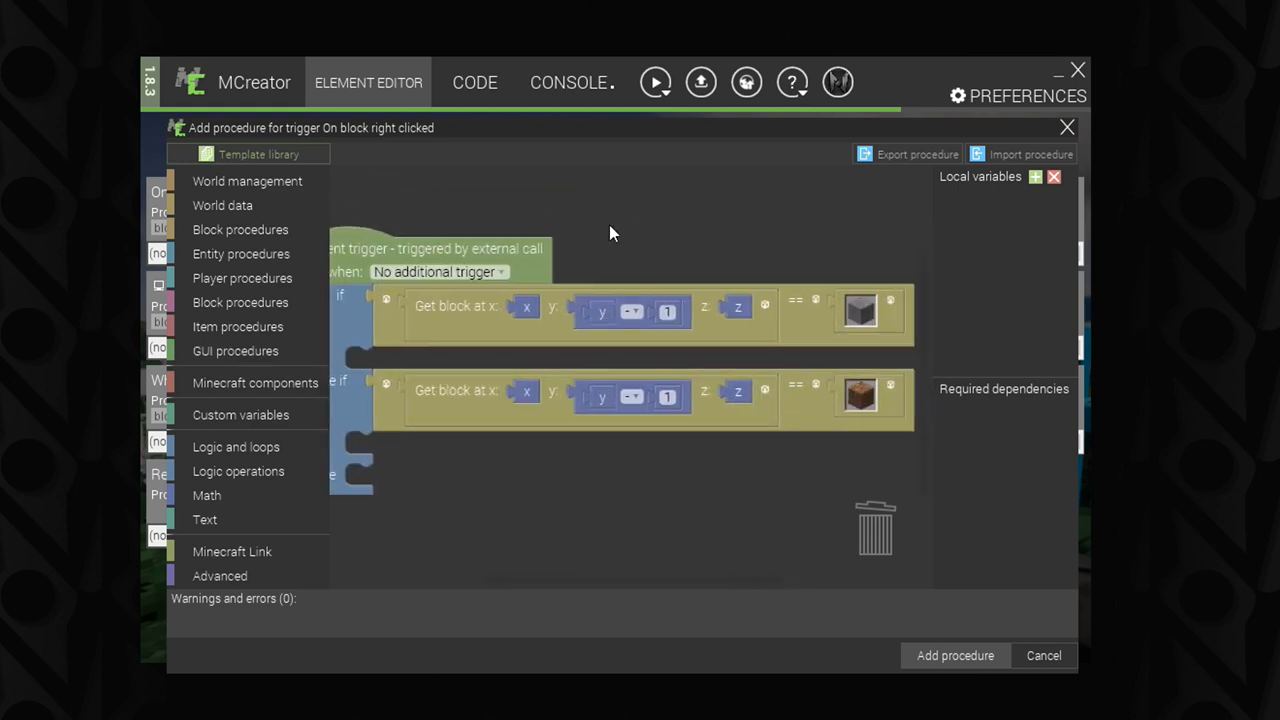
mouse_move(242, 278)
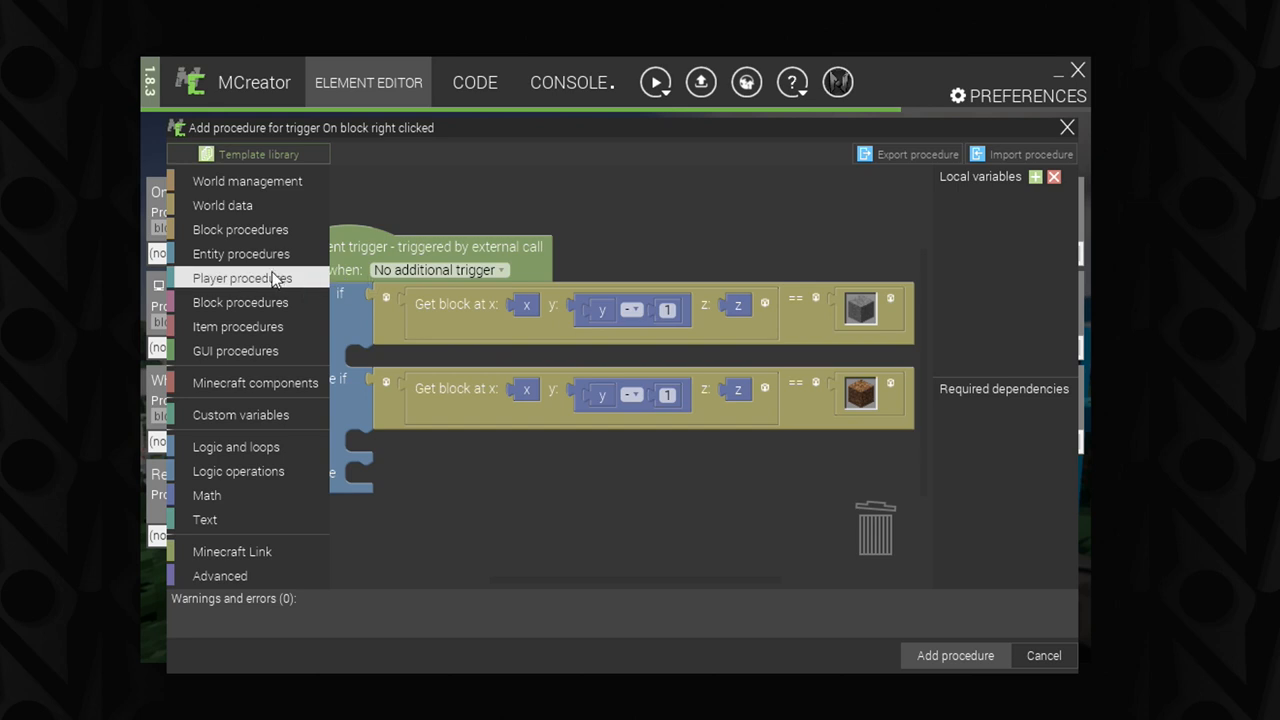
mouse_move(238, 326)
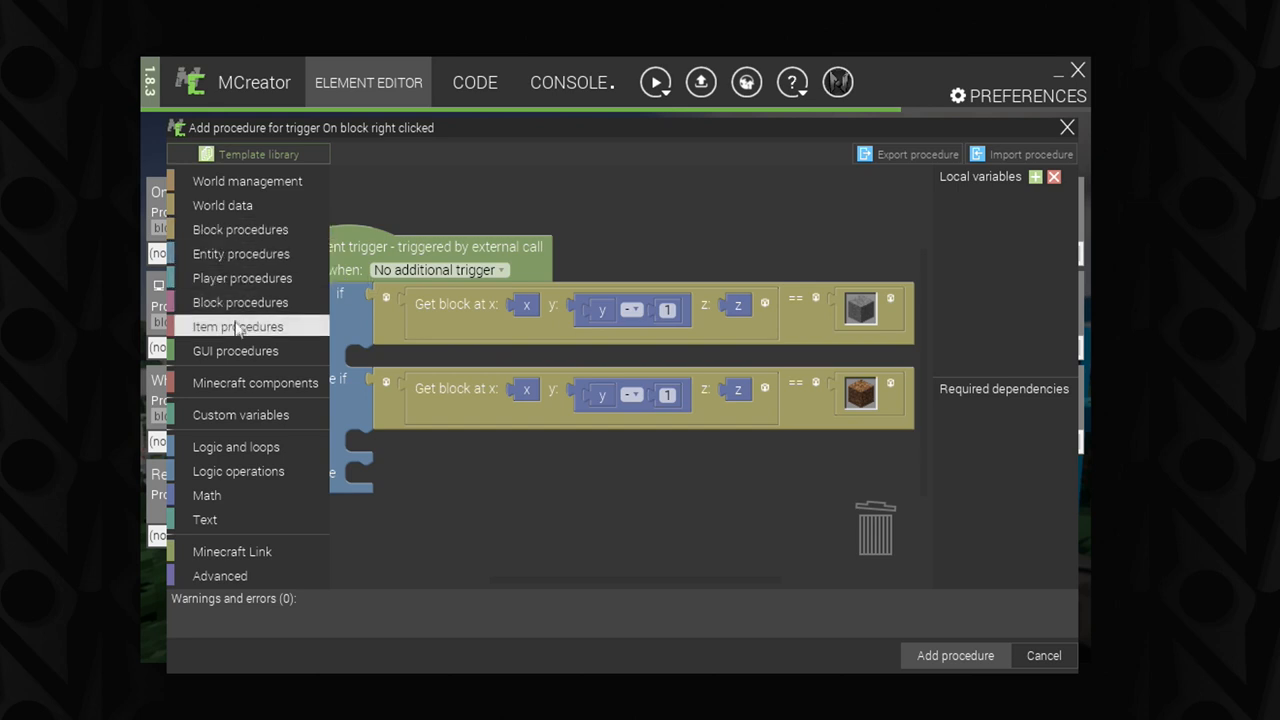
mouse_move(248, 180)
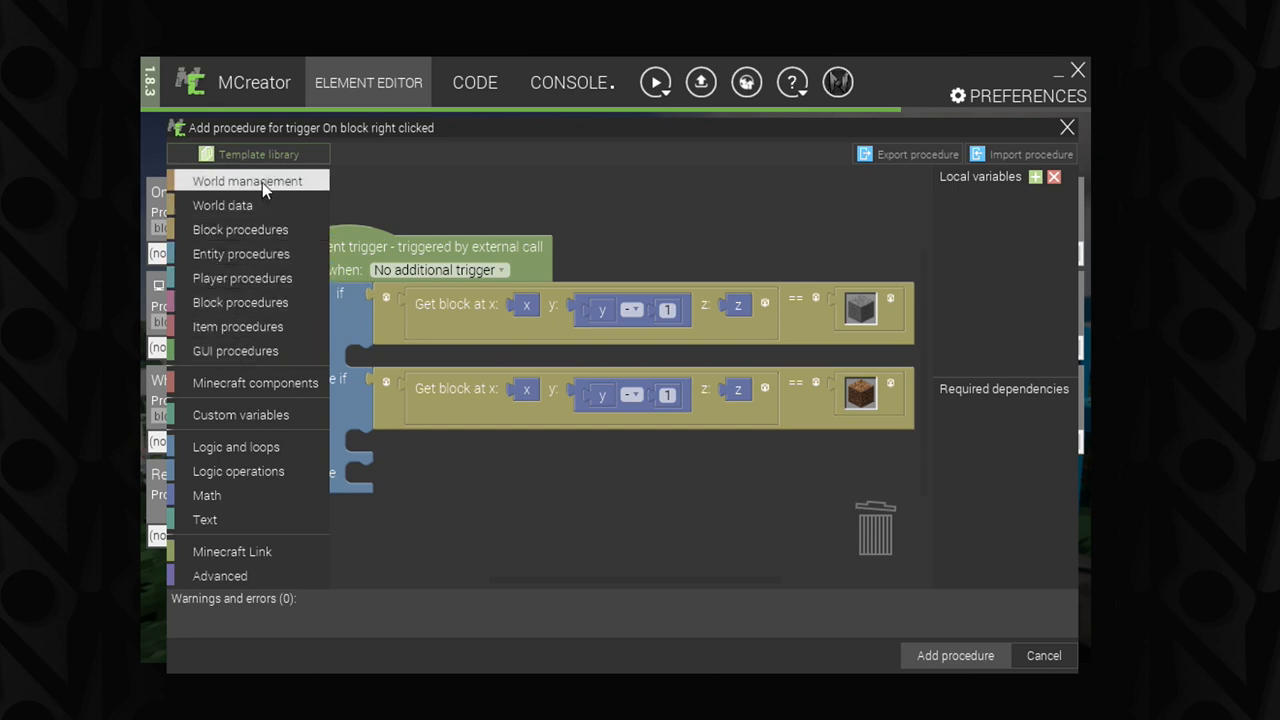
left_click(248, 180)
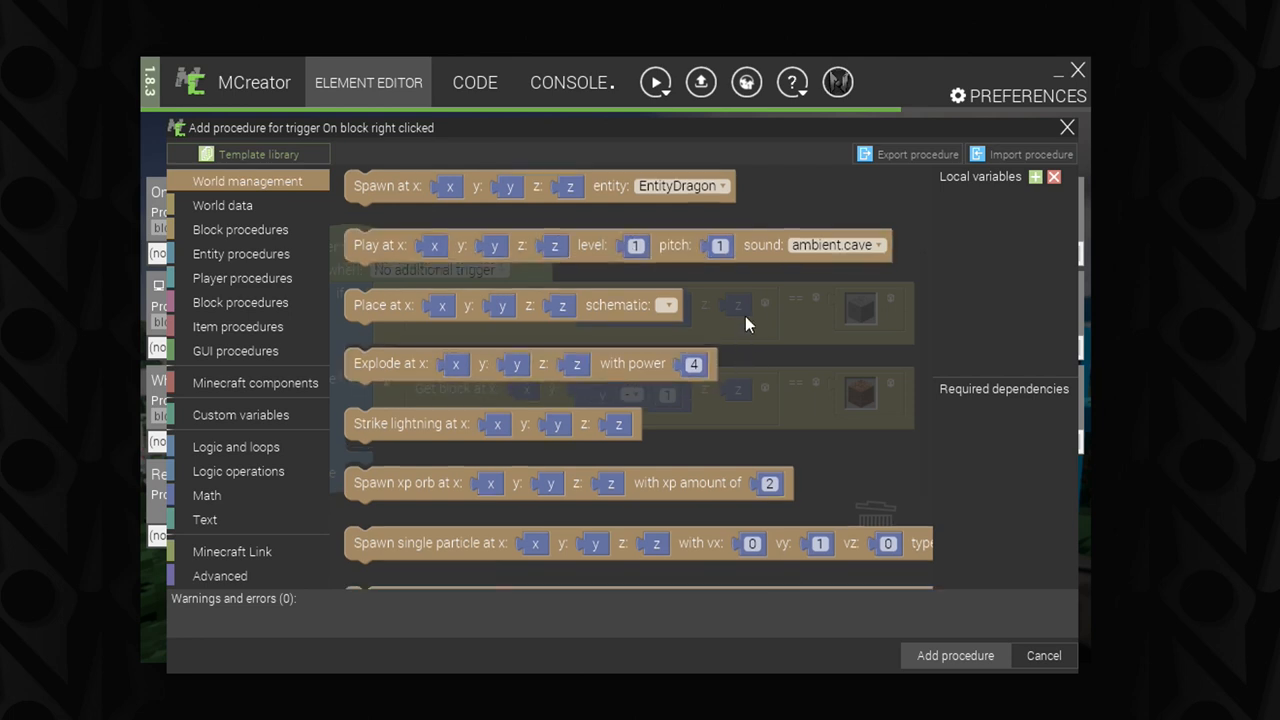
scroll("down", 3)
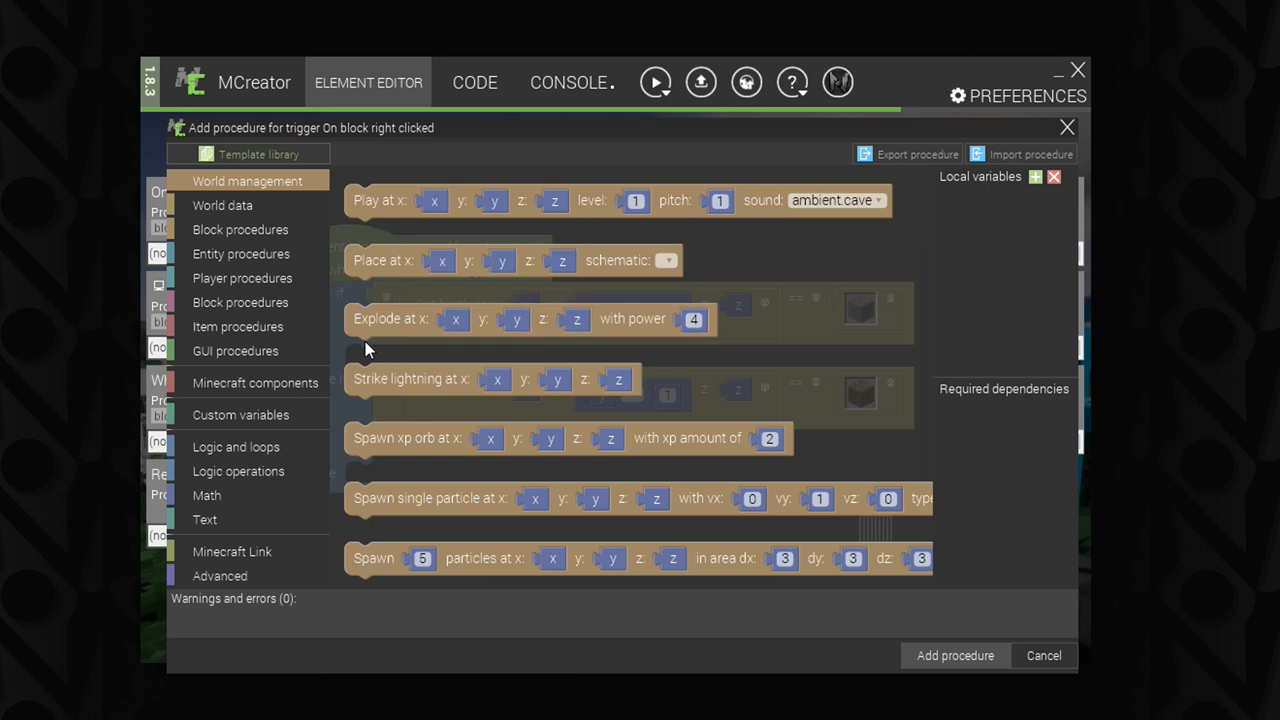
mouse_move(368, 318)
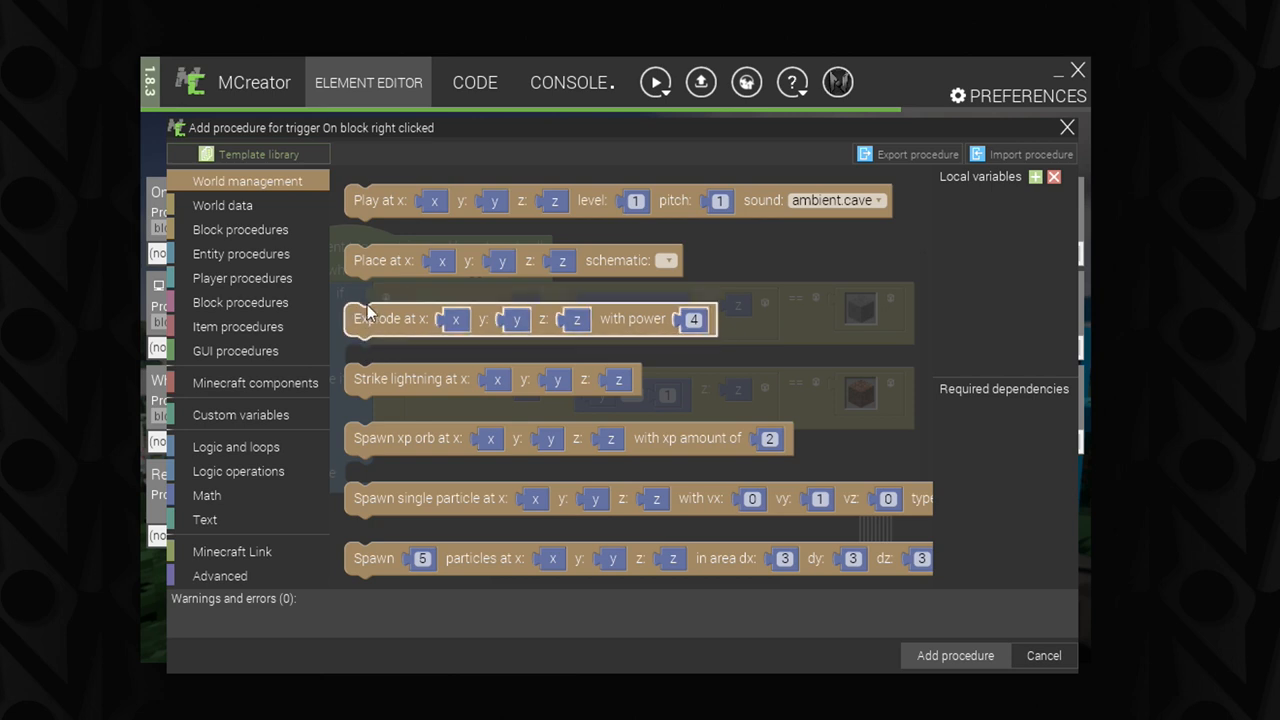
mouse_move(364, 348)
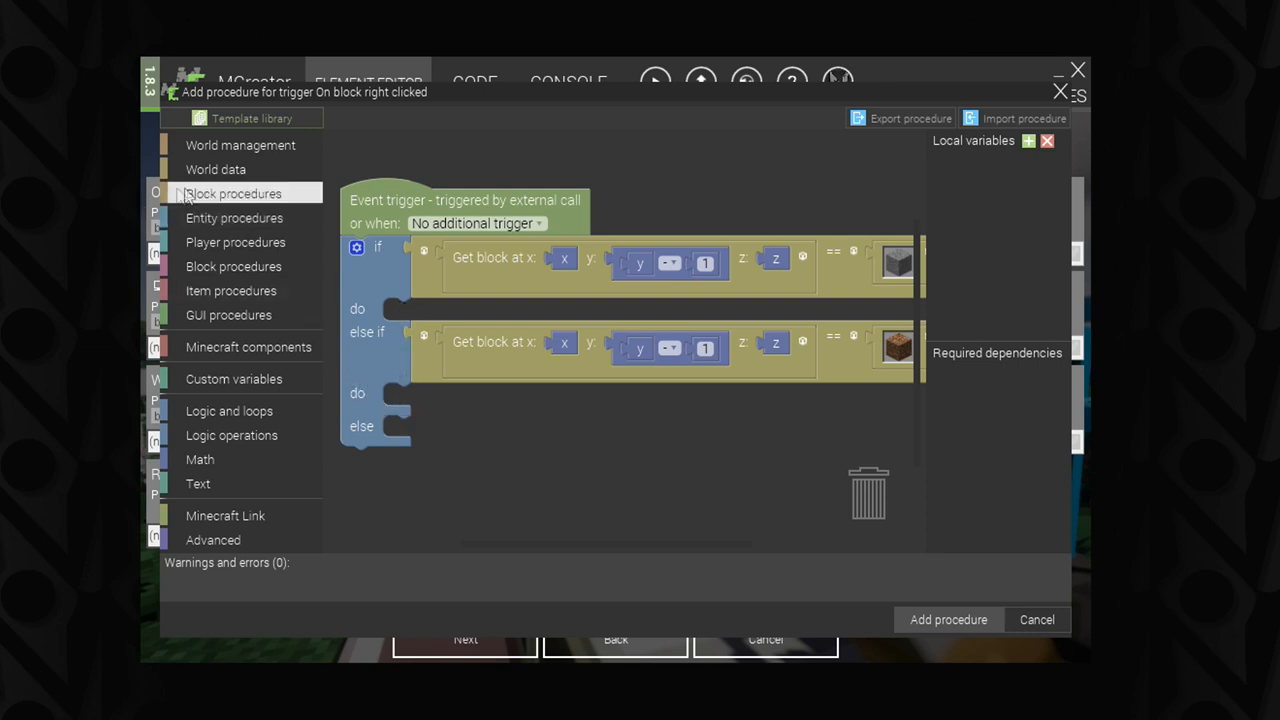
mouse_move(216, 168)
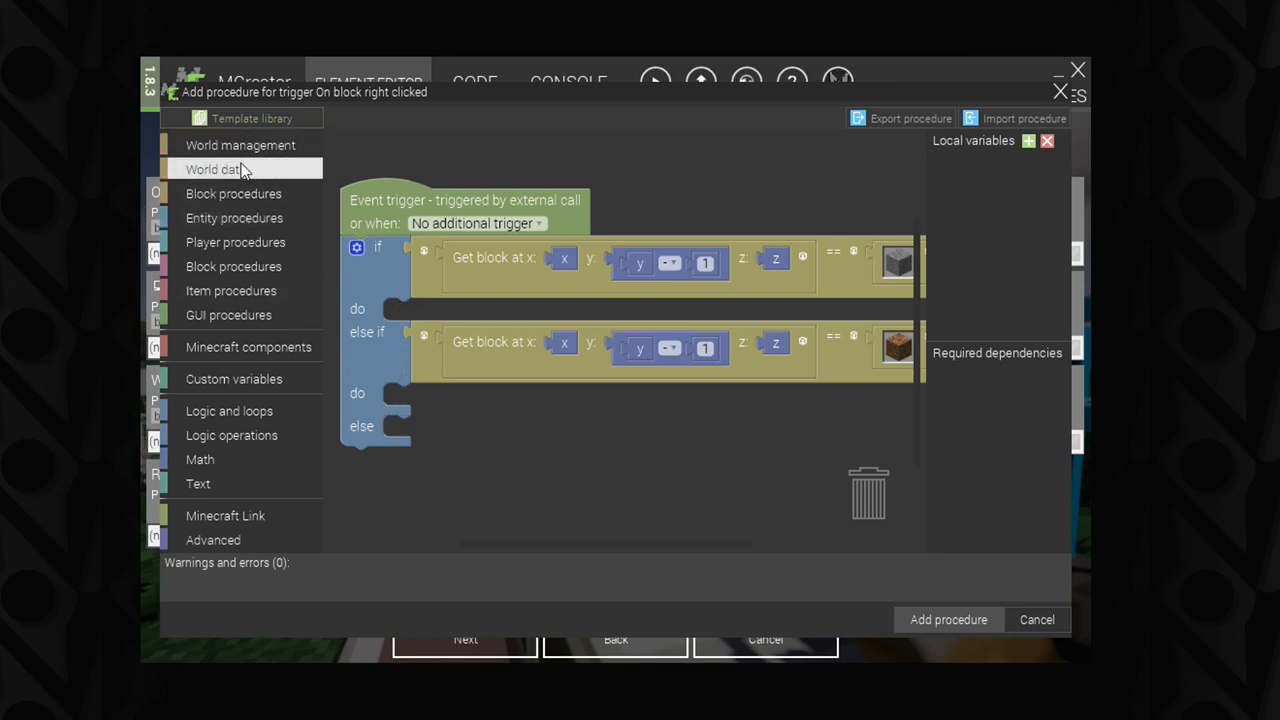
mouse_move(232, 266)
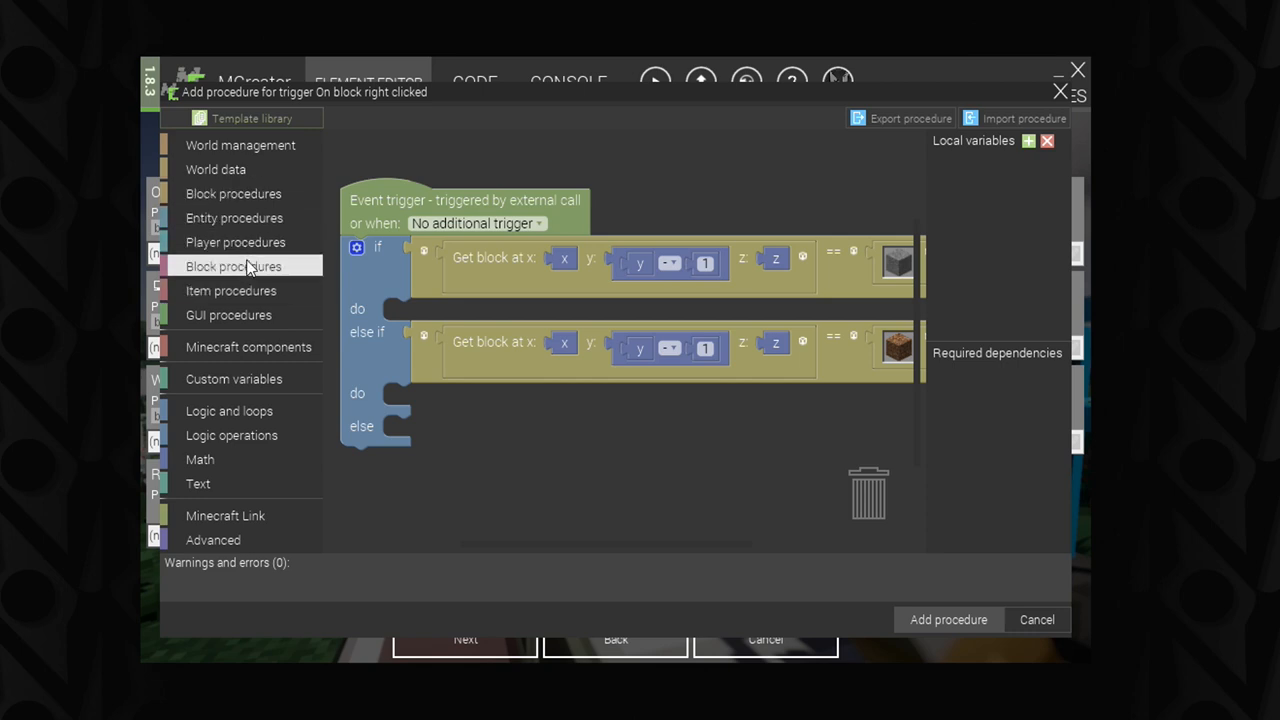
mouse_move(404, 312)
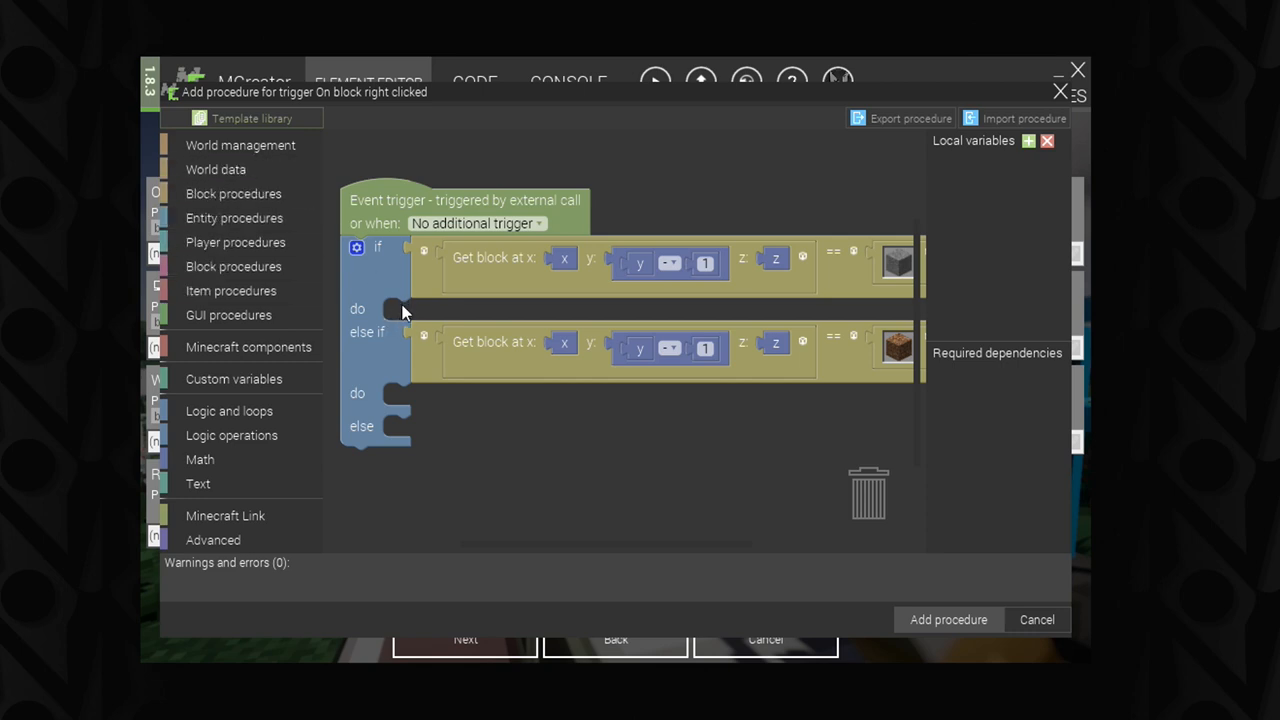
mouse_move(412, 340)
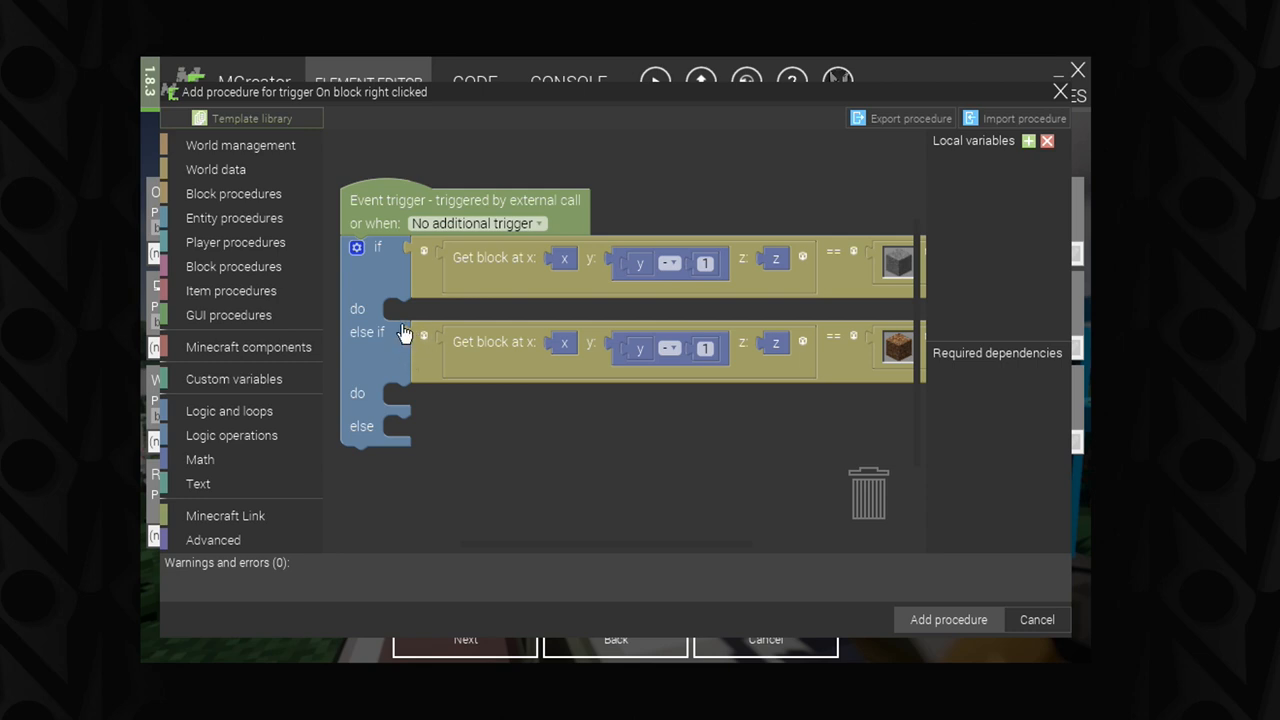
mouse_move(398, 308)
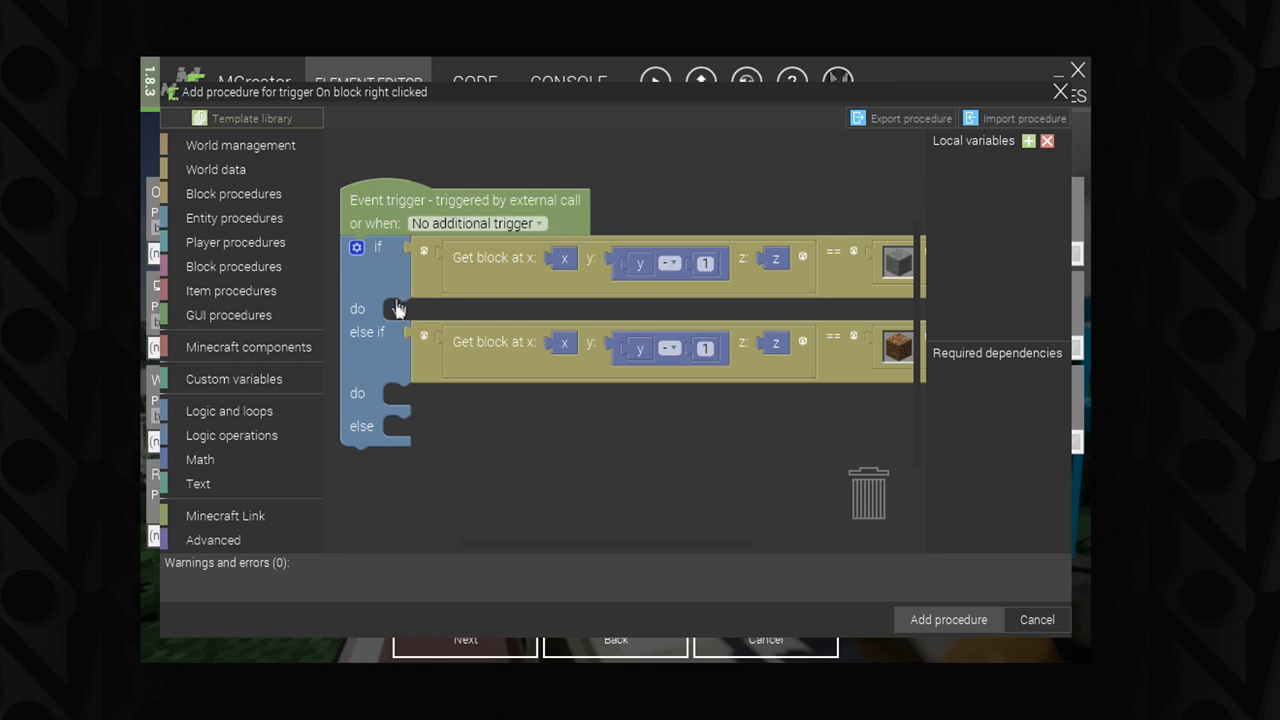
mouse_move(390, 348)
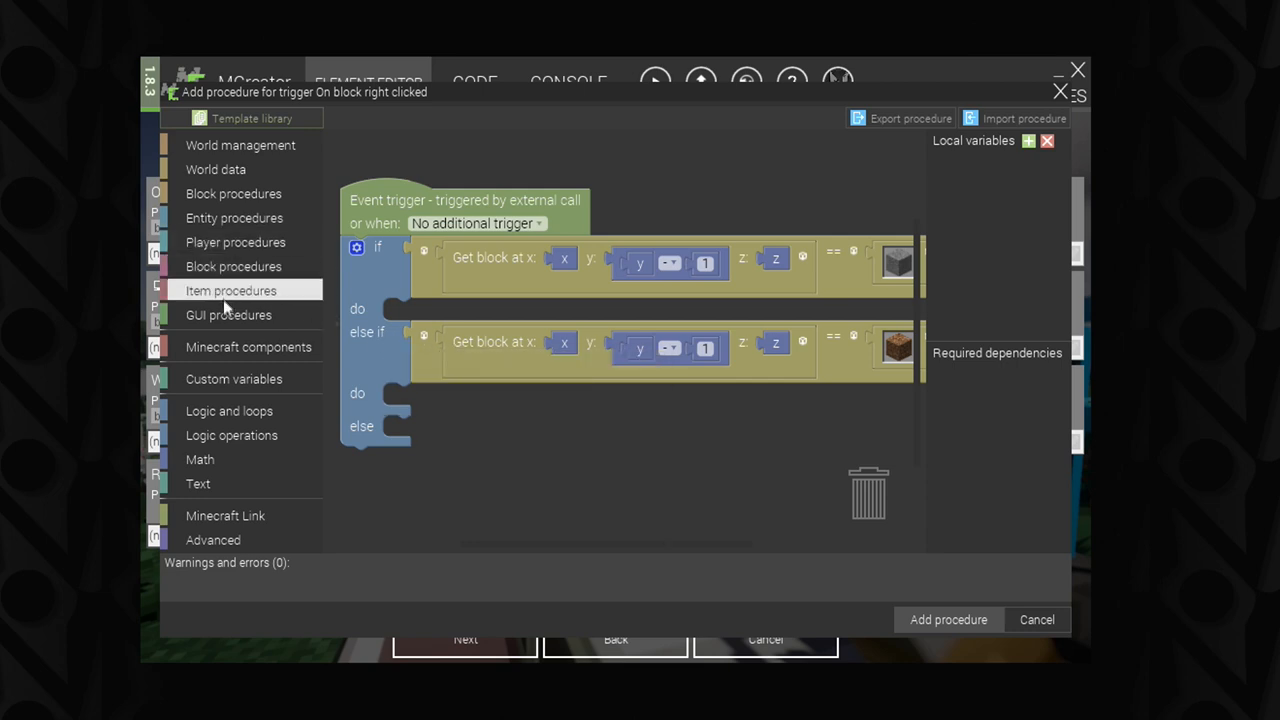
mouse_move(200, 458)
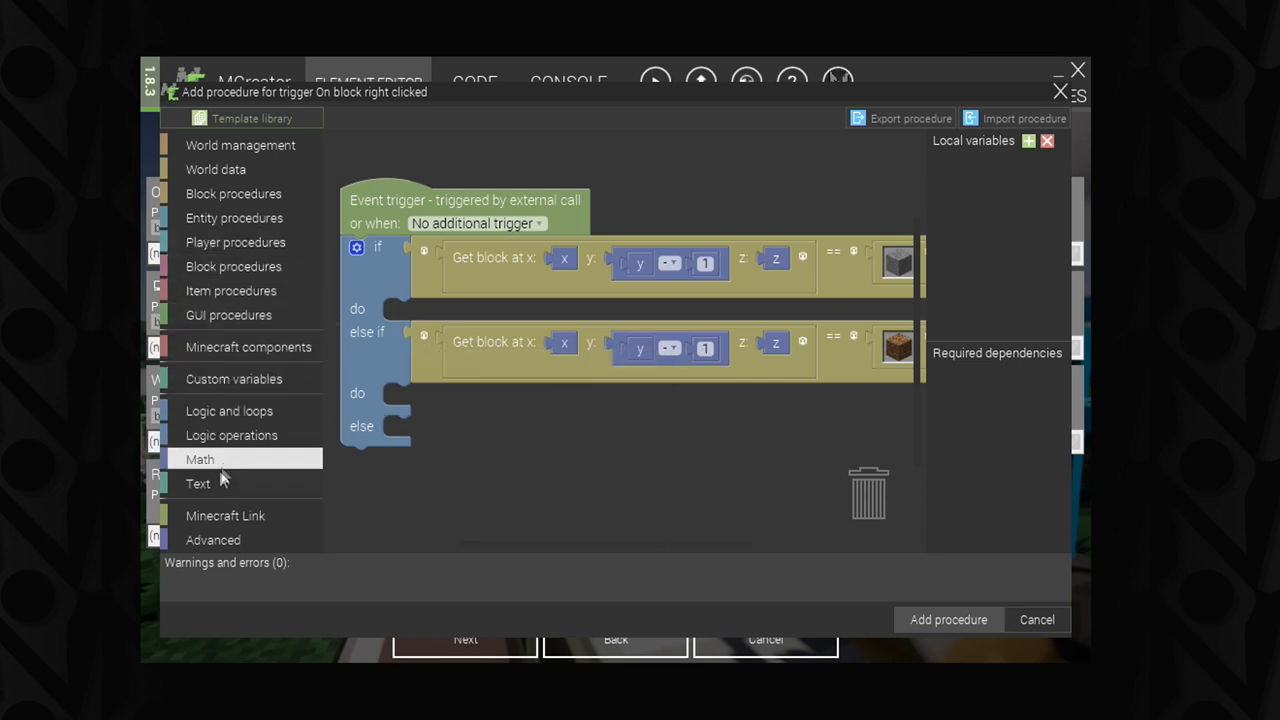
Step: Browse Text and Player procedures for 'Send message to provided entity' for the stone branch
left_click(198, 482)
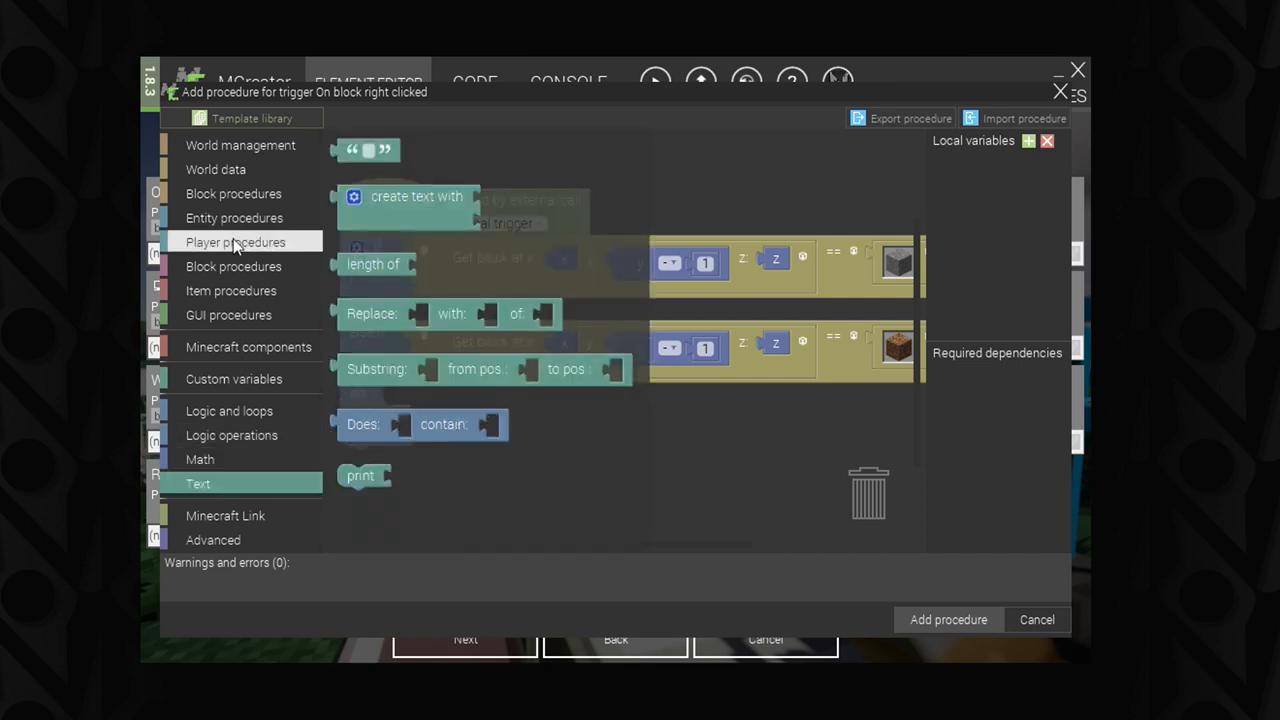
left_click(236, 242)
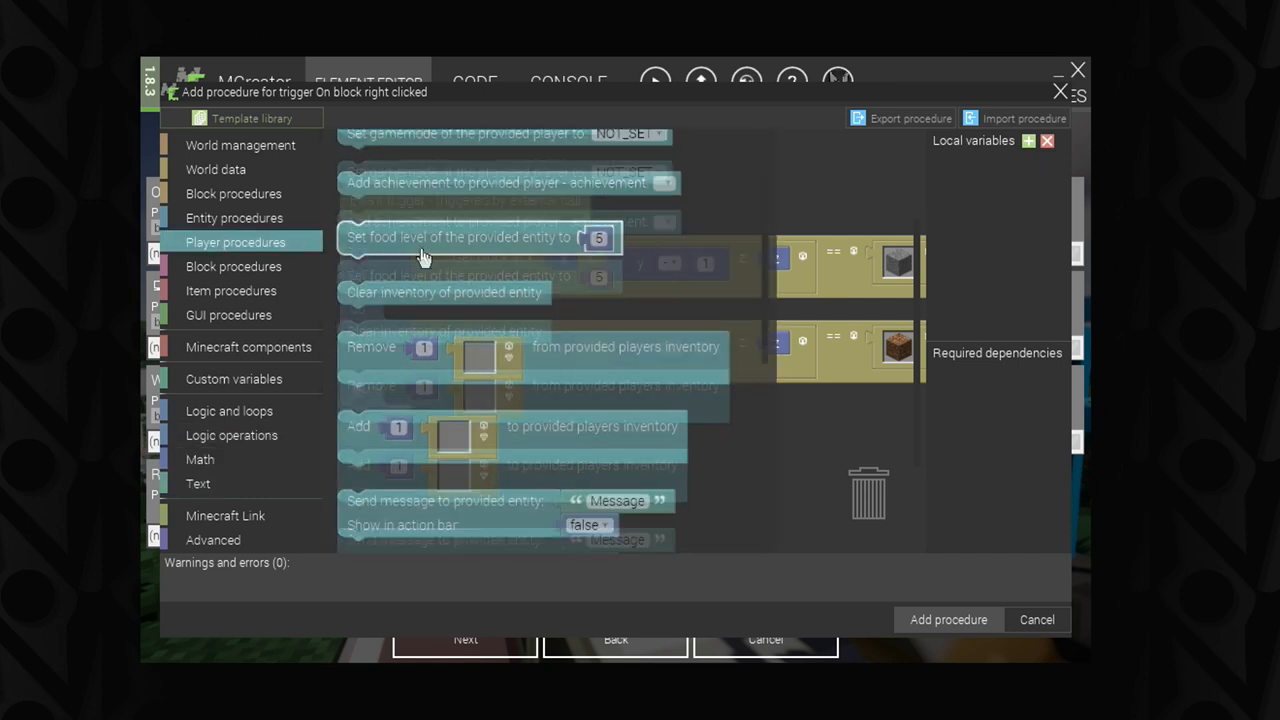
scroll("down", 3)
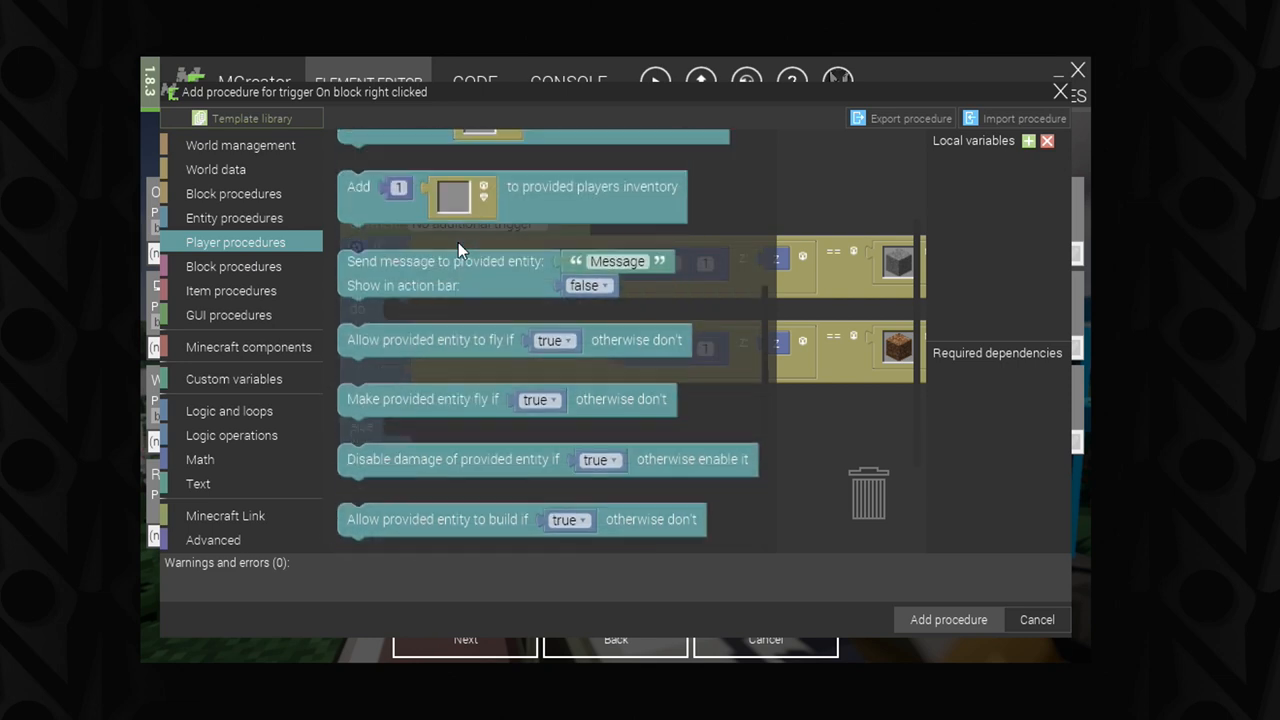
scroll("up", 3)
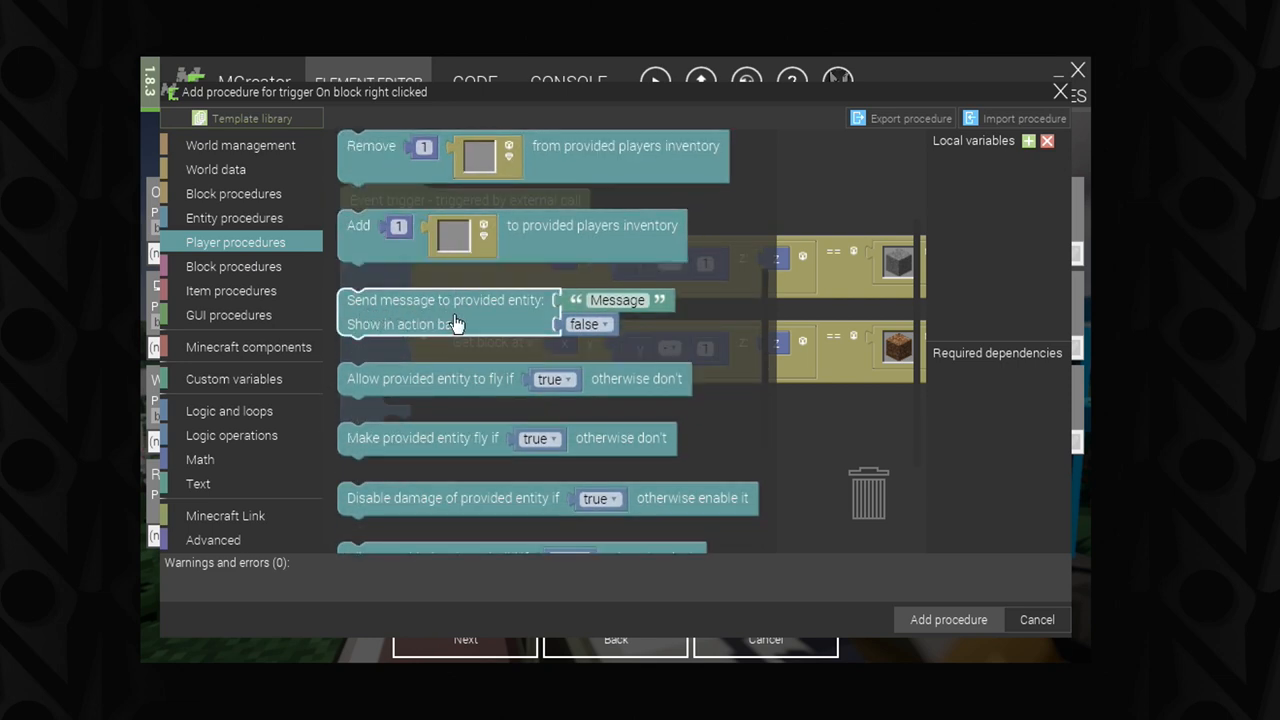
mouse_move(372, 332)
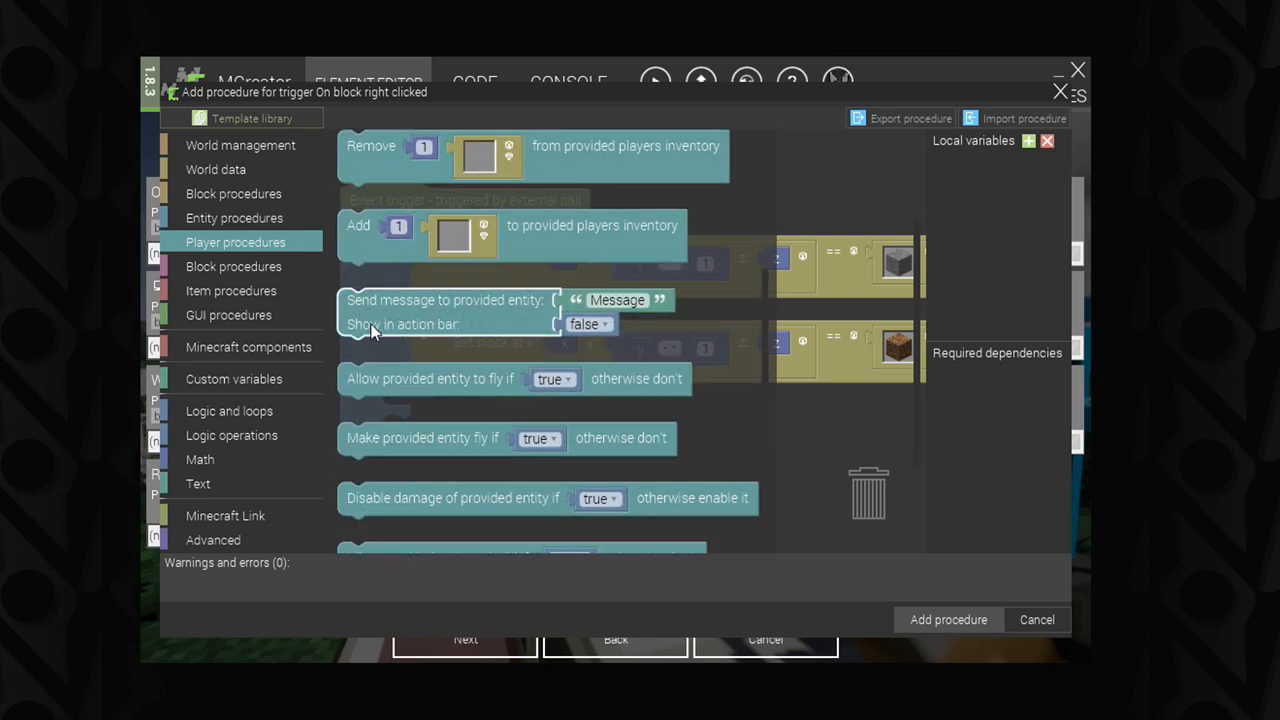
scroll("up", 3)
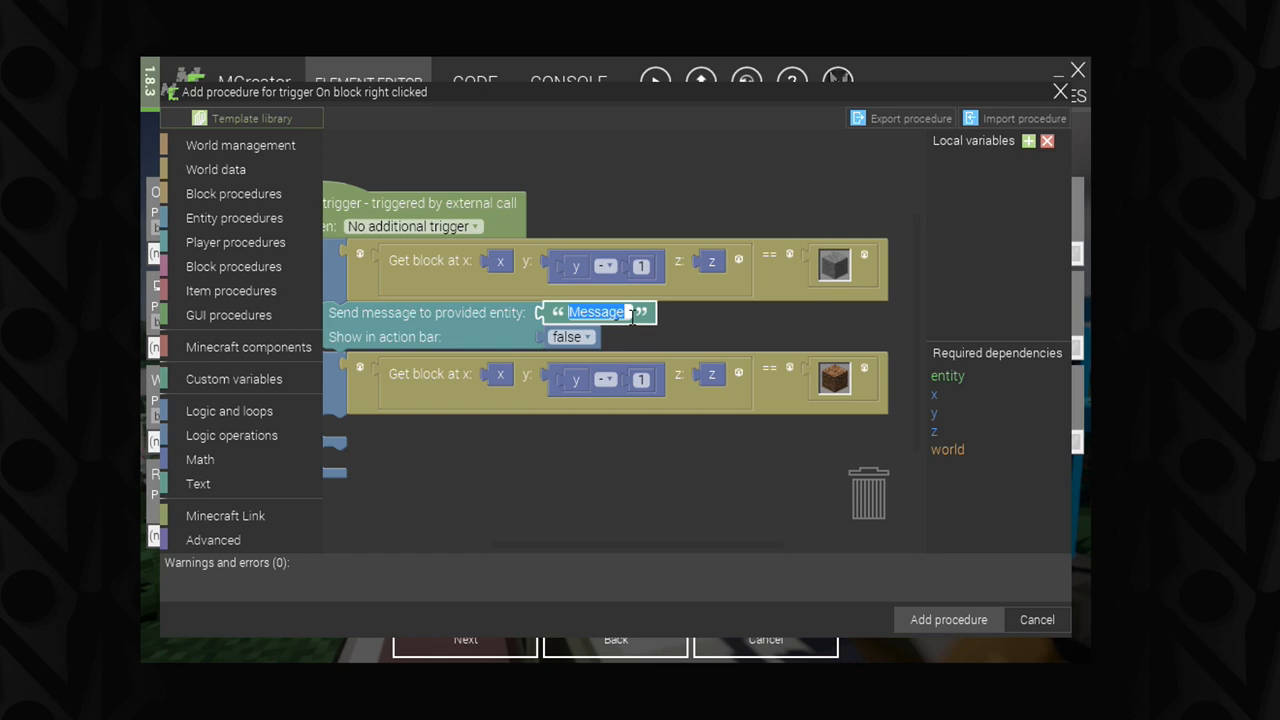
Step: Write 'Below is a stone block!' as the stone branch's chat message
type("This i")
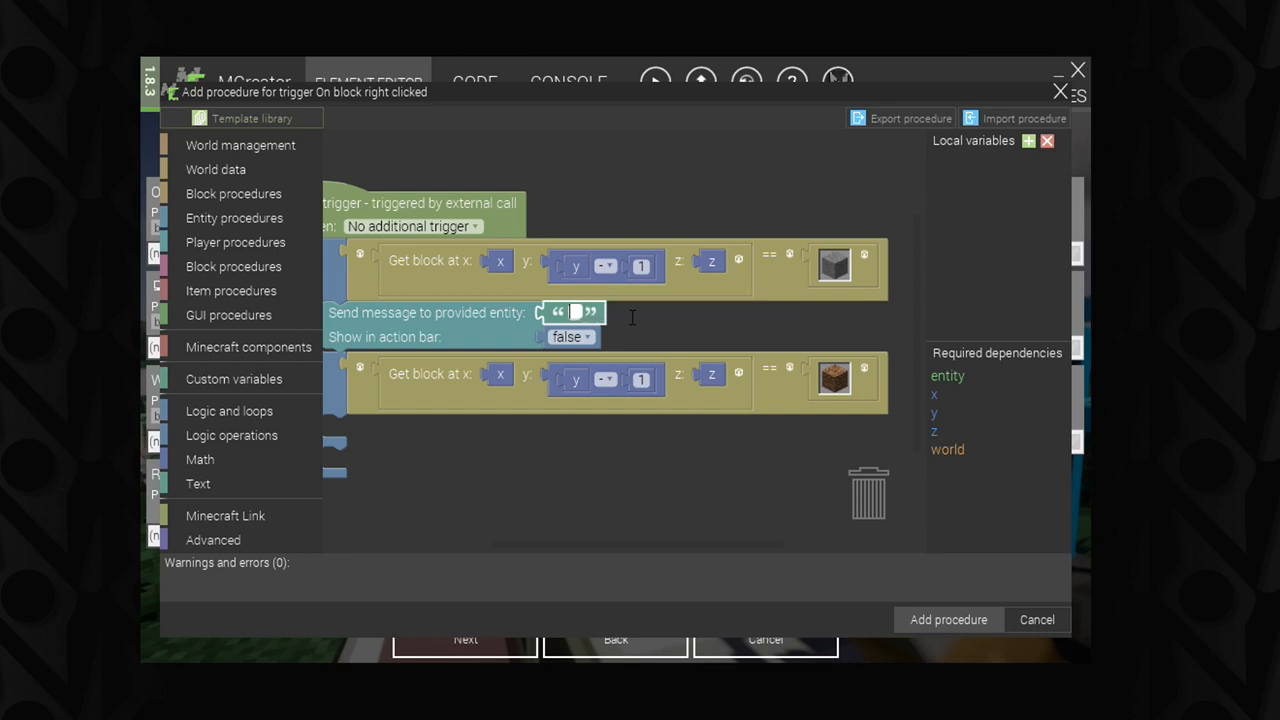
type("Below is as")
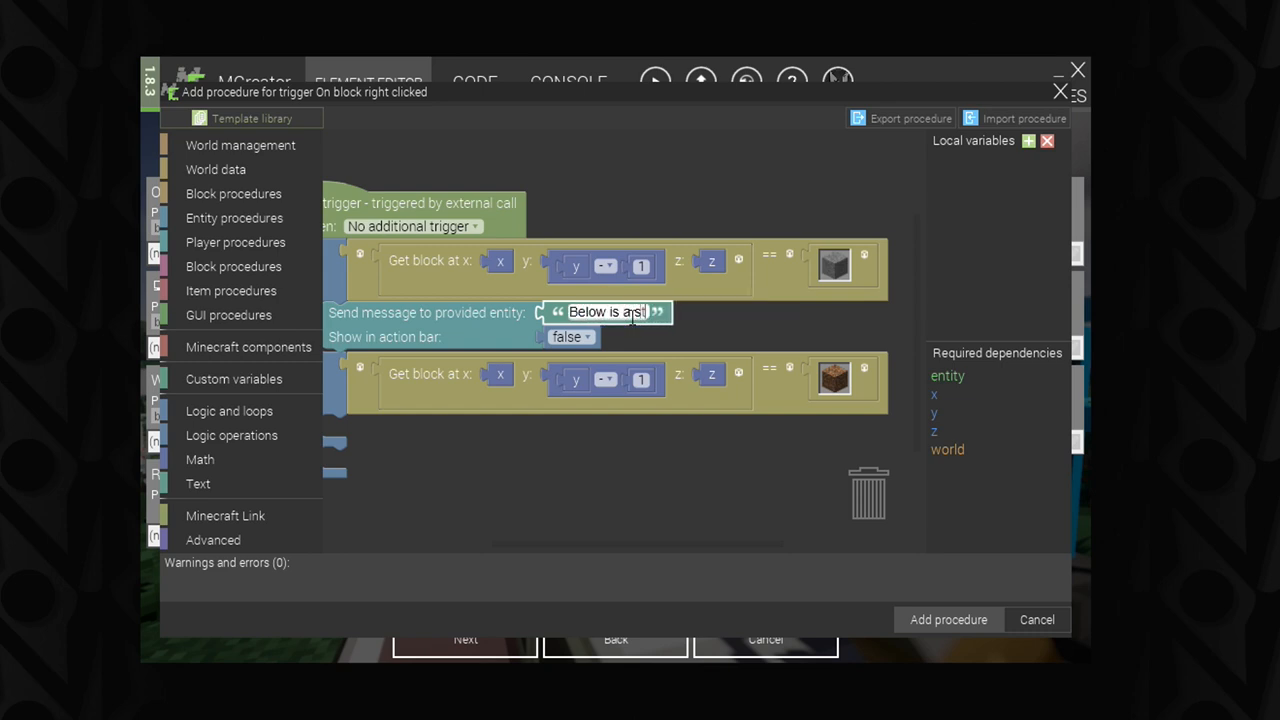
type("stone block")
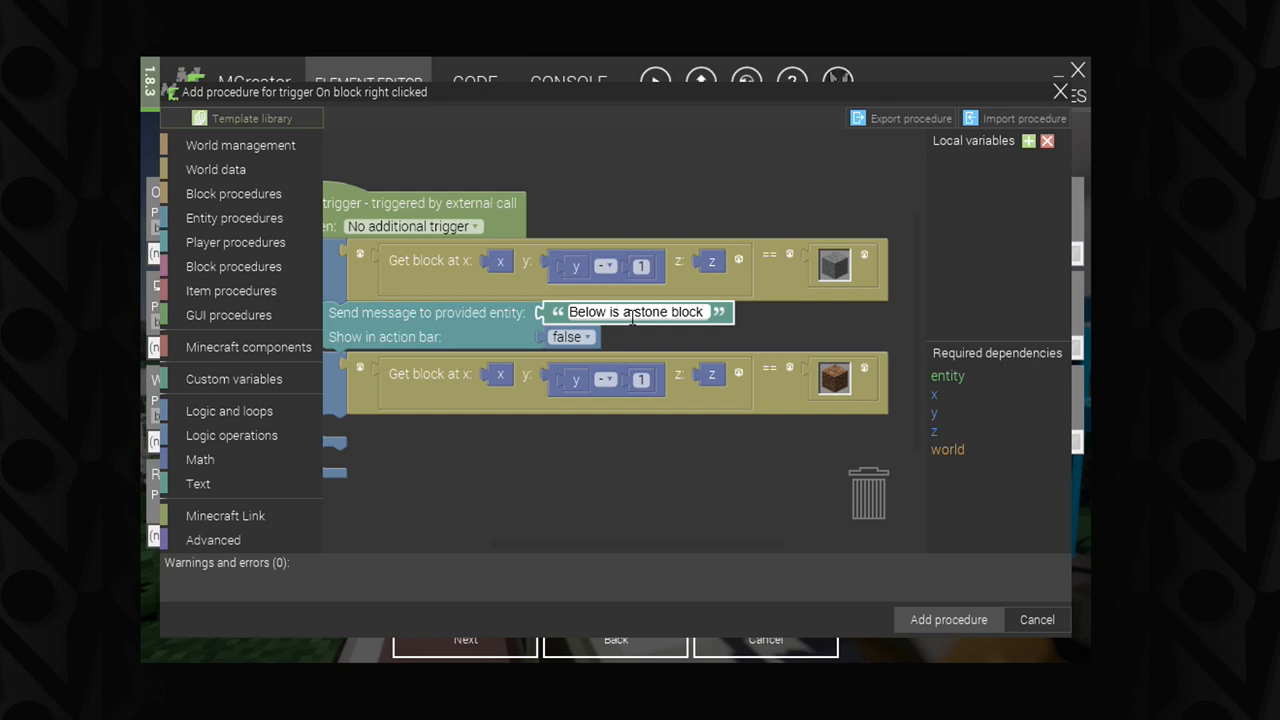
left_click(660, 312)
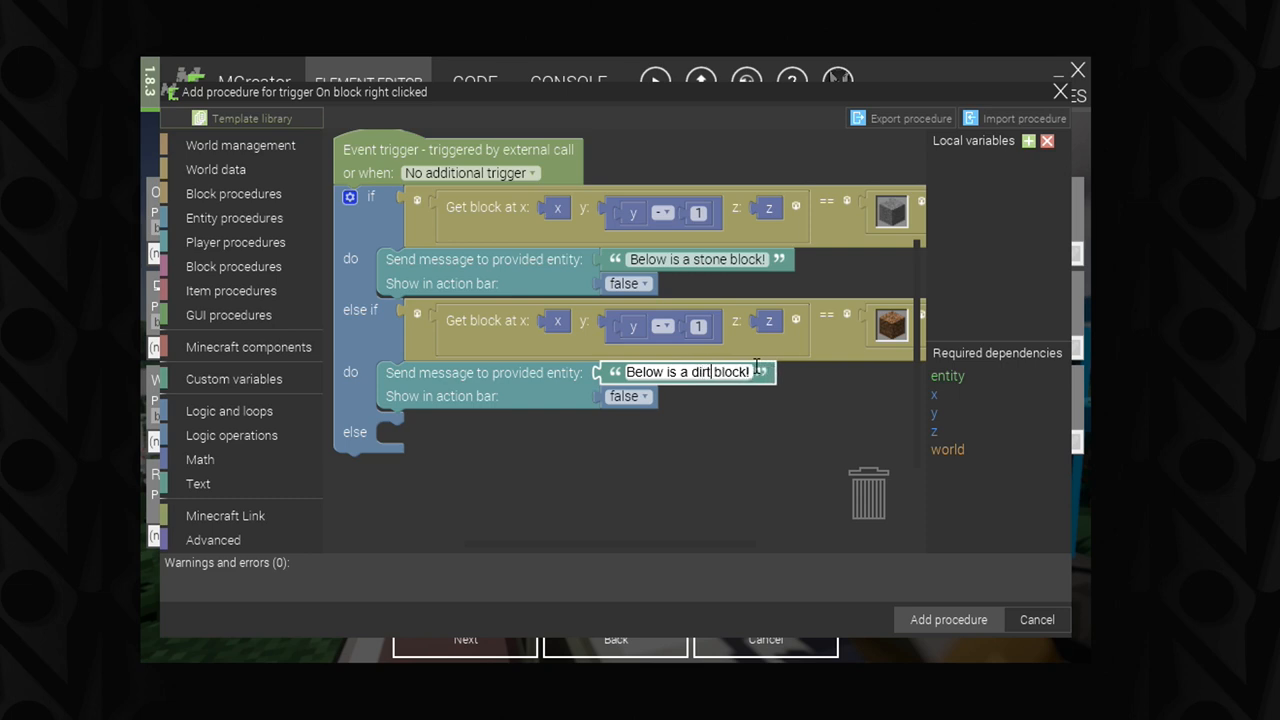
Step: Capitalise the block names so the messages read 'STONE' and 'DIRT'
key("Backspace")
type("DIRT")
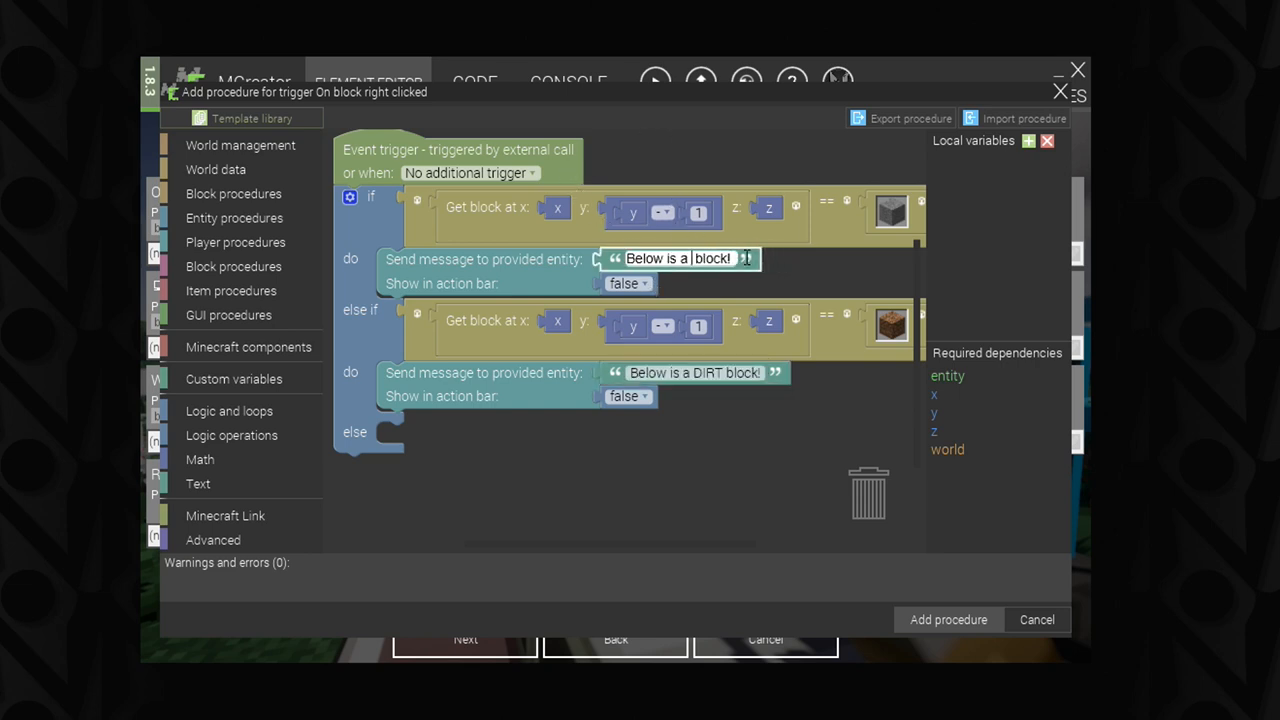
type("SO")
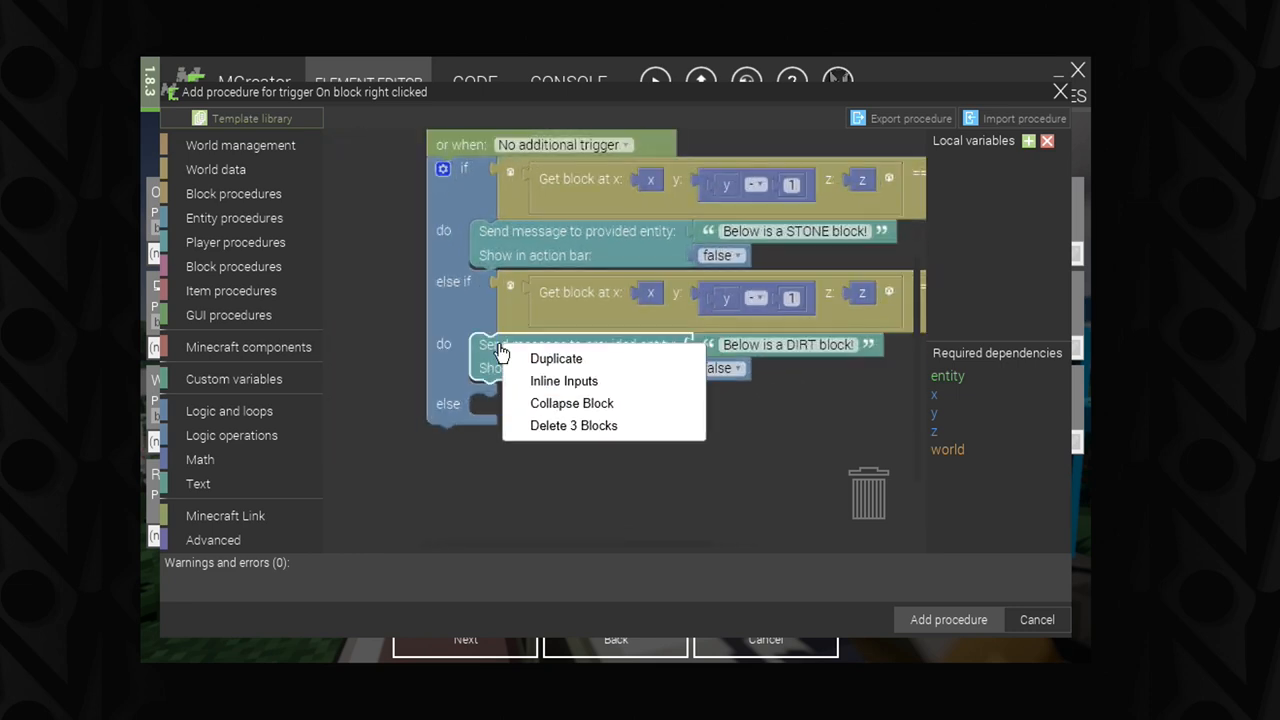
Step: Duplicate the message action into the else branch reading 'Block does not know what block is under it!'
left_click(556, 358)
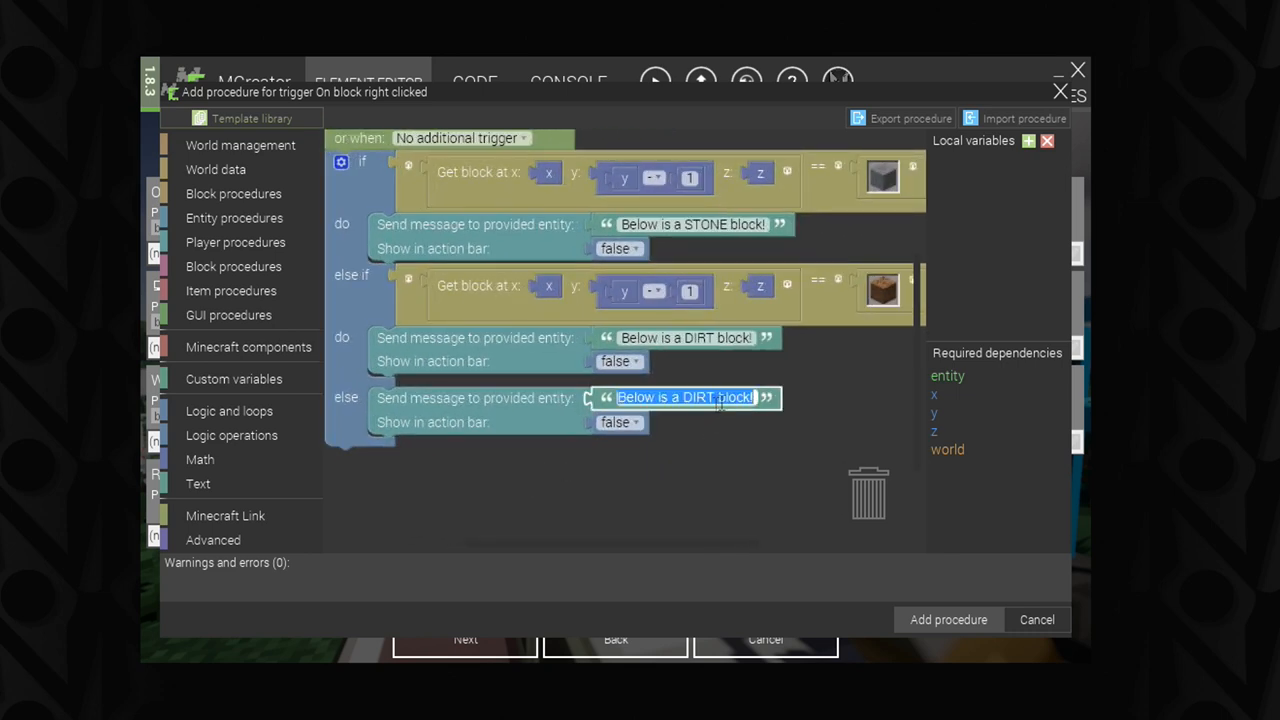
type("W")
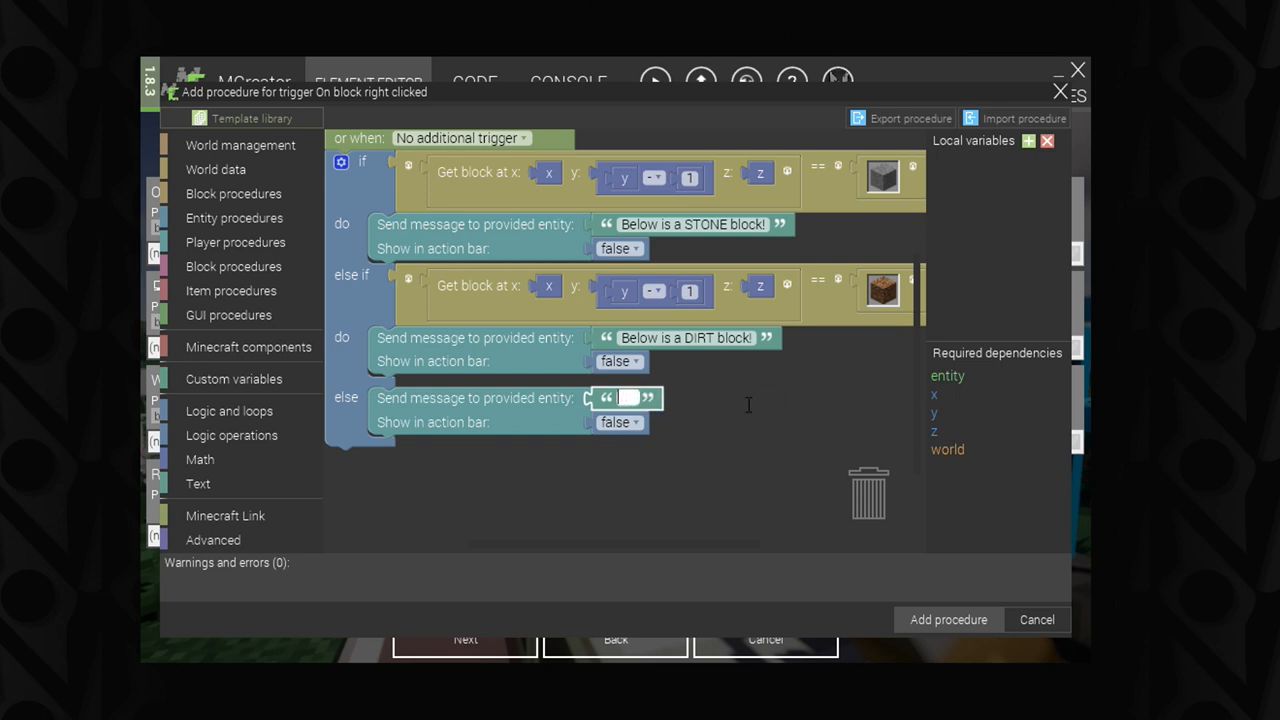
type("Bl")
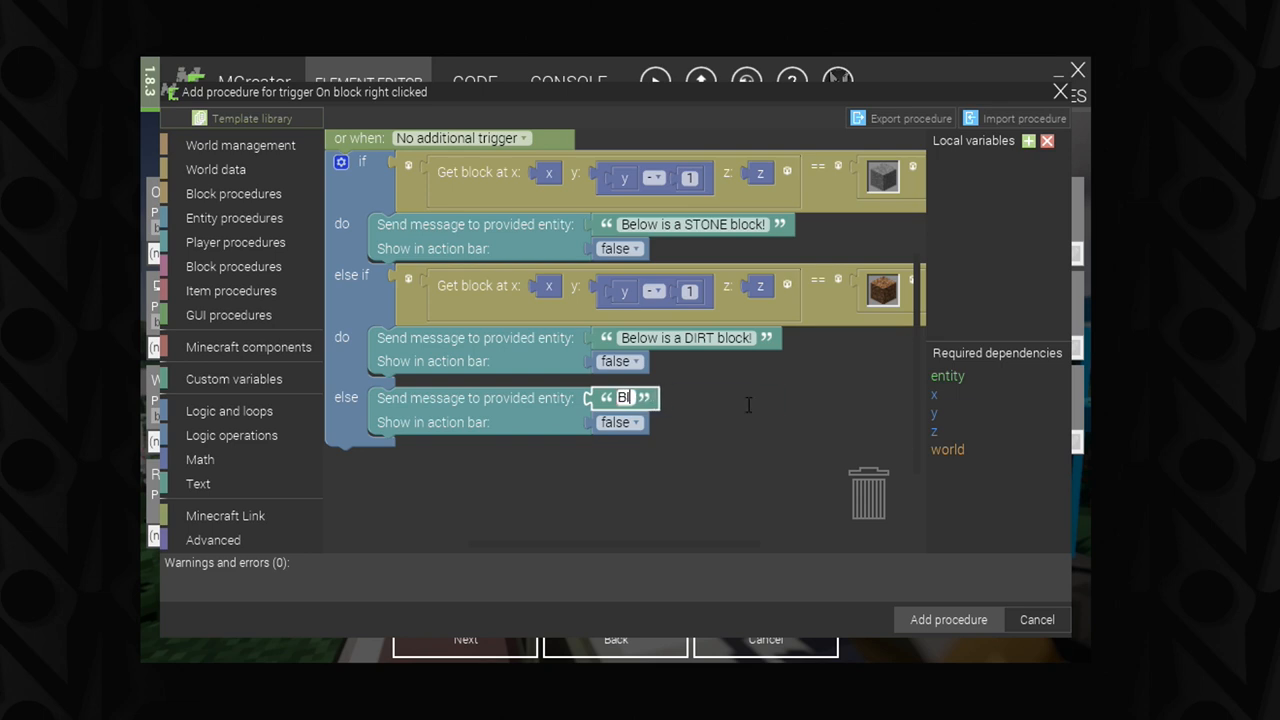
type("Block d")
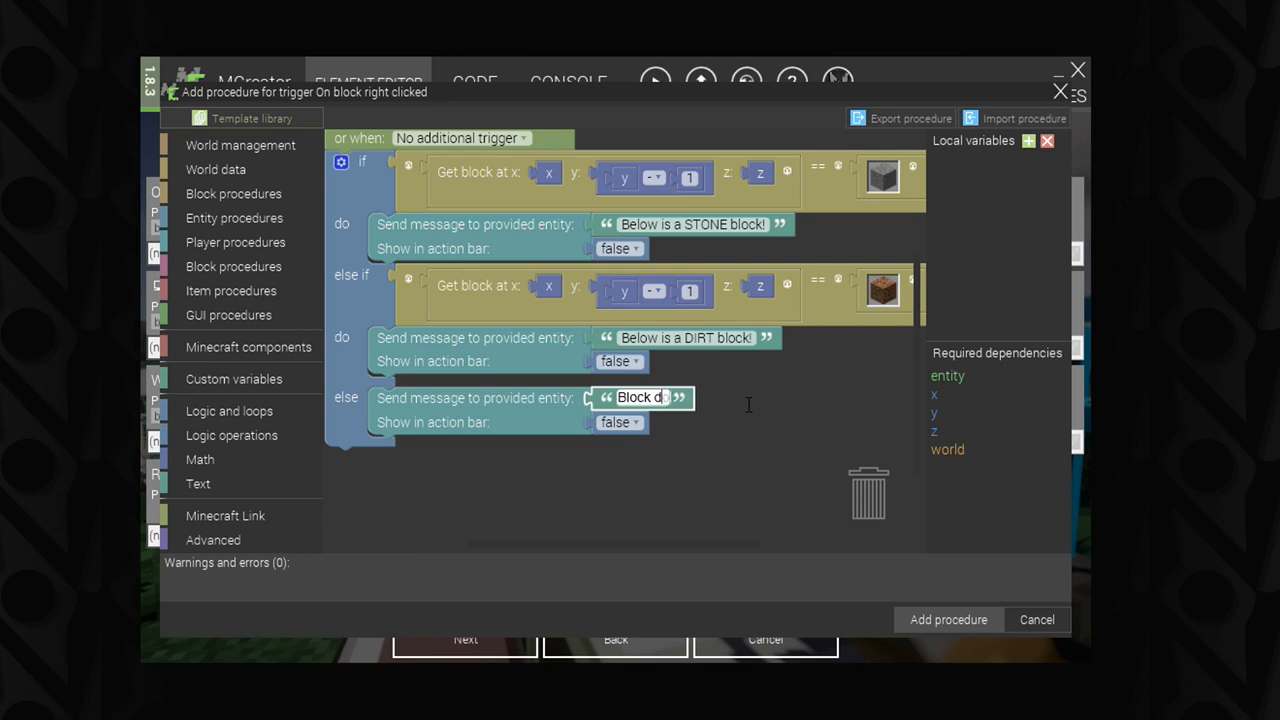
type("ose")
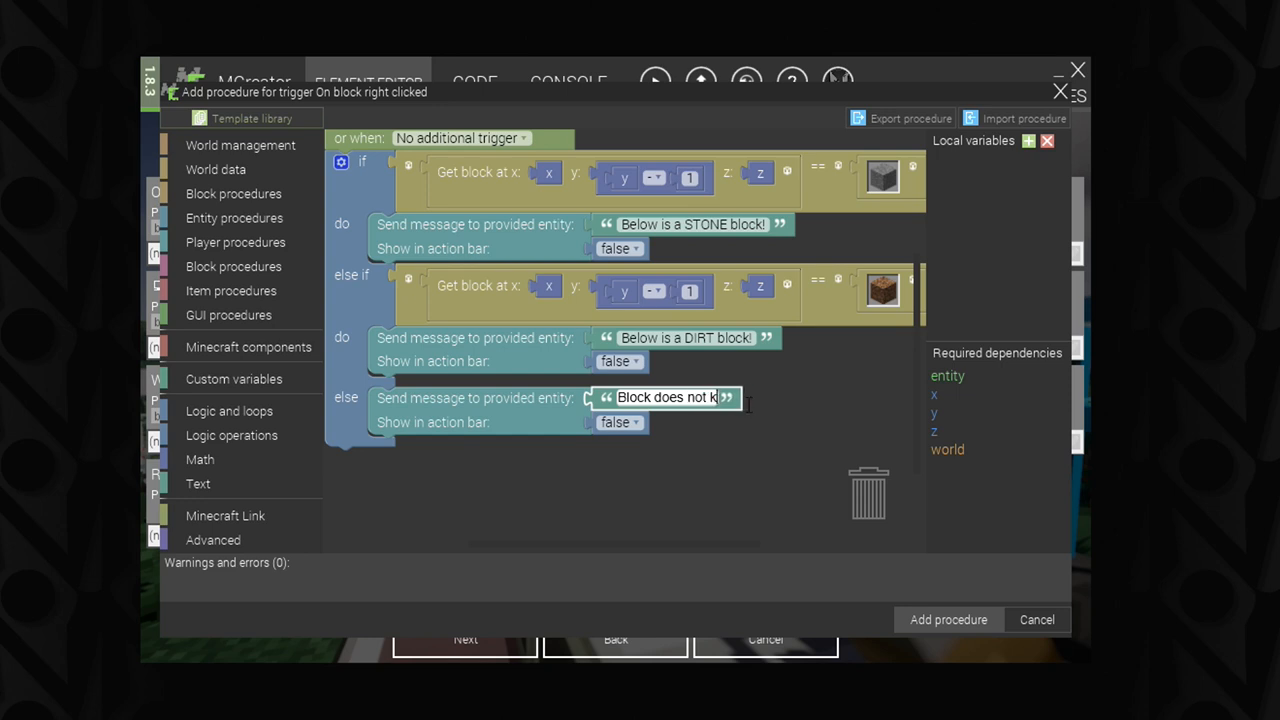
type("know what bl")
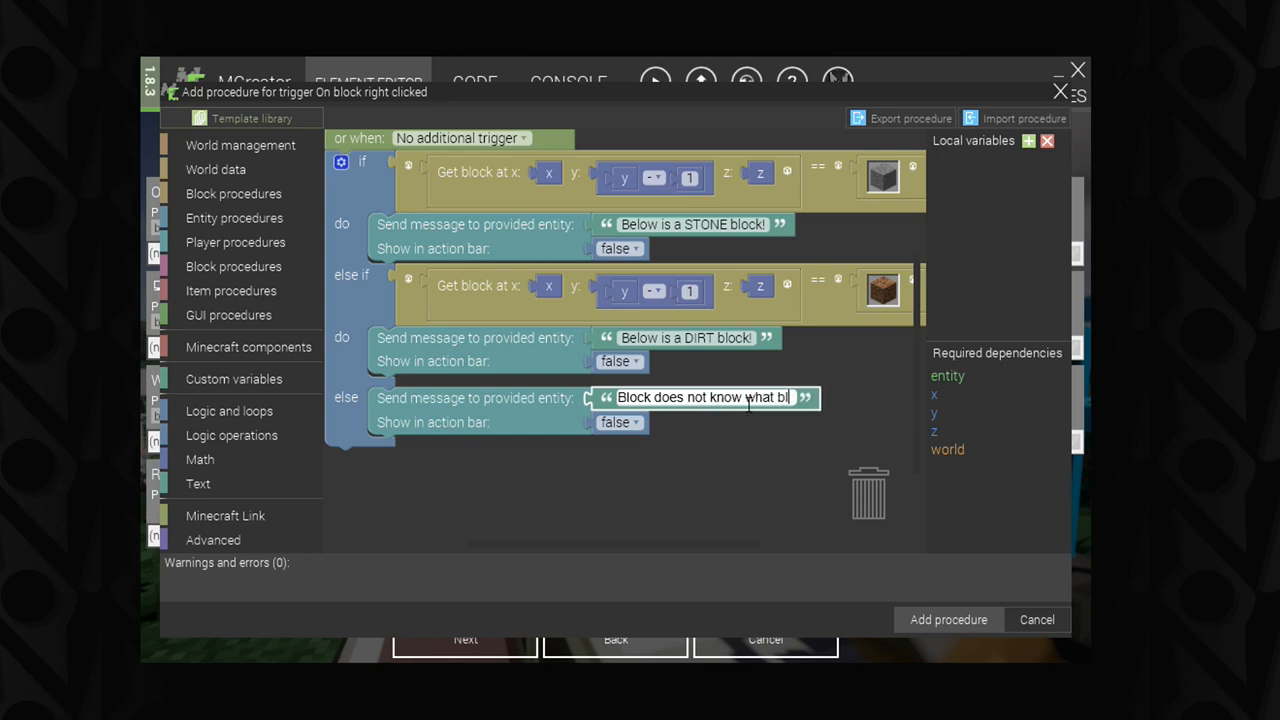
type("ock is unde")
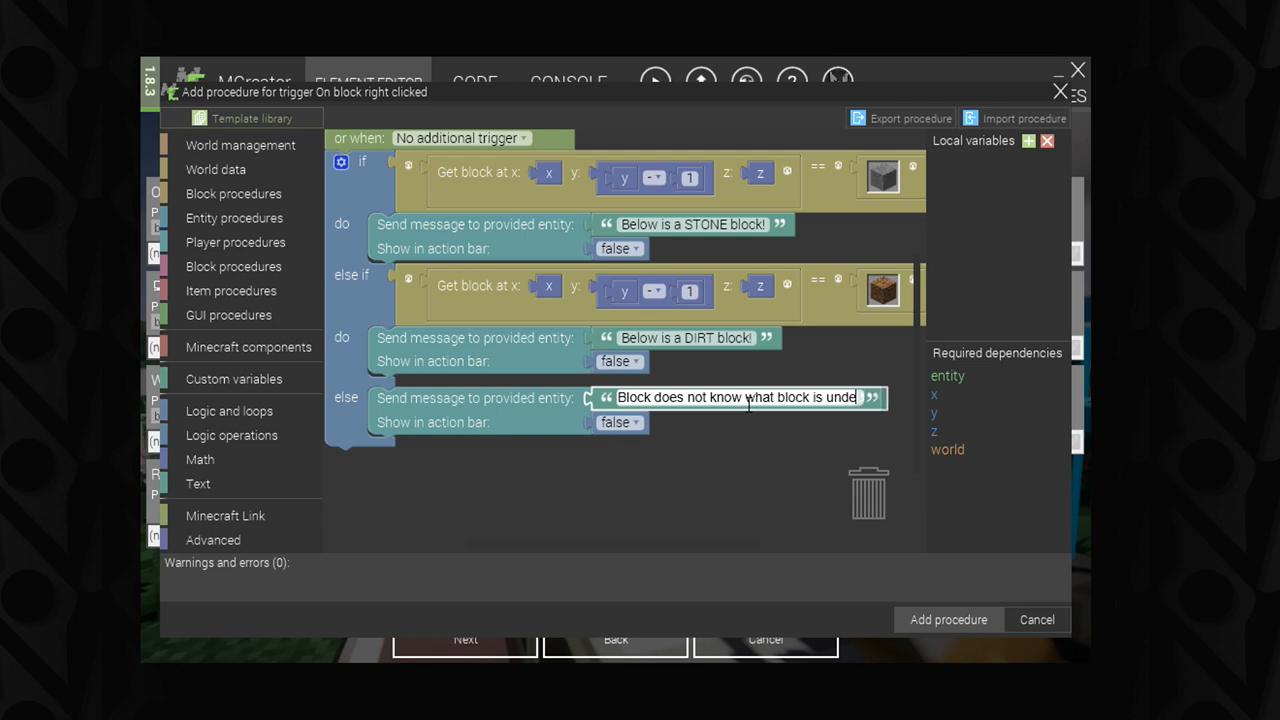
type("it.")
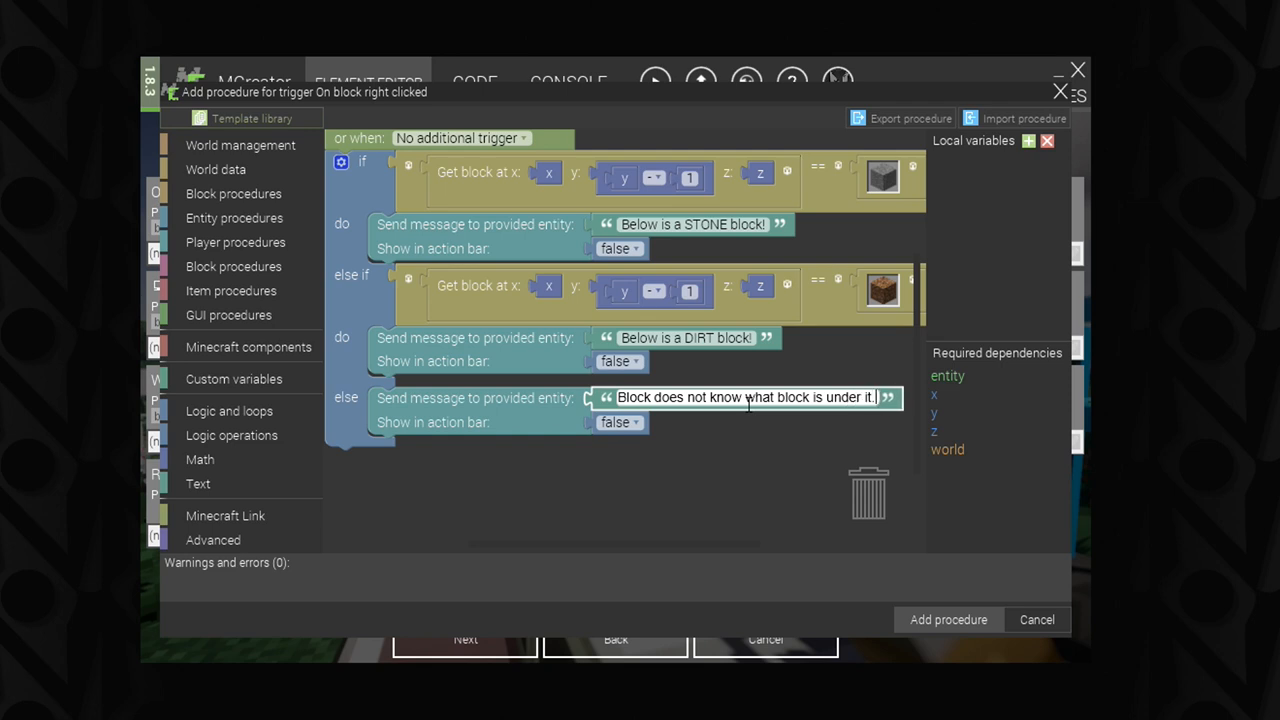
type("!")
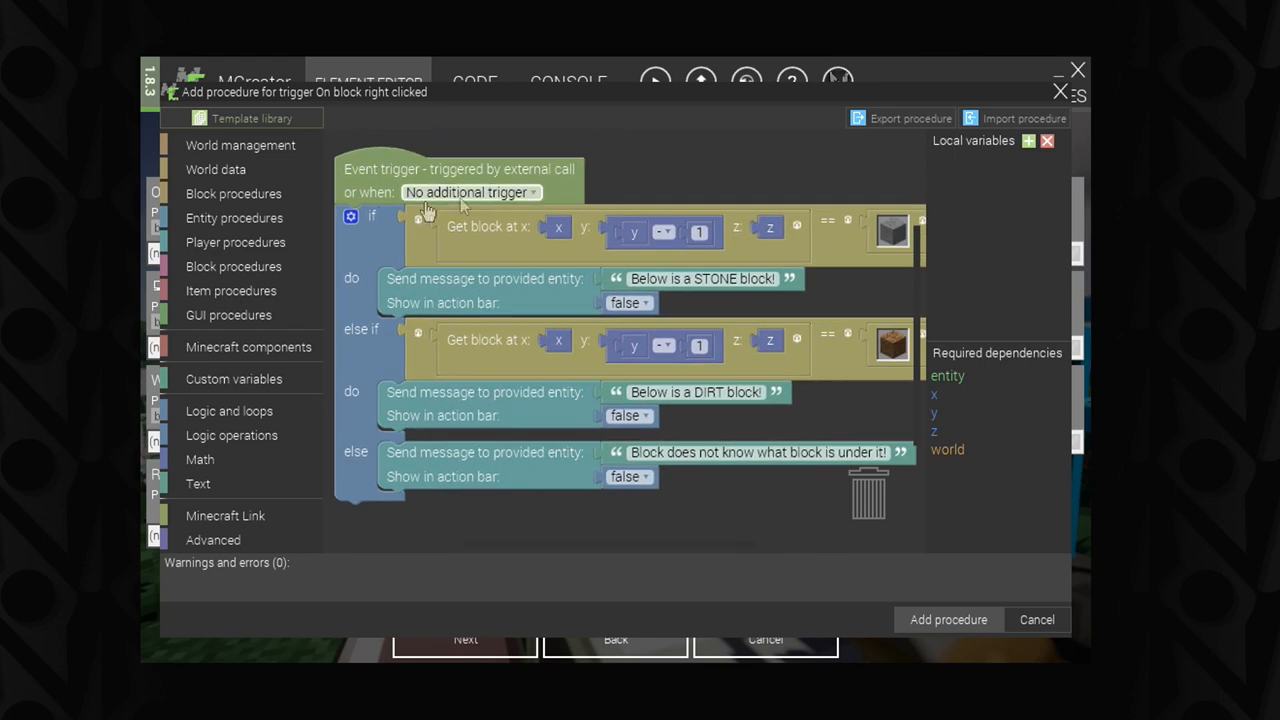
mouse_move(380, 304)
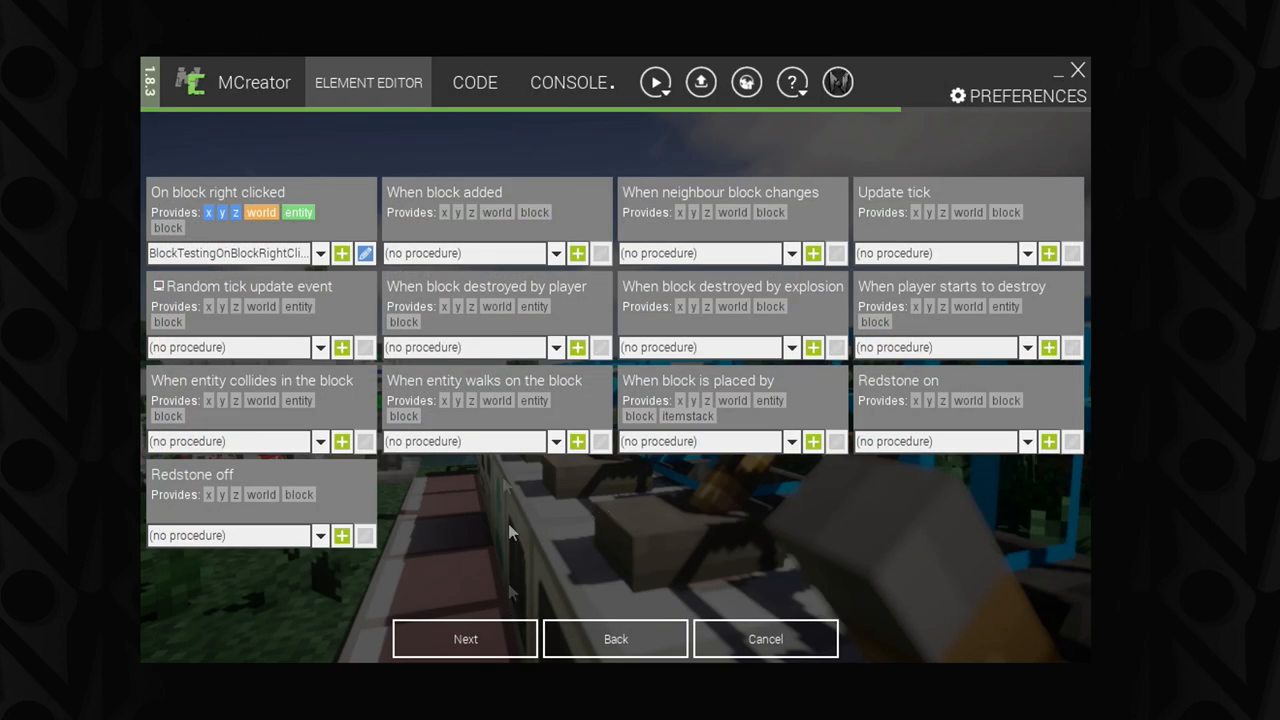
mouse_move(264, 252)
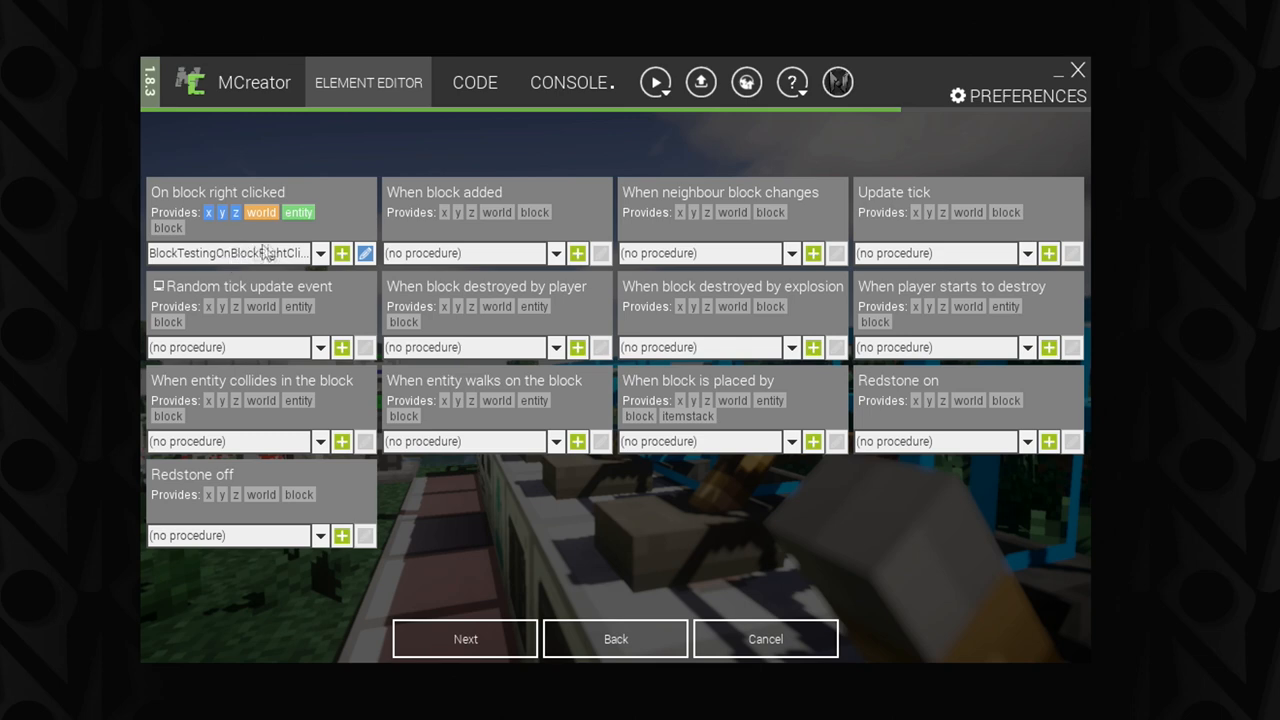
mouse_move(476, 550)
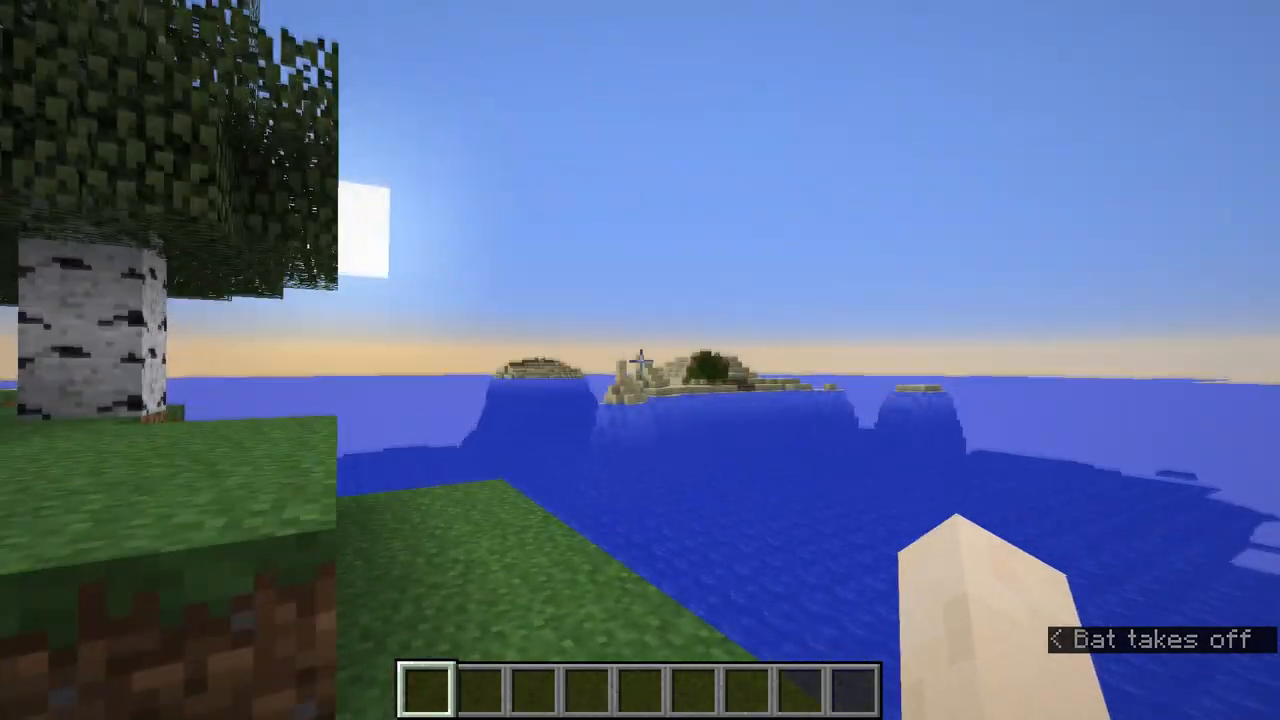
Step: Take Block Testing and stone blocks from the creative inventory and place them
key("e")
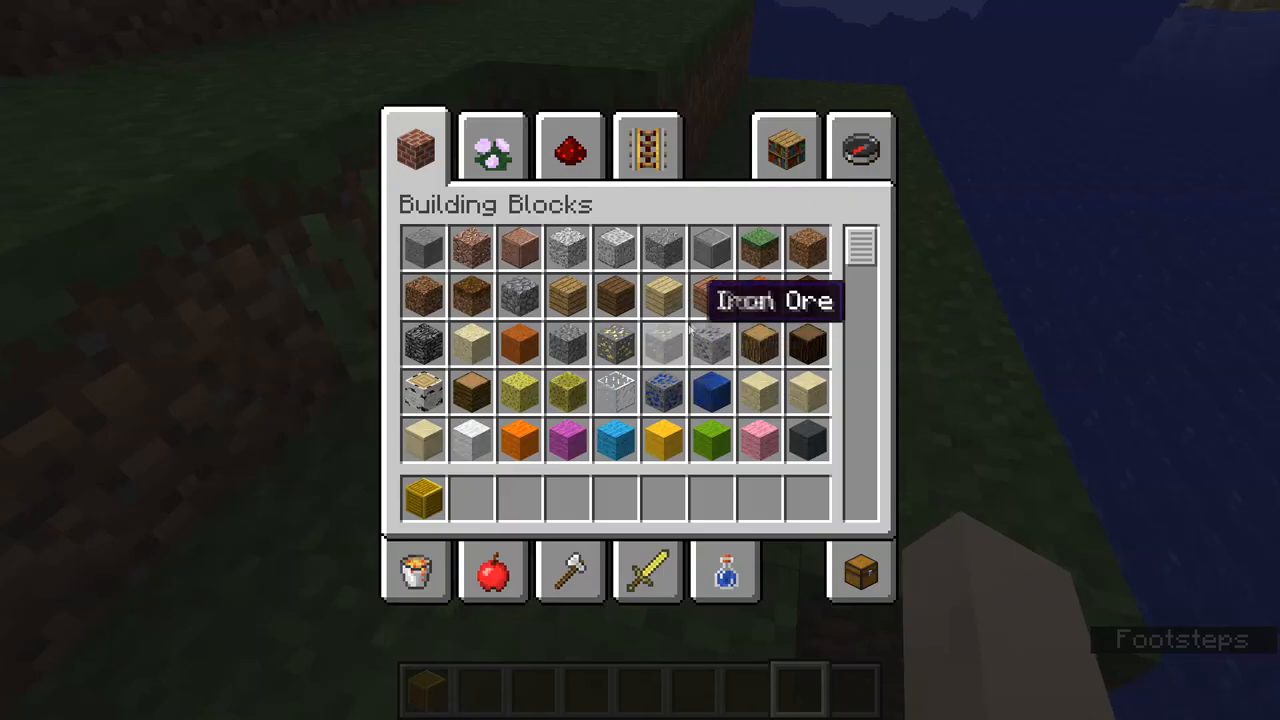
mouse_move(450, 390)
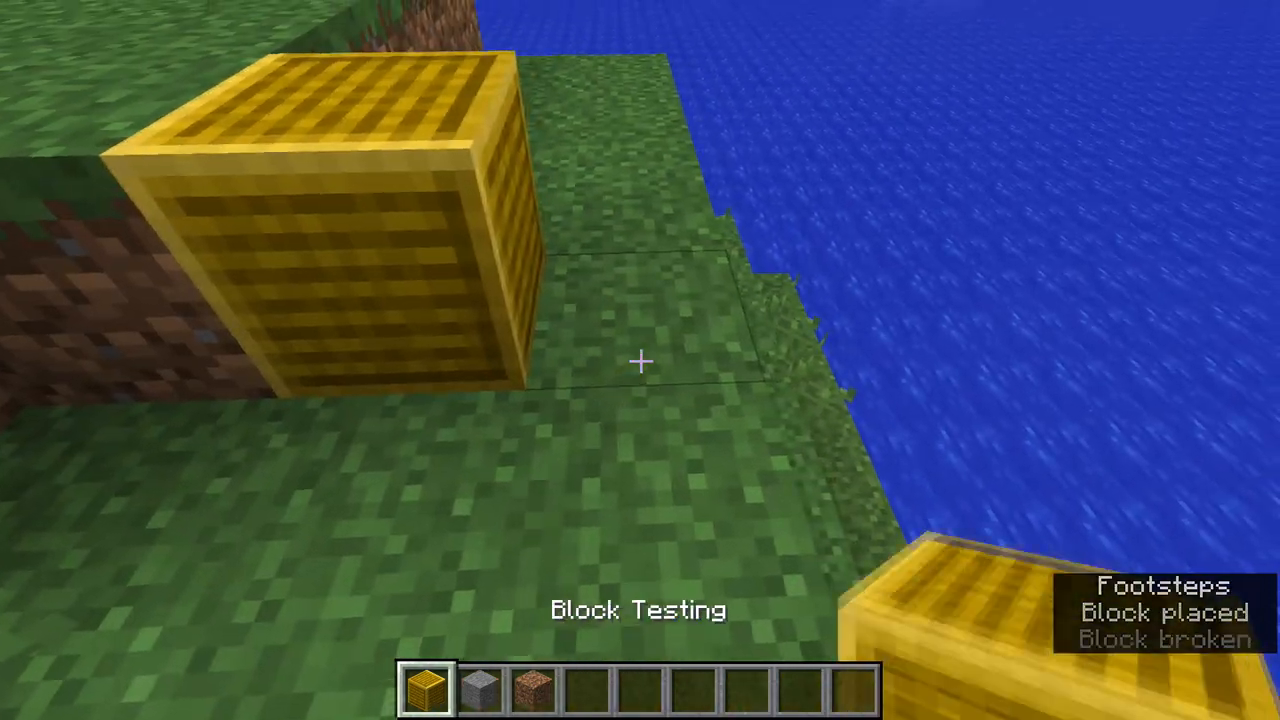
left_click(640, 360)
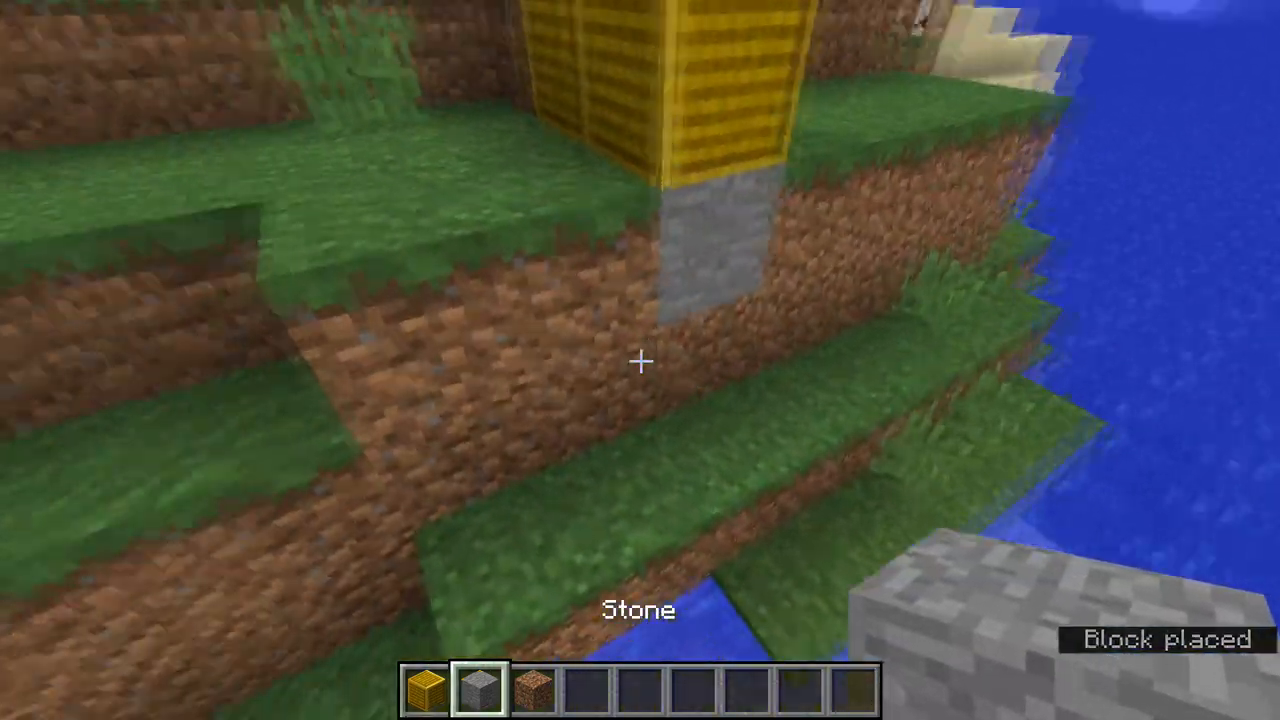
mouse_move(640, 360)
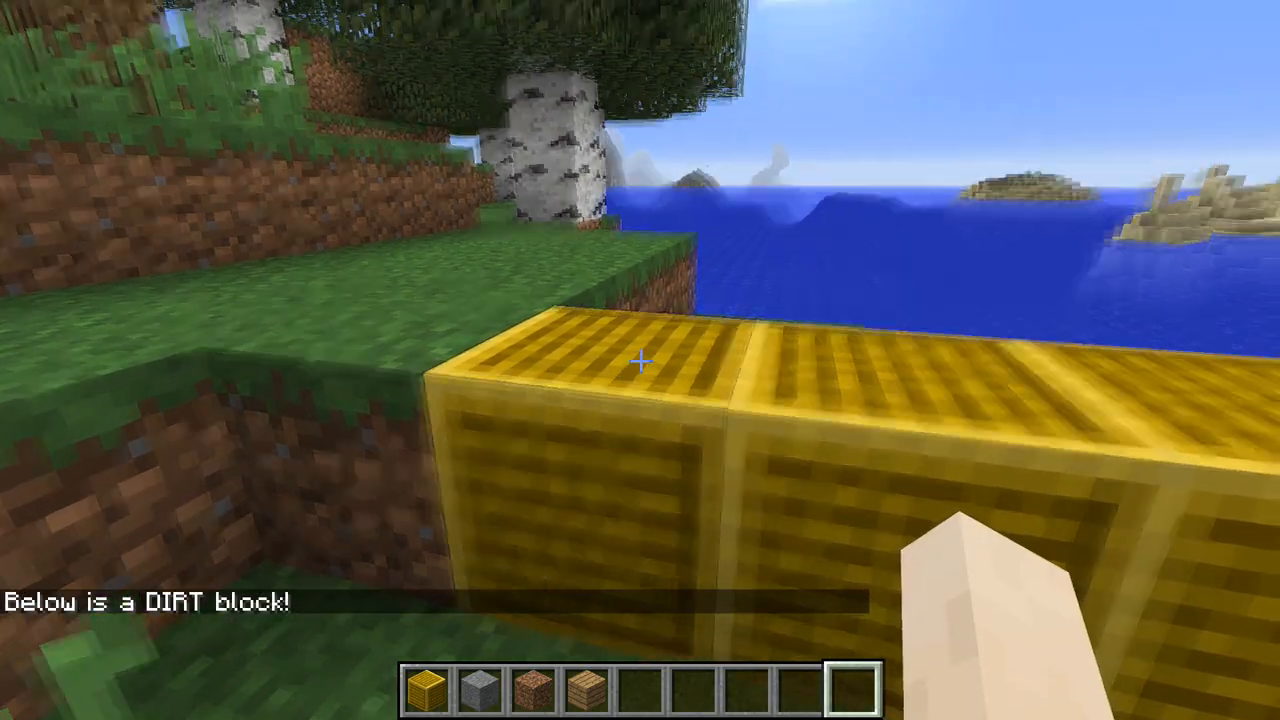
mouse_move(640, 360)
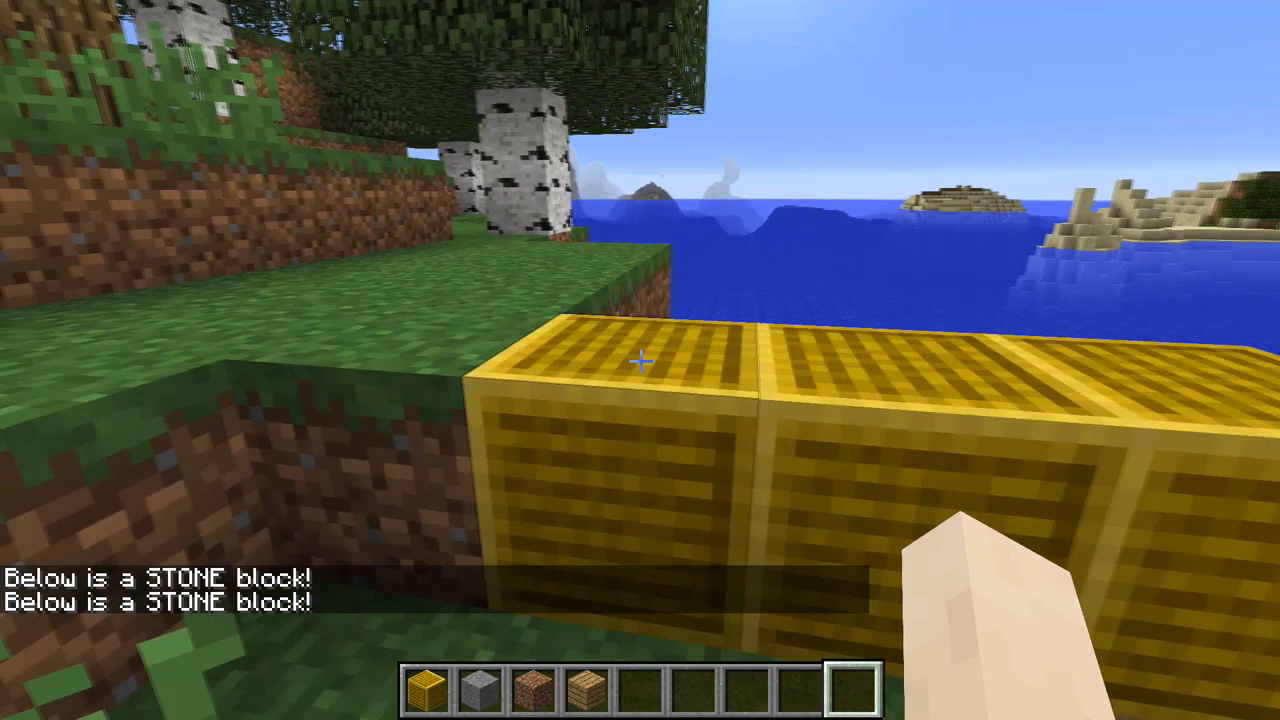
mouse_move(640, 360)
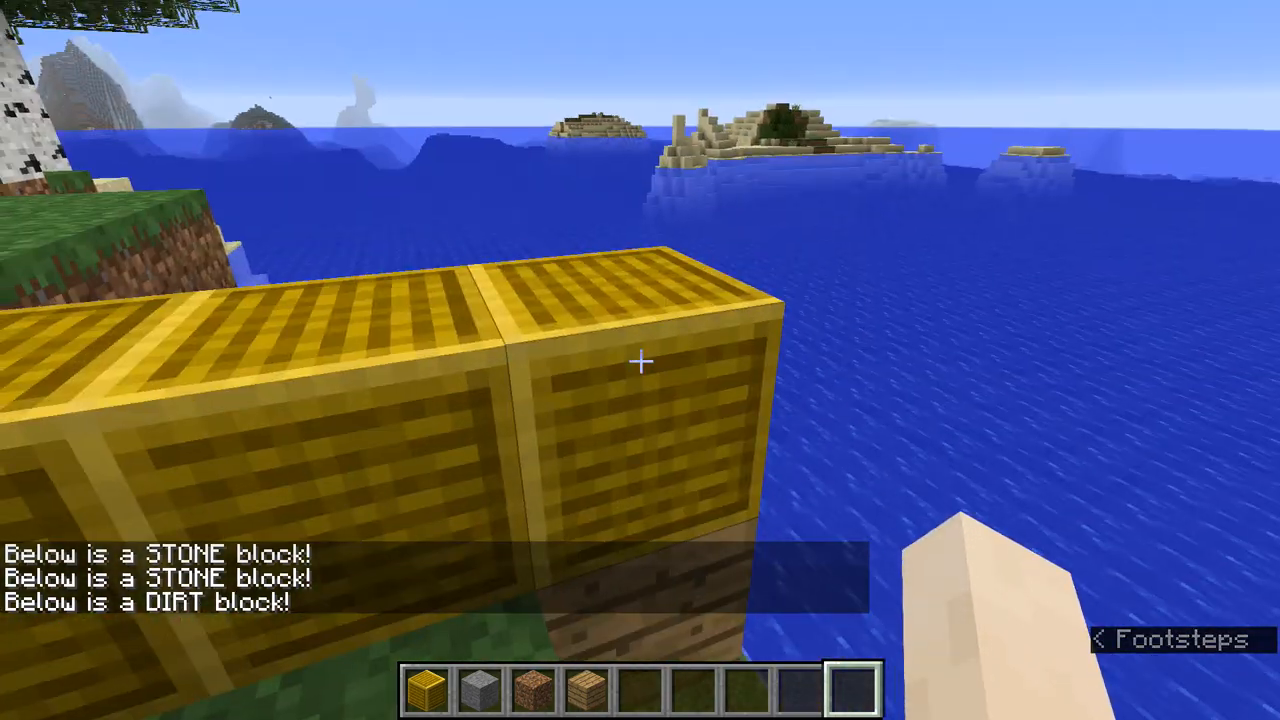
mouse_move(640, 360)
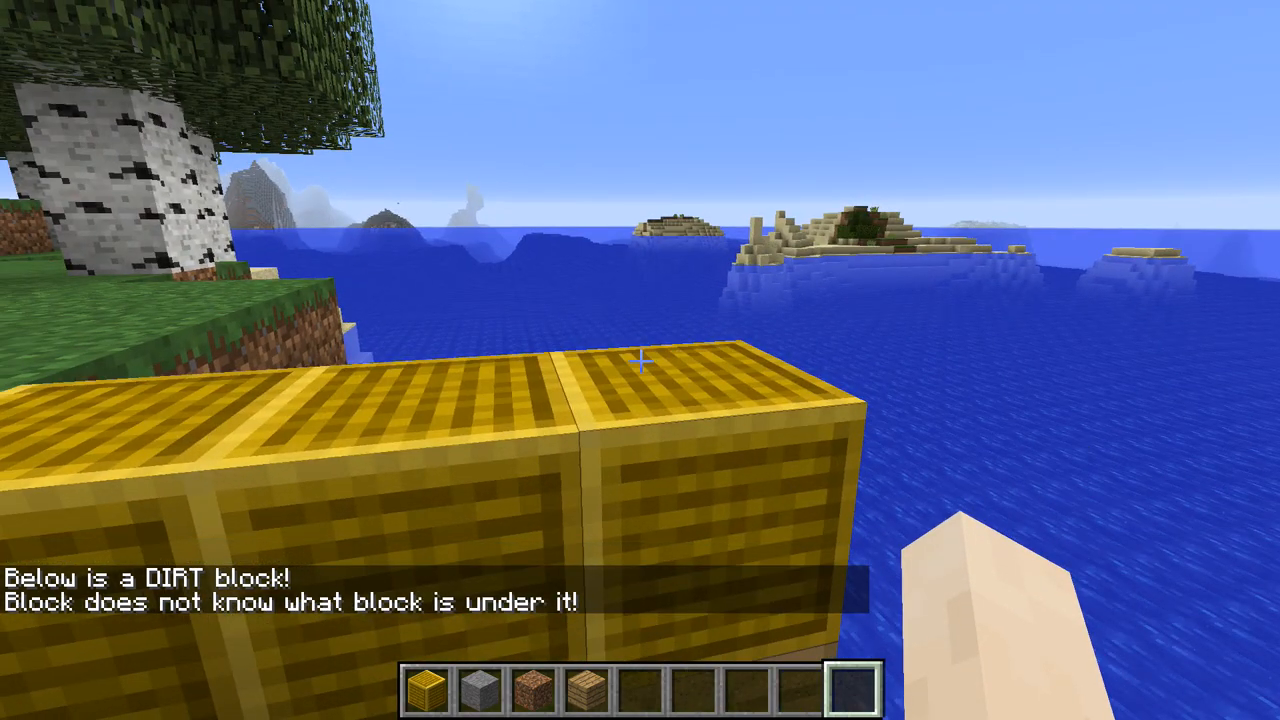
mouse_move(640, 360)
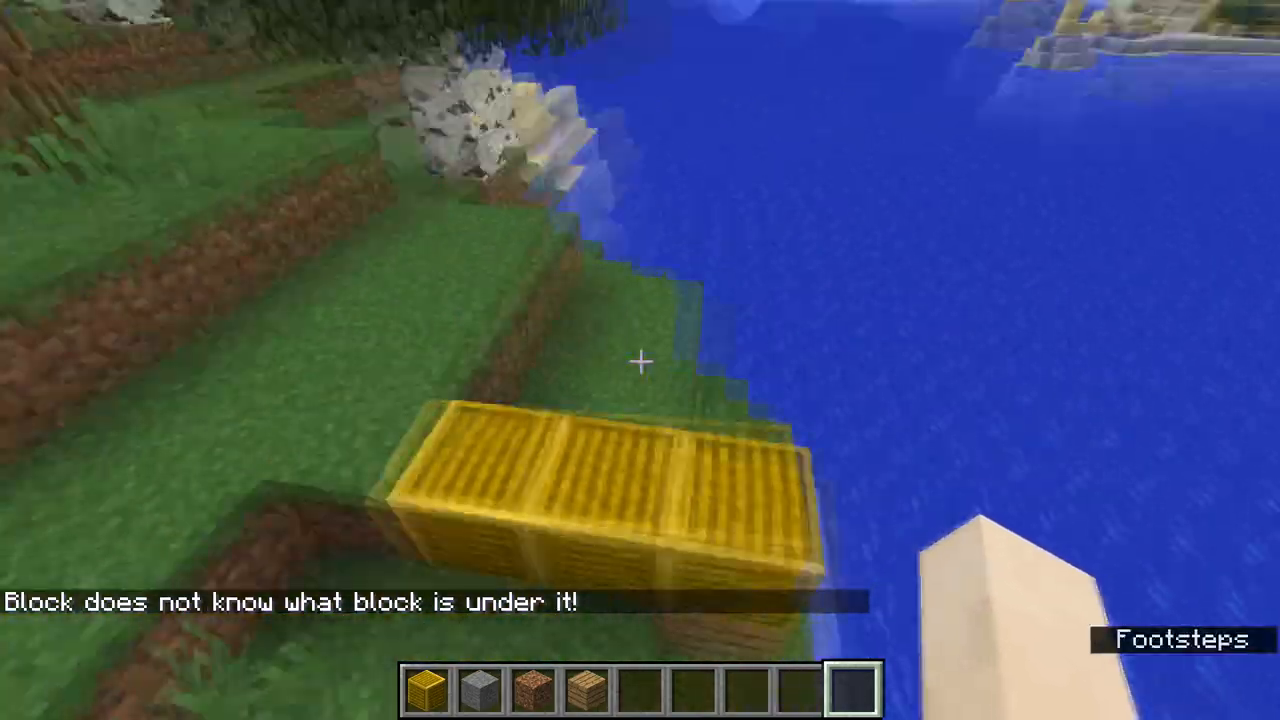
mouse_move(640, 360)
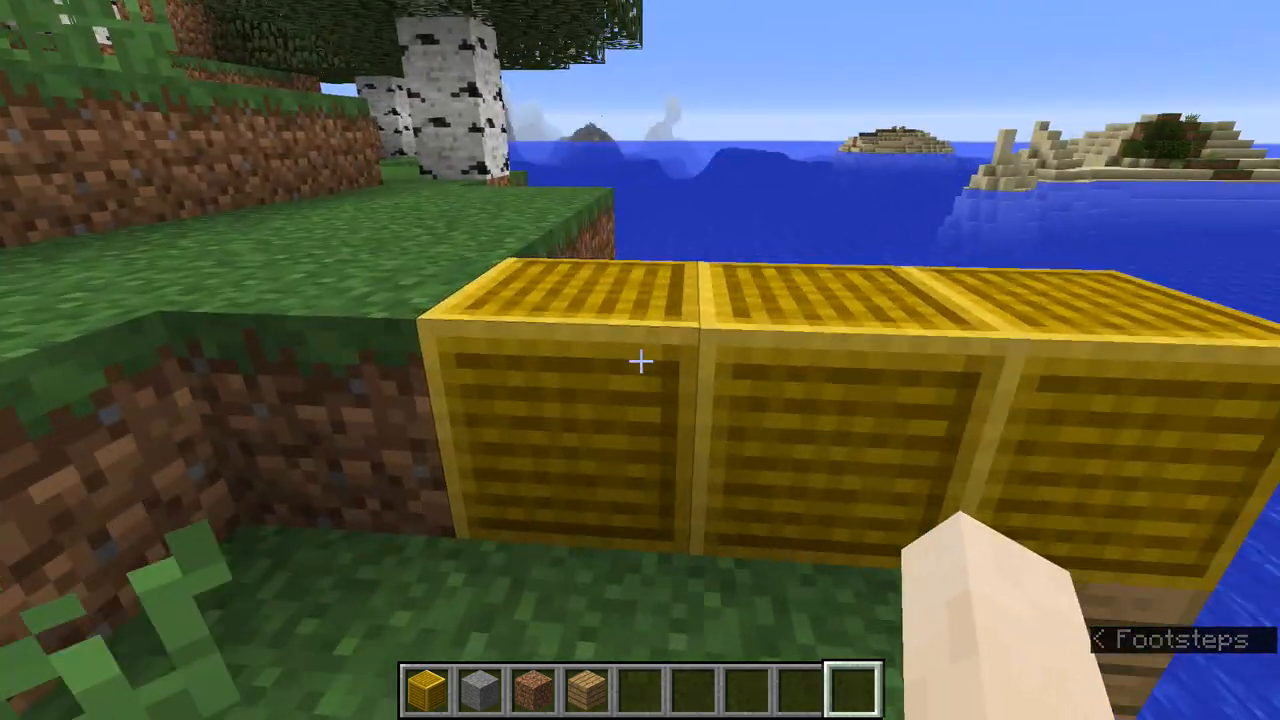
mouse_move(640, 360)
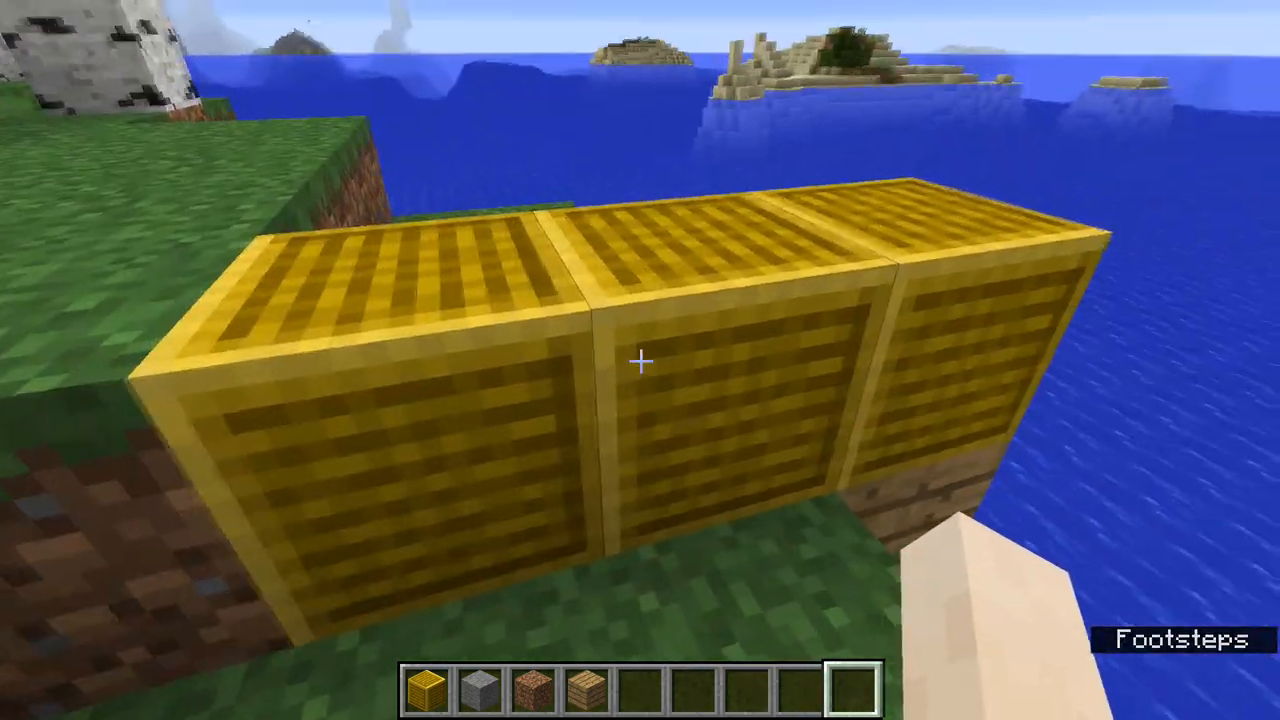
mouse_move(640, 360)
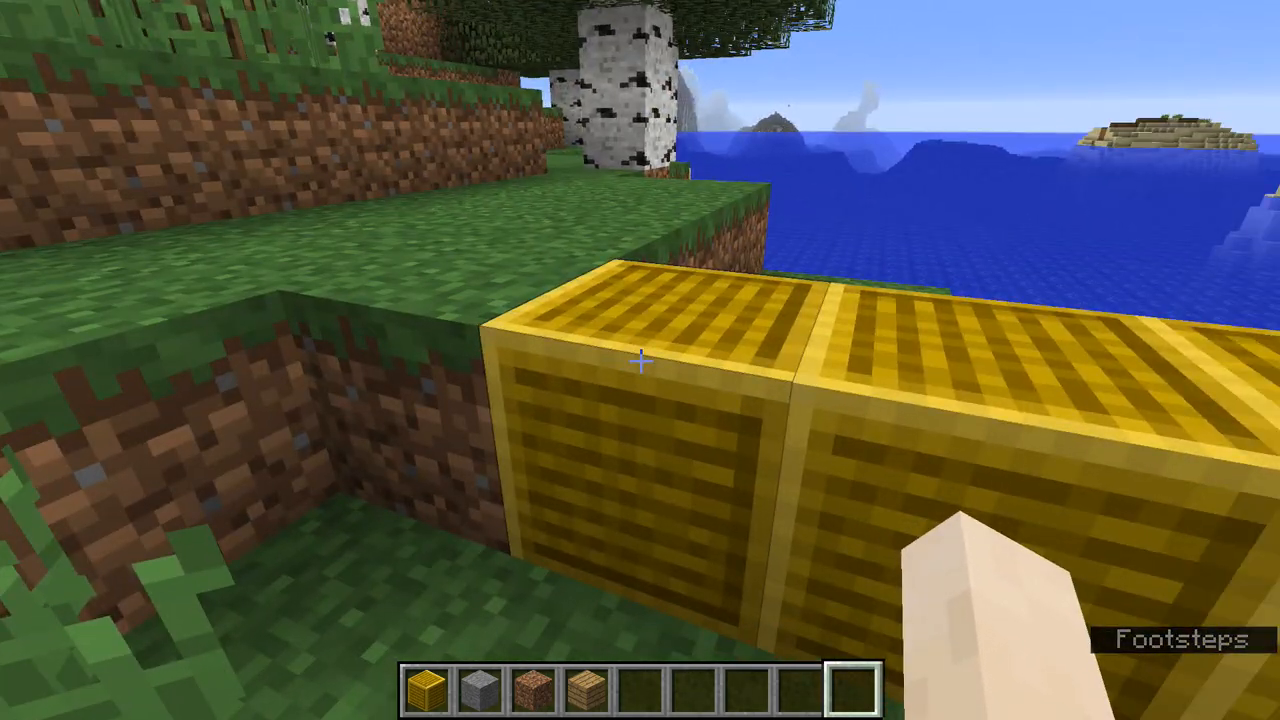
mouse_move(640, 360)
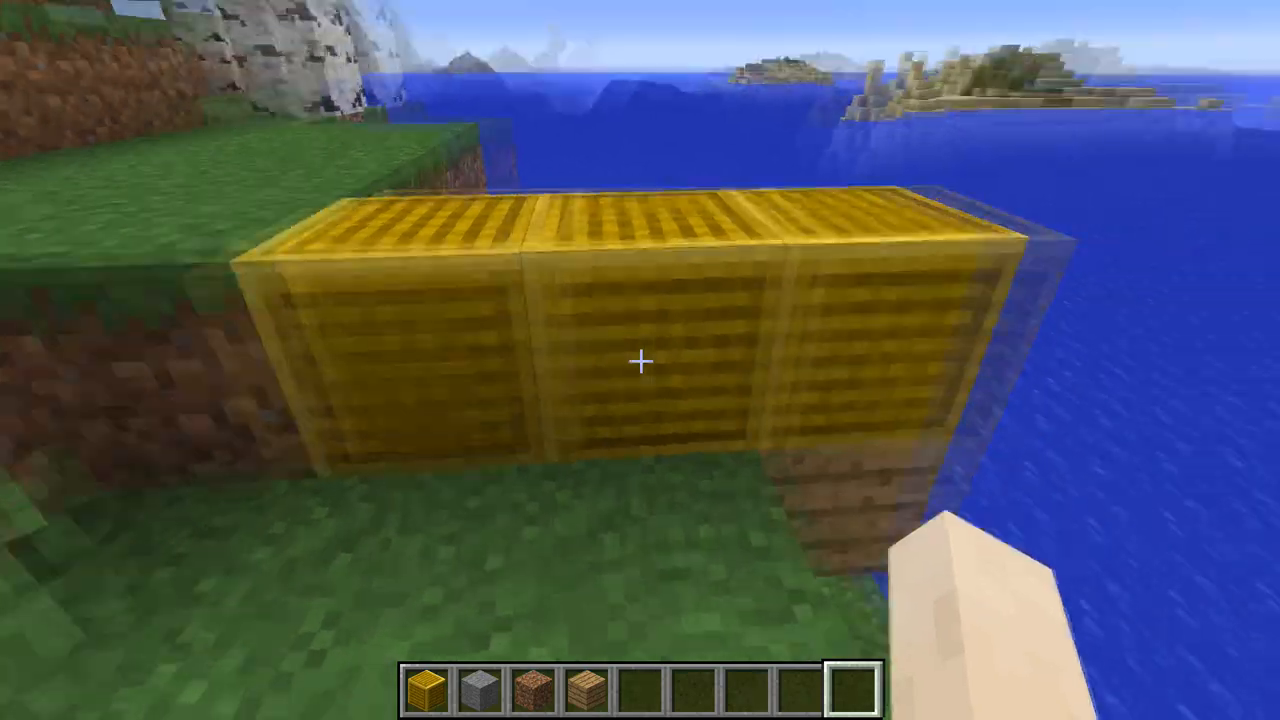
mouse_move(640, 360)
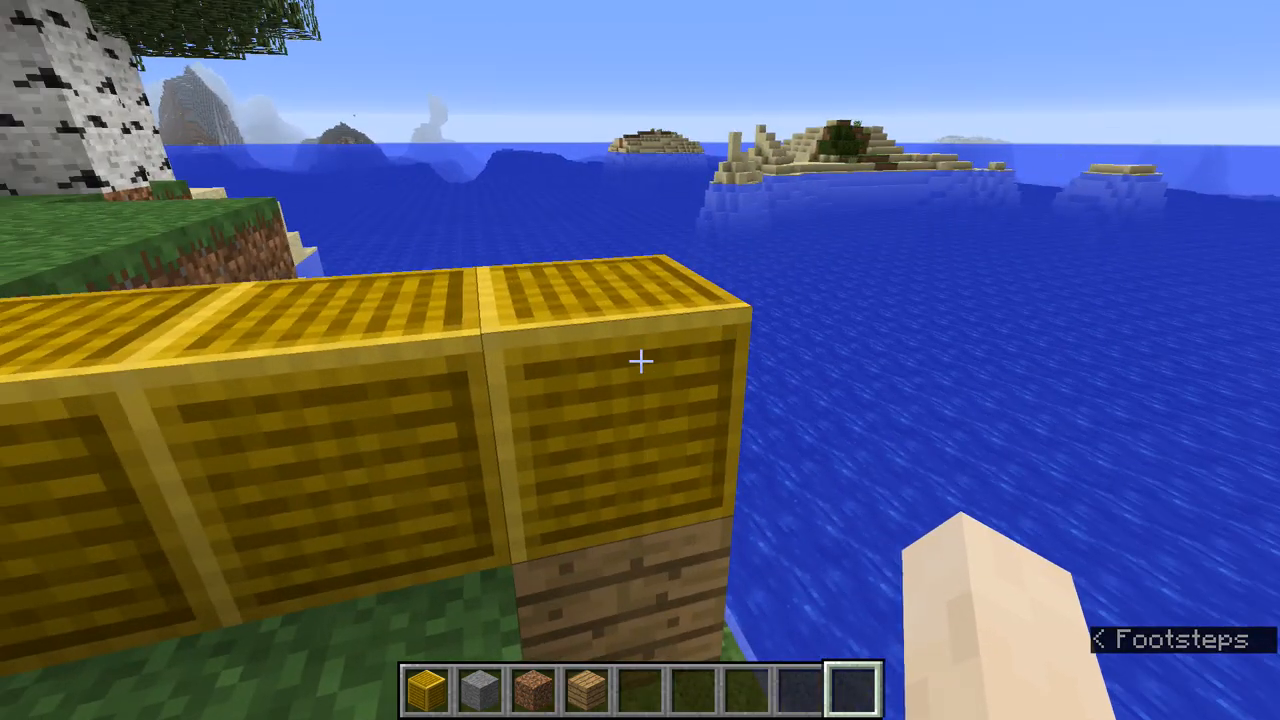
mouse_move(640, 360)
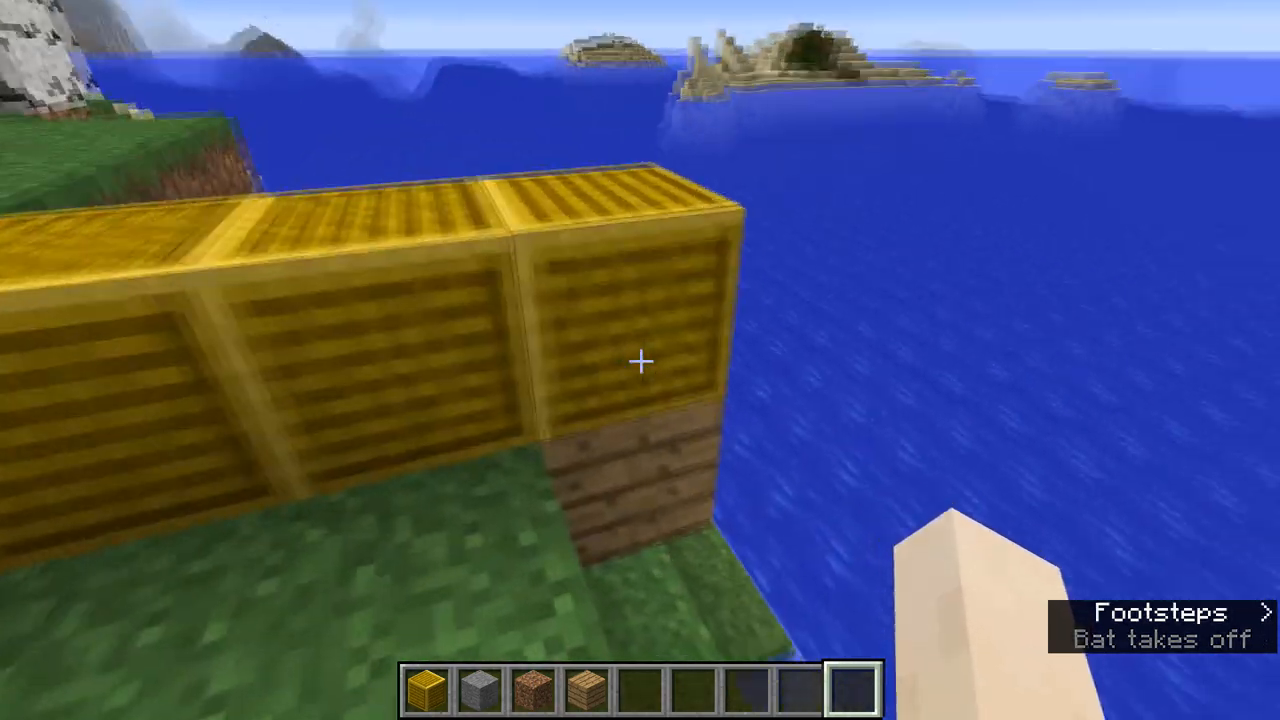
mouse_move(640, 360)
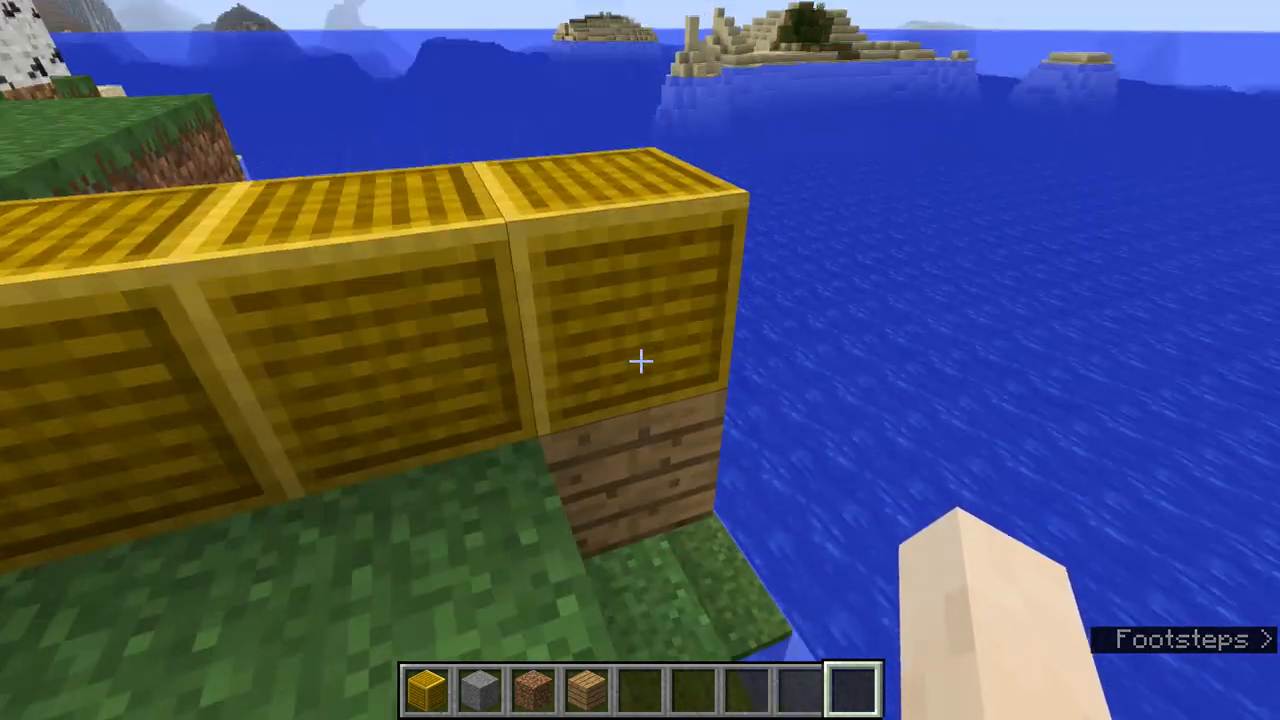
mouse_move(640, 360)
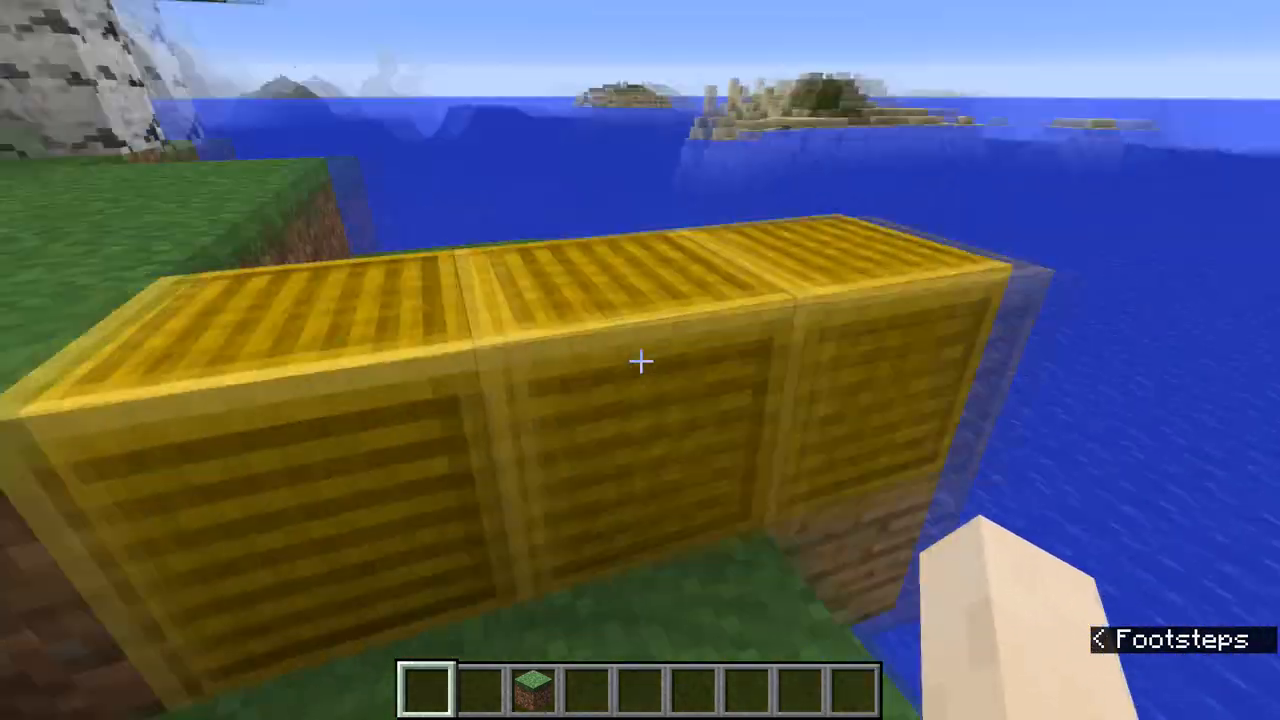
mouse_move(640, 360)
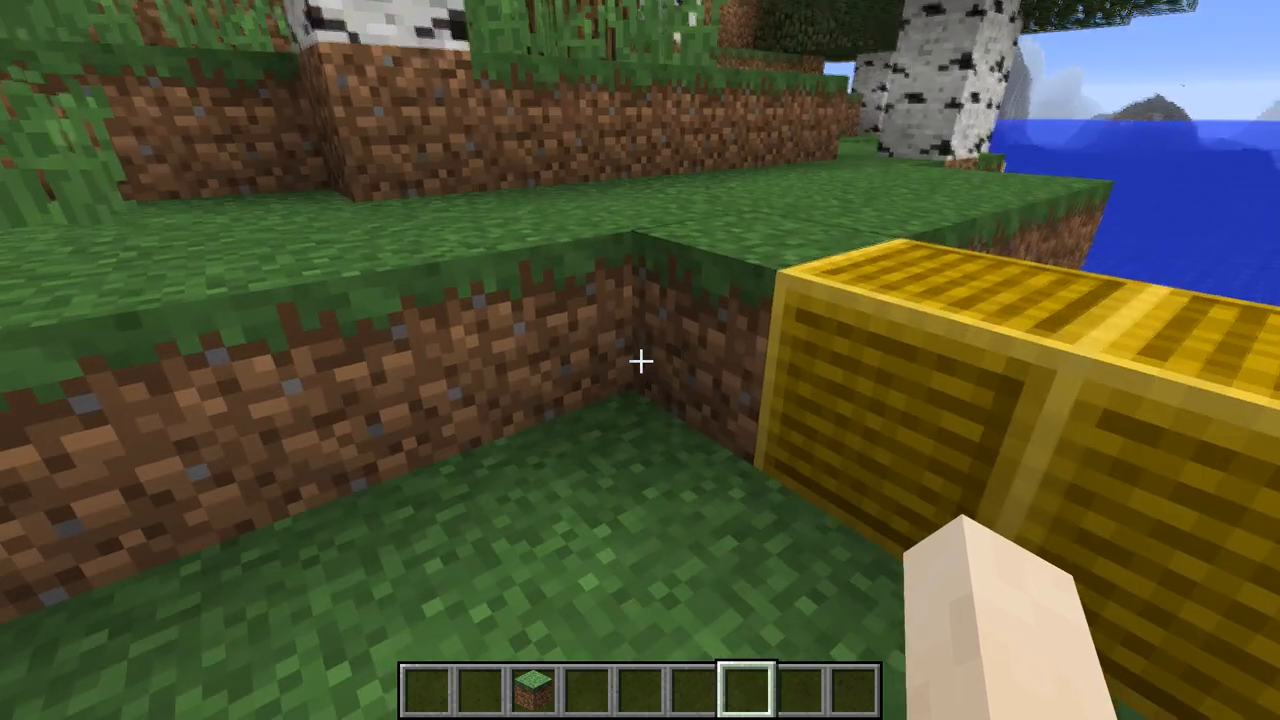
mouse_move(640, 360)
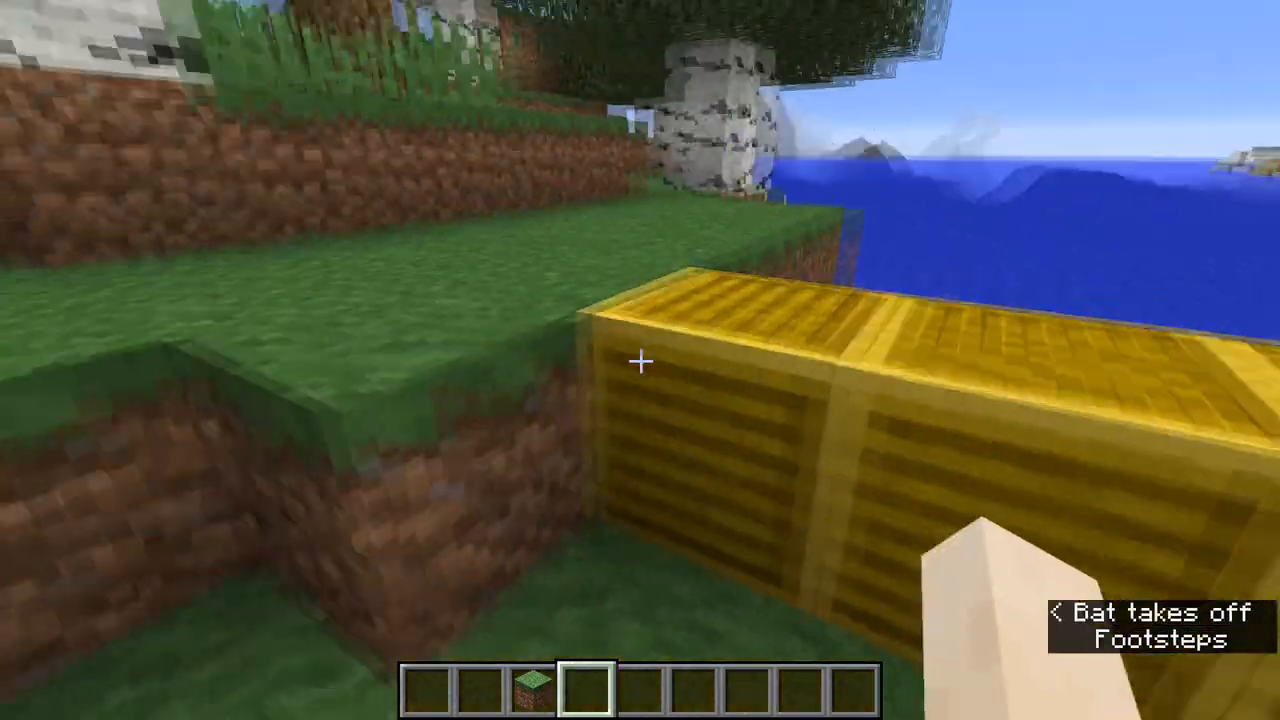
mouse_move(640, 360)
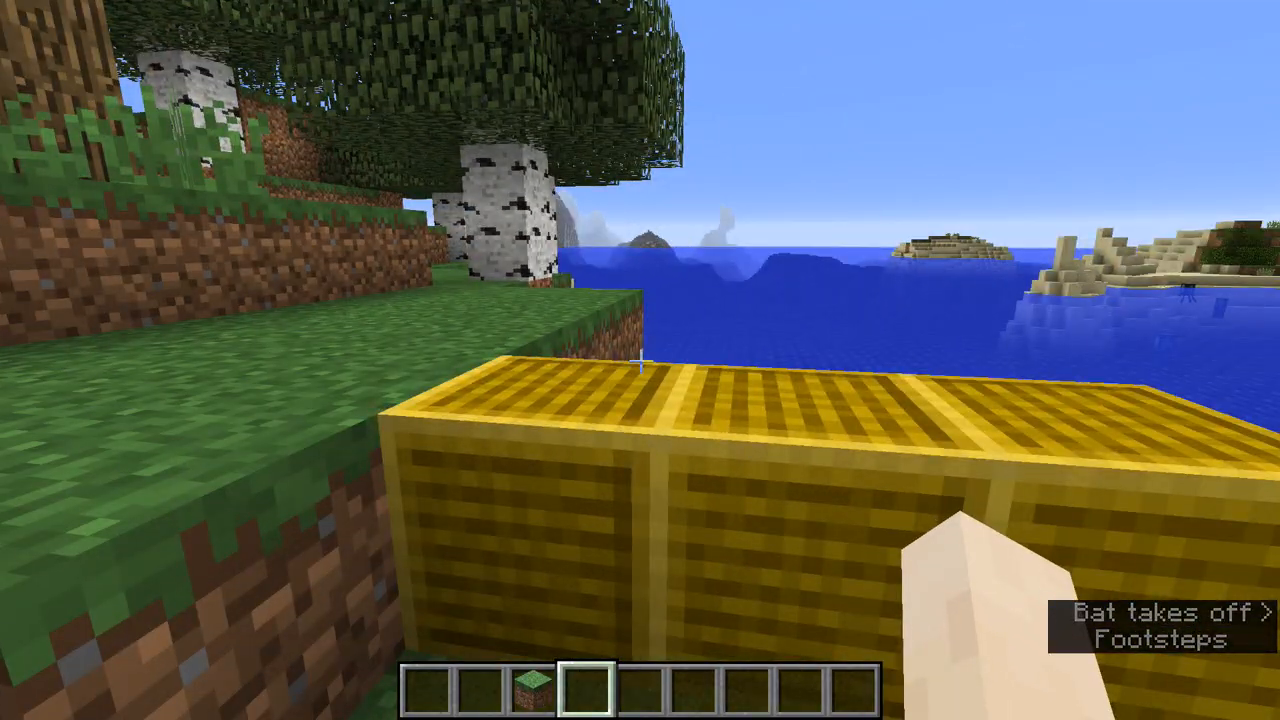